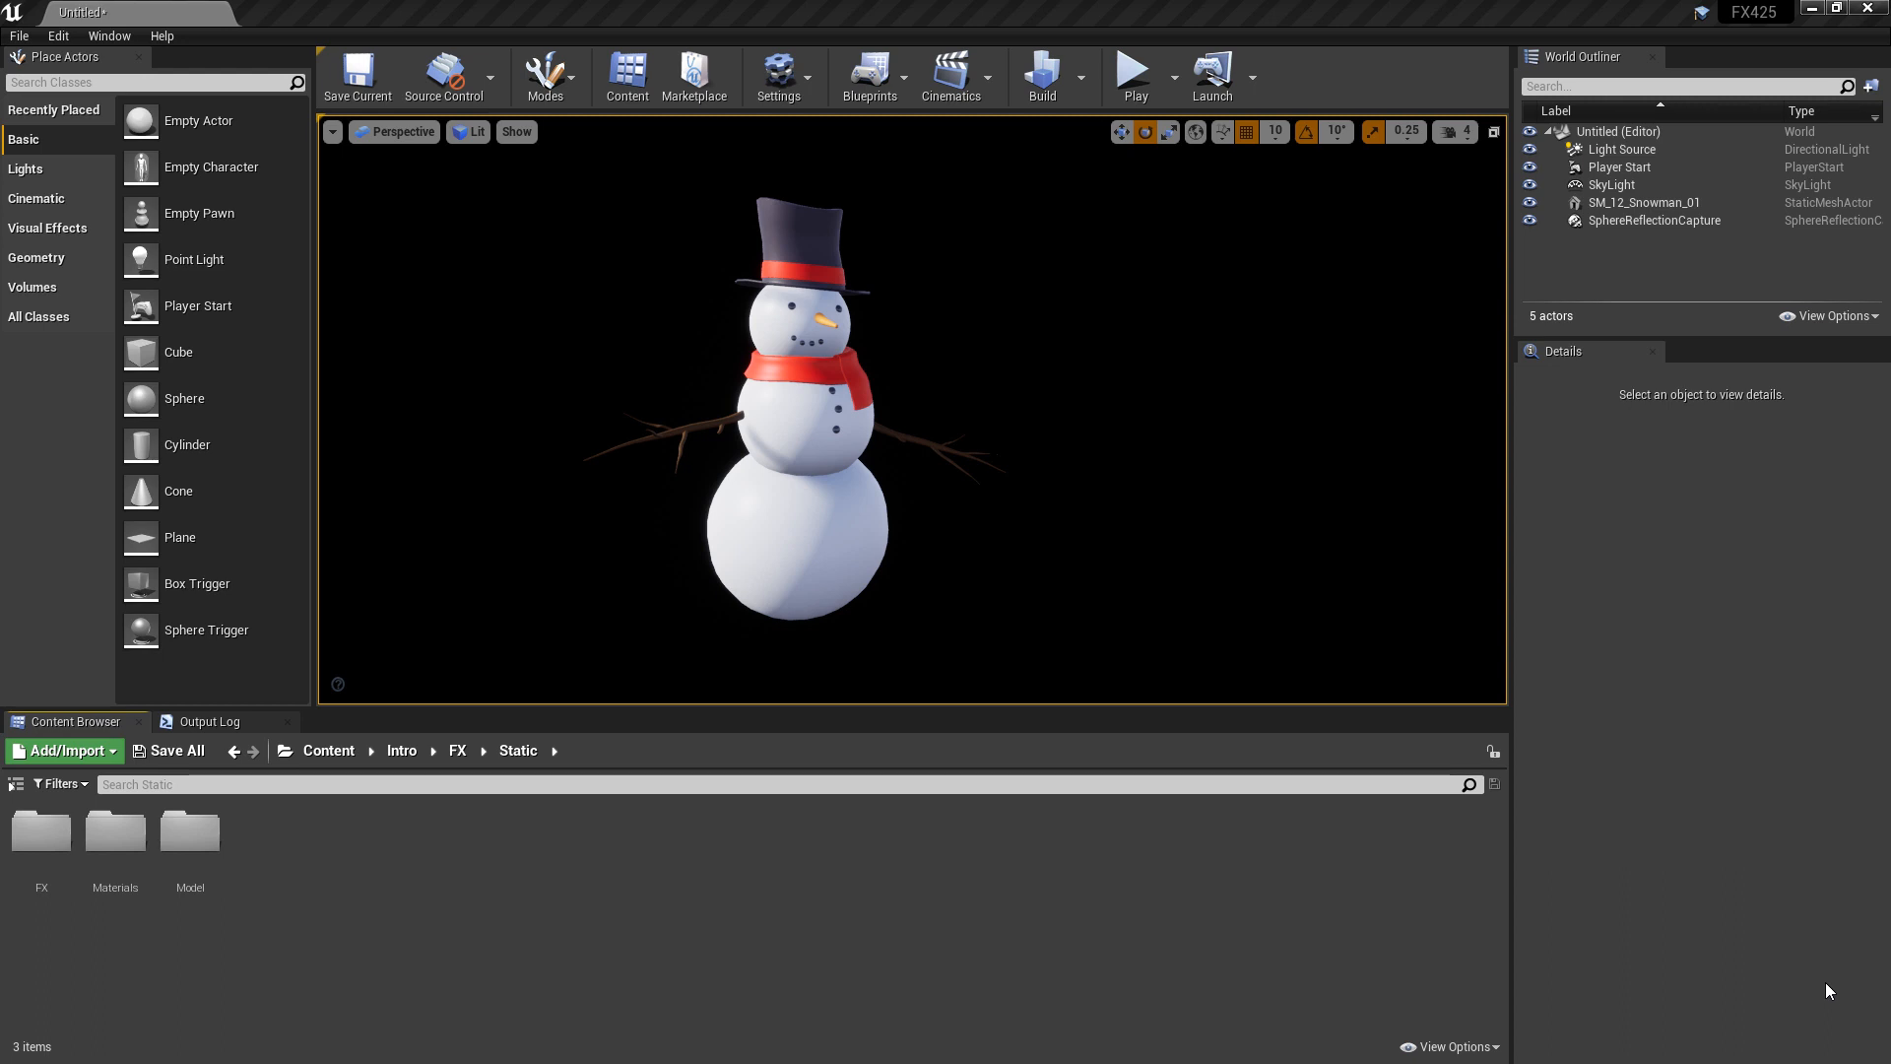
mouse_move(479, 943)
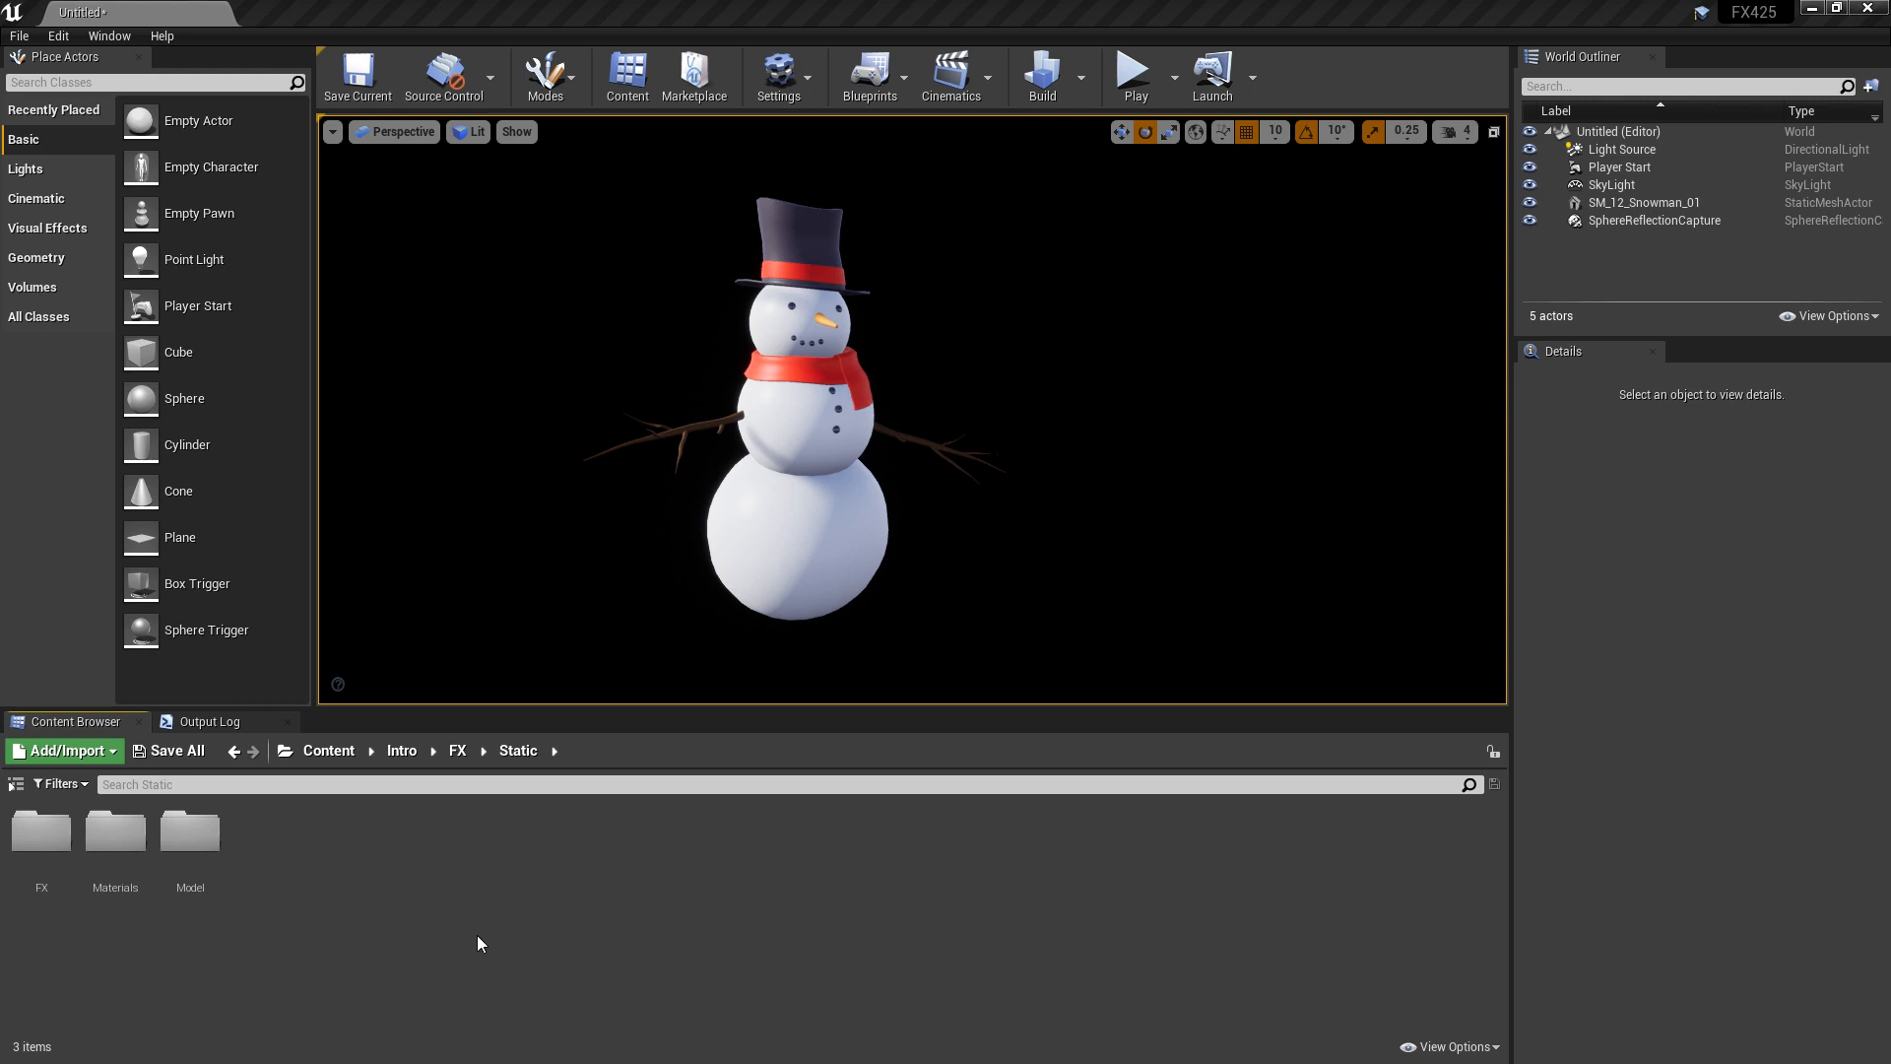
mouse_move(41, 829)
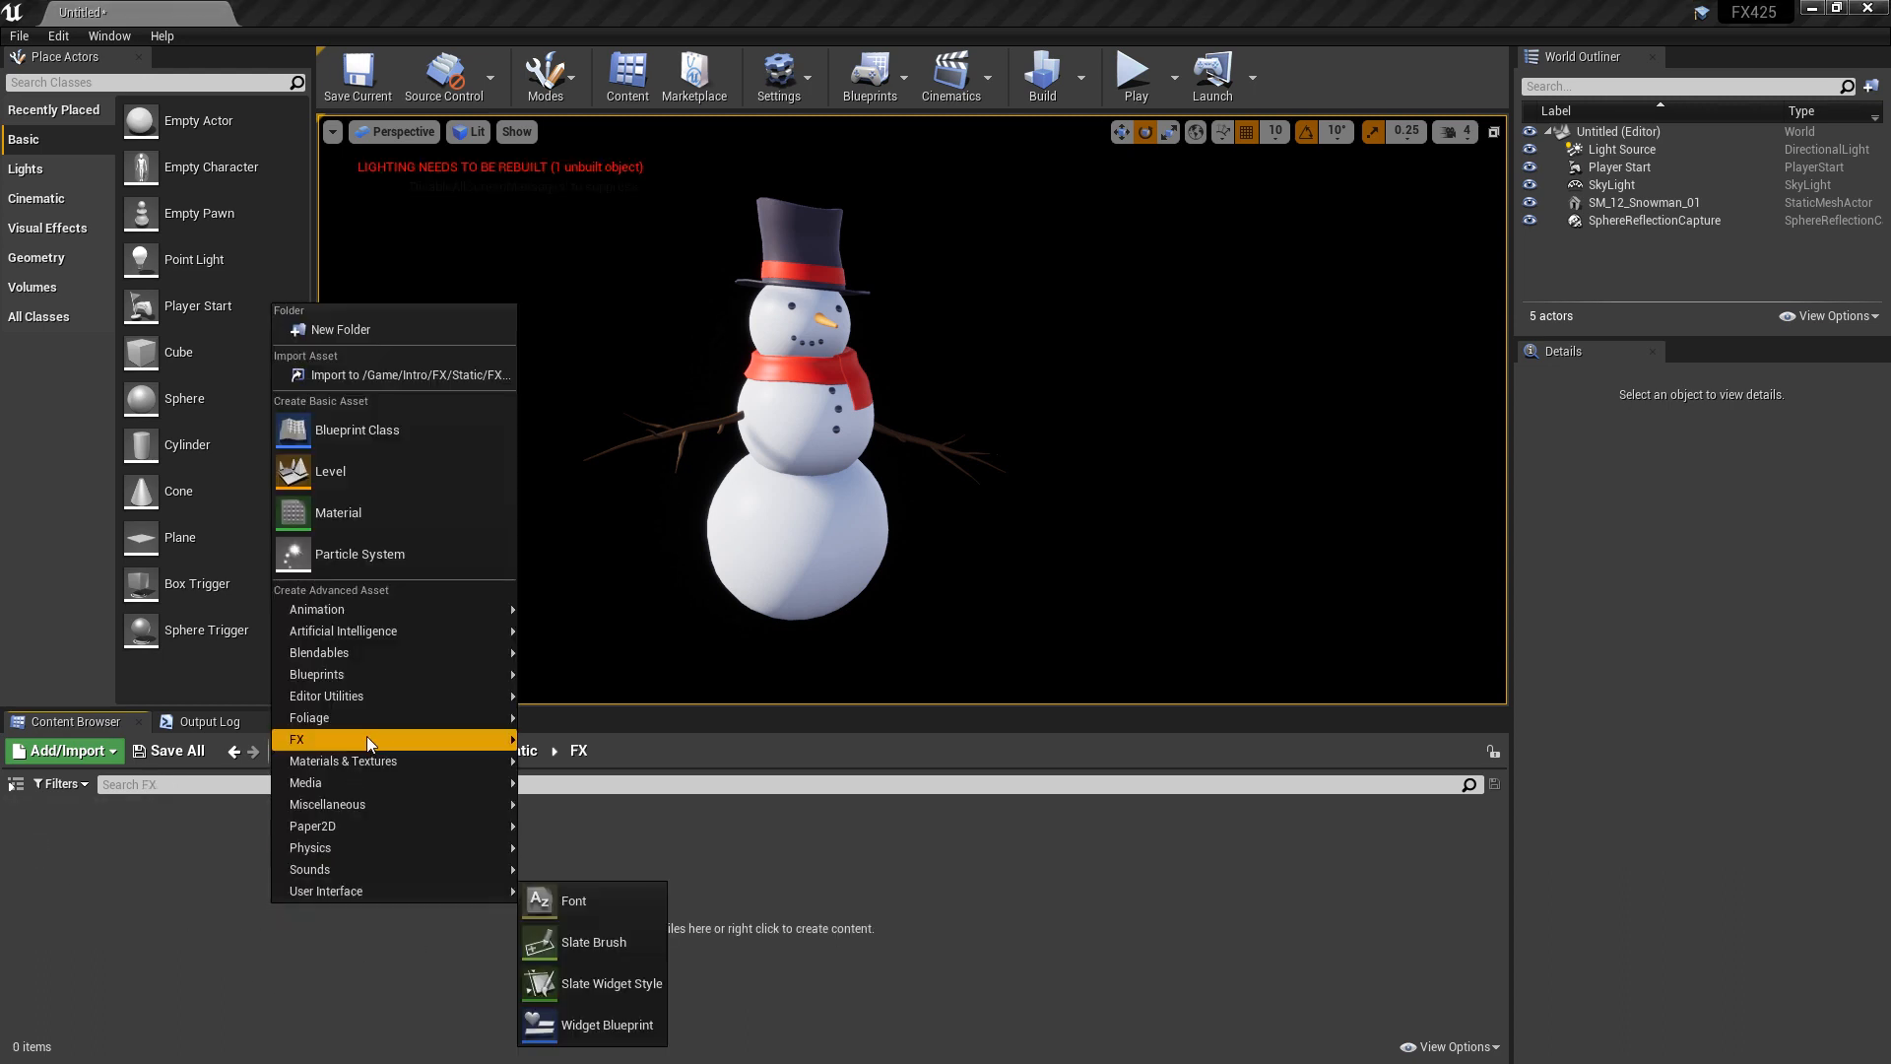
Create an Empty-template Niagara emitter named NE_Snowman_01 in FX and bring it up for editing.
click(359, 554)
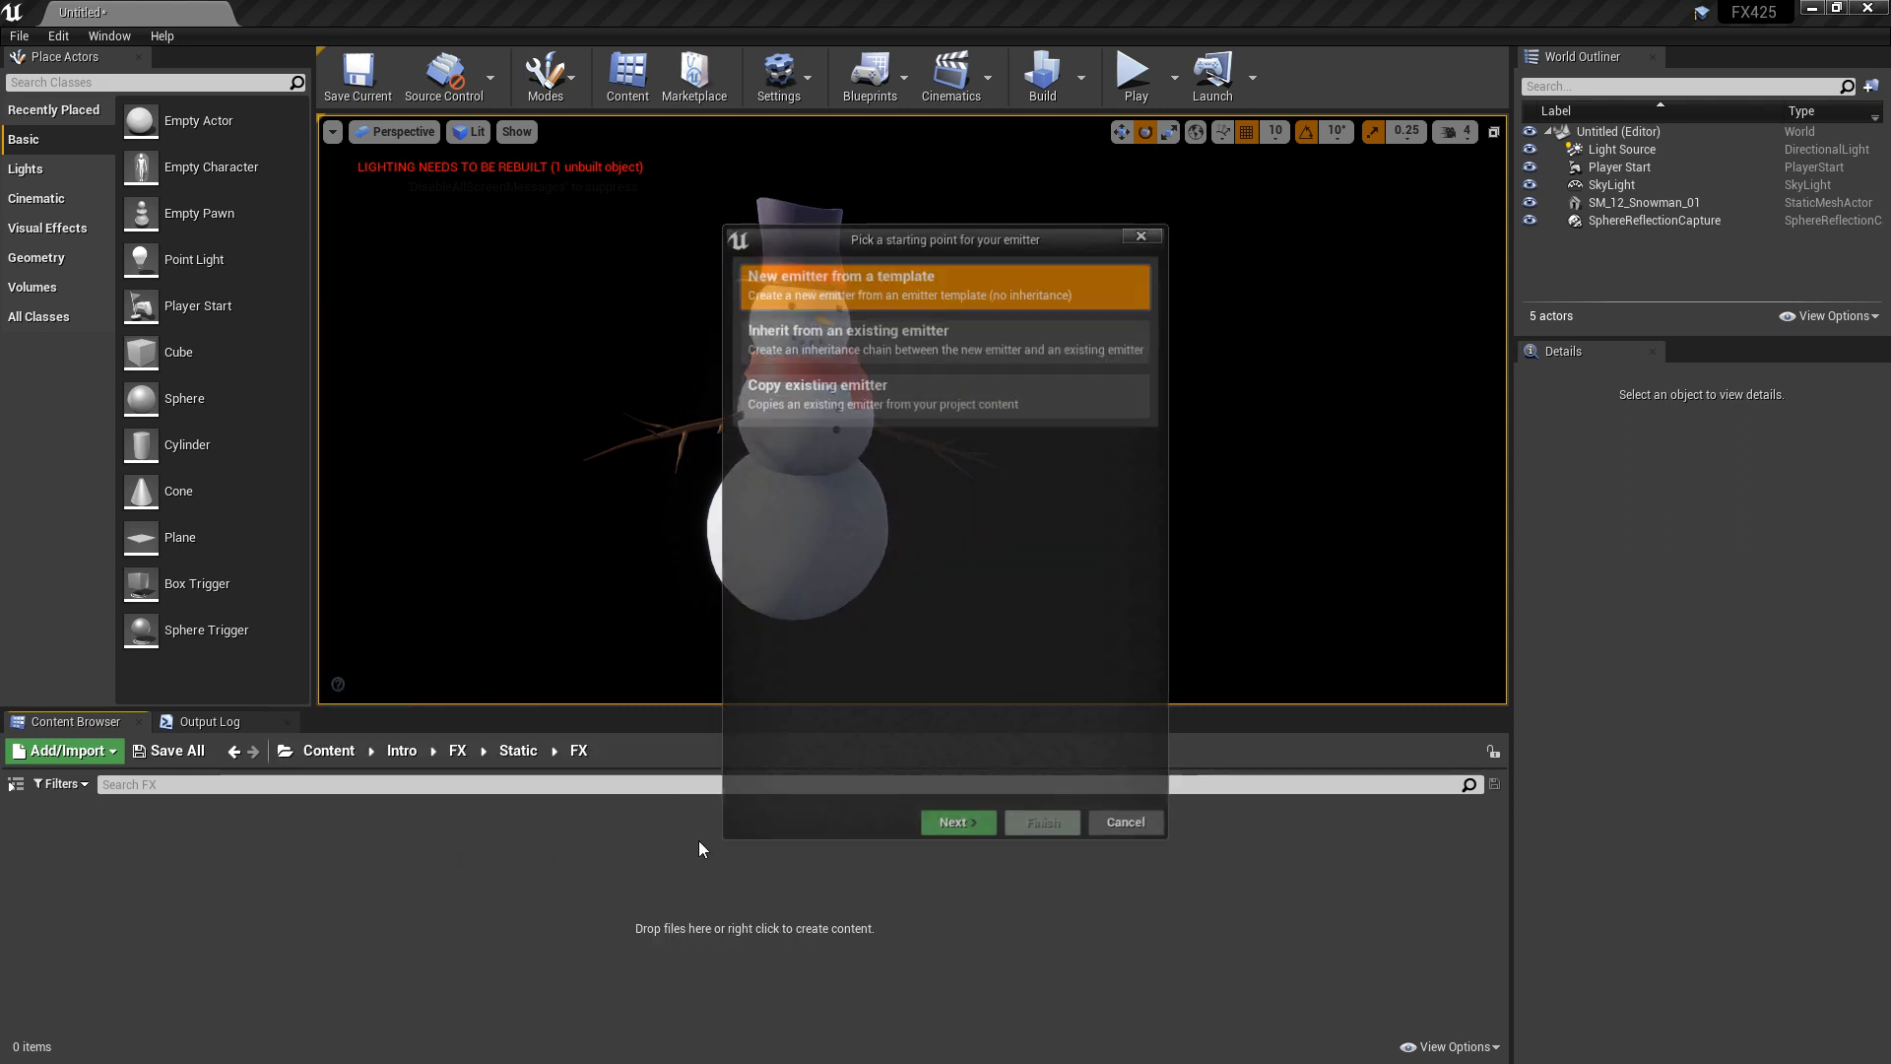
click(958, 822)
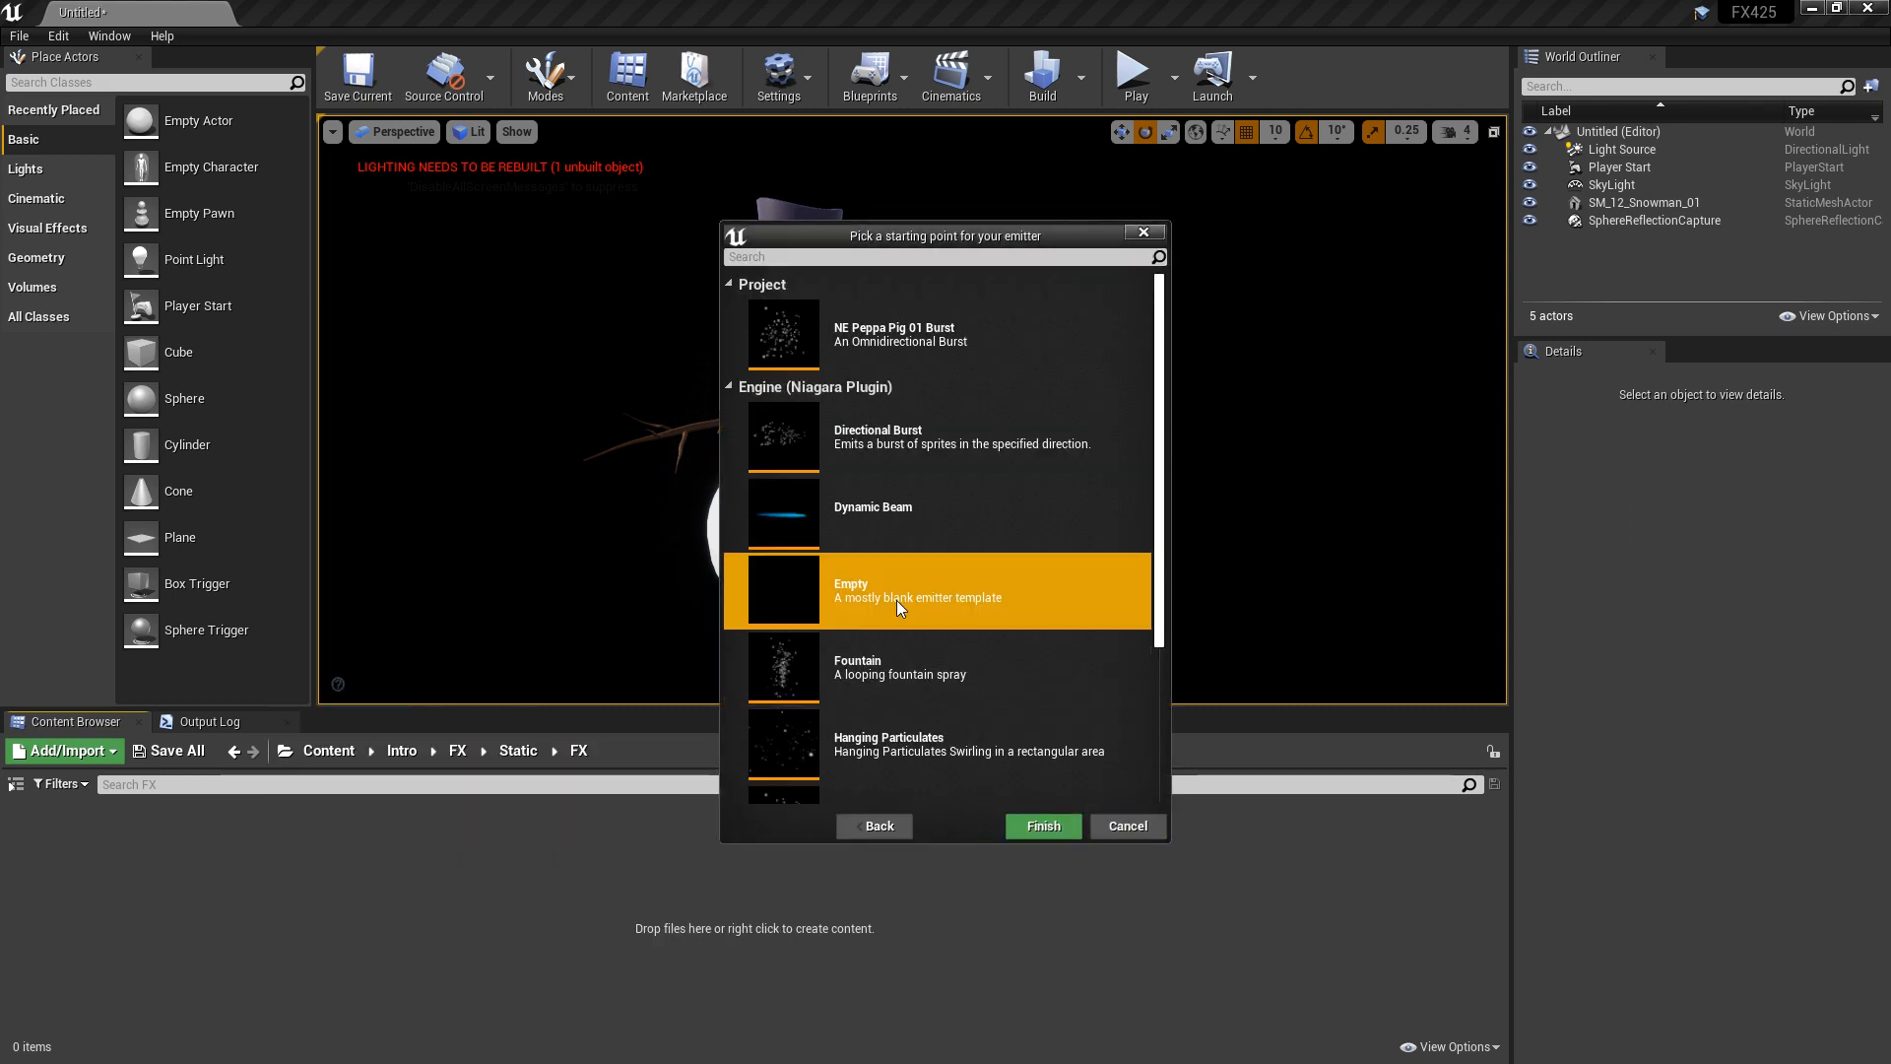
click(1040, 825)
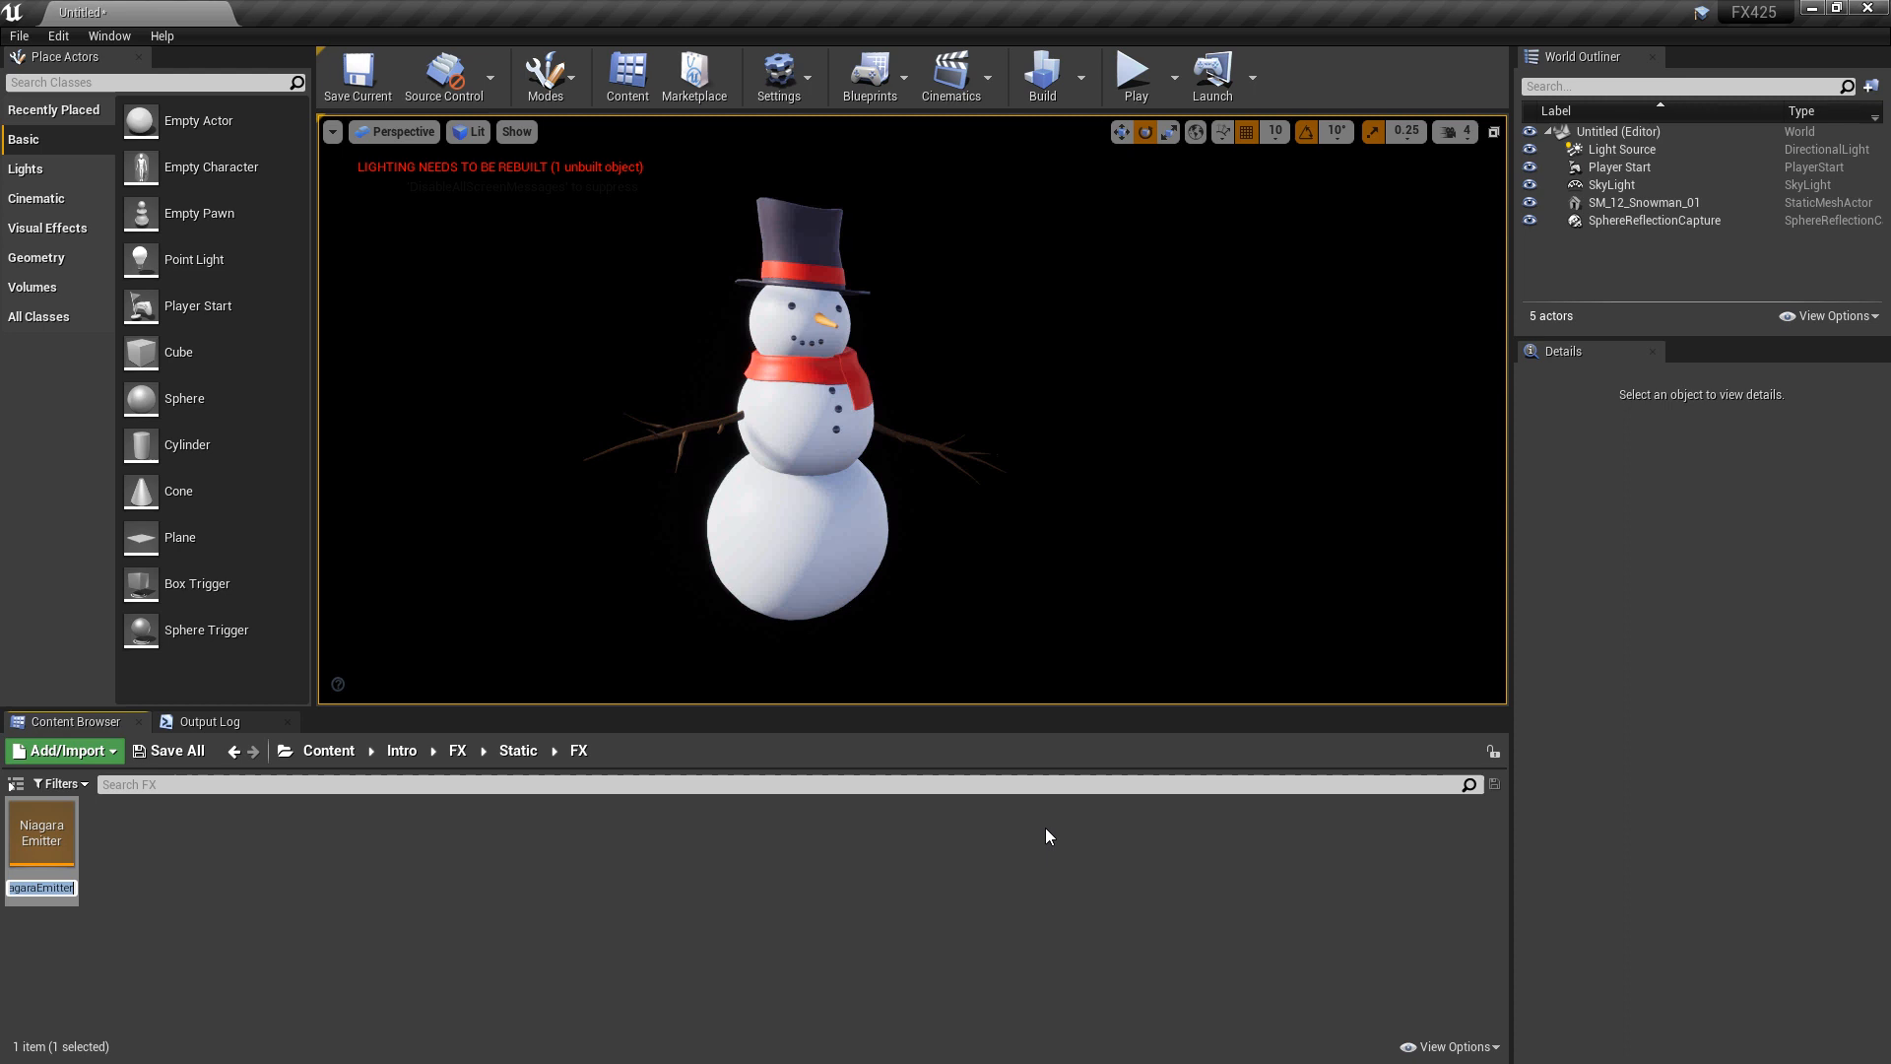
text(NE_Snowman_01)
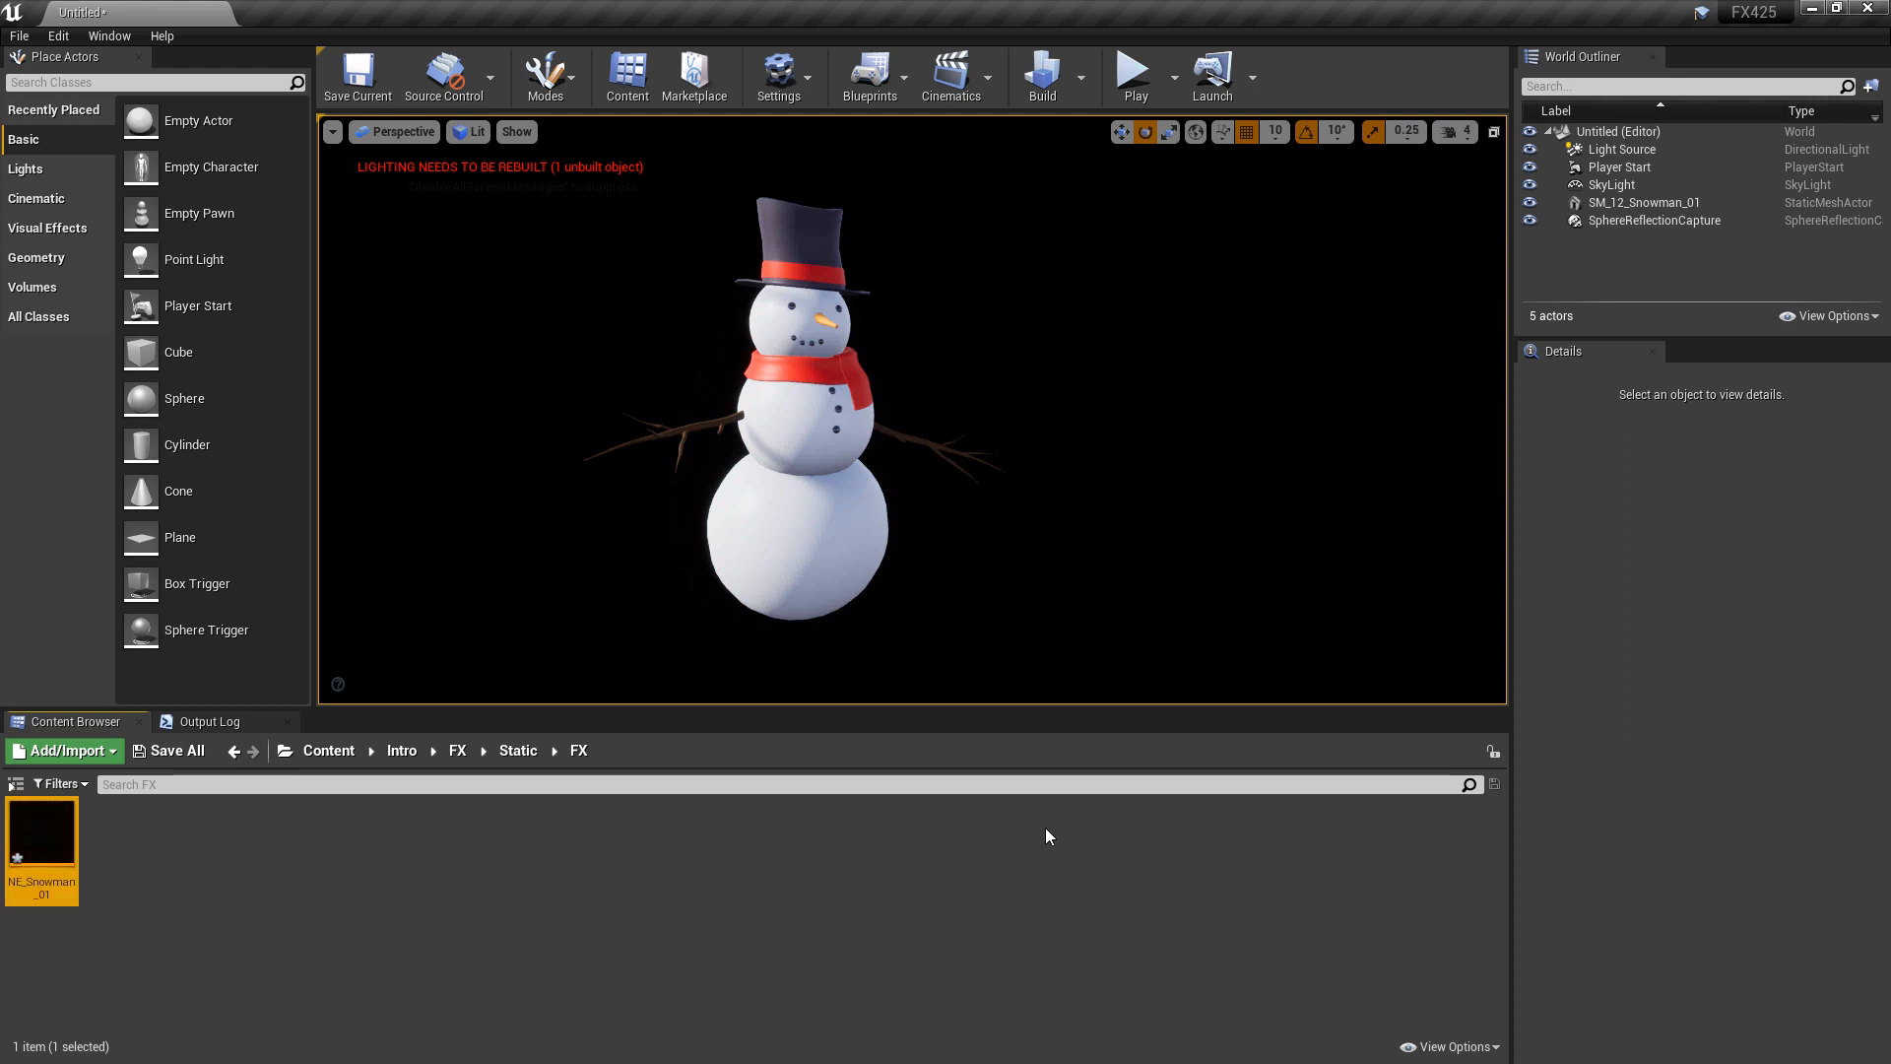
mouse_move(500, 841)
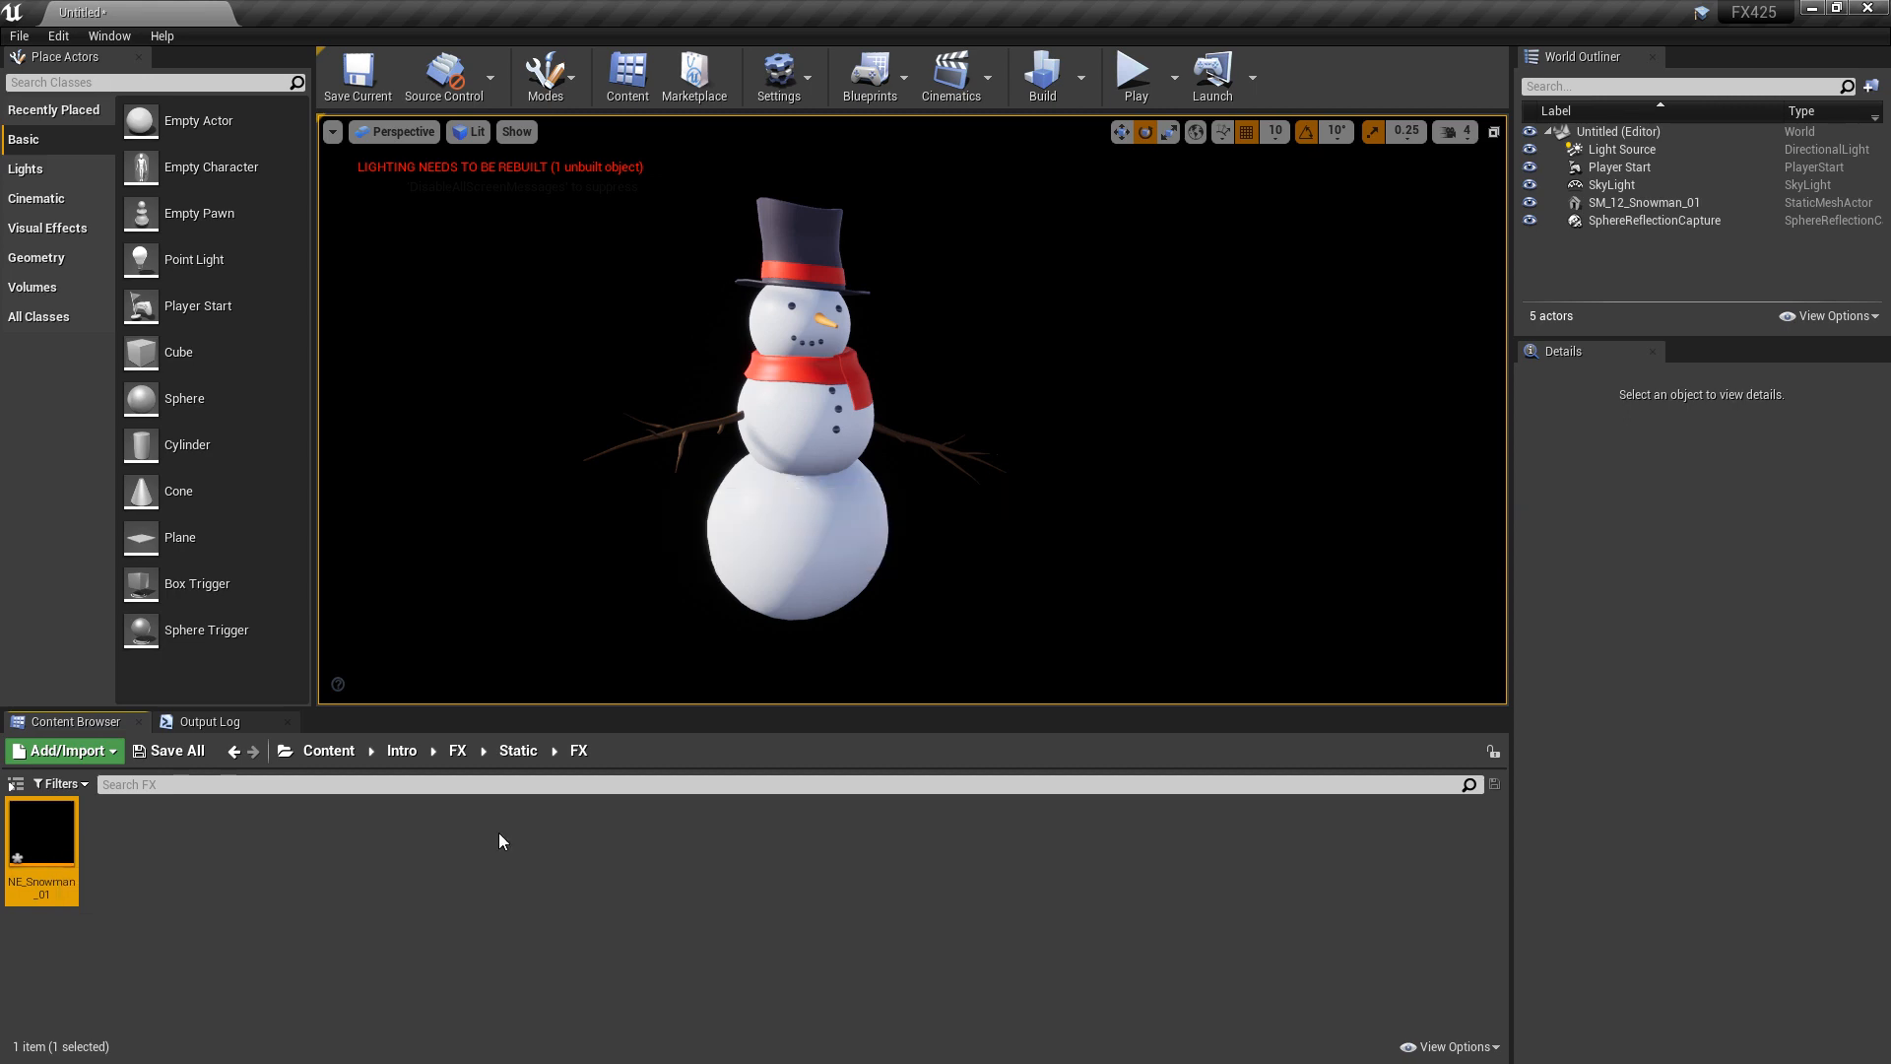
double_click(41, 823)
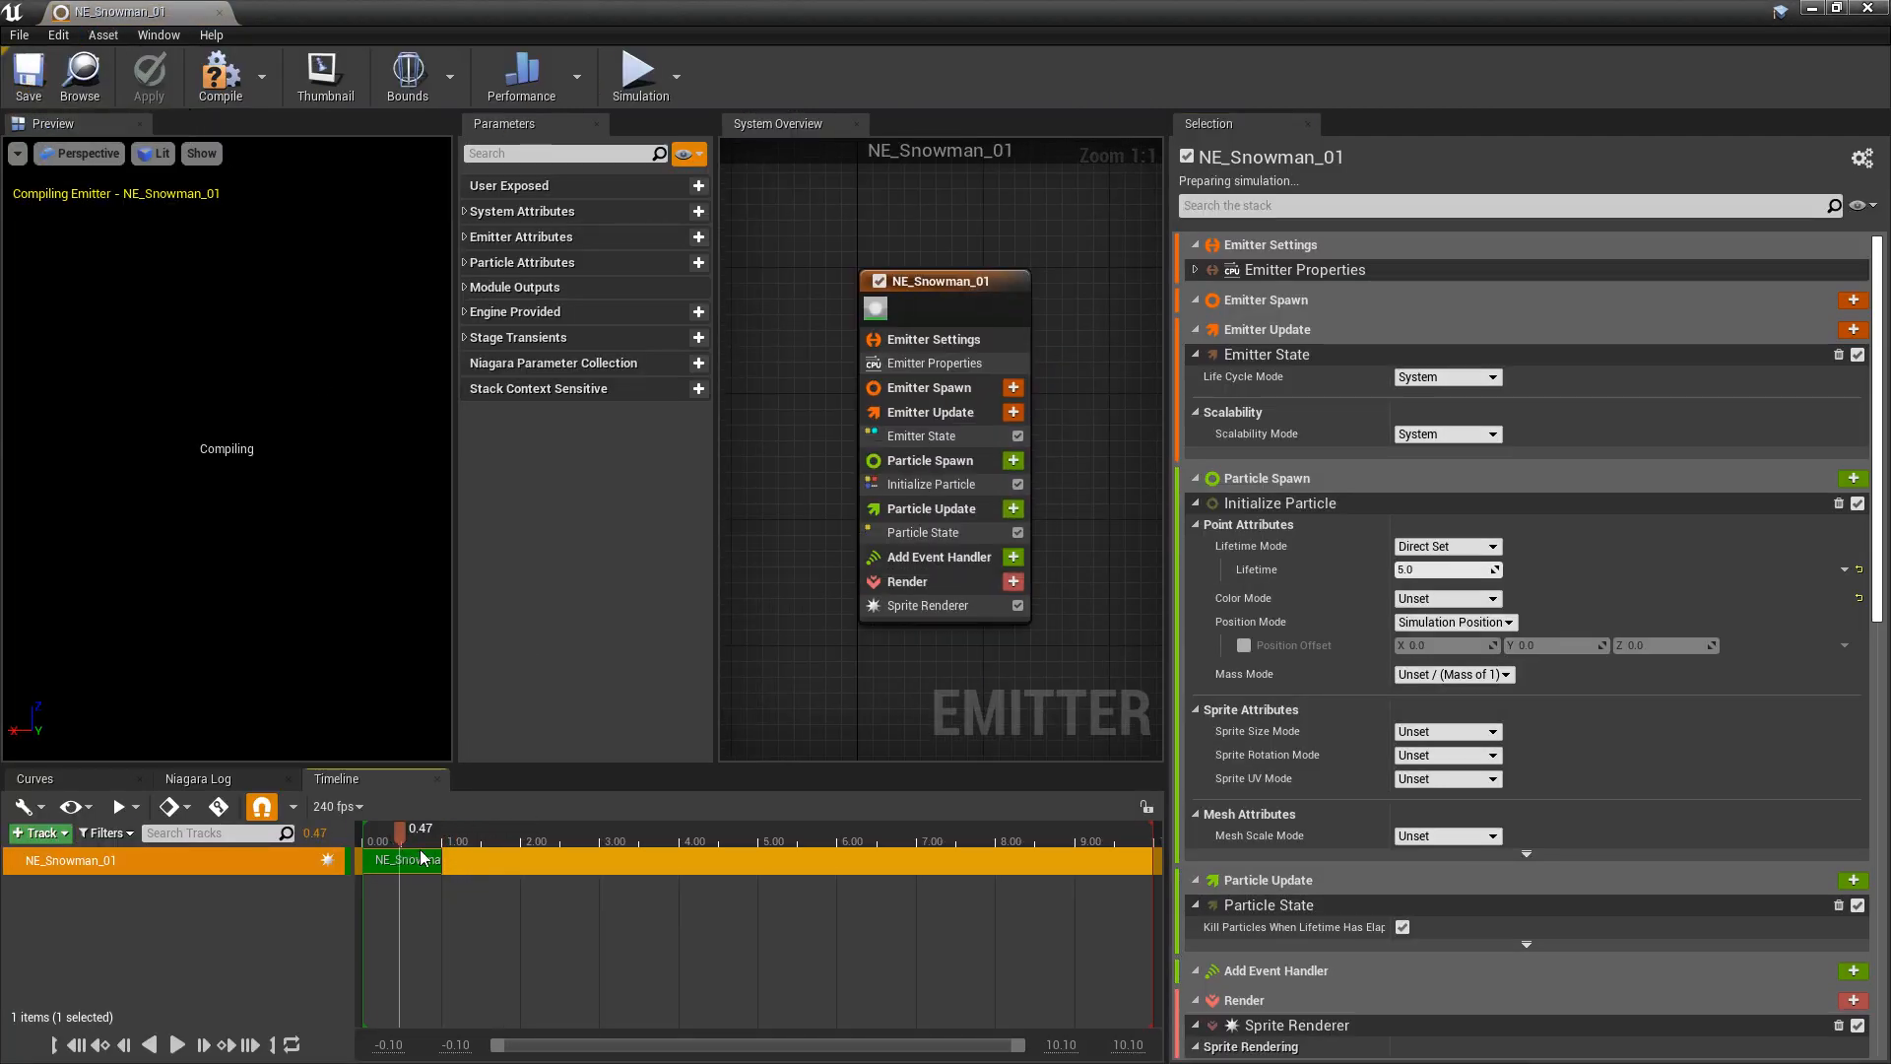
mouse_move(928, 412)
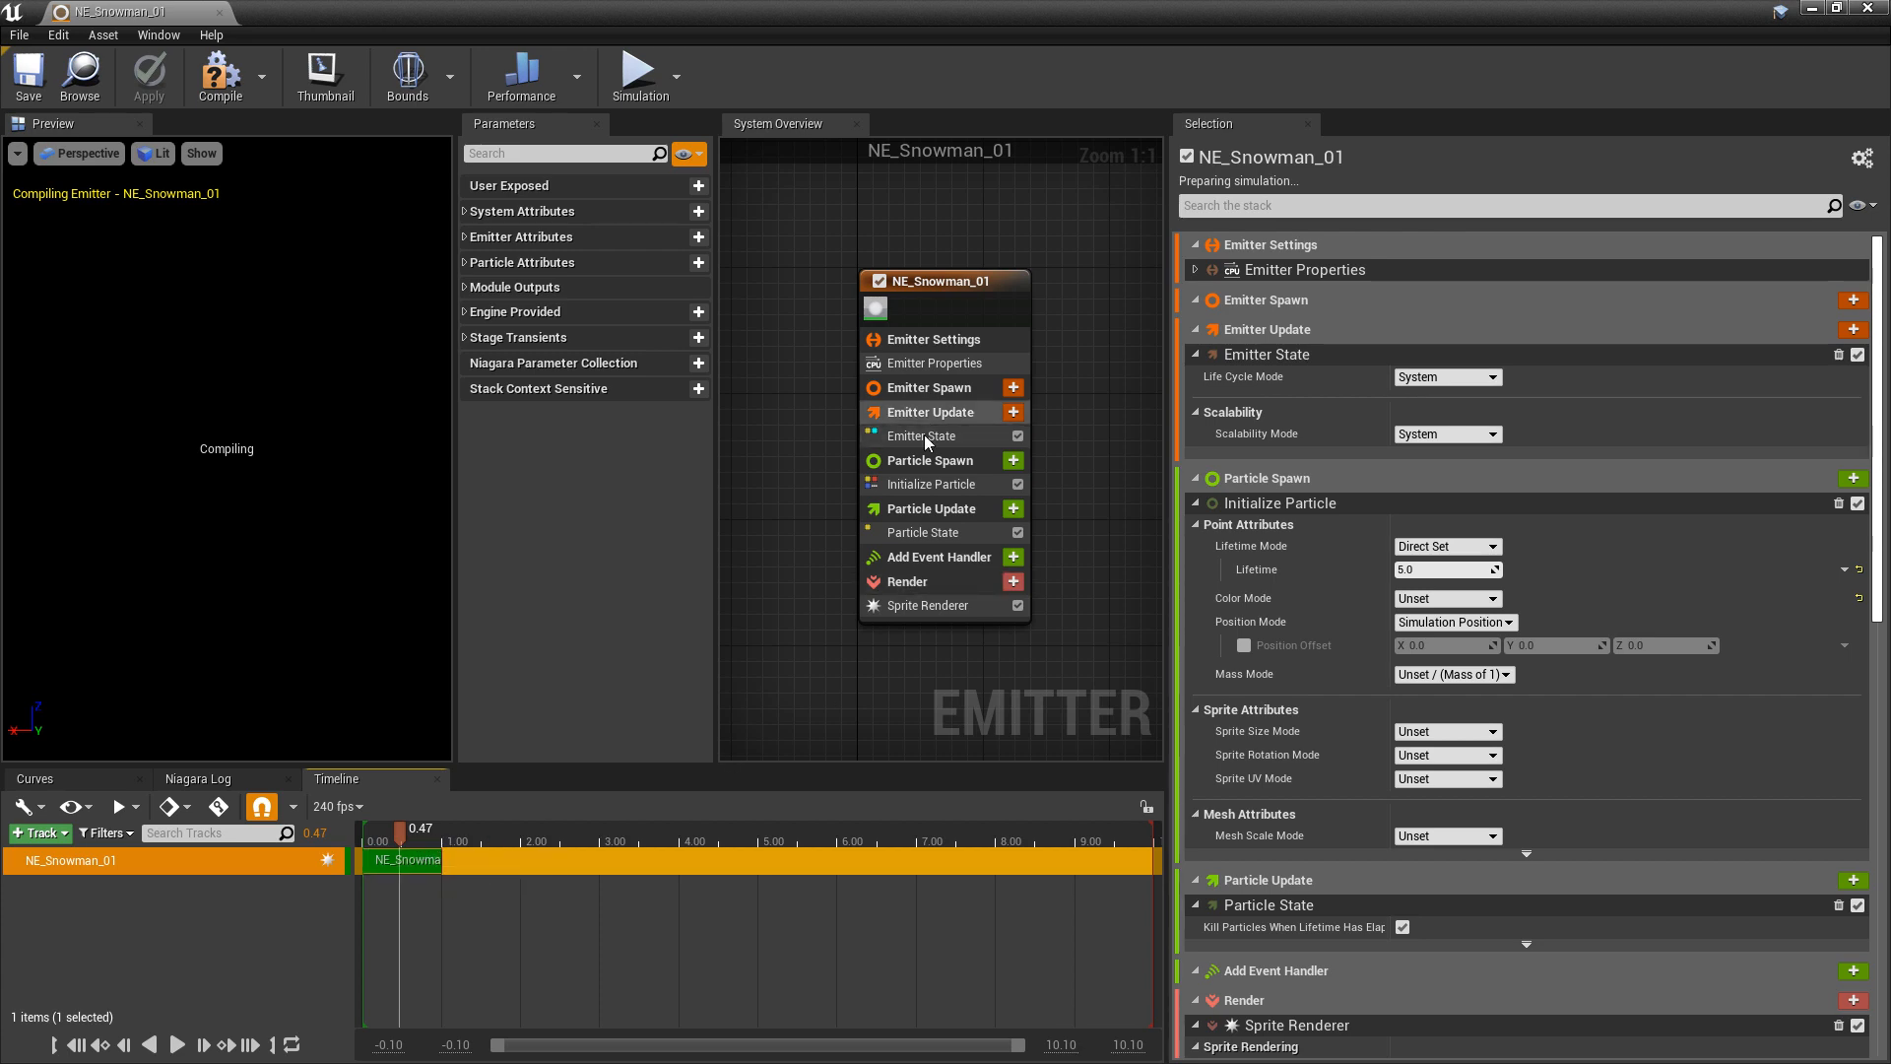
Add a Spawn Rate of 1000 to Emitter Update and save the emitter.
click(1012, 411)
text(1000)
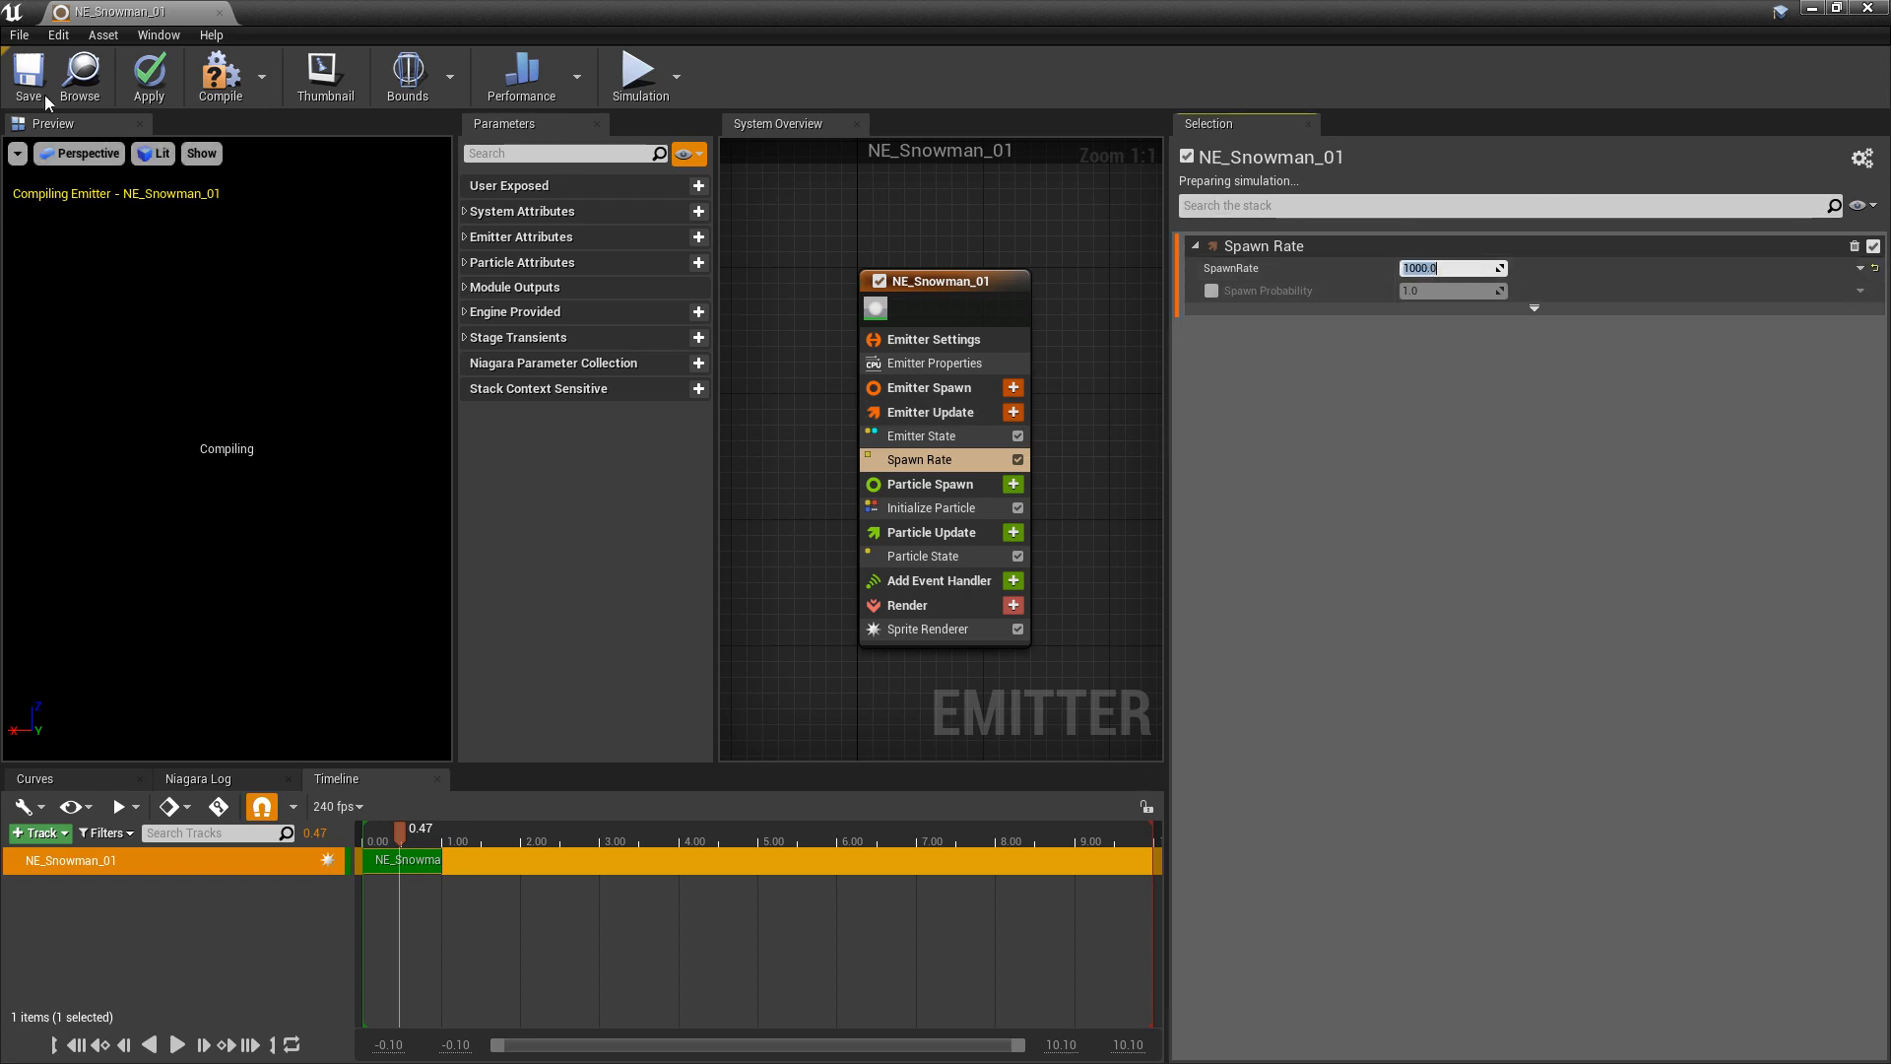
click(26, 75)
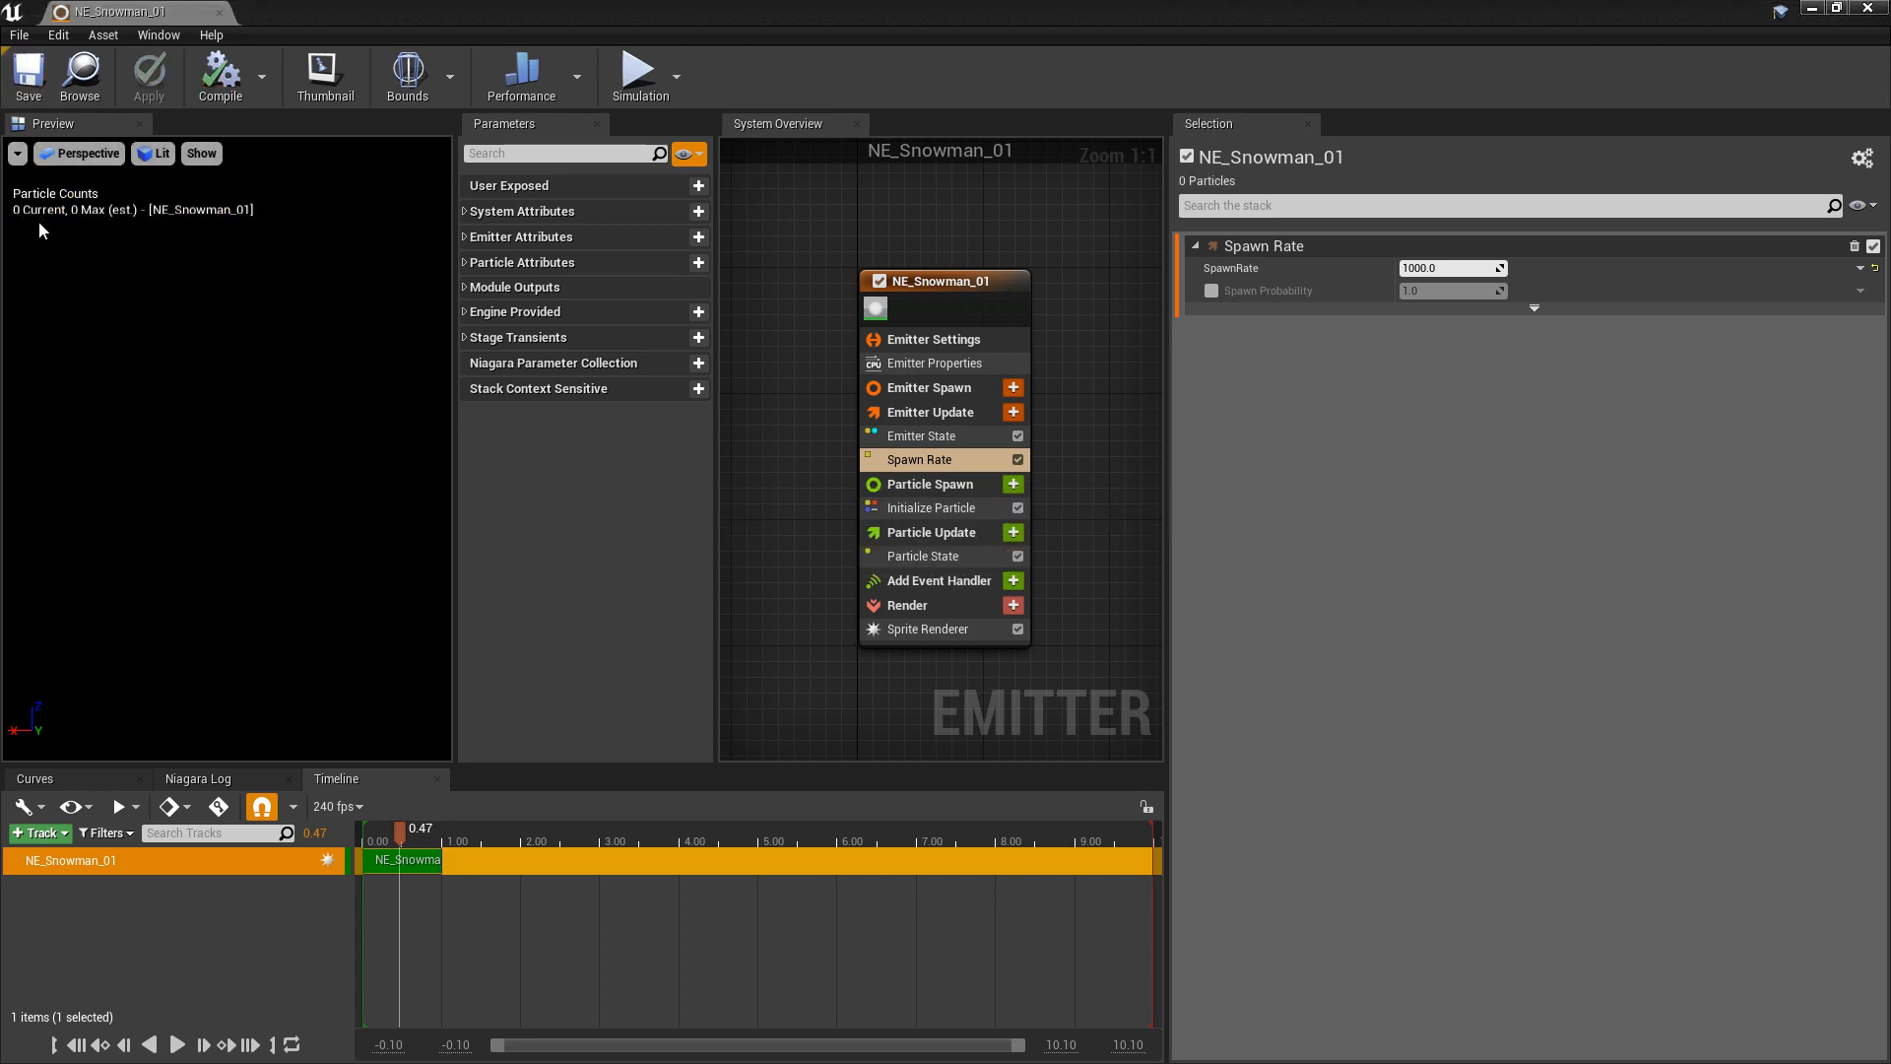
mouse_move(928, 484)
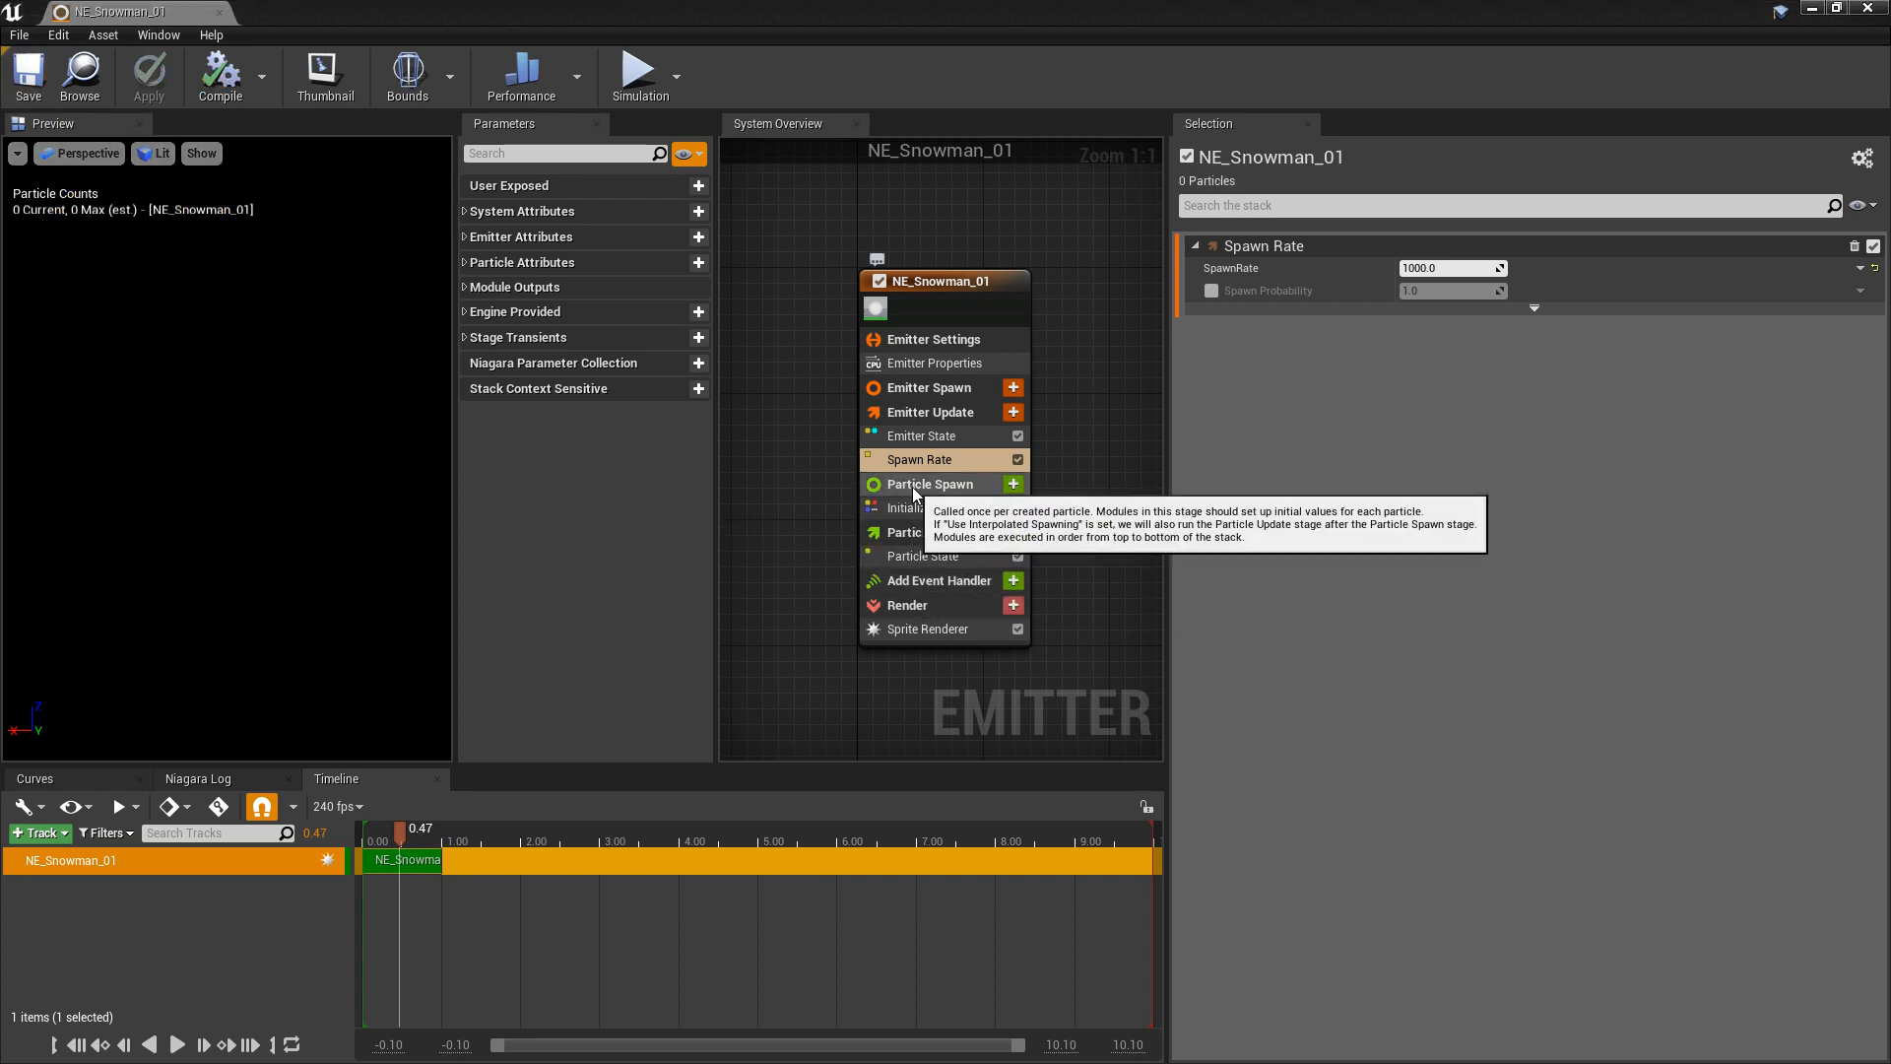
Add Static Mesh Location to Particle Spawn and fix the missing Sample Static Mesh dependency.
click(1013, 484)
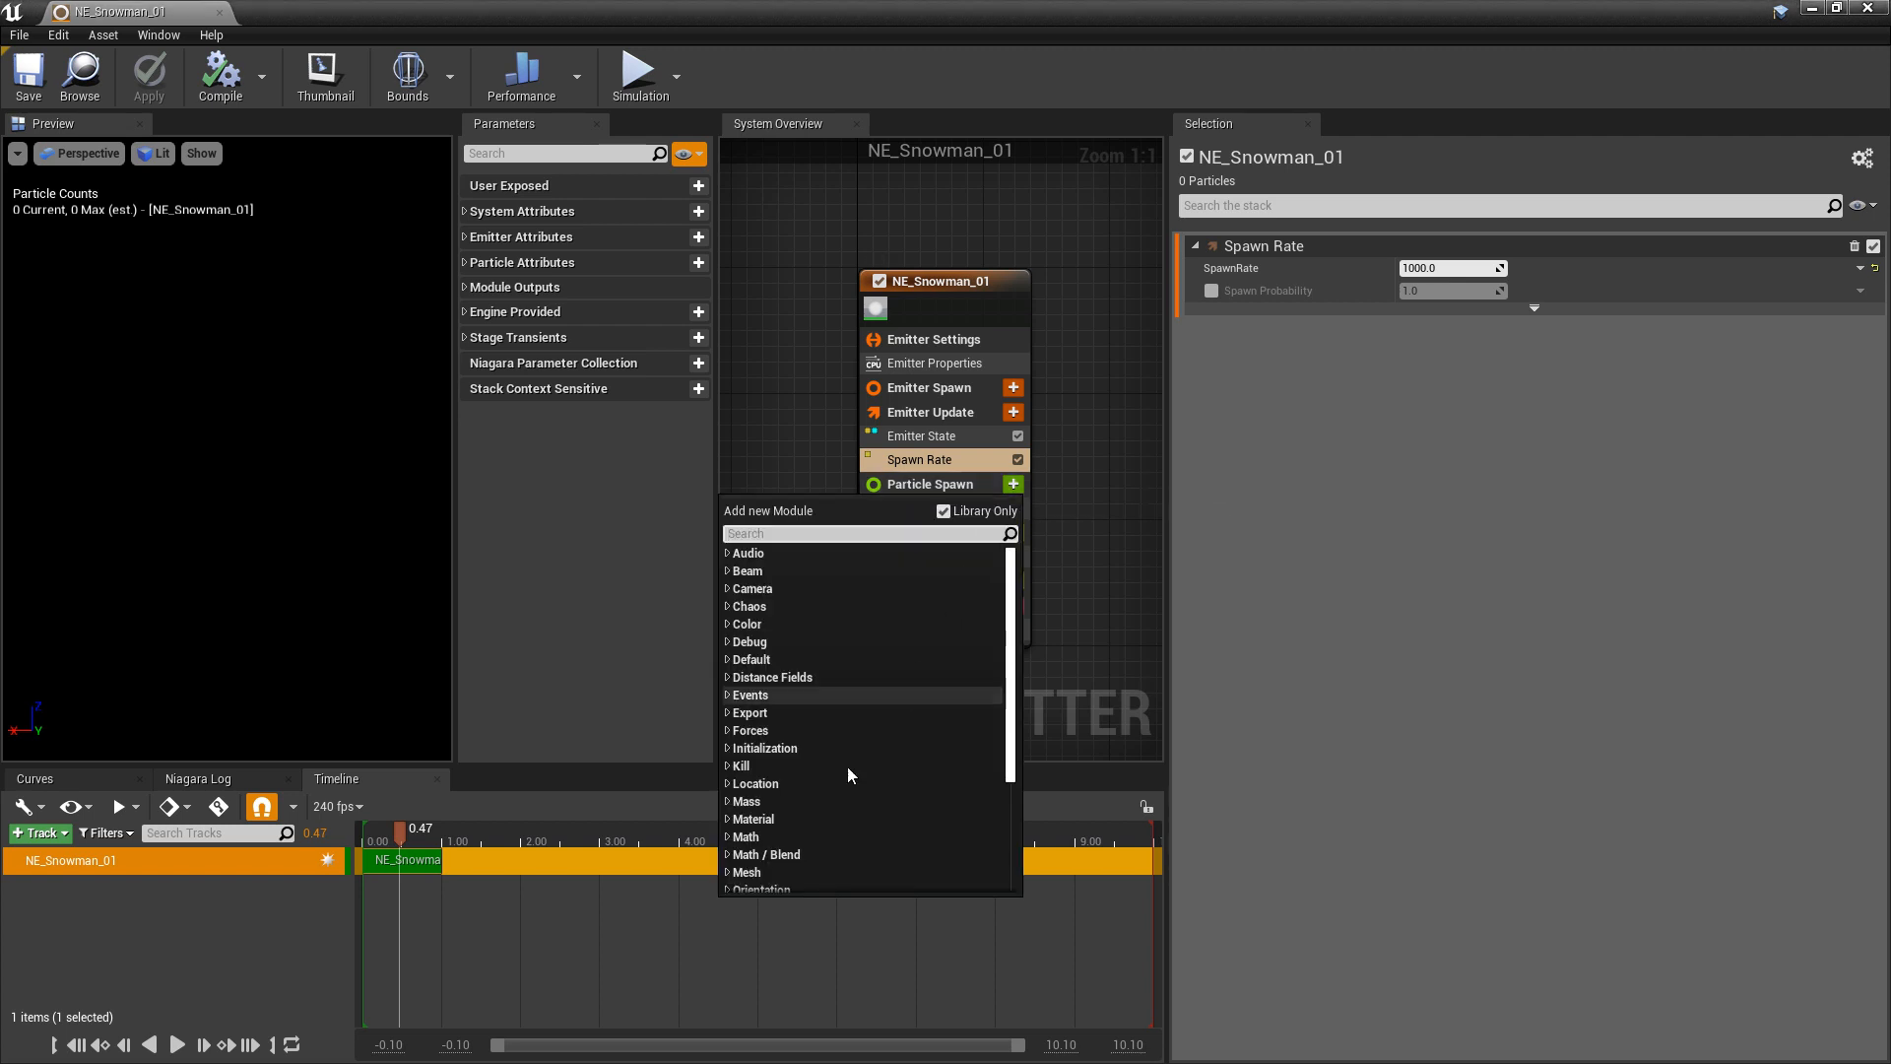
click(755, 782)
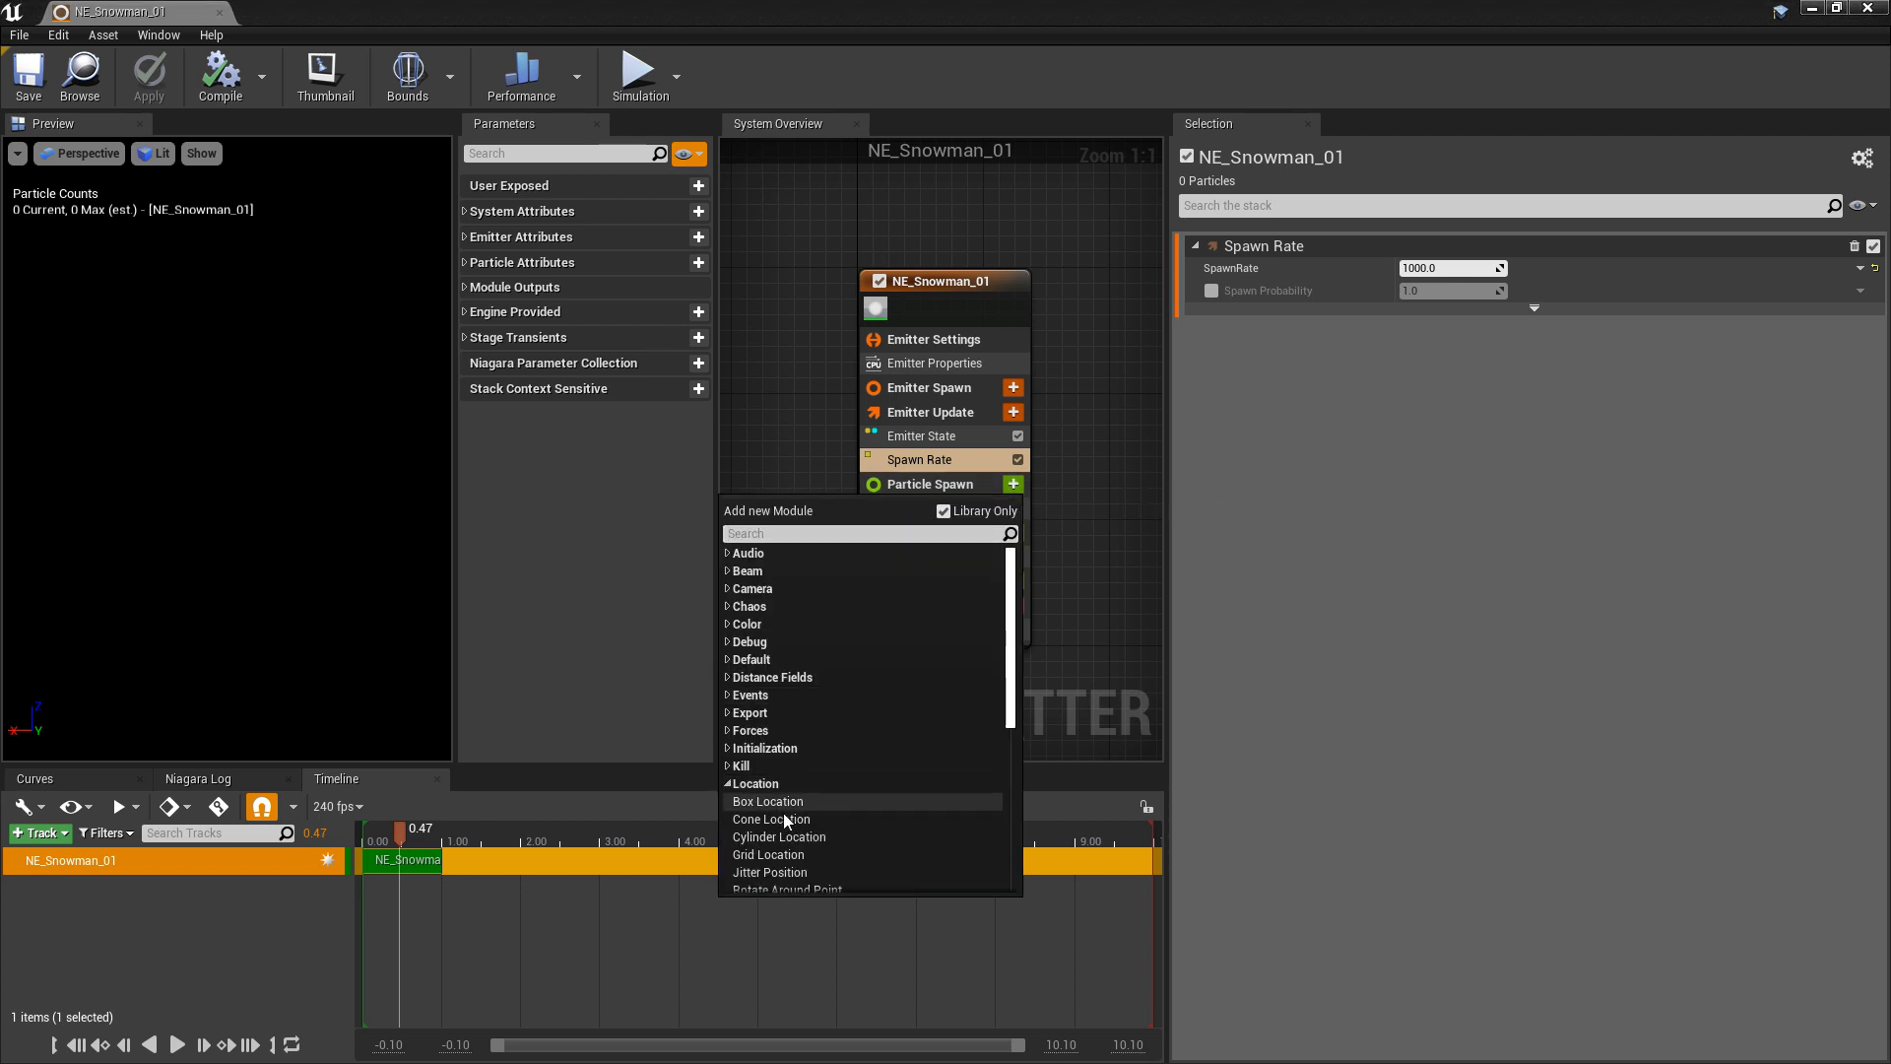
scroll(down, 3)
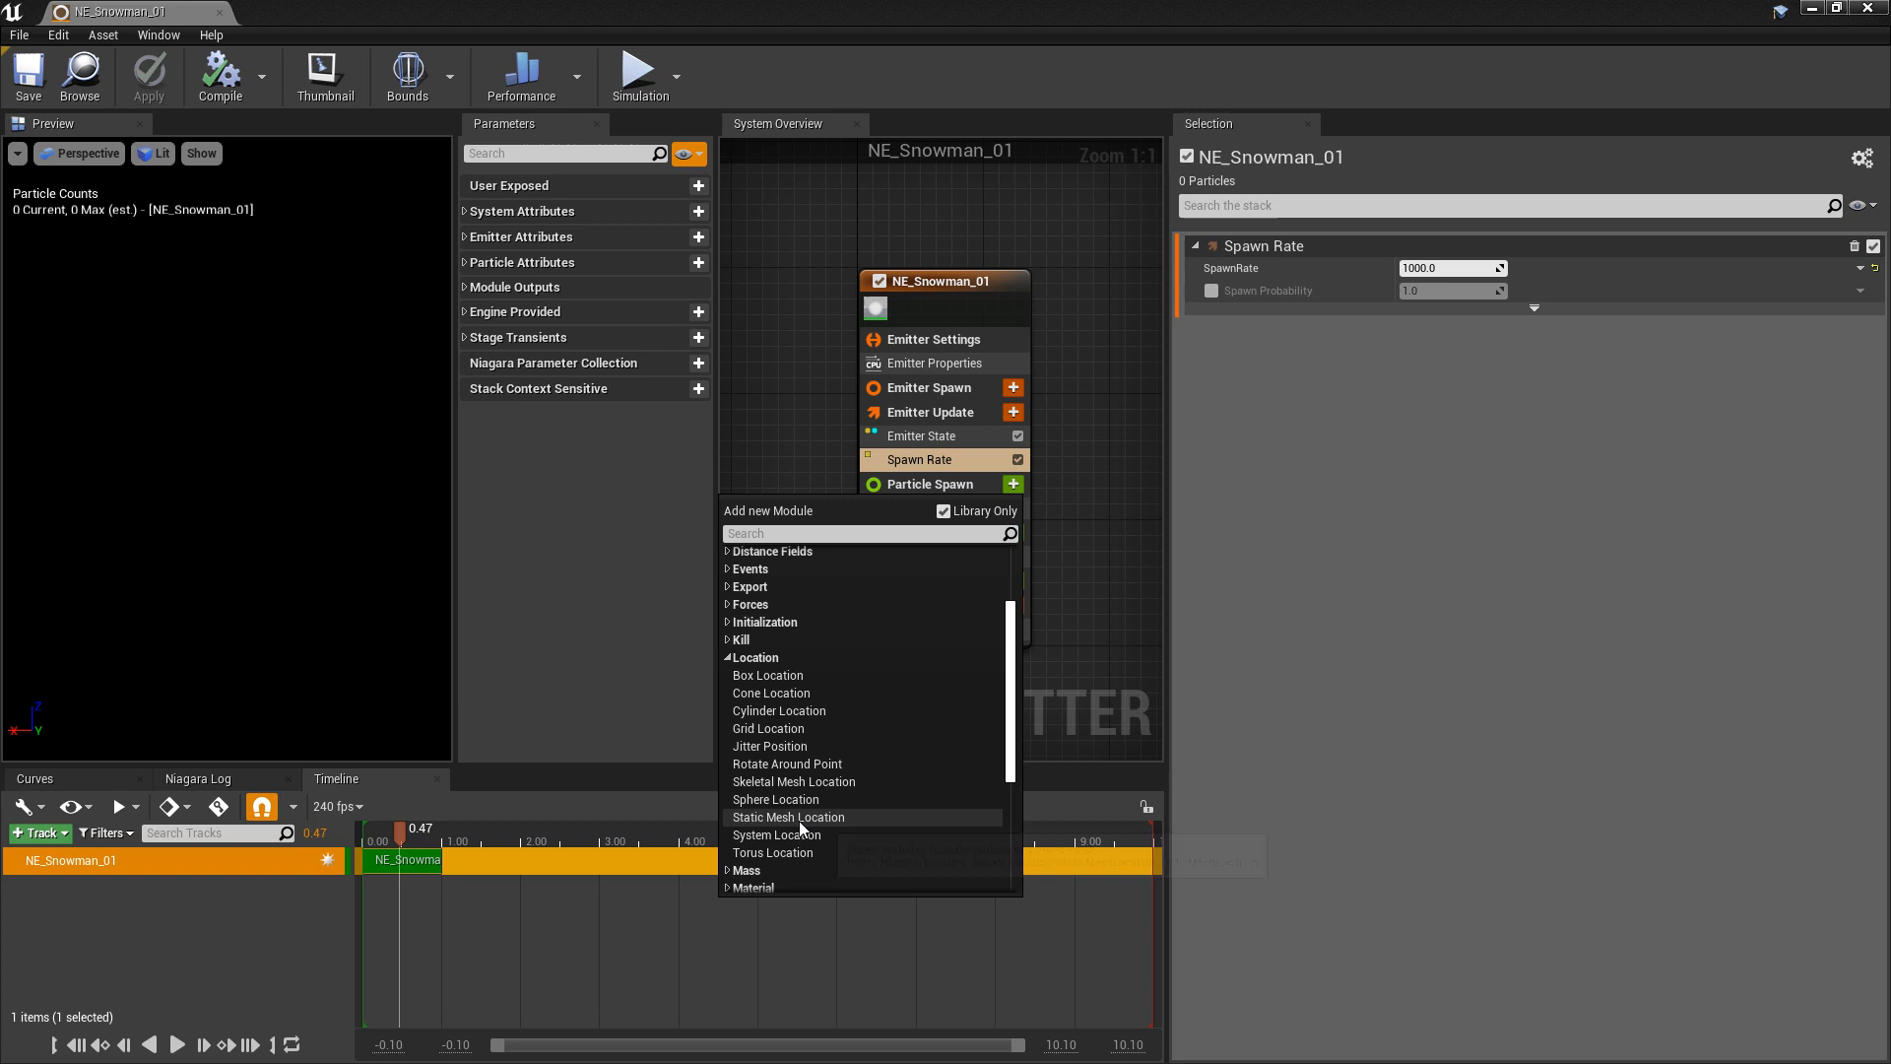
mouse_move(788, 816)
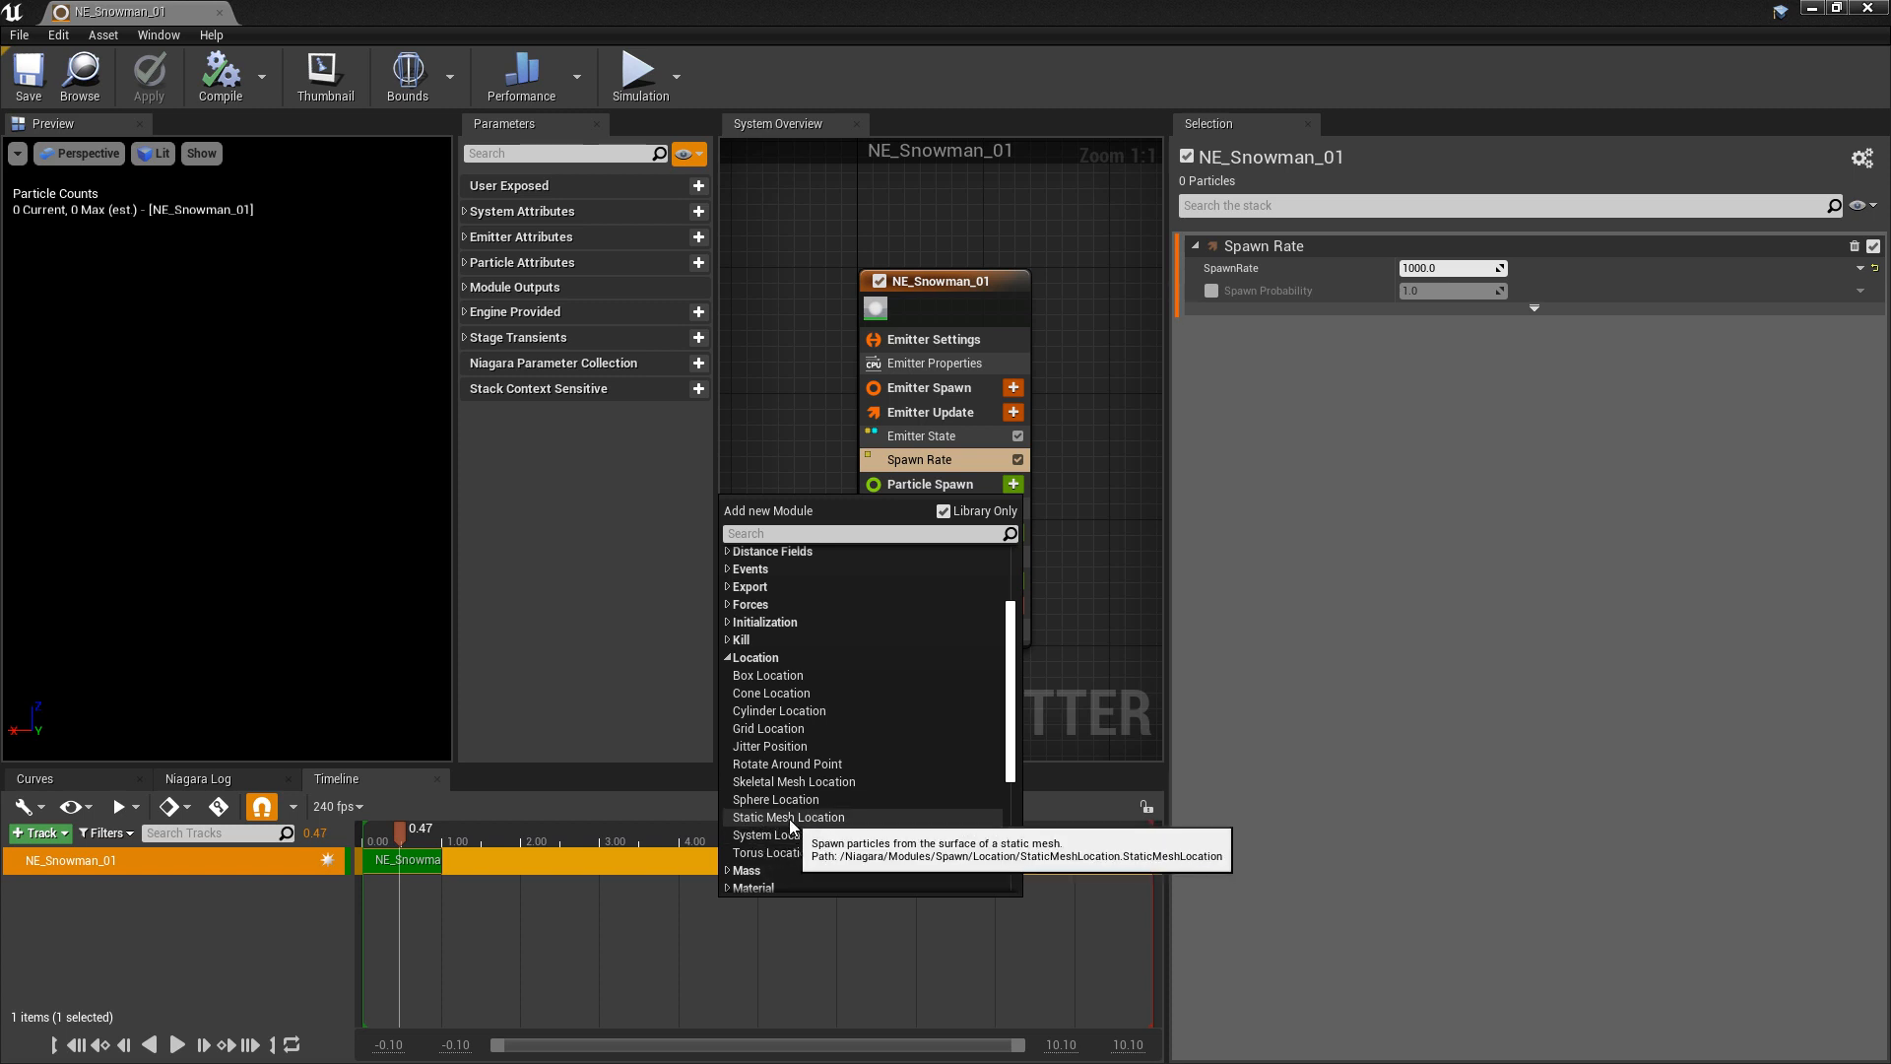
click(794, 816)
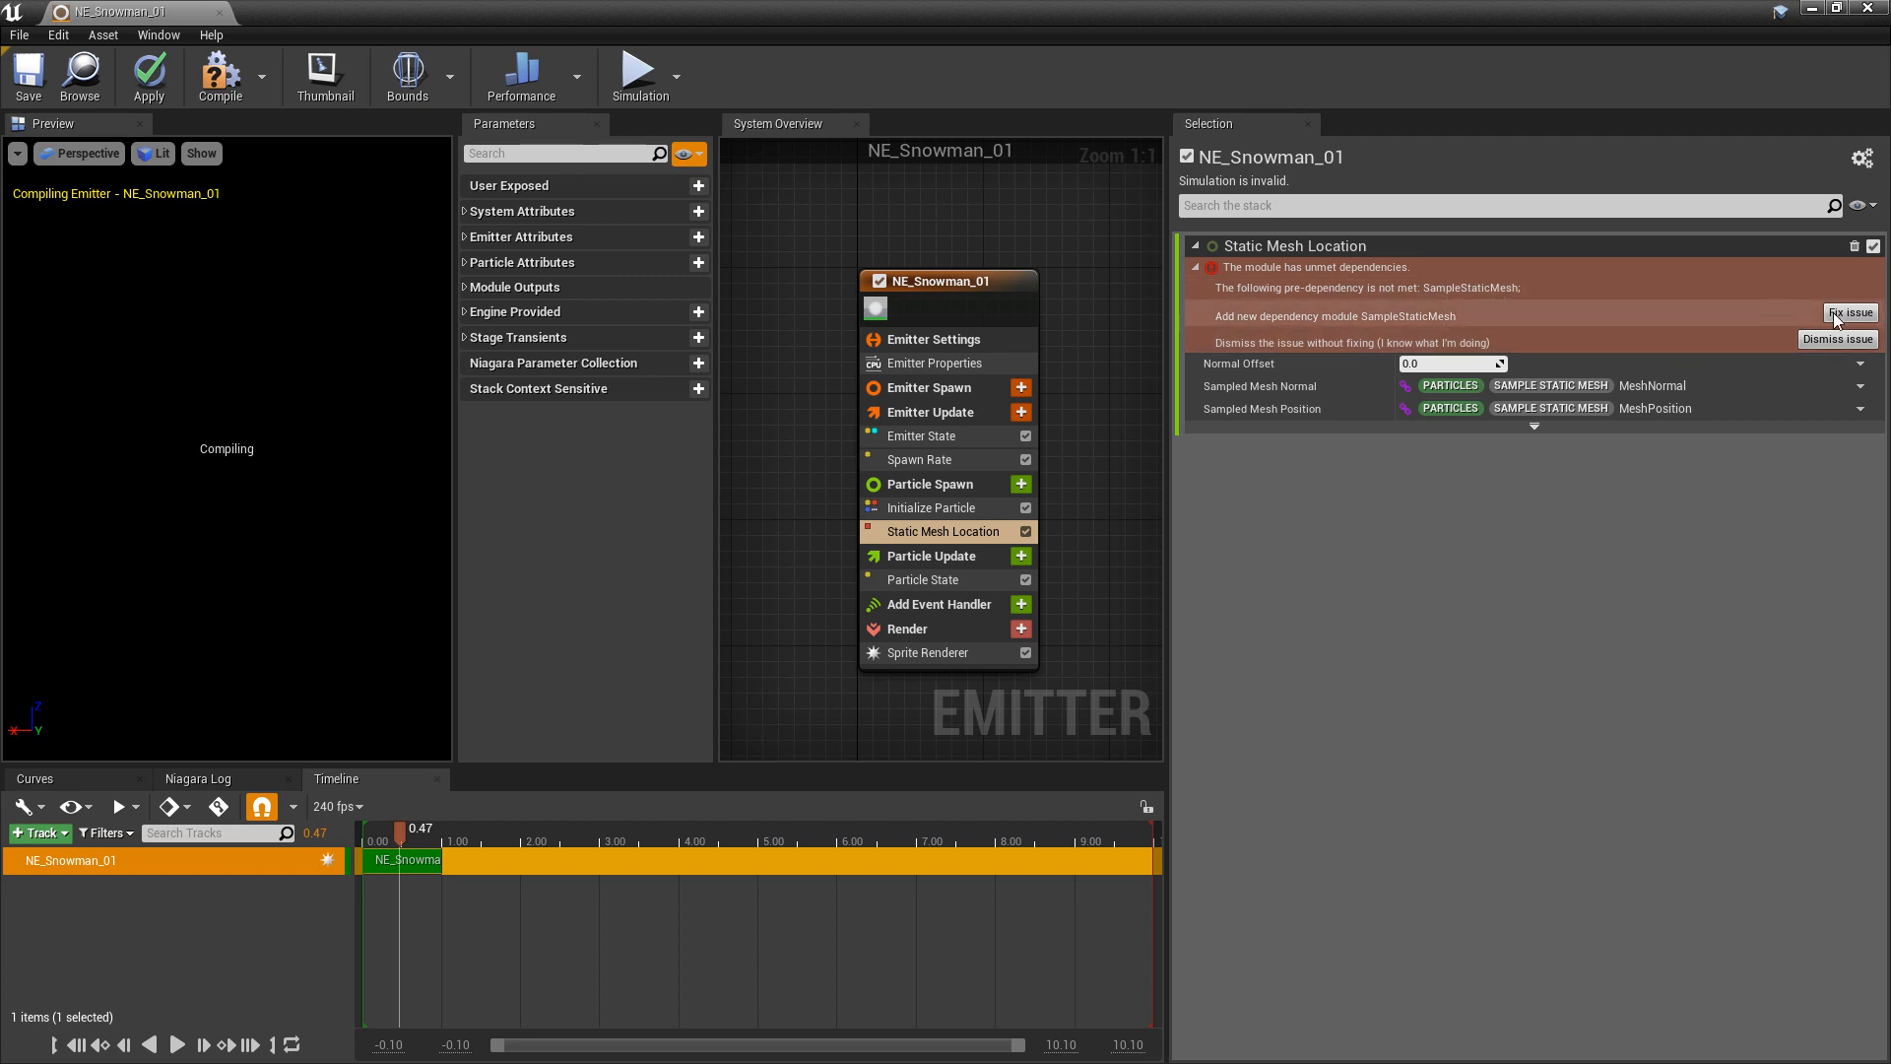
click(1850, 313)
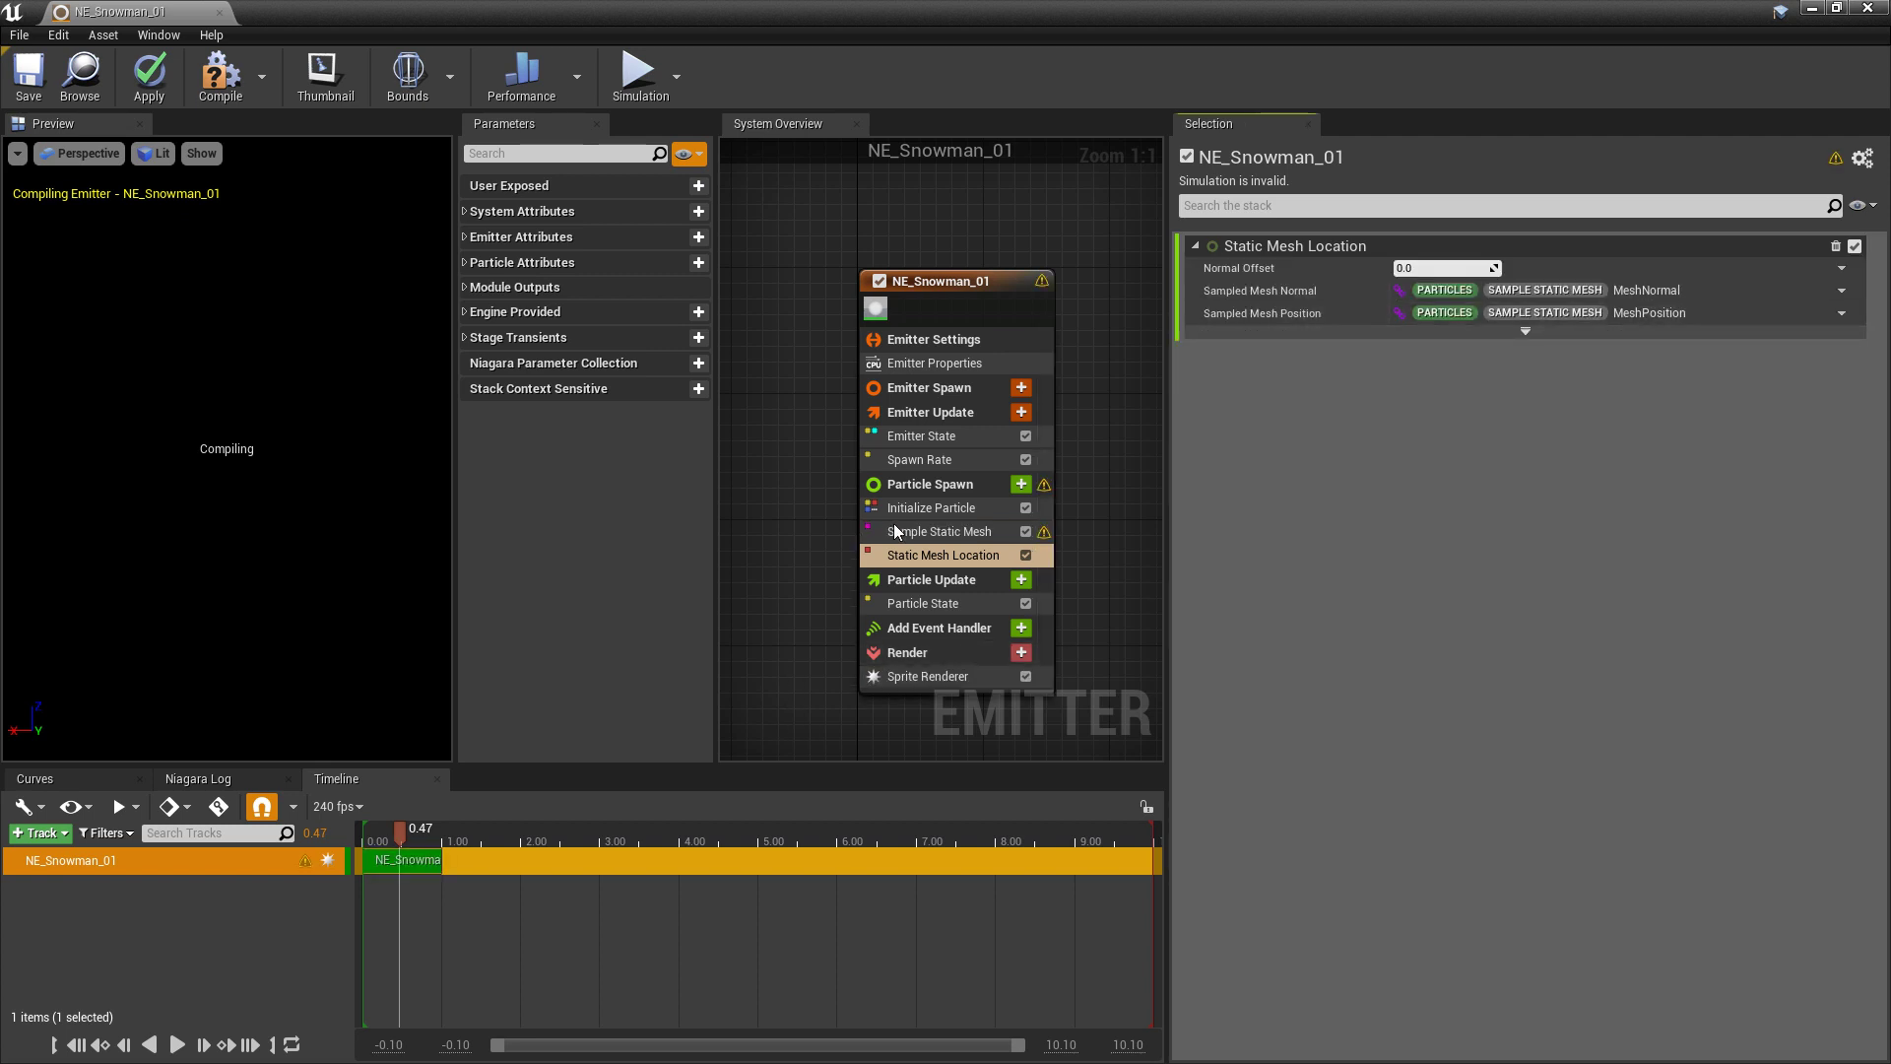
mouse_move(1034, 531)
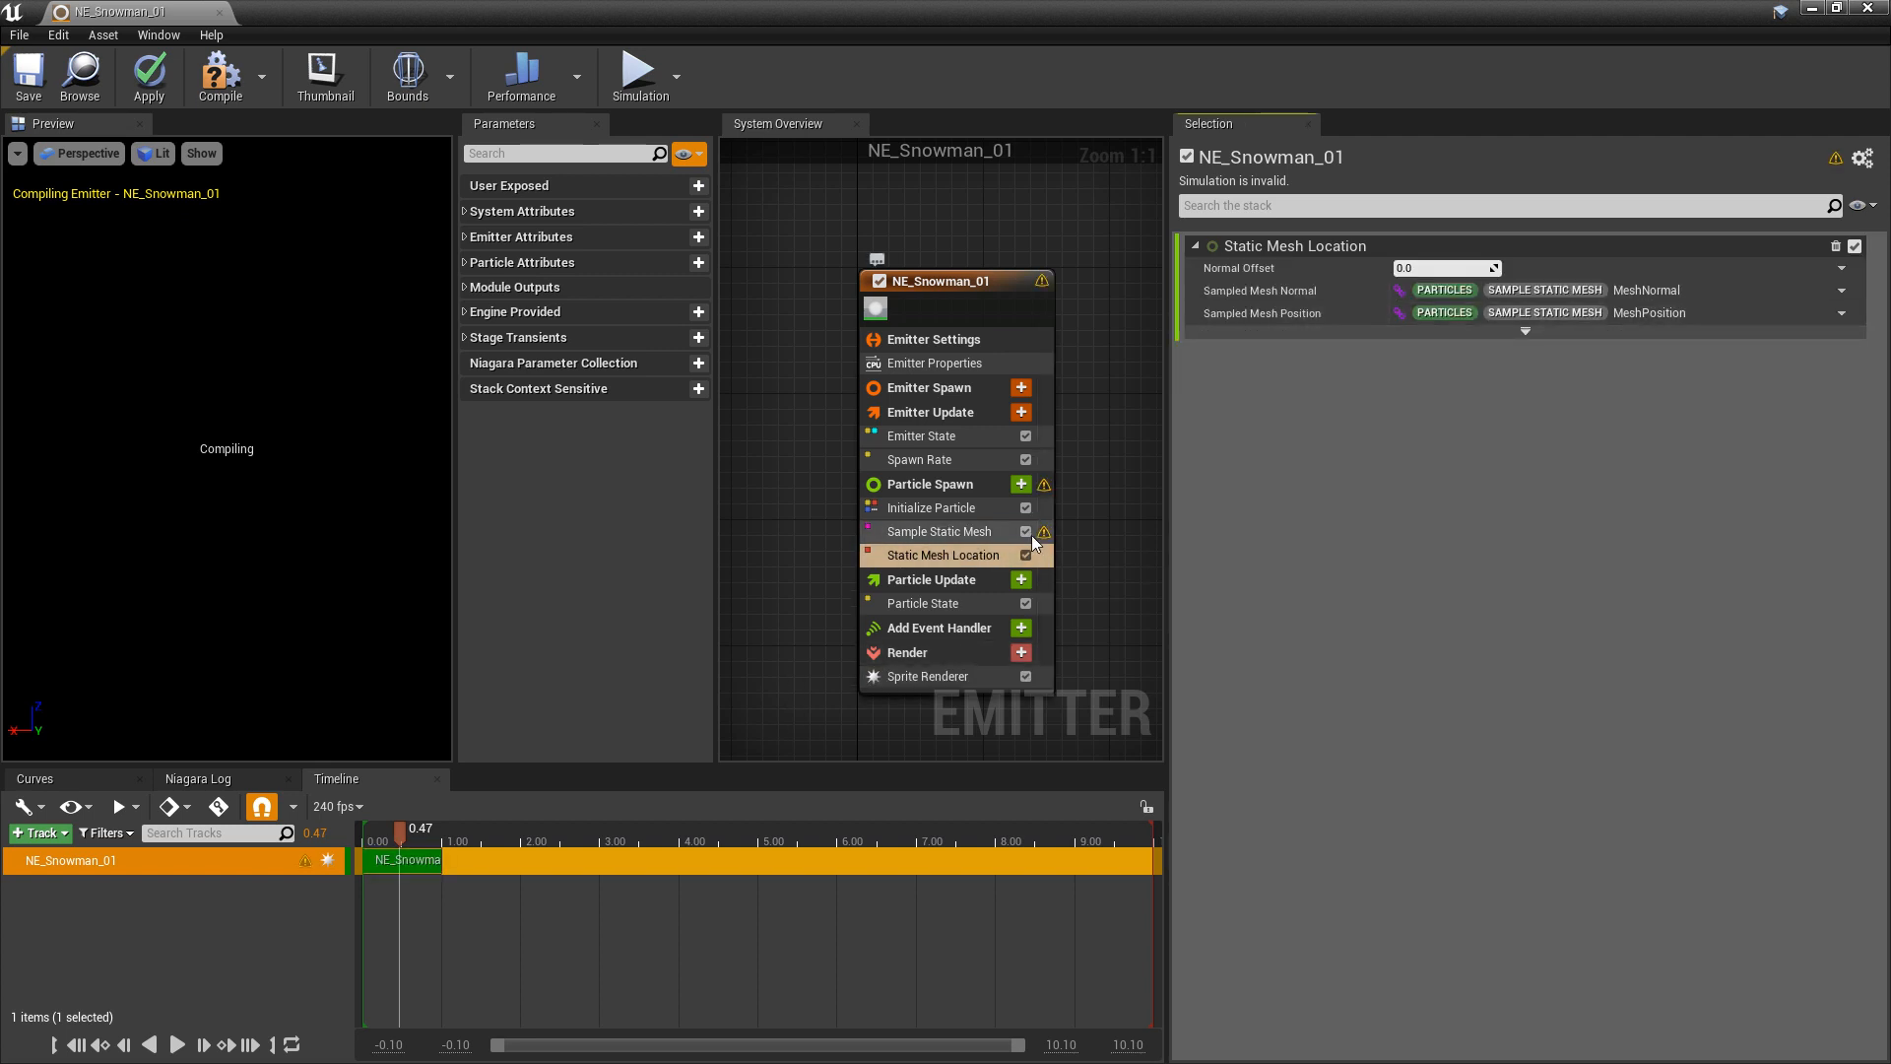
mouse_move(938, 556)
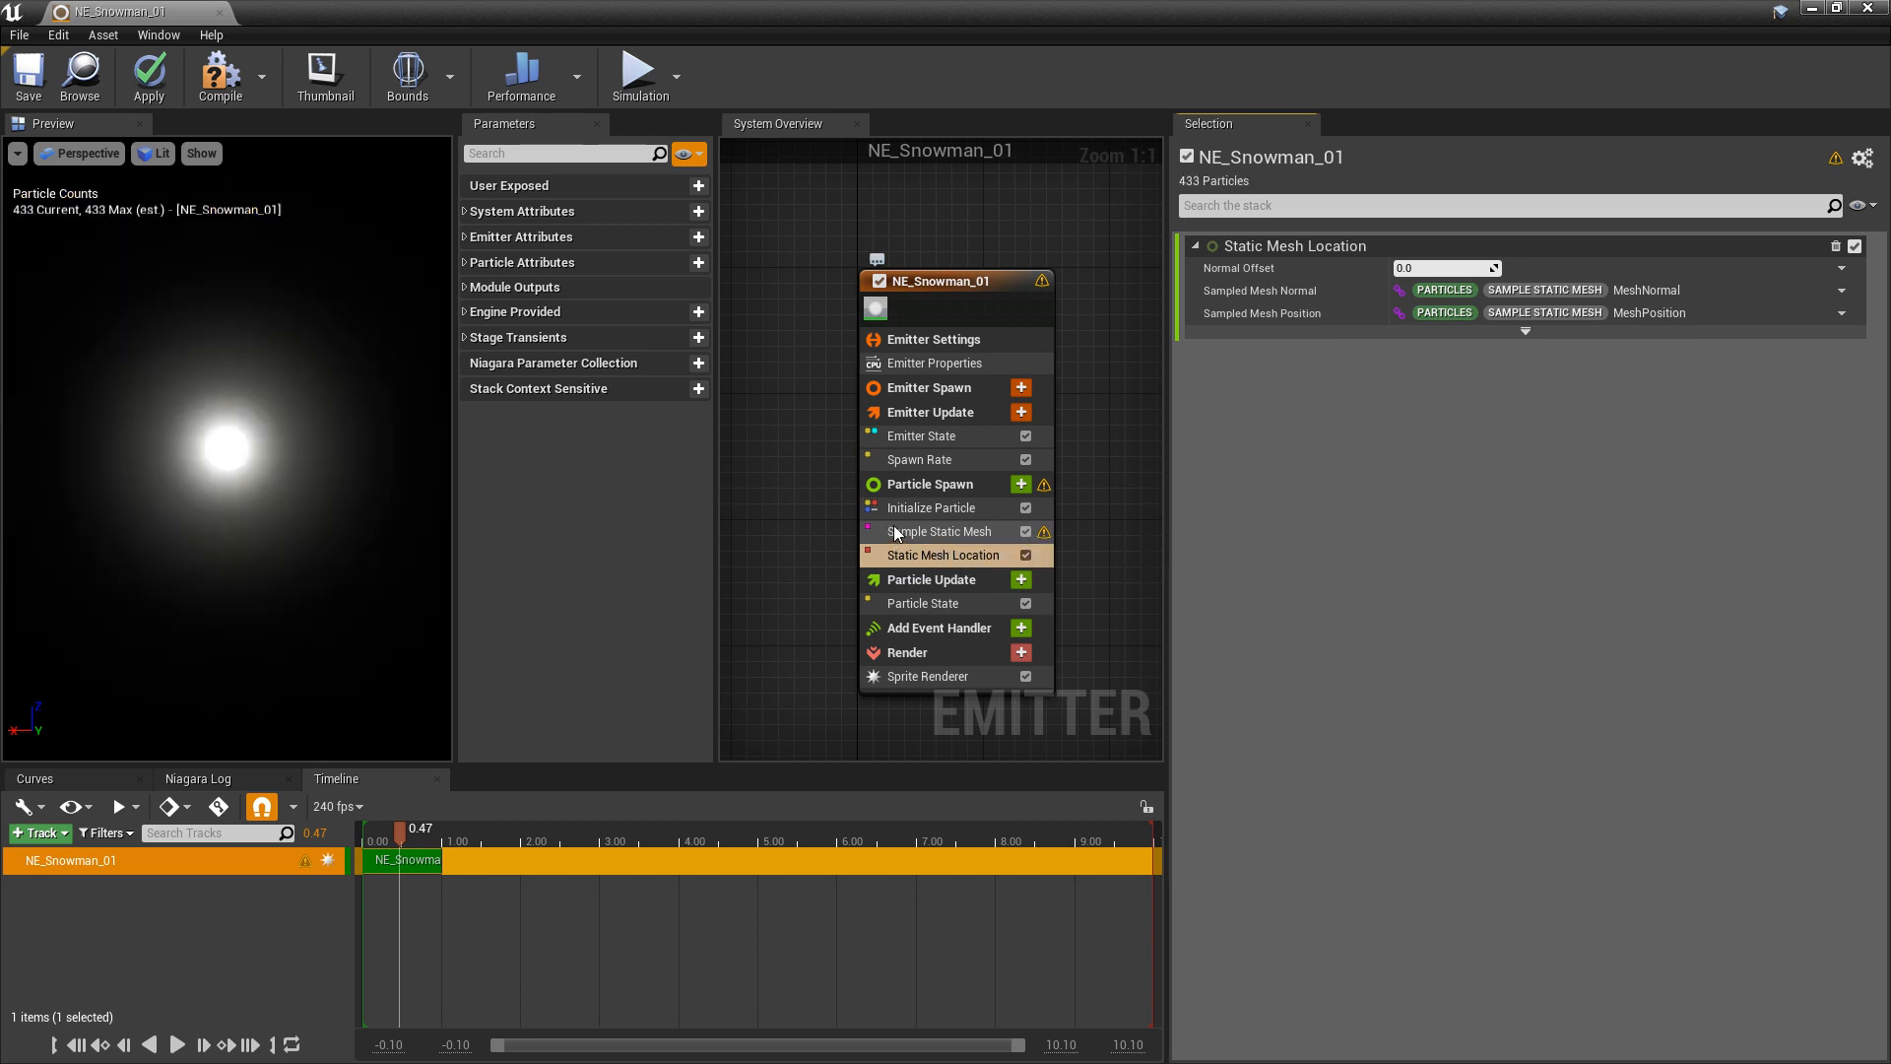
Bind Sample Static Mesh's default and preview meshes to SM_12_Snowman_01, searching 'snow'.
click(940, 530)
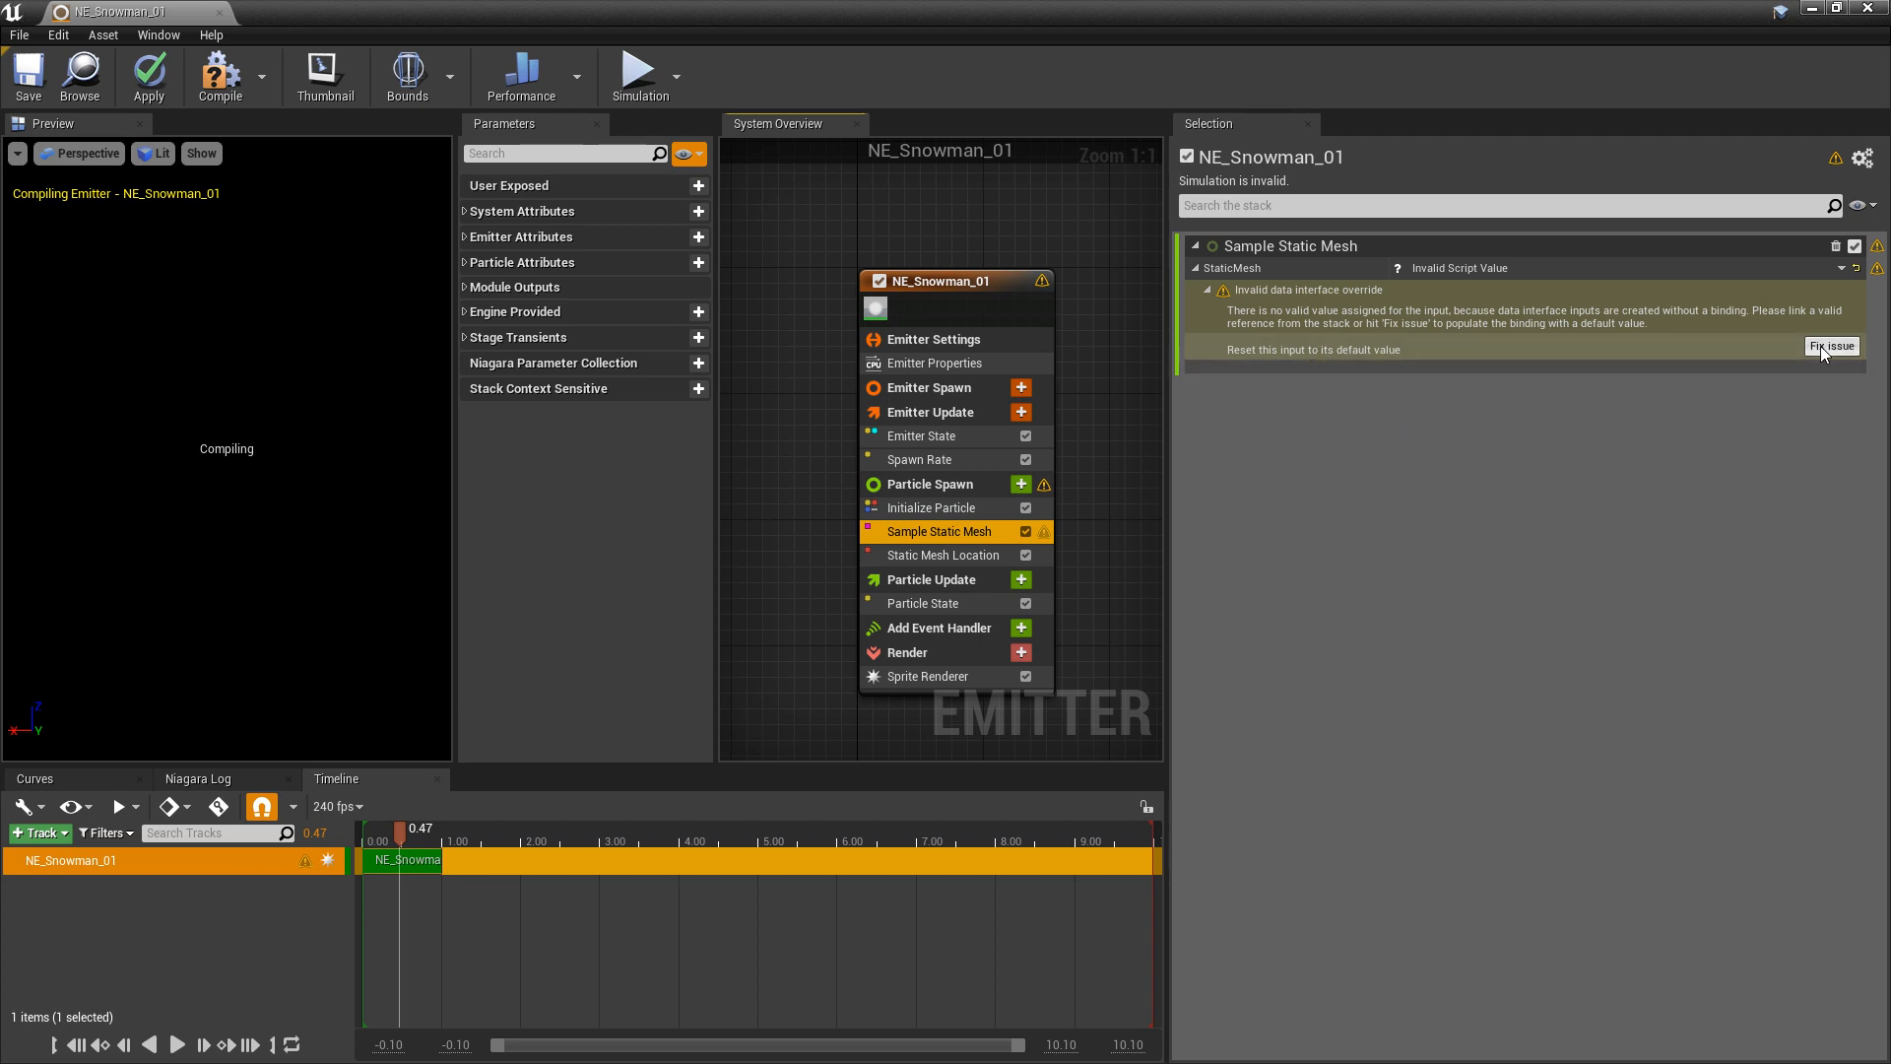
click(1830, 346)
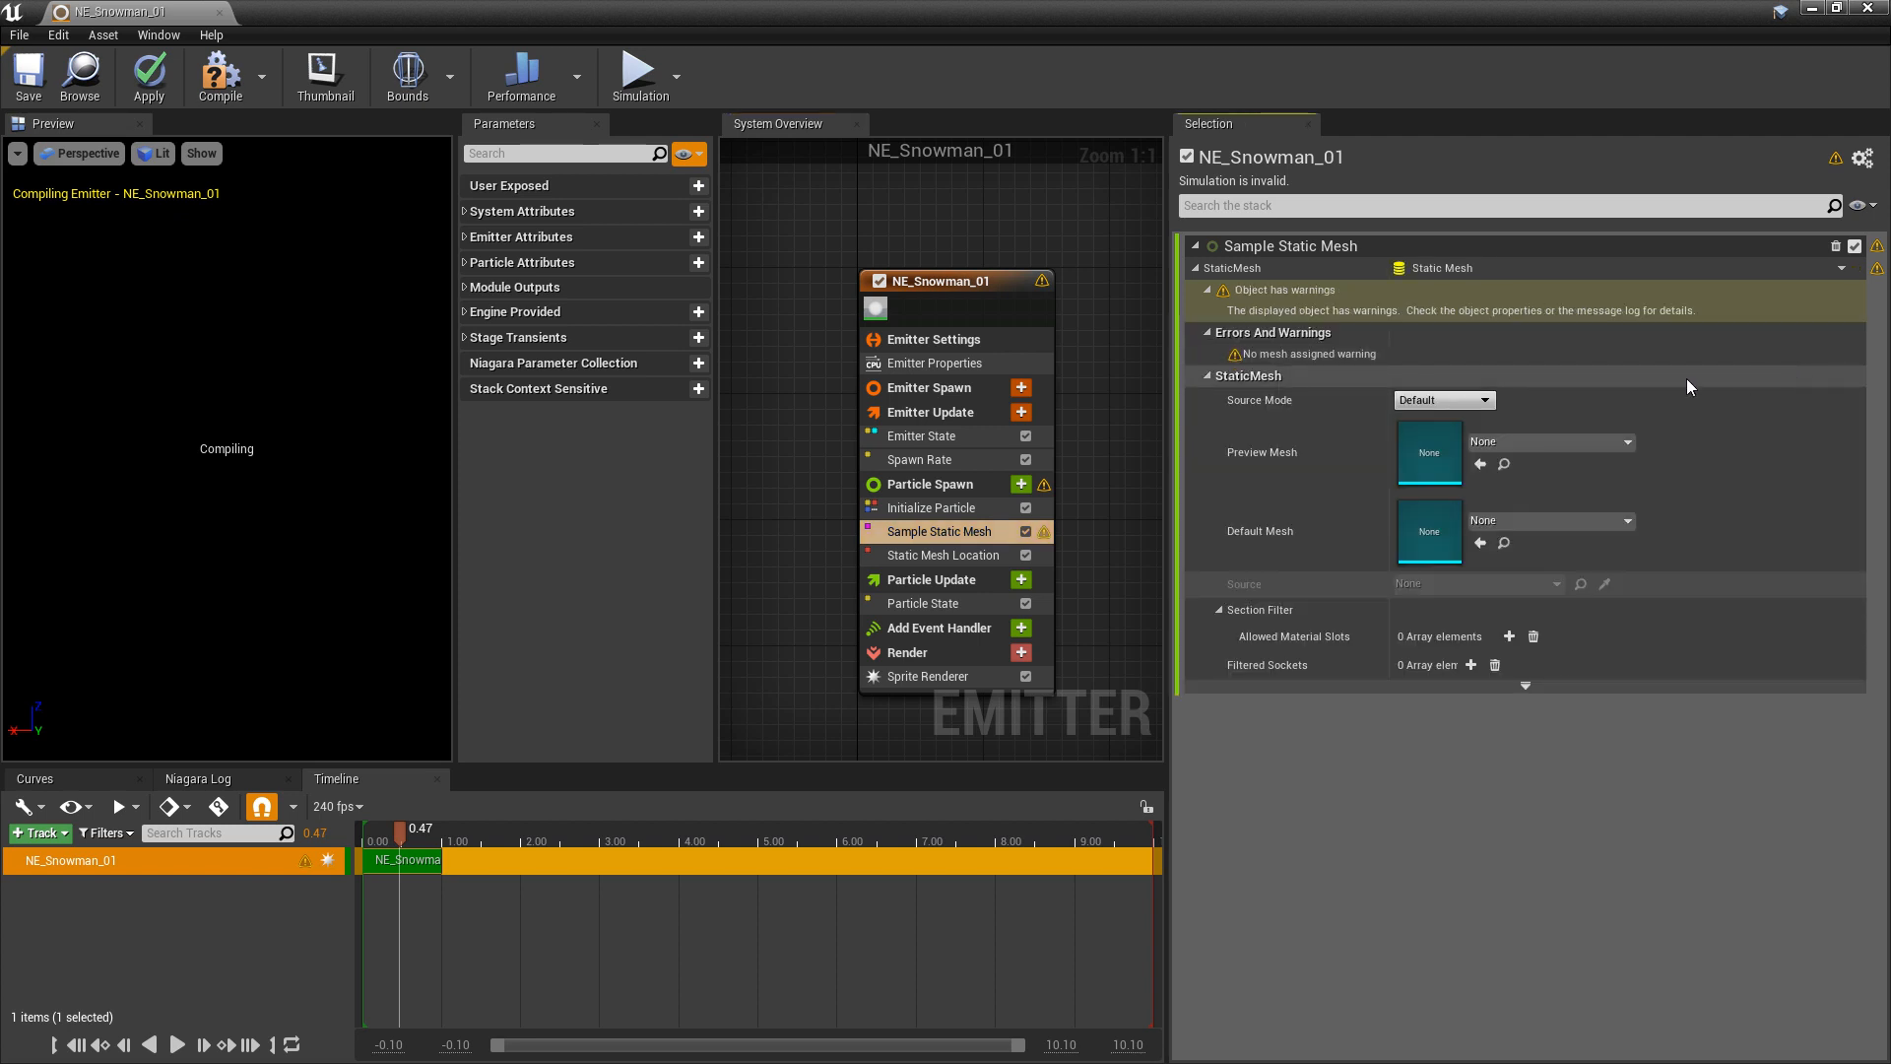
mouse_move(1302, 353)
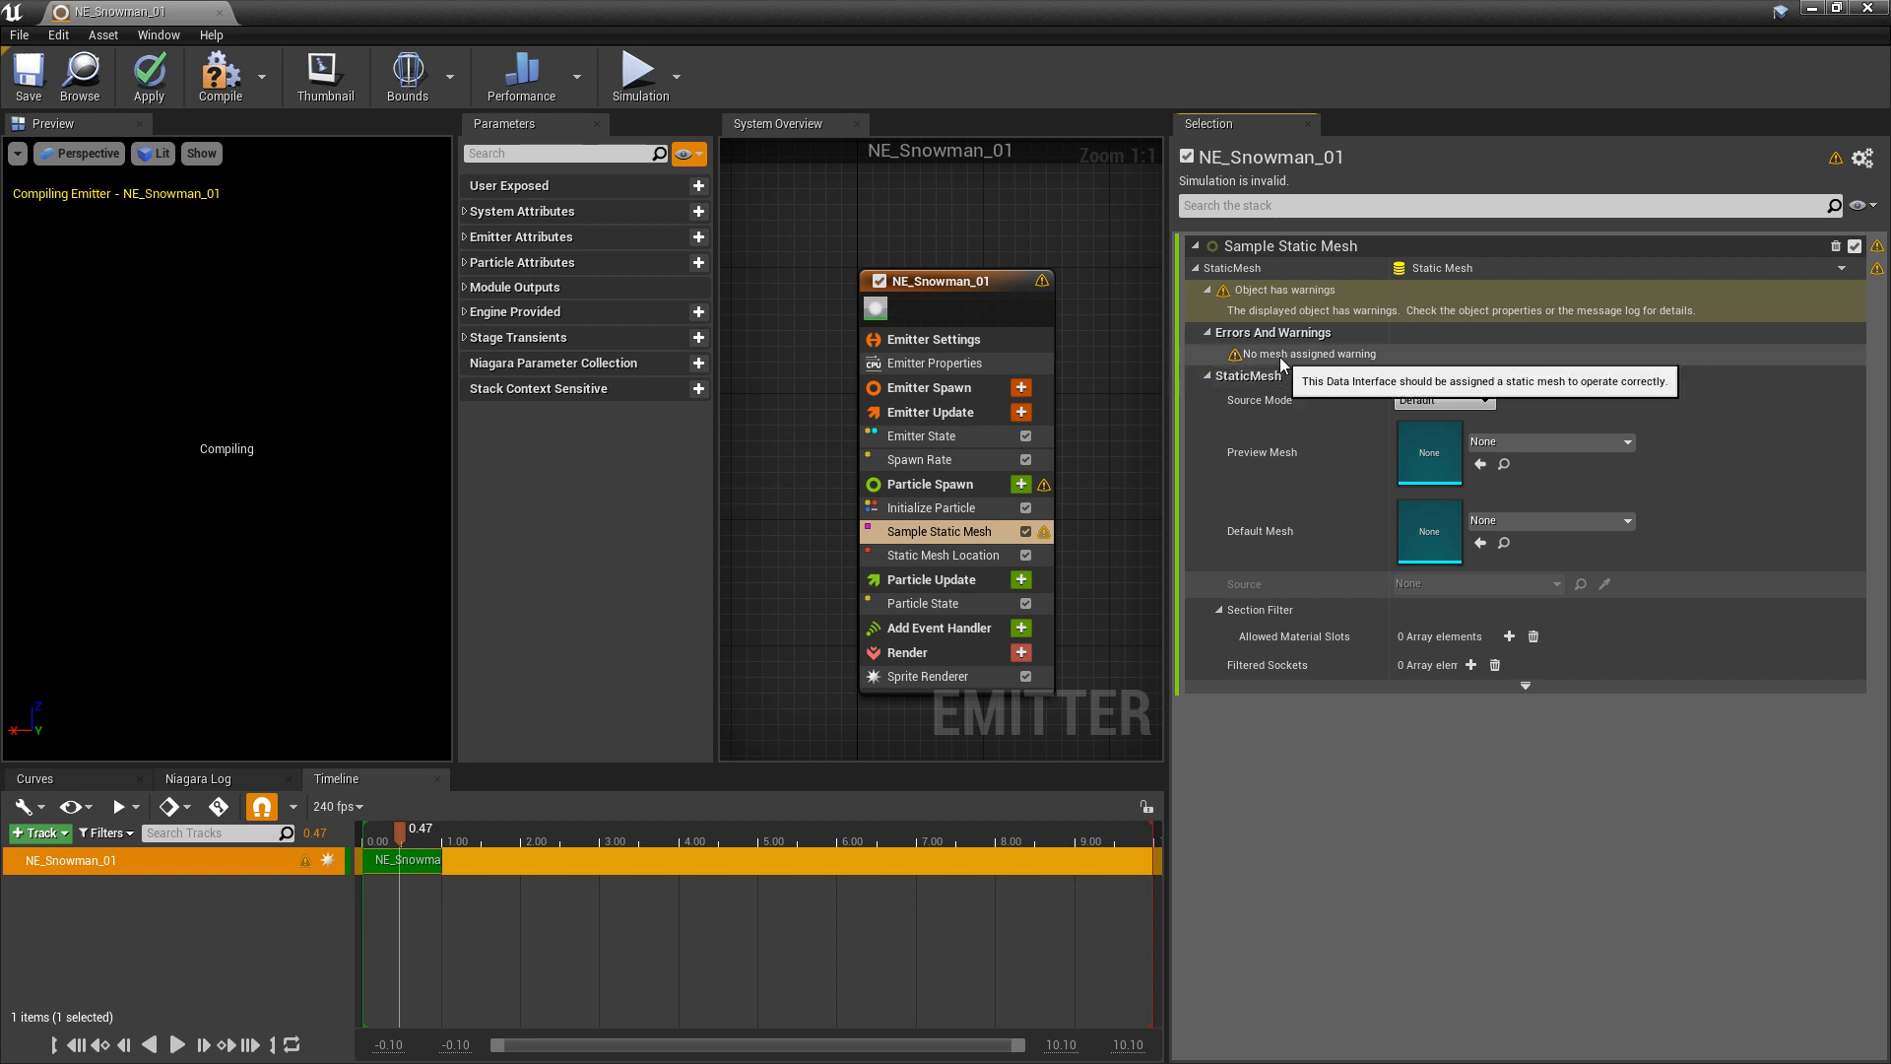
mouse_move(1318, 437)
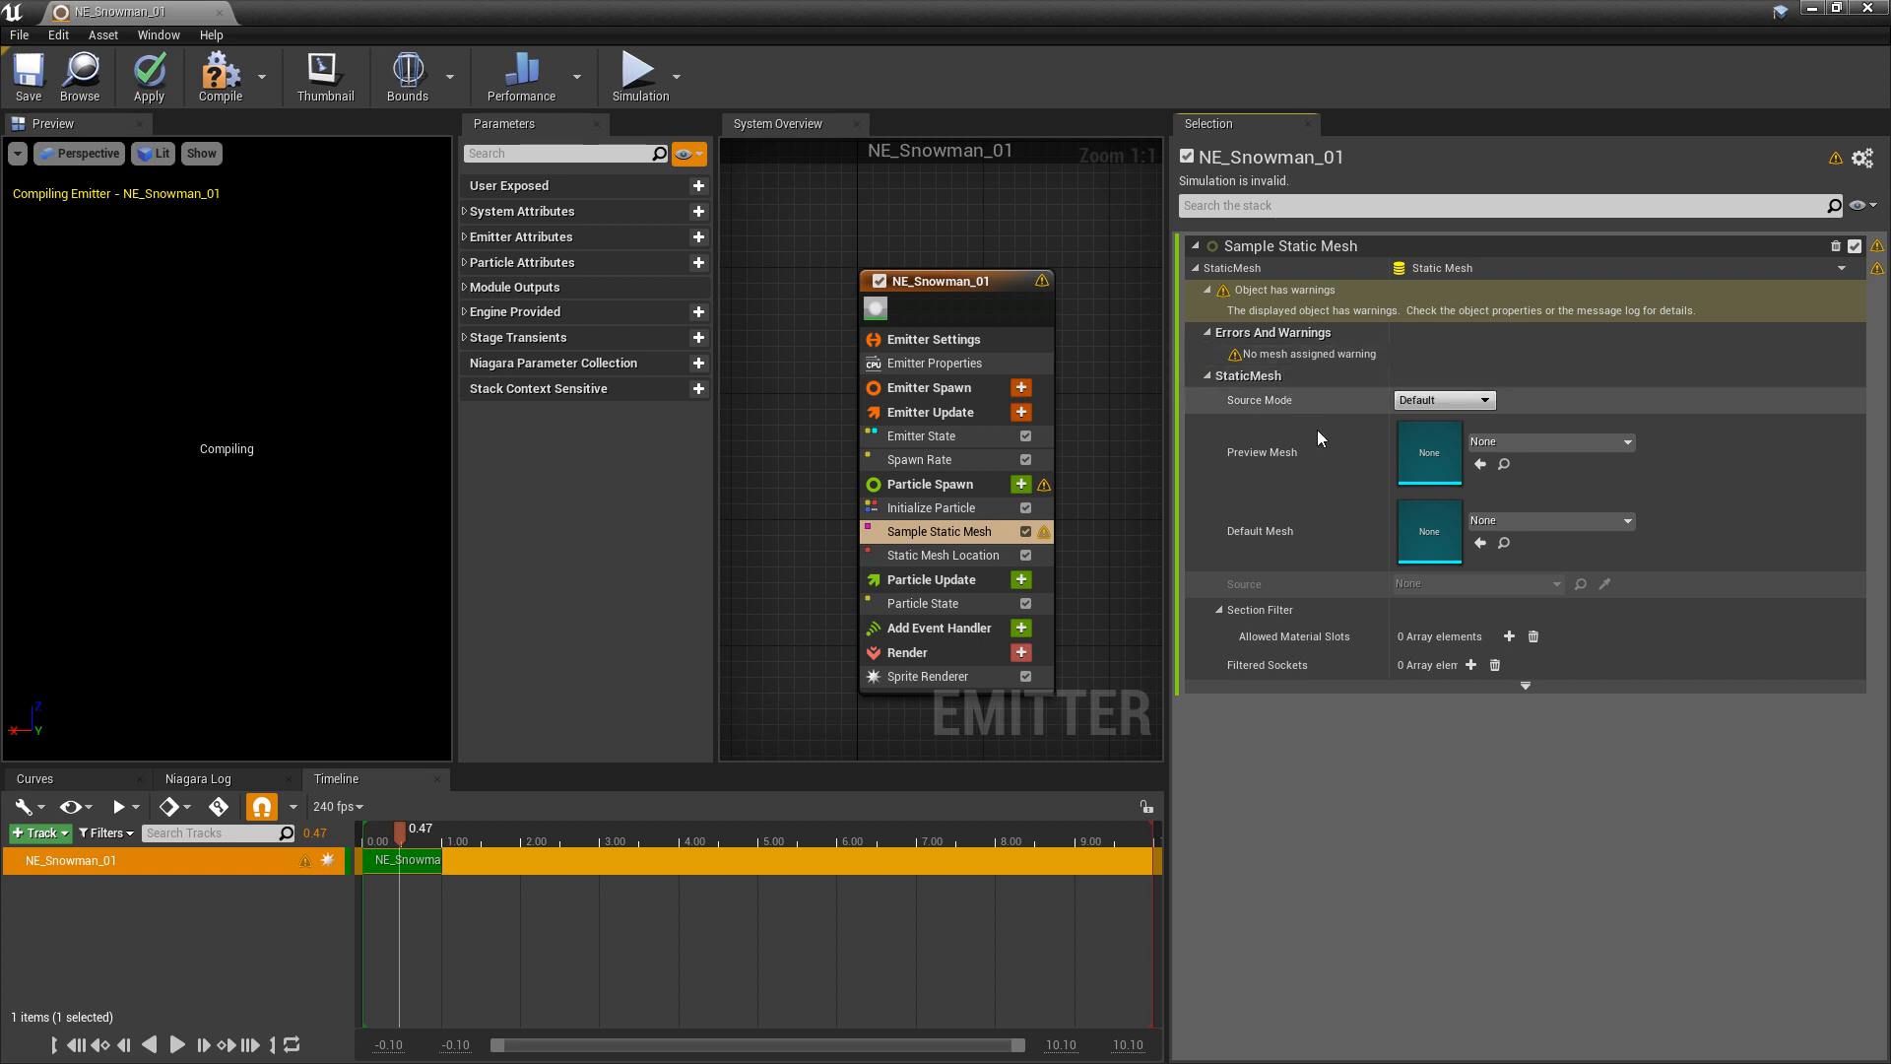
mouse_move(1290, 542)
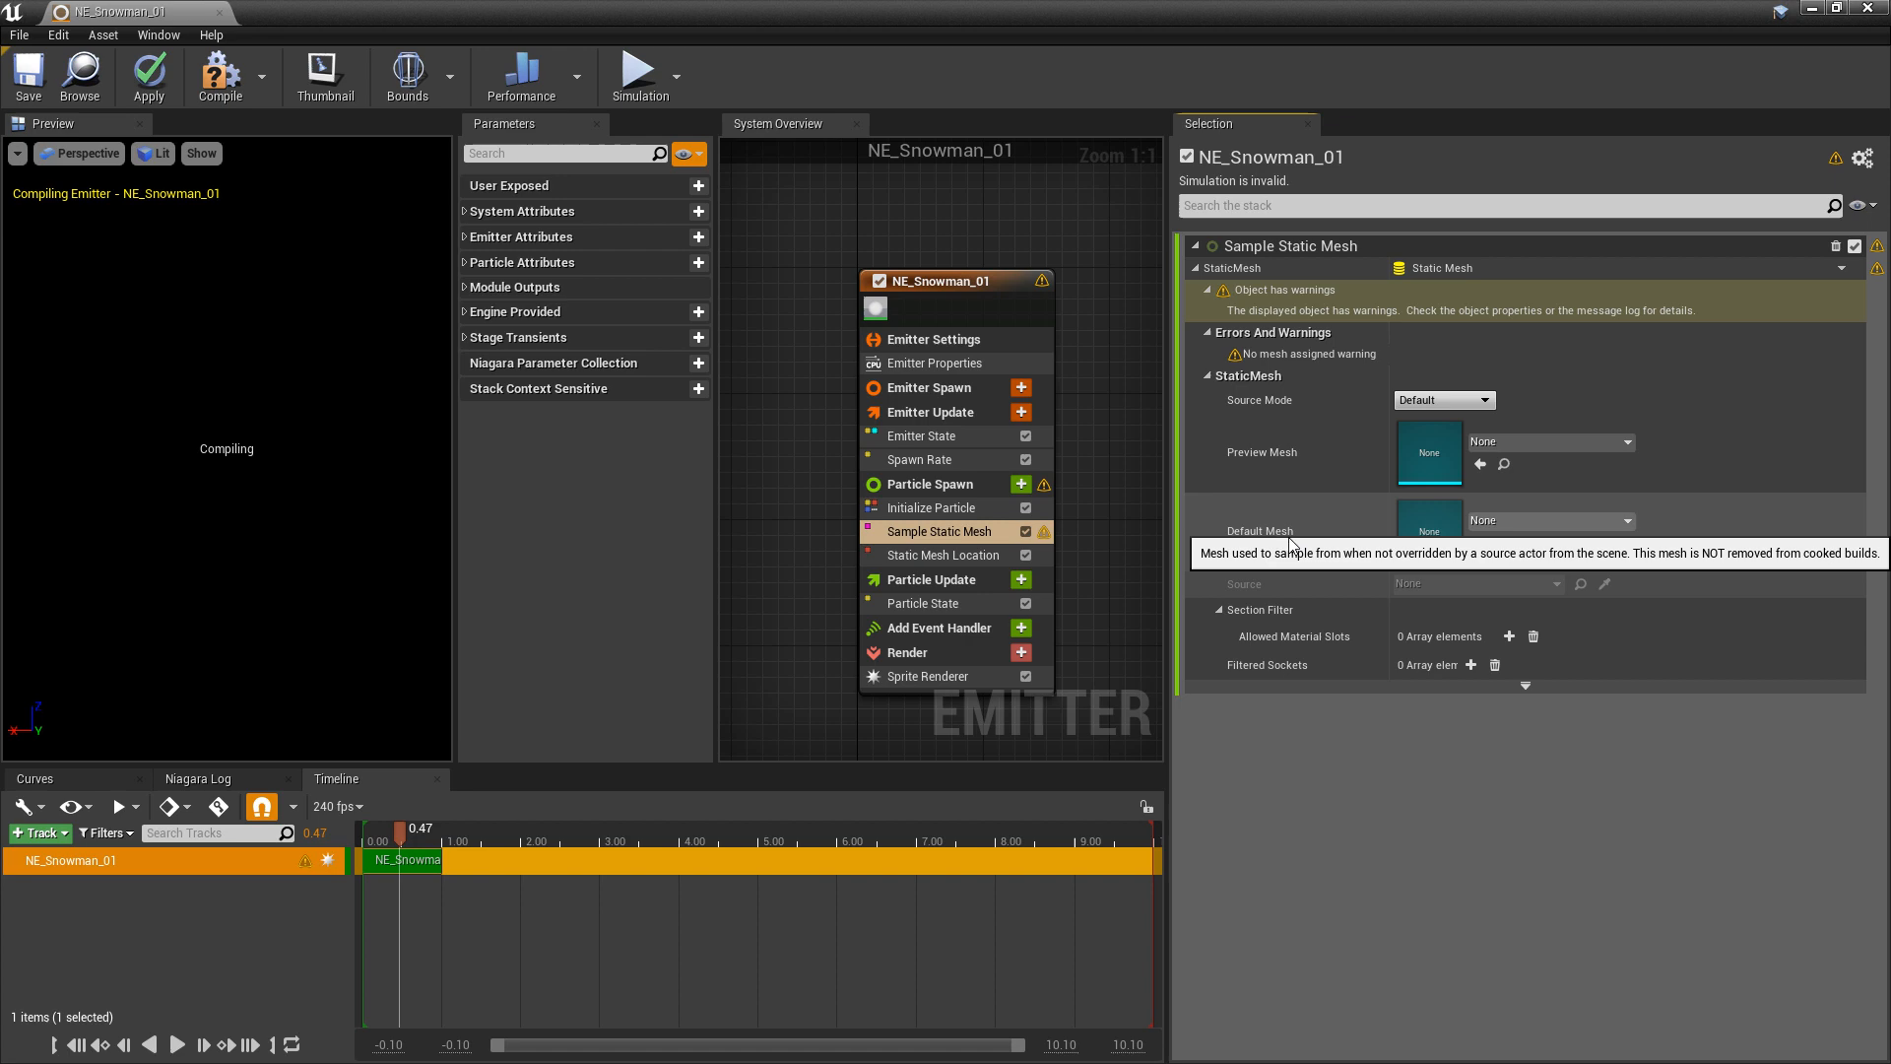
click(1625, 520)
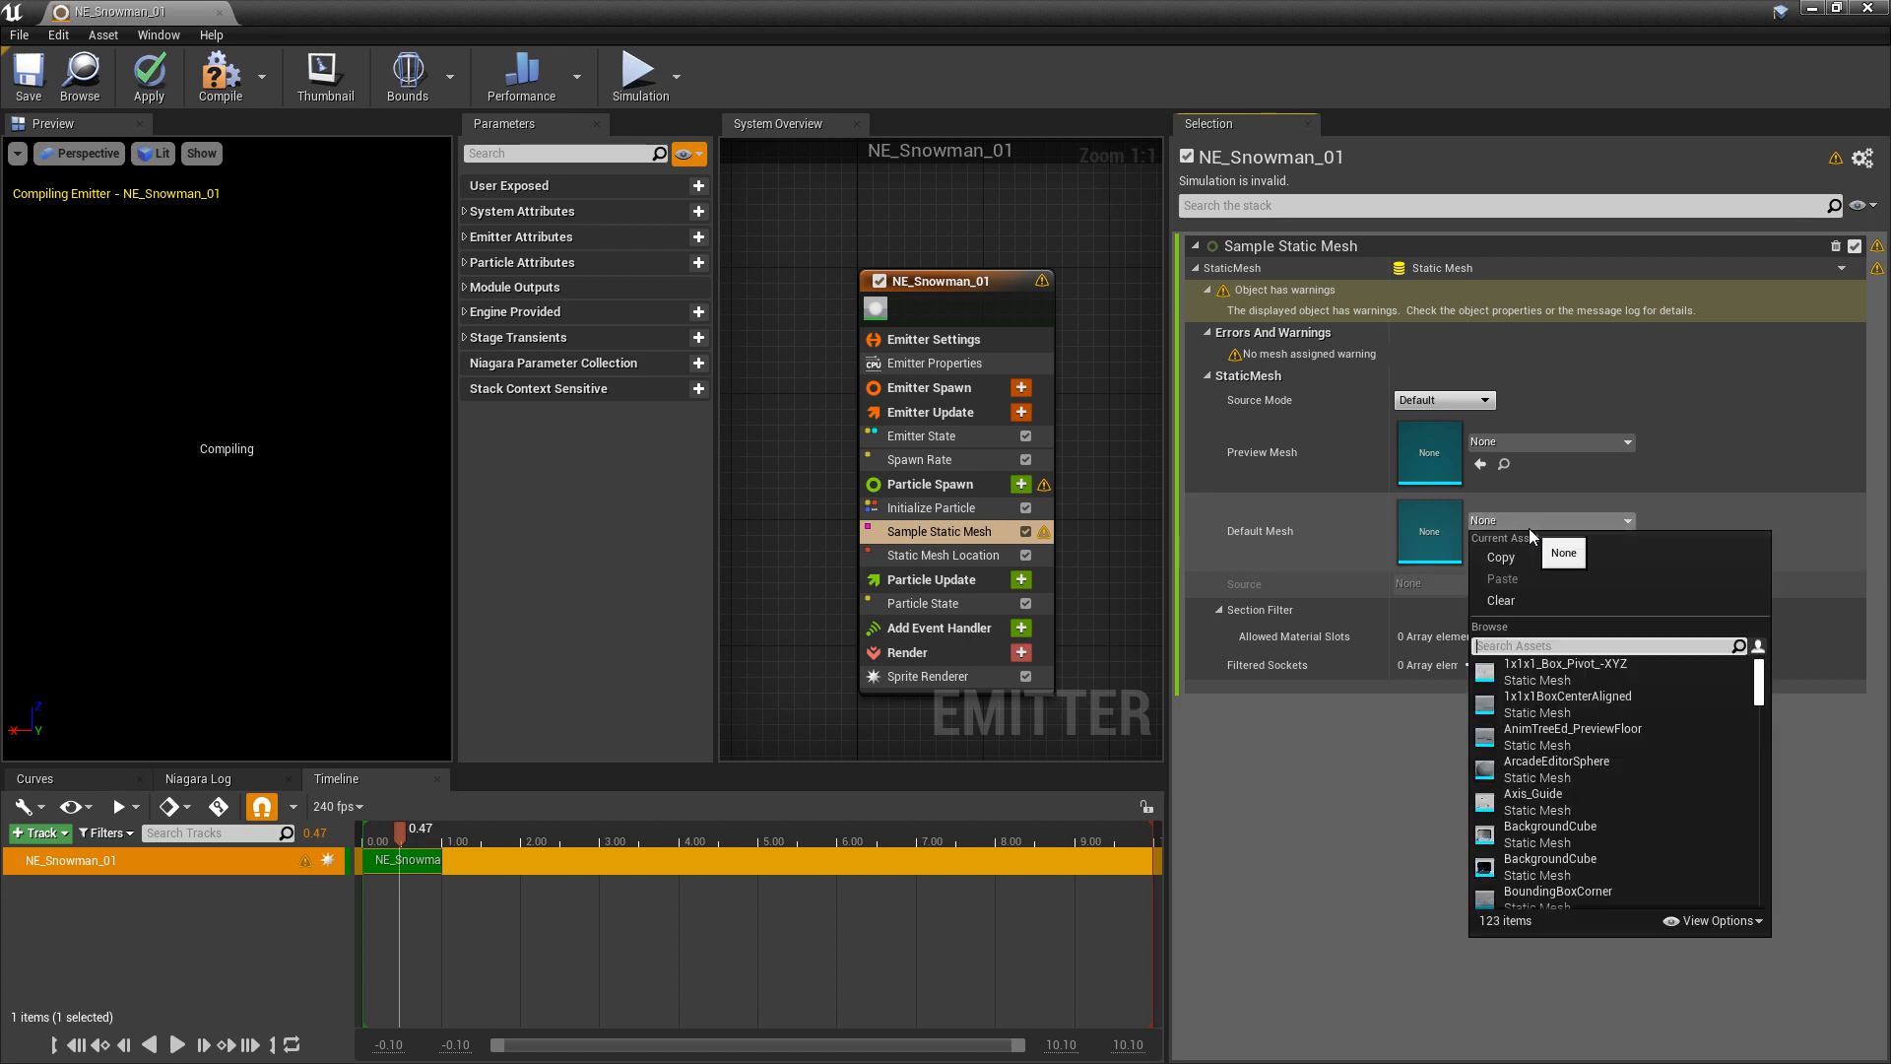
text(snow)
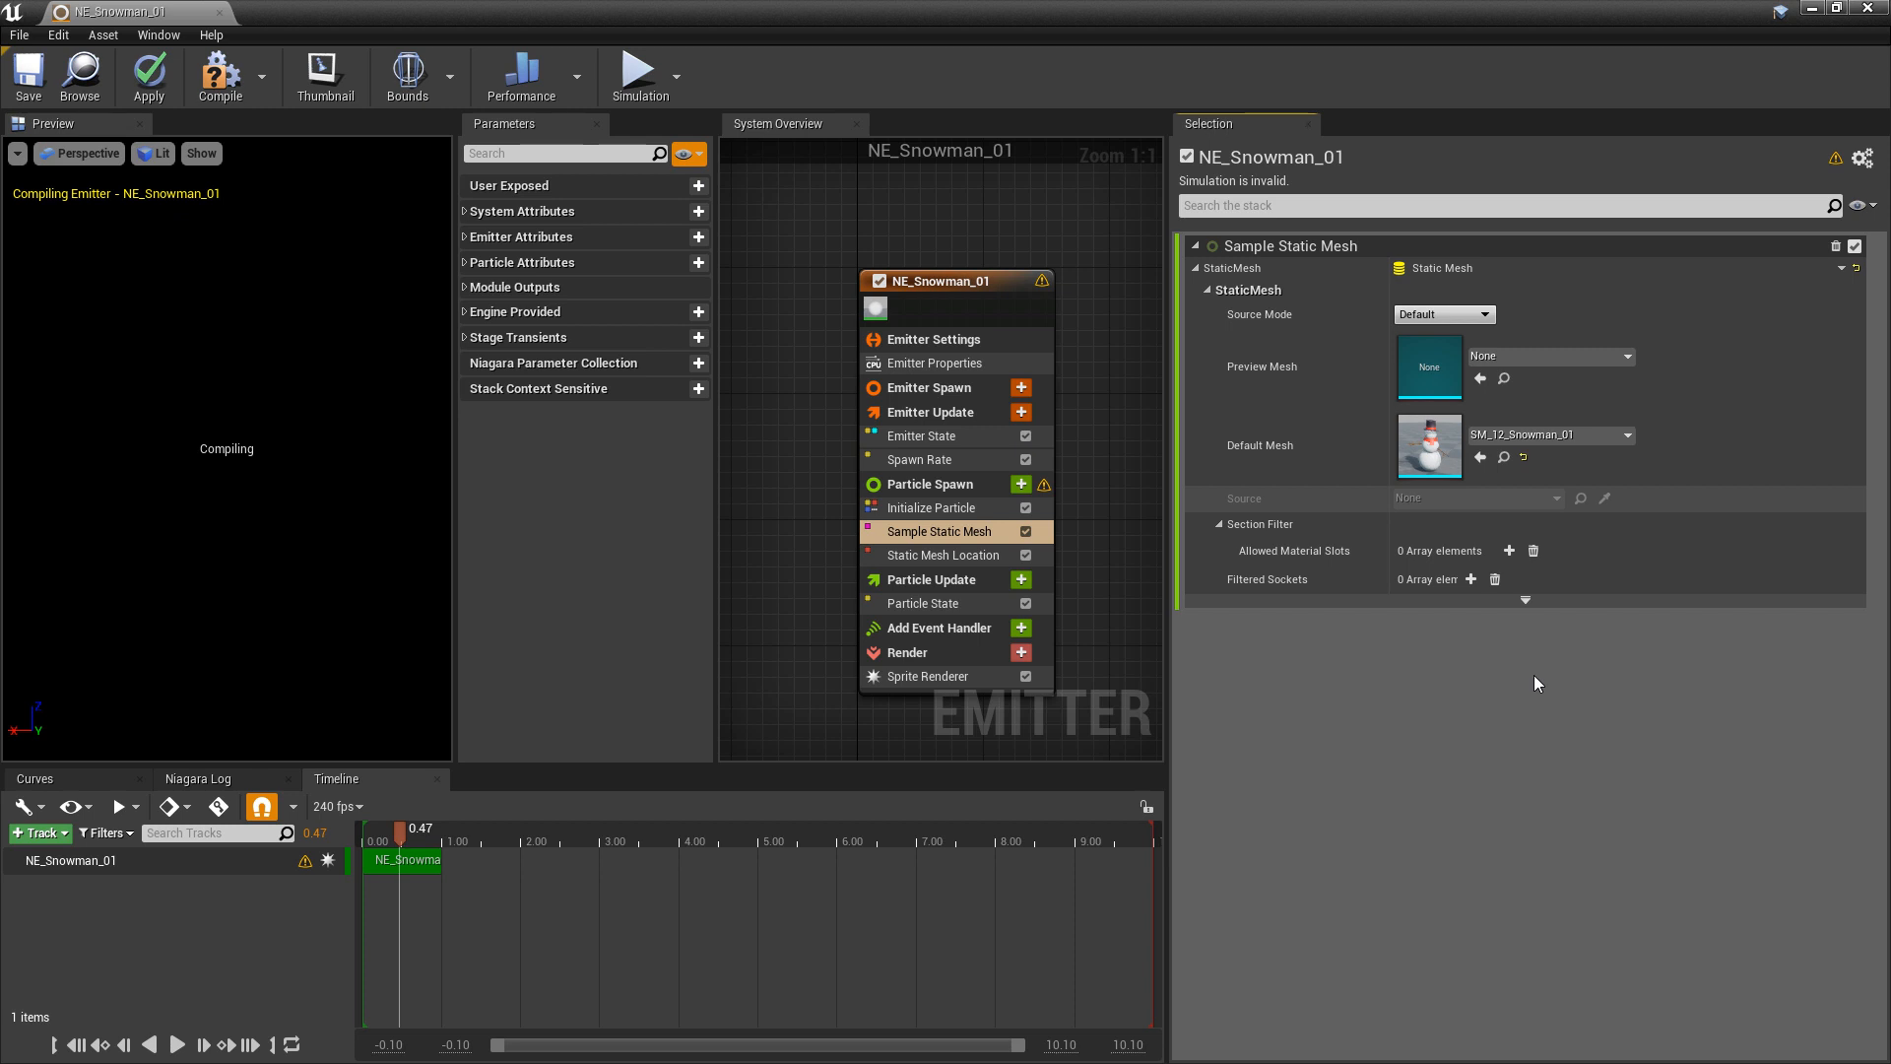
mouse_move(45, 100)
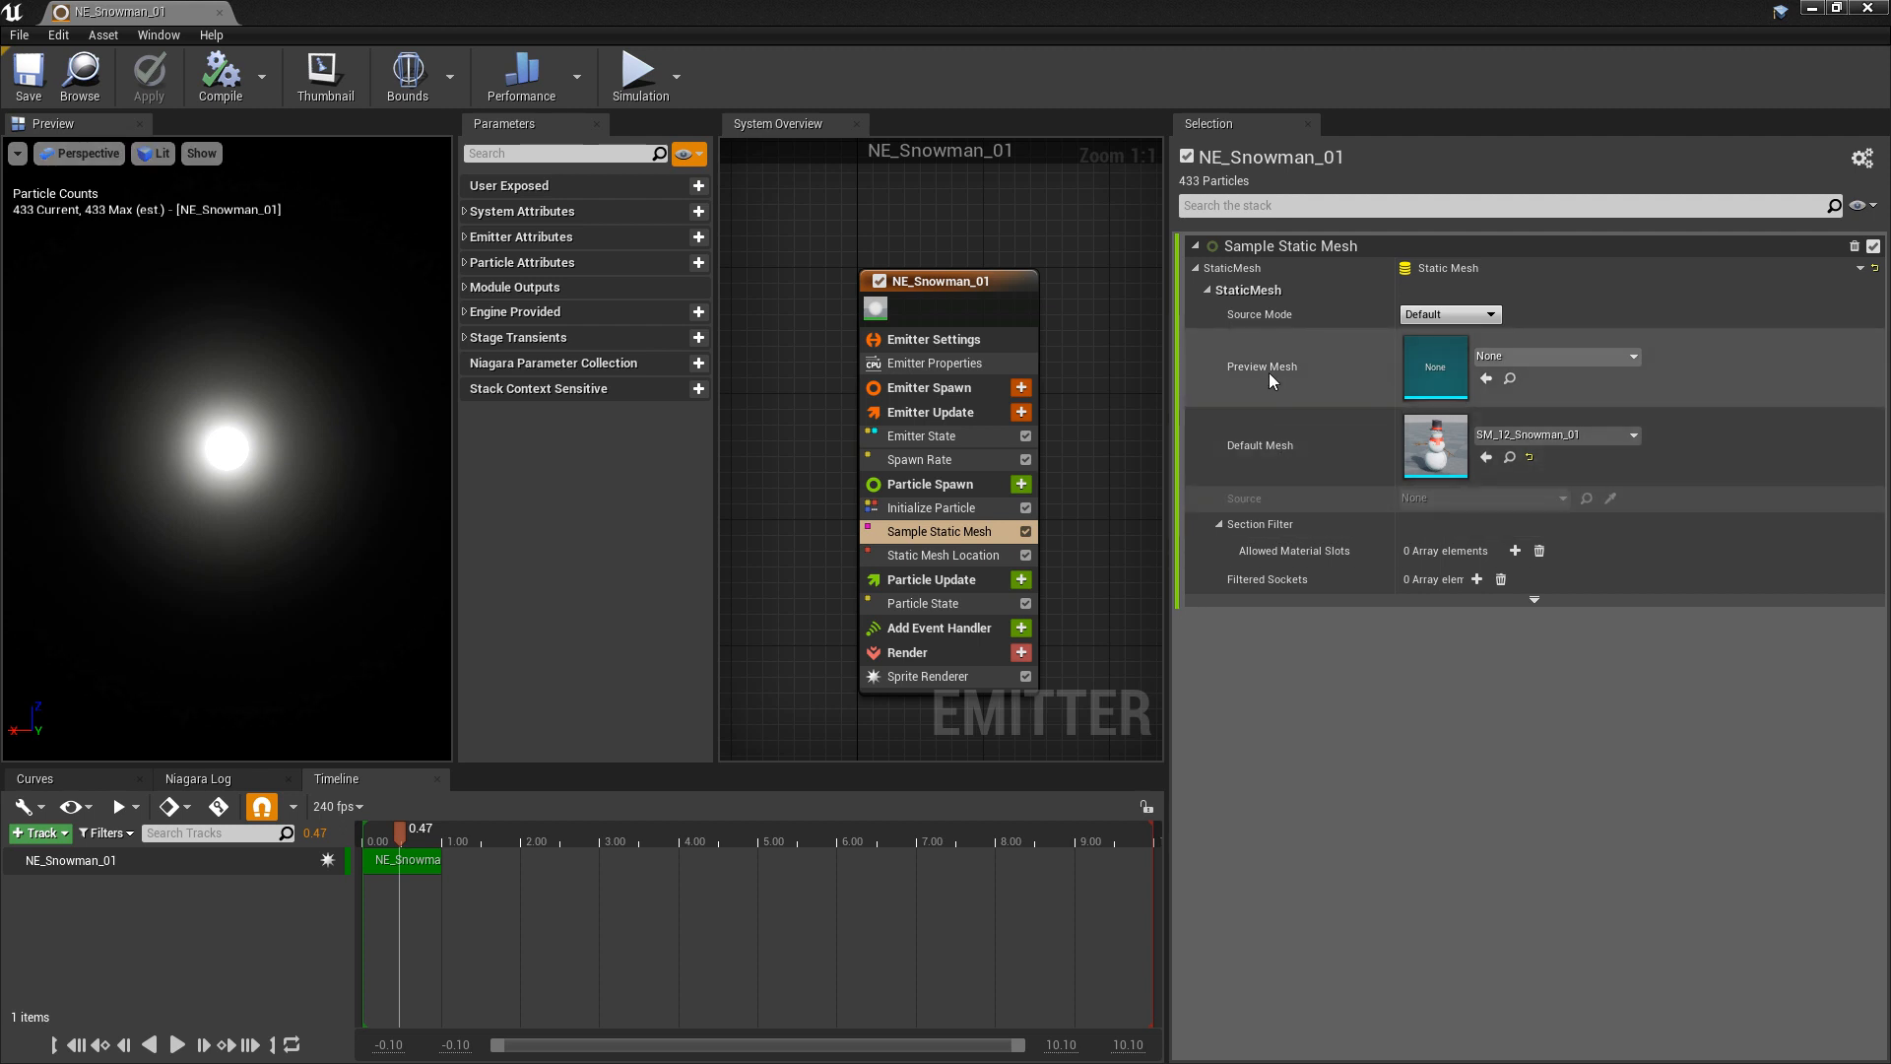
click(1631, 357)
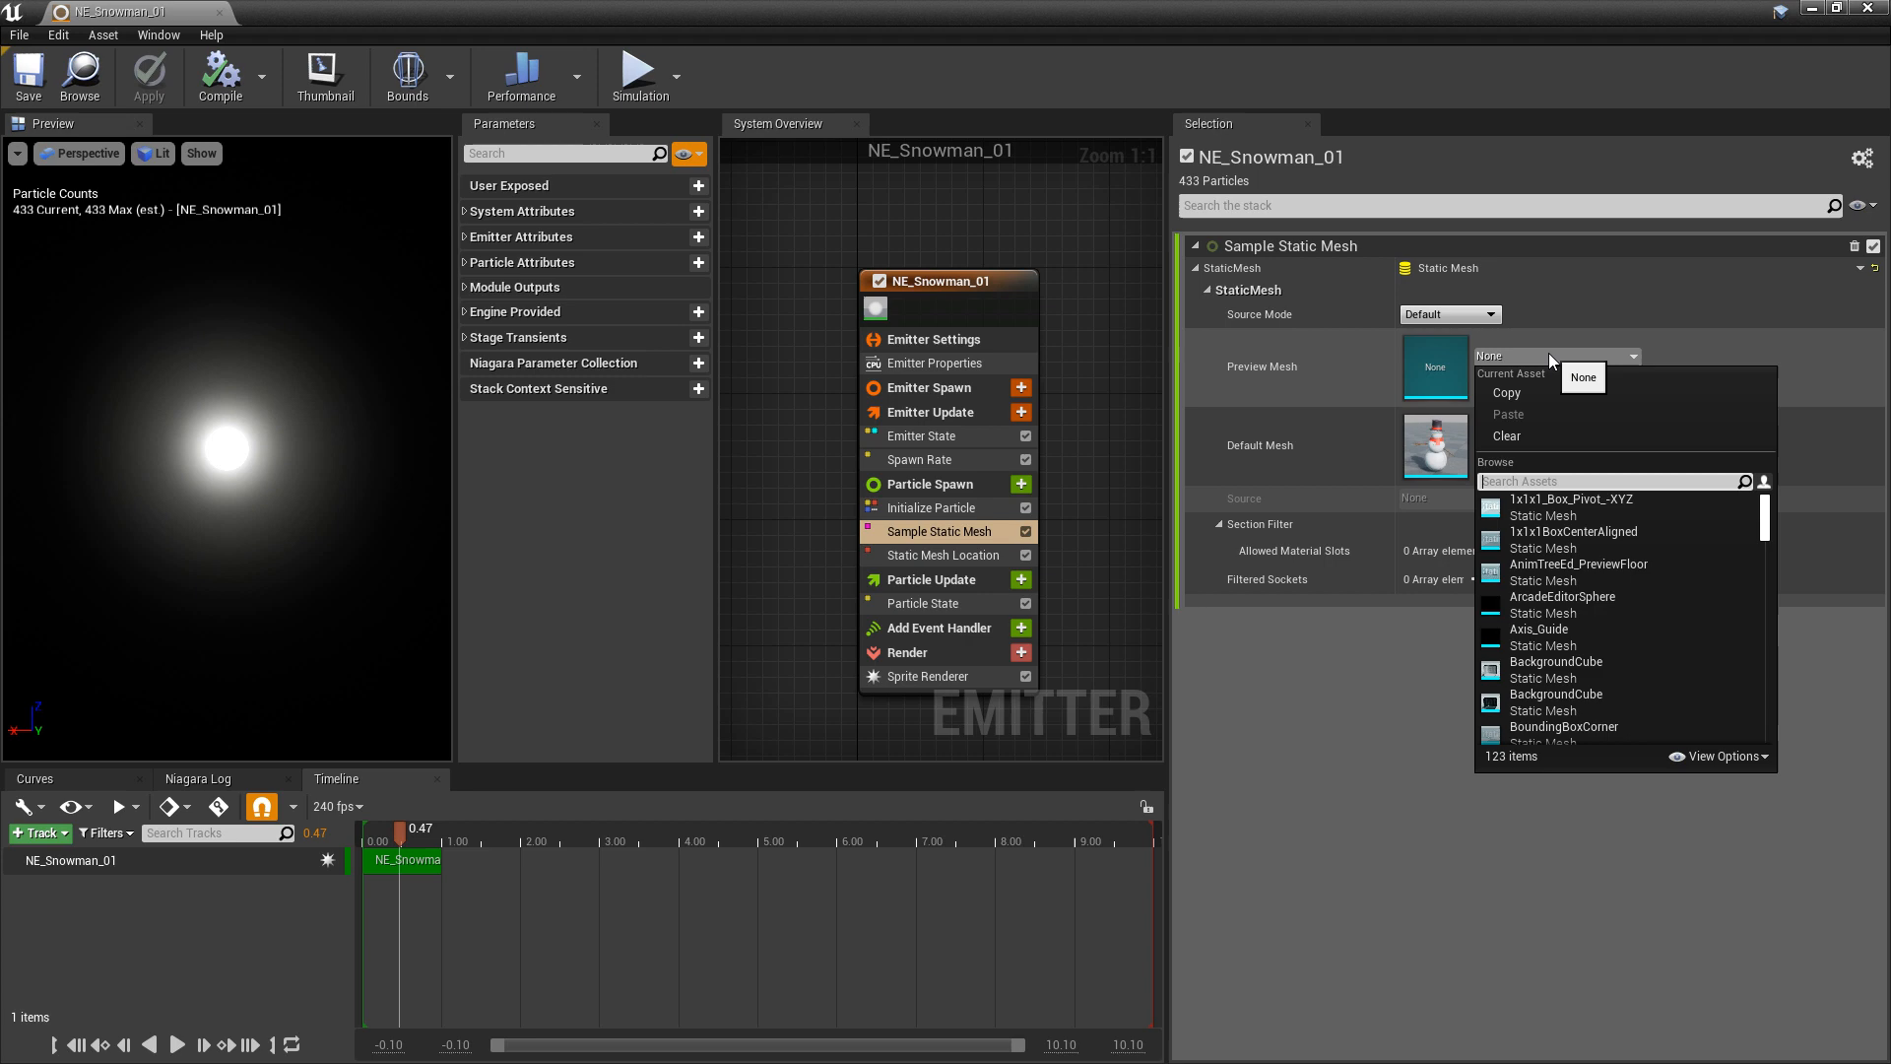
text(snow)
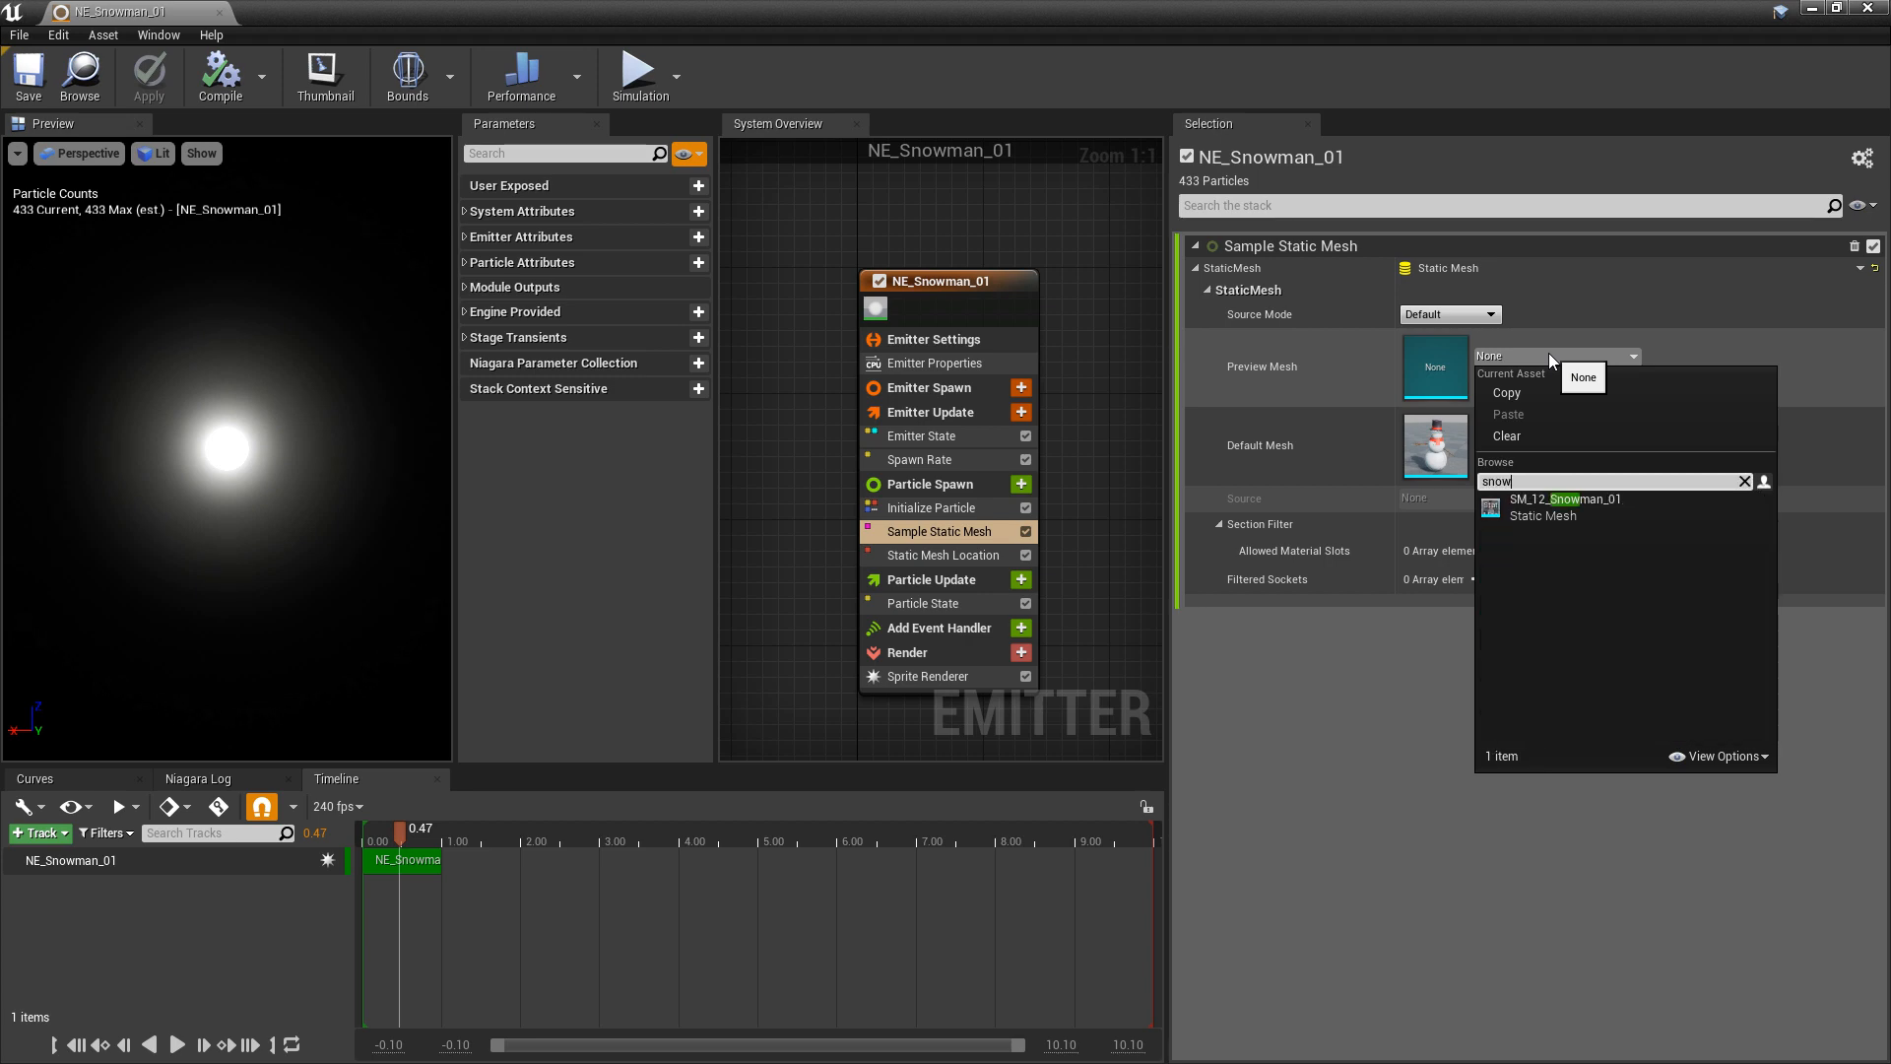
click(1562, 498)
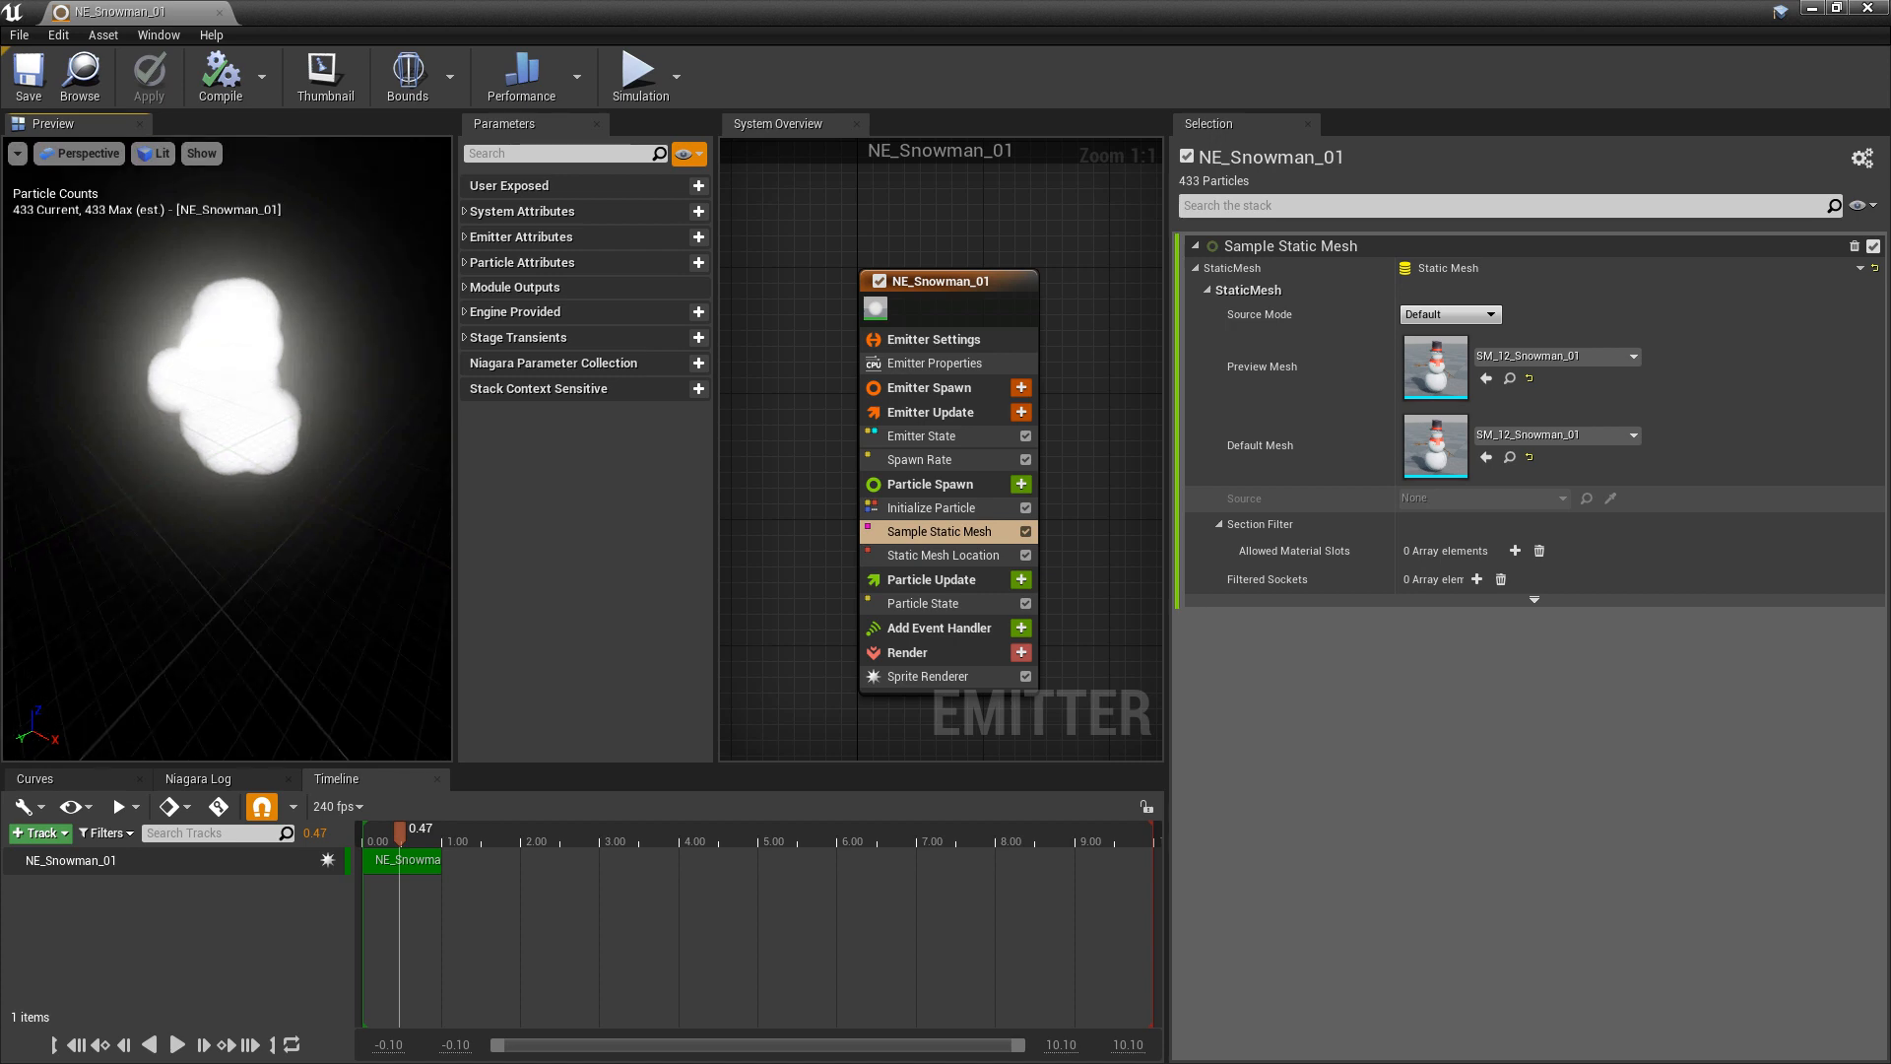
mouse_move(933, 506)
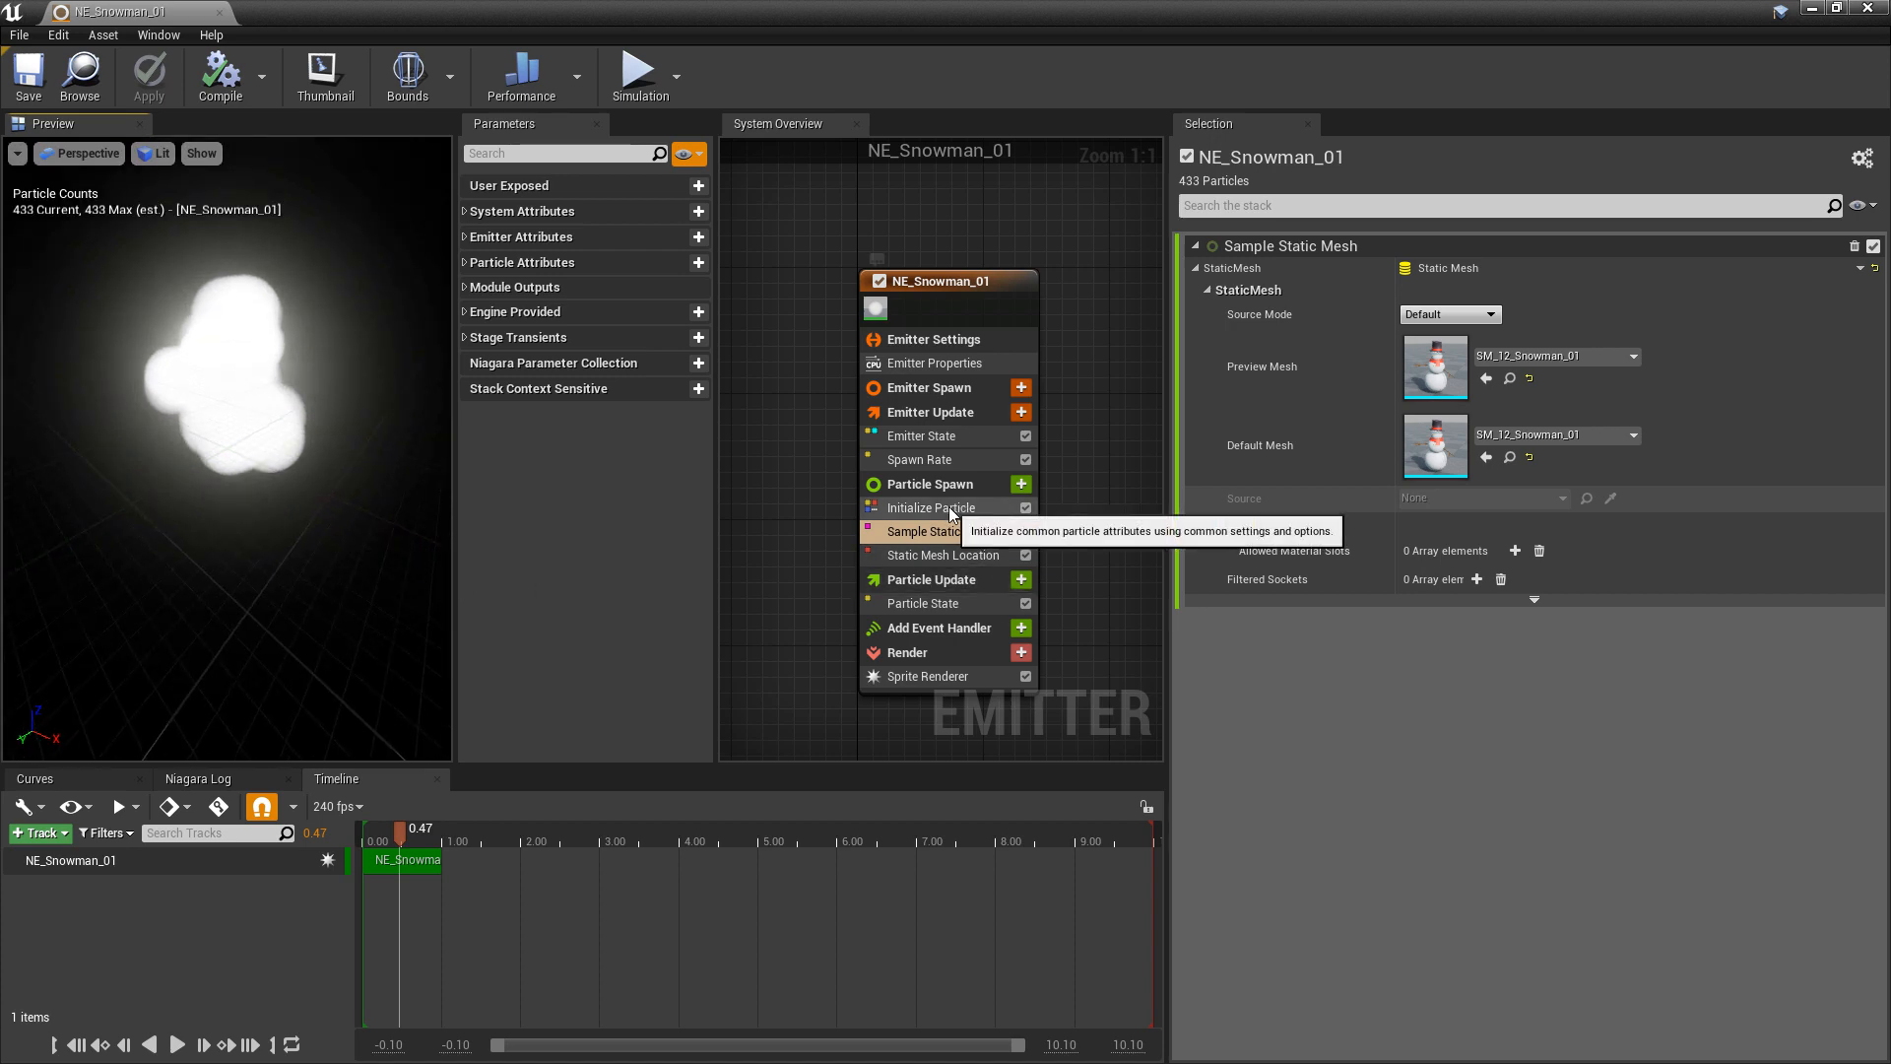
Set Initialize Particle's Sprite Size Mode to Uniform with size 1.0.
click(934, 506)
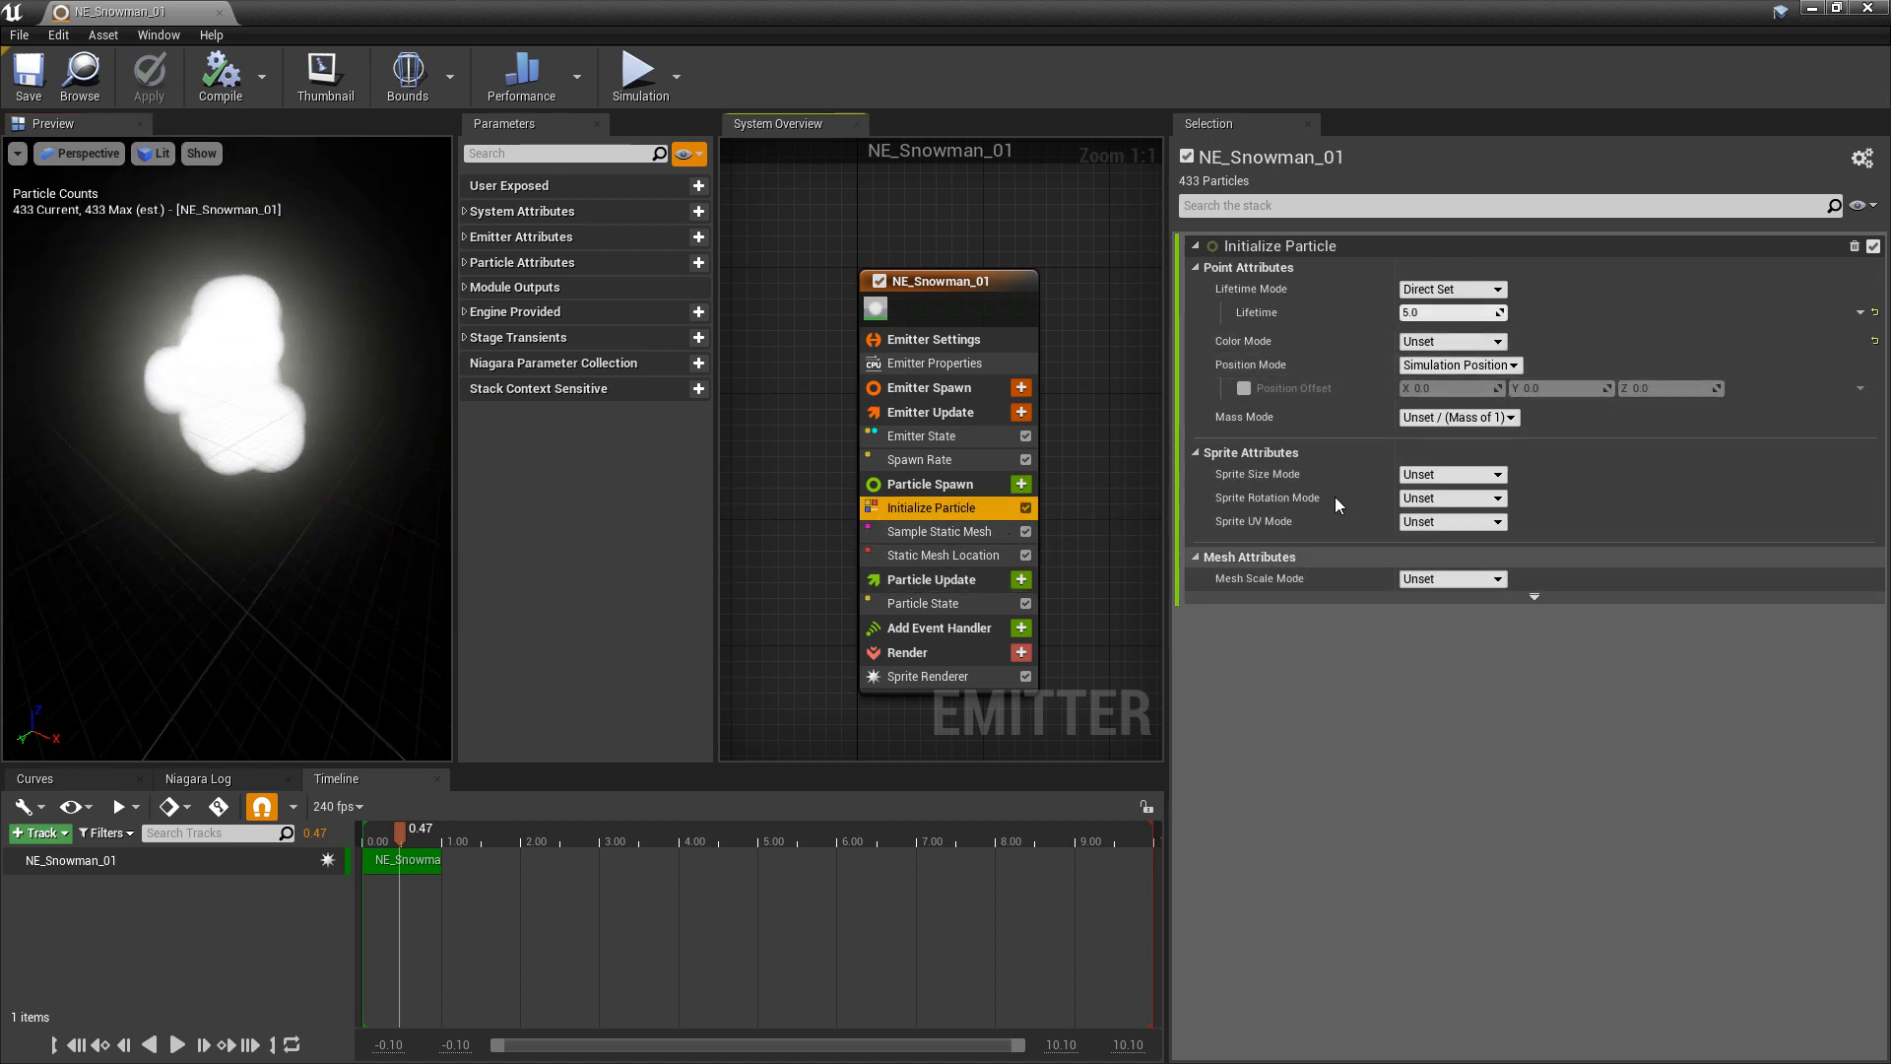
mouse_move(1467, 485)
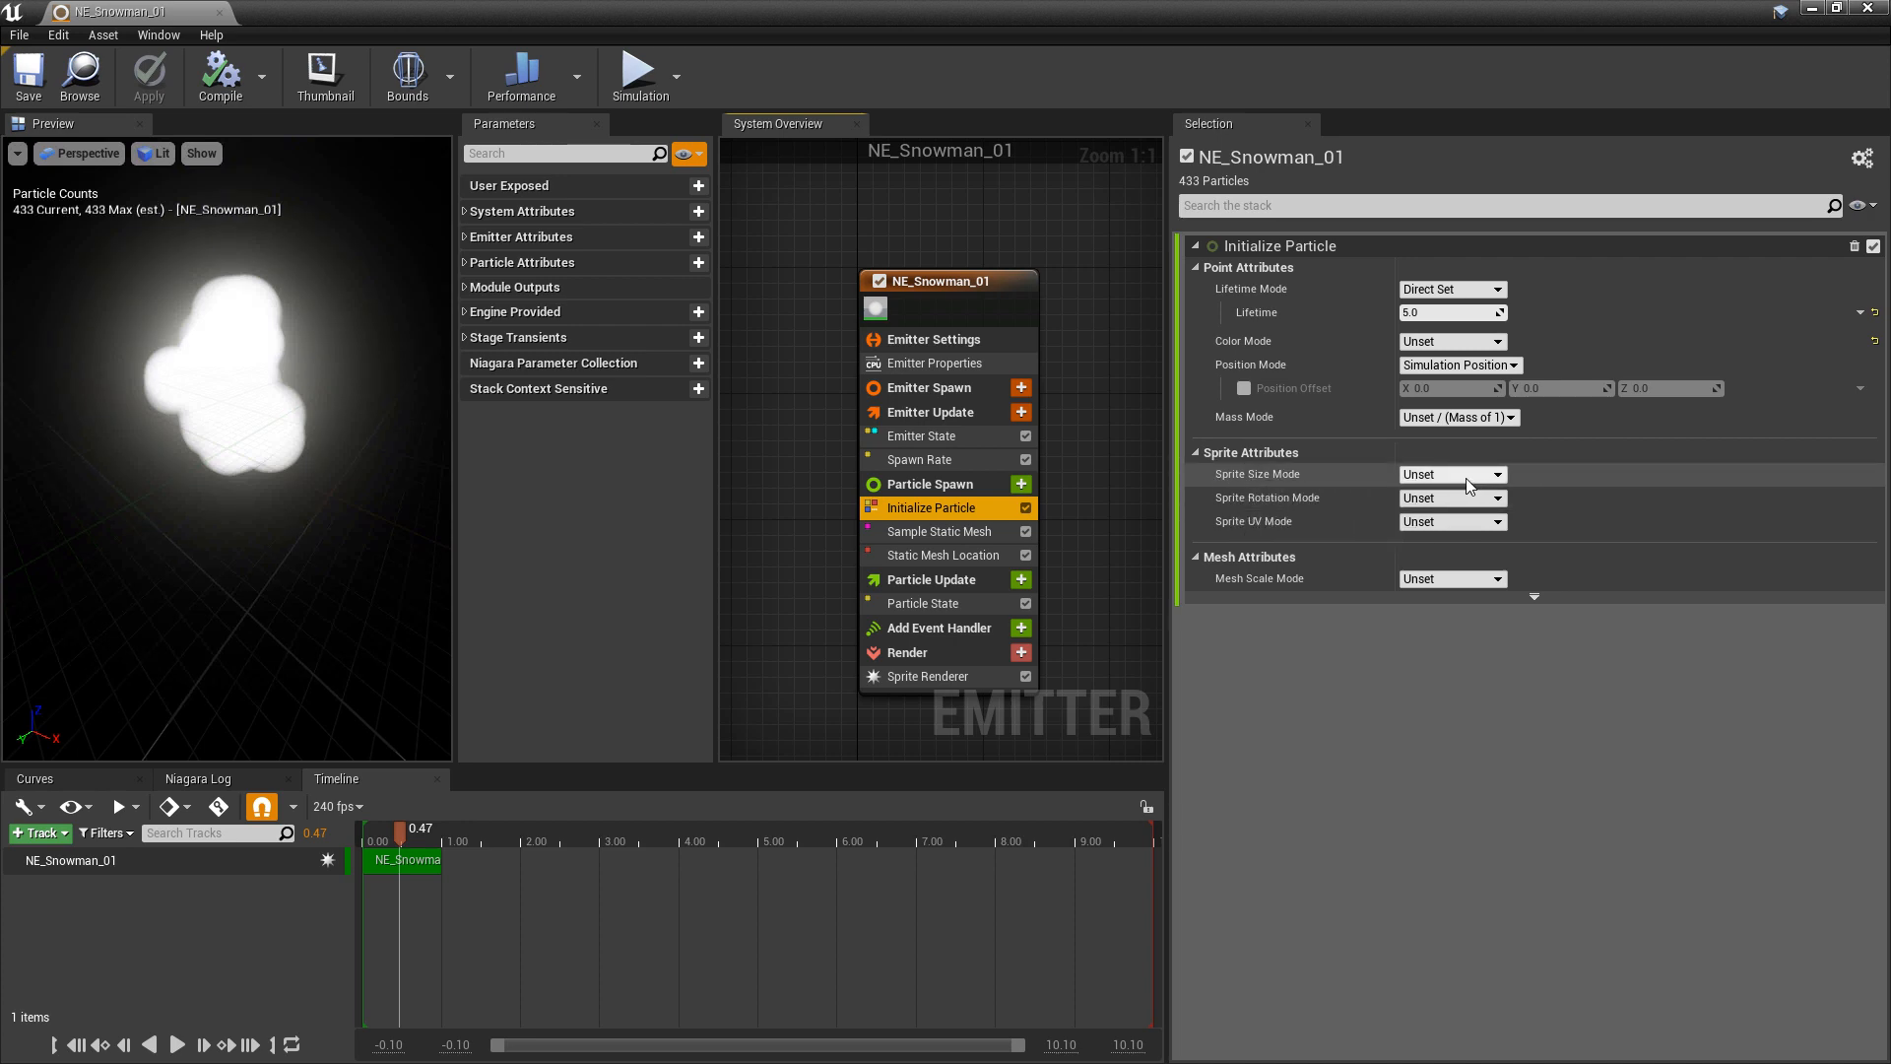
click(1452, 473)
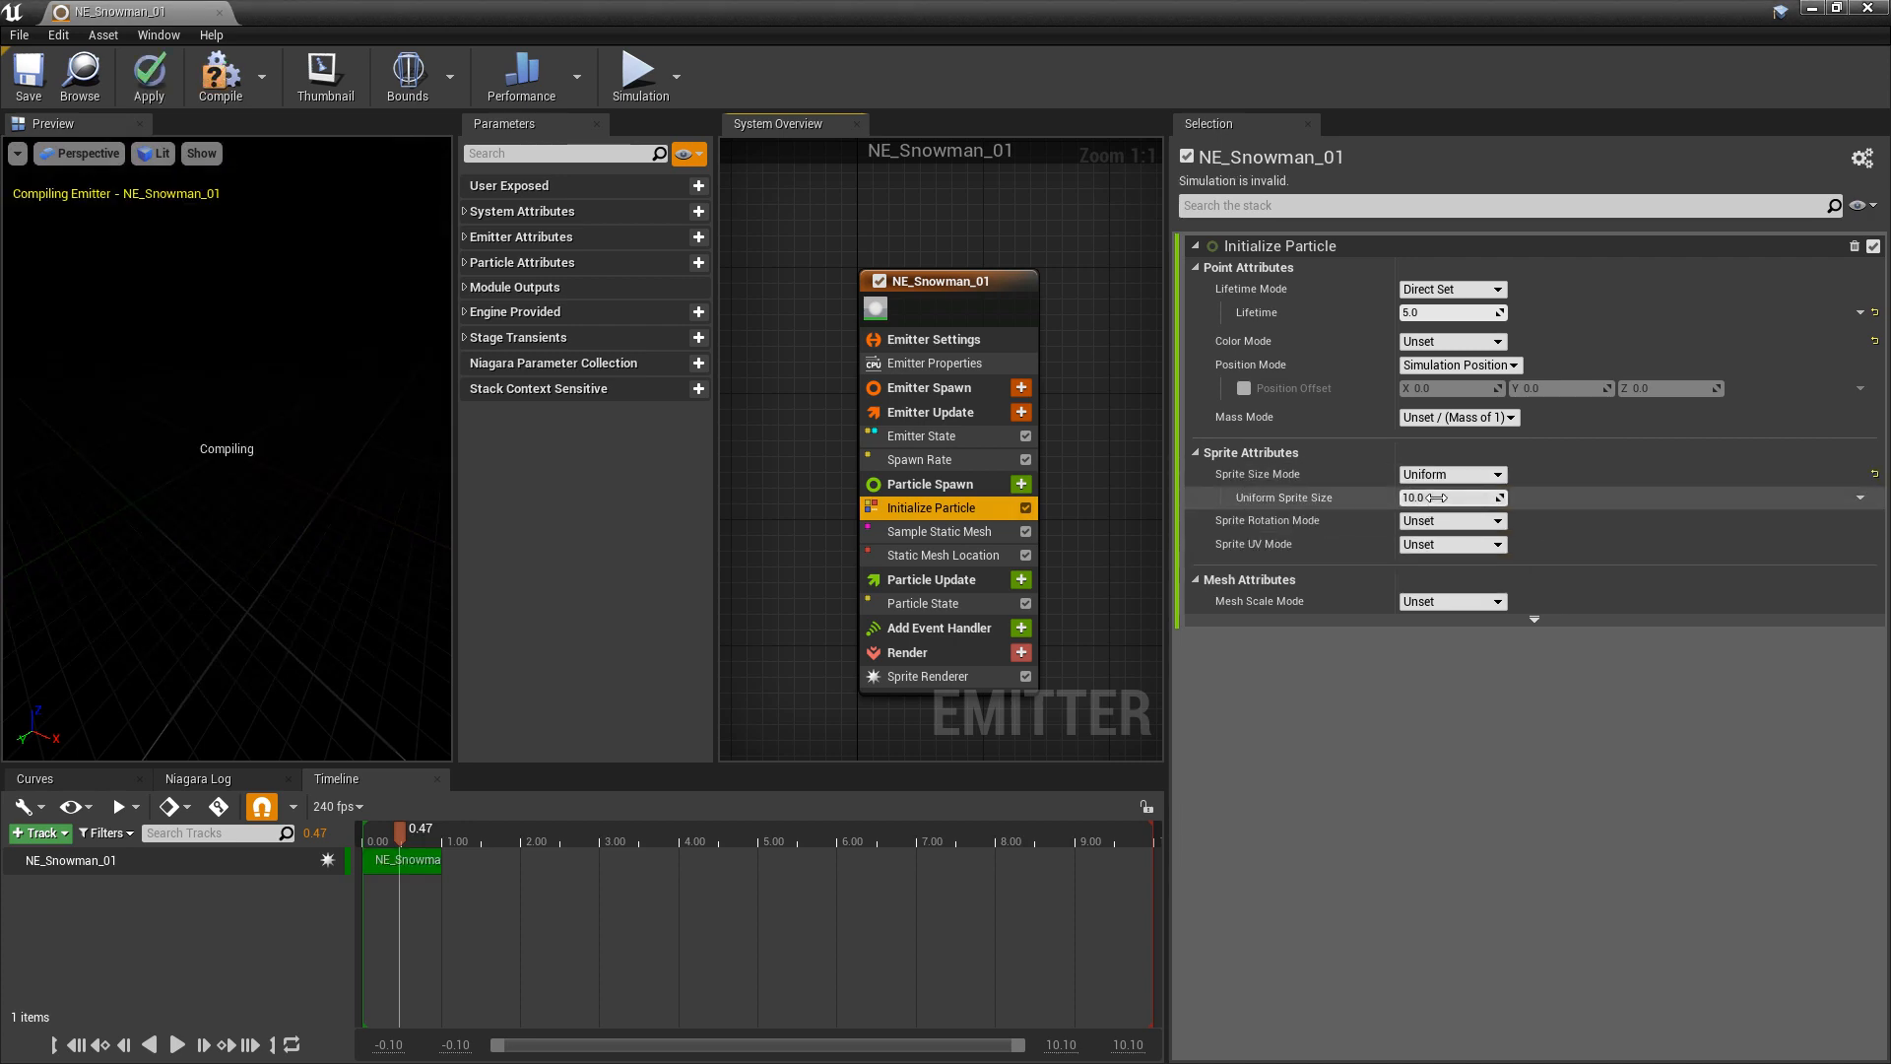
triple_click(1444, 496)
text(1)
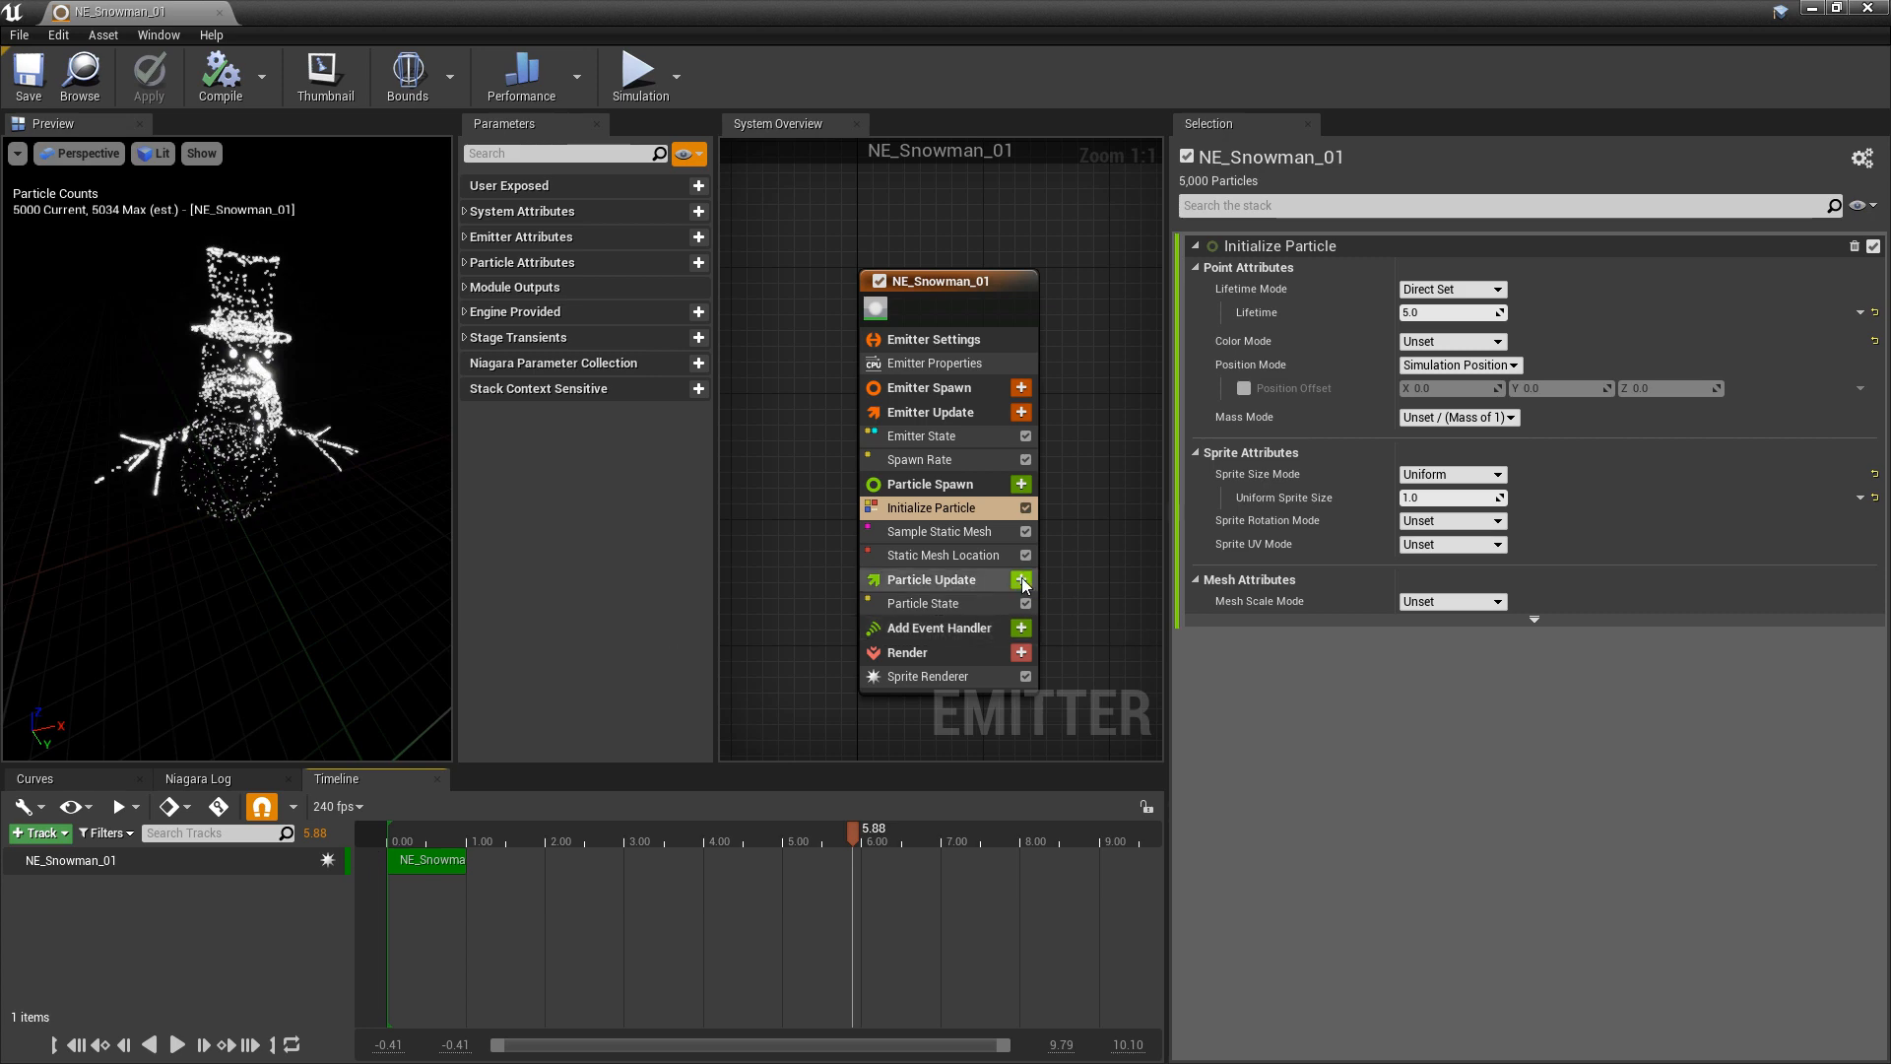
Add Add Velocity with its SolveForcesAndVelocity dependency, using Make Vector with X as Float from Curve.
click(1020, 579)
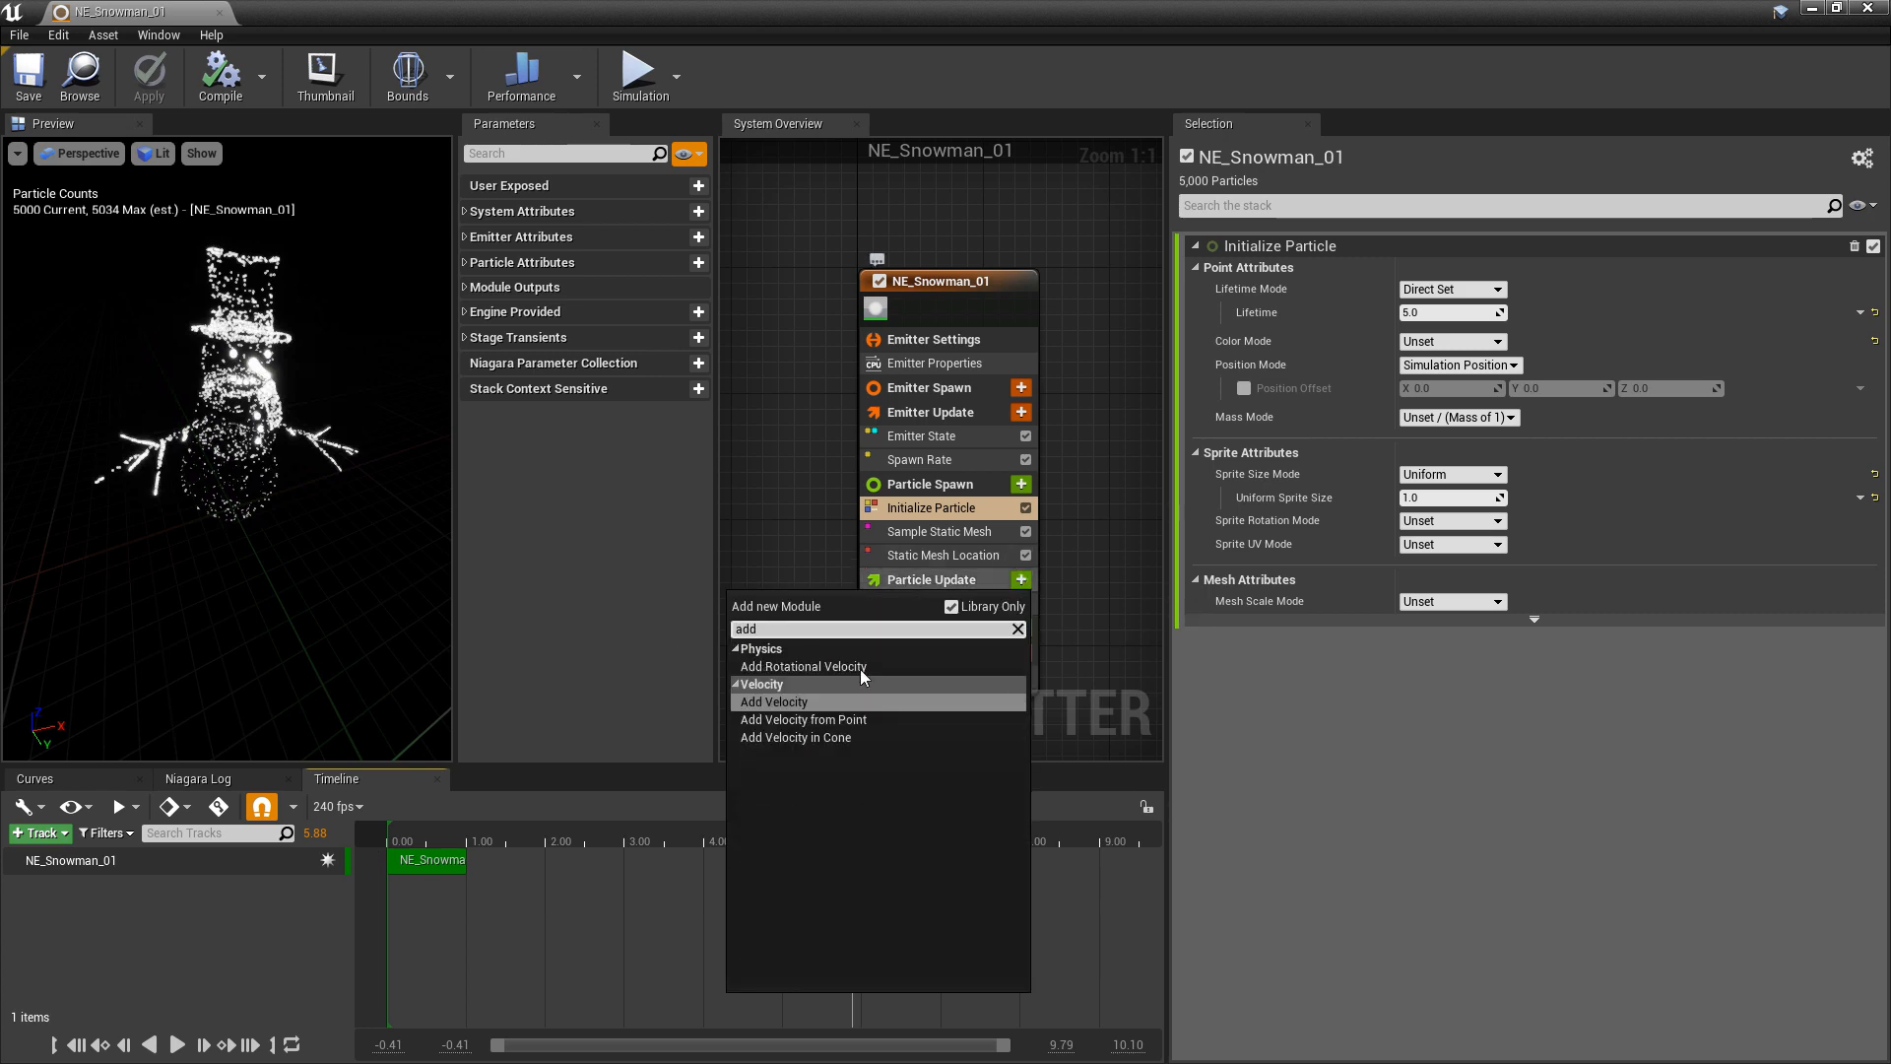
click(772, 702)
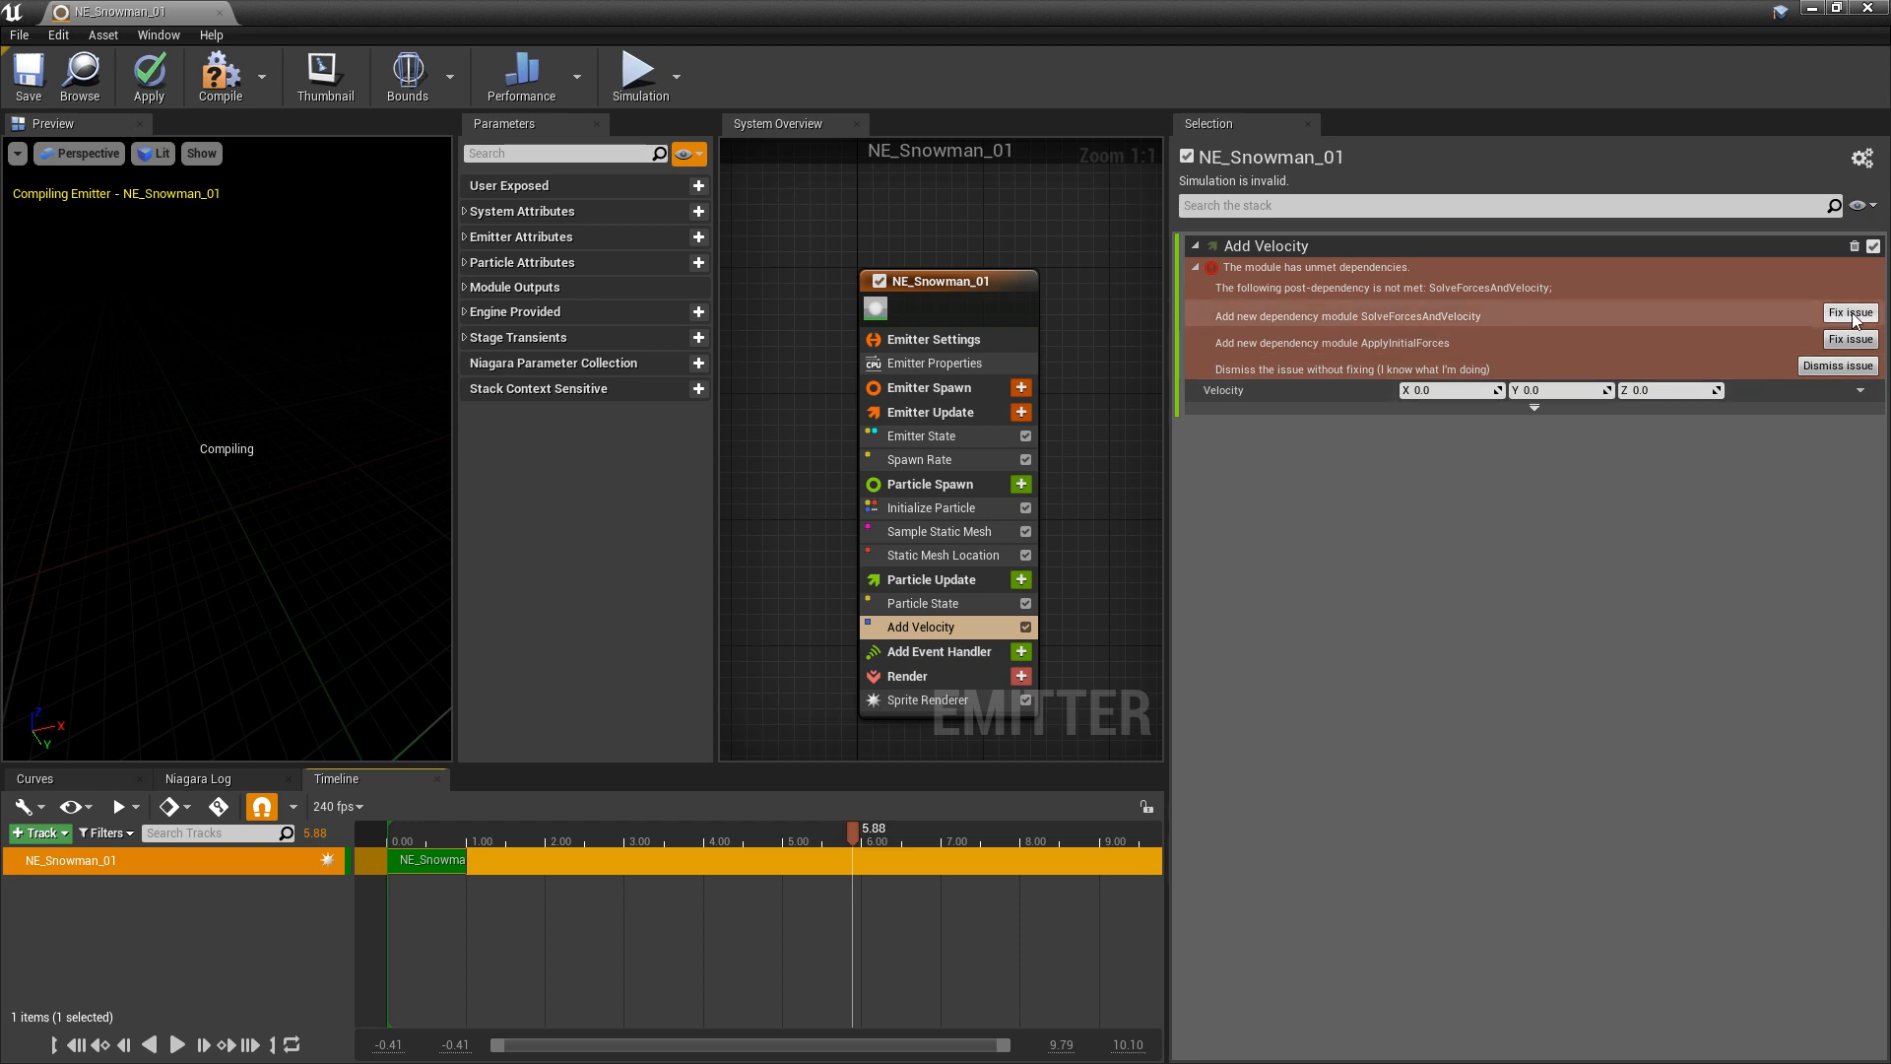
click(1850, 315)
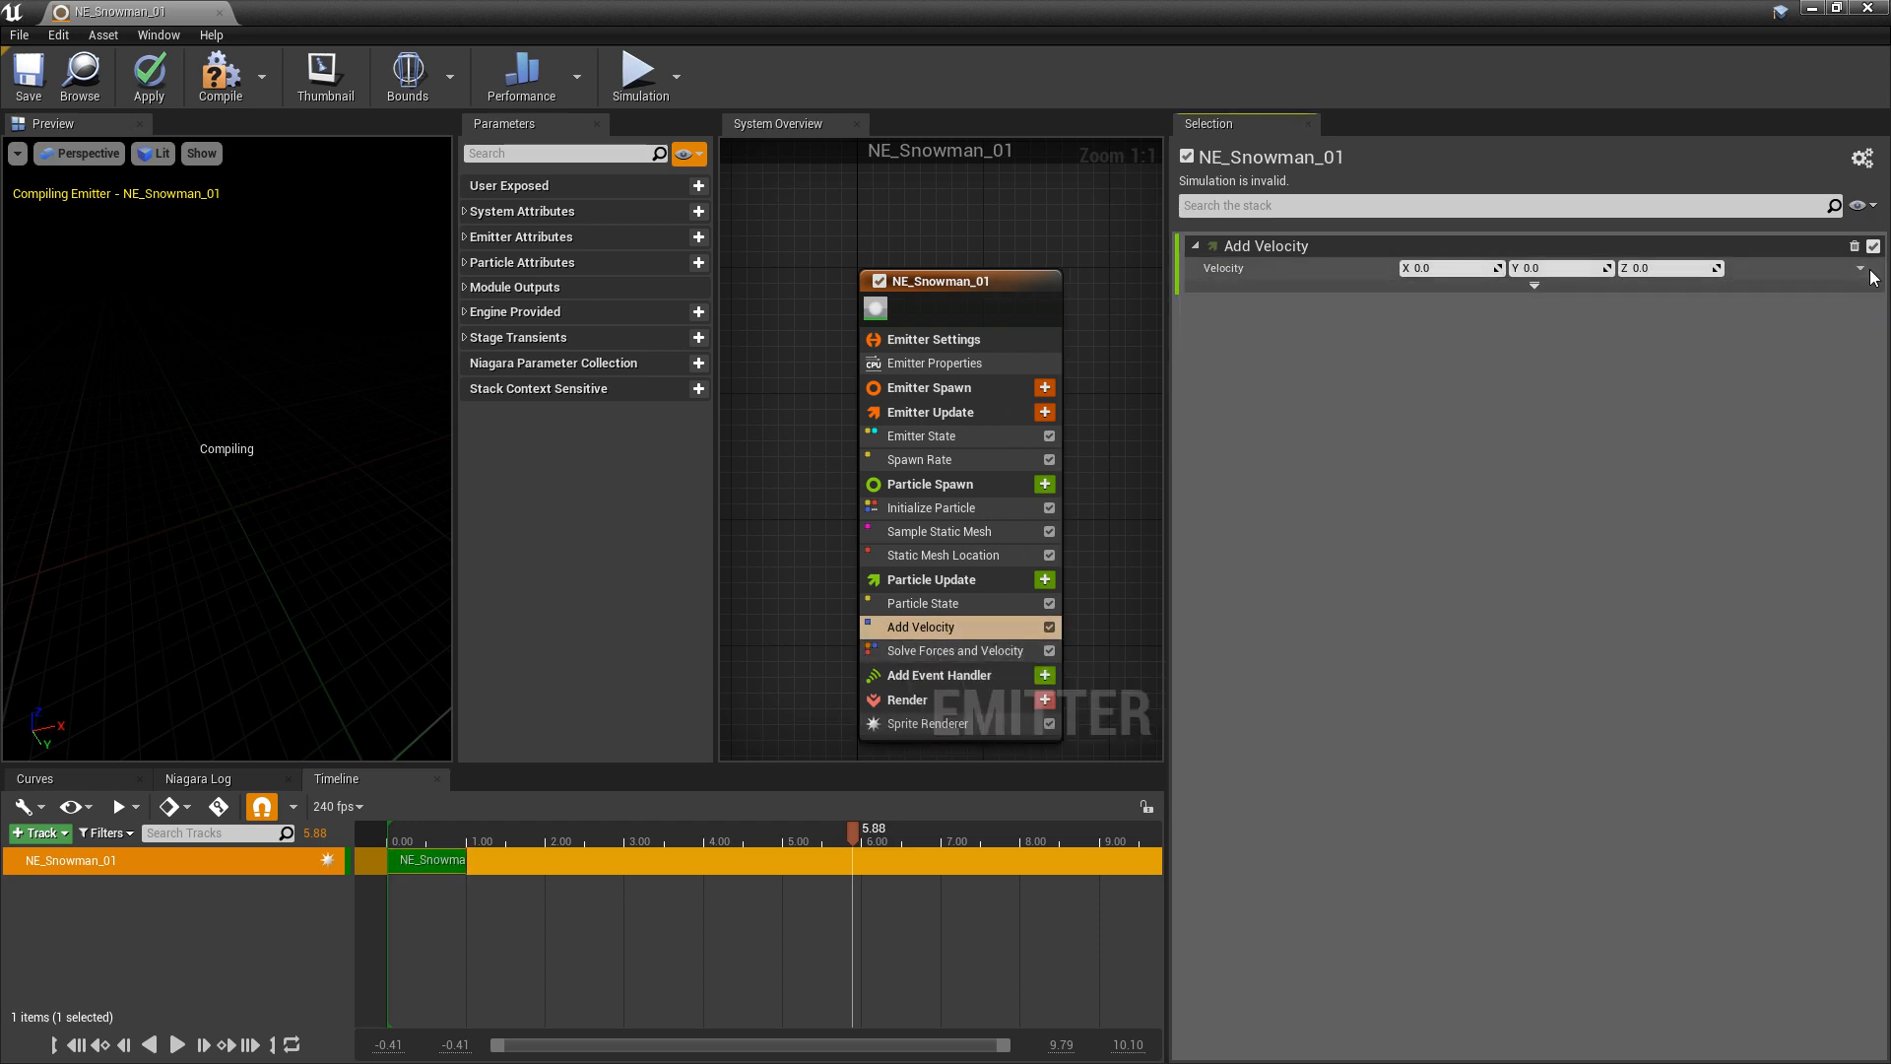
click(1859, 268)
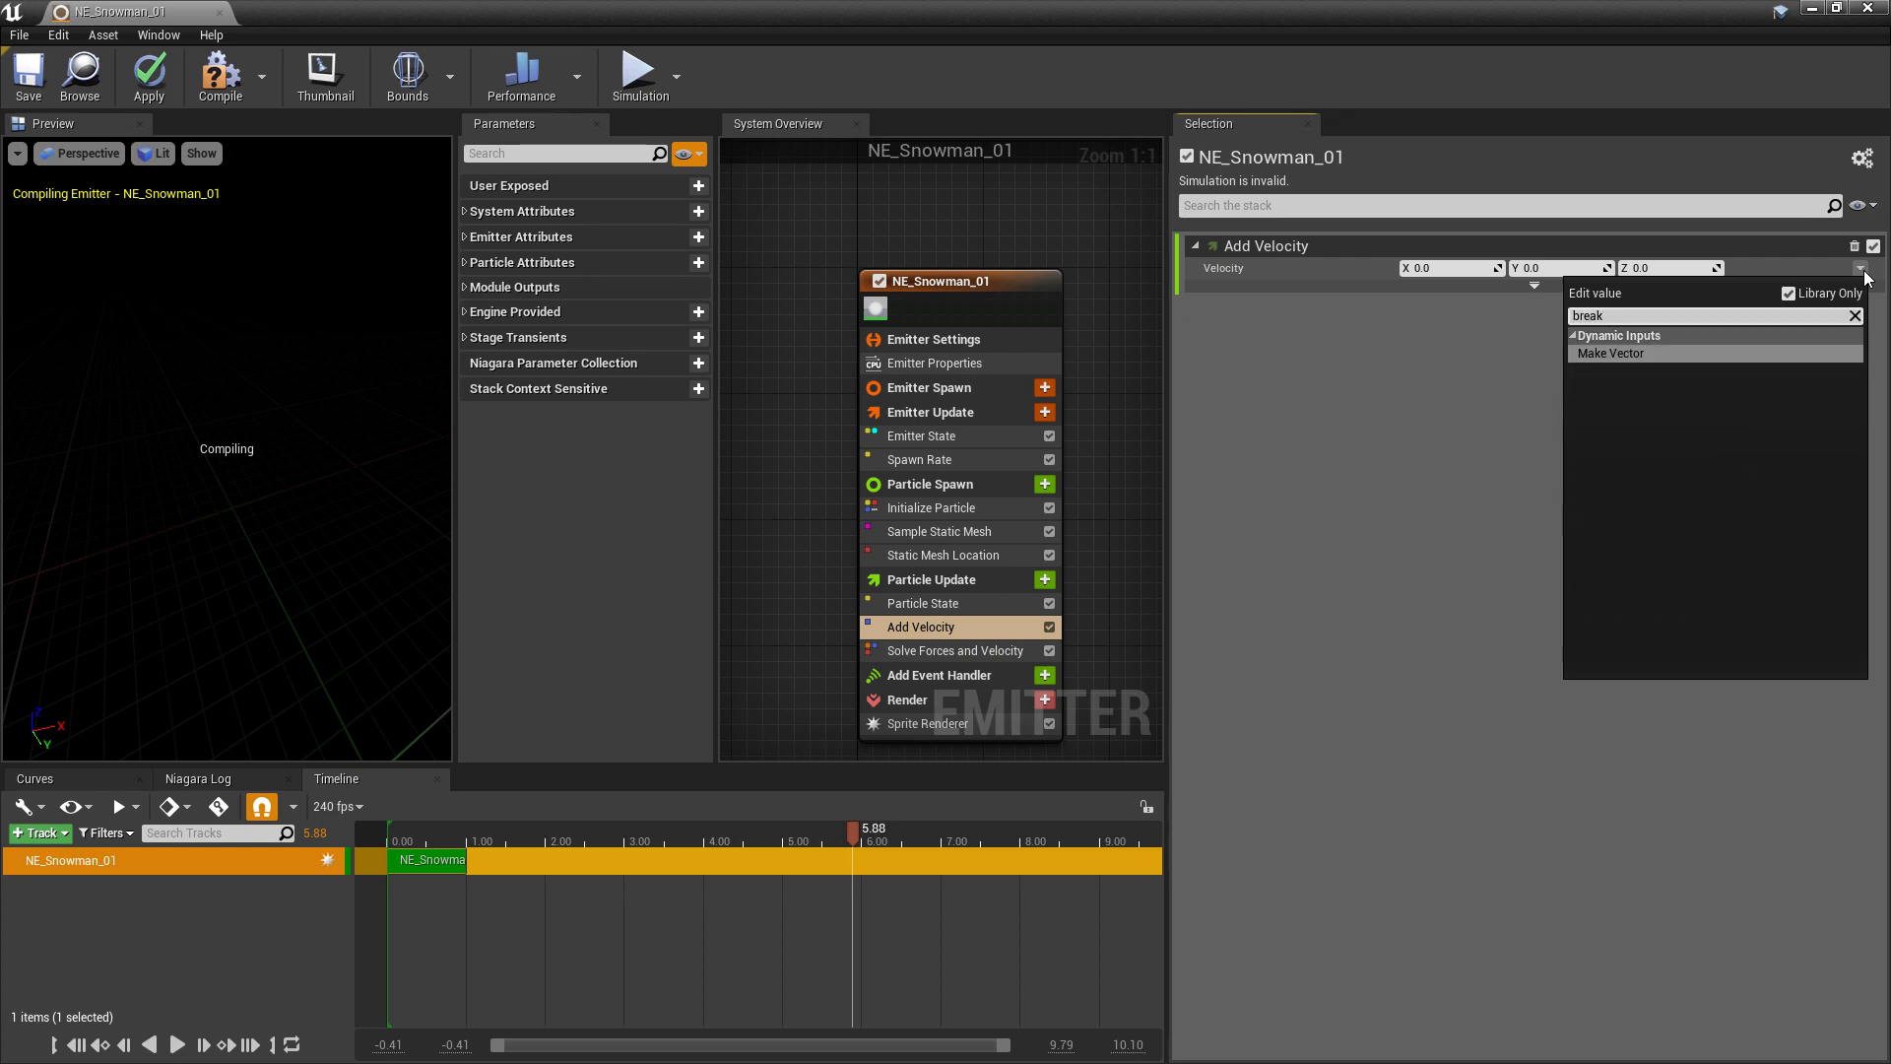
click(1611, 353)
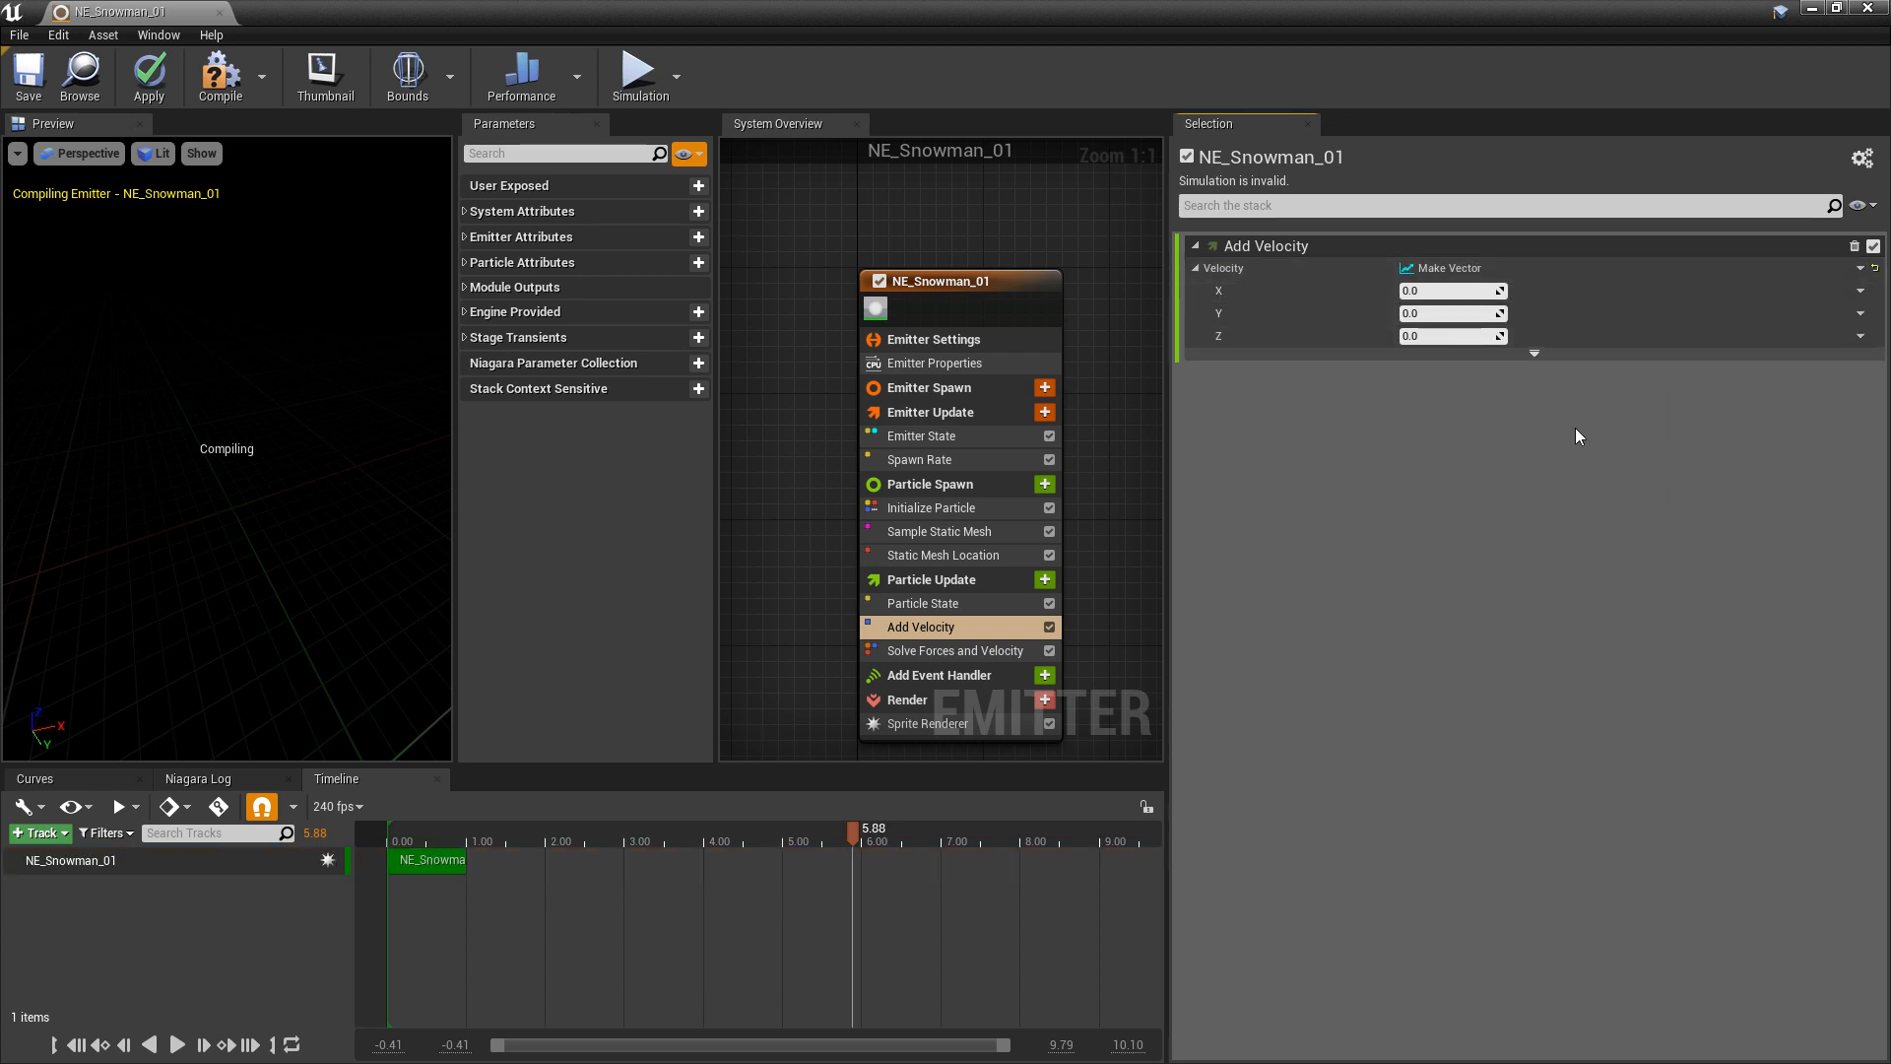
click(1861, 292)
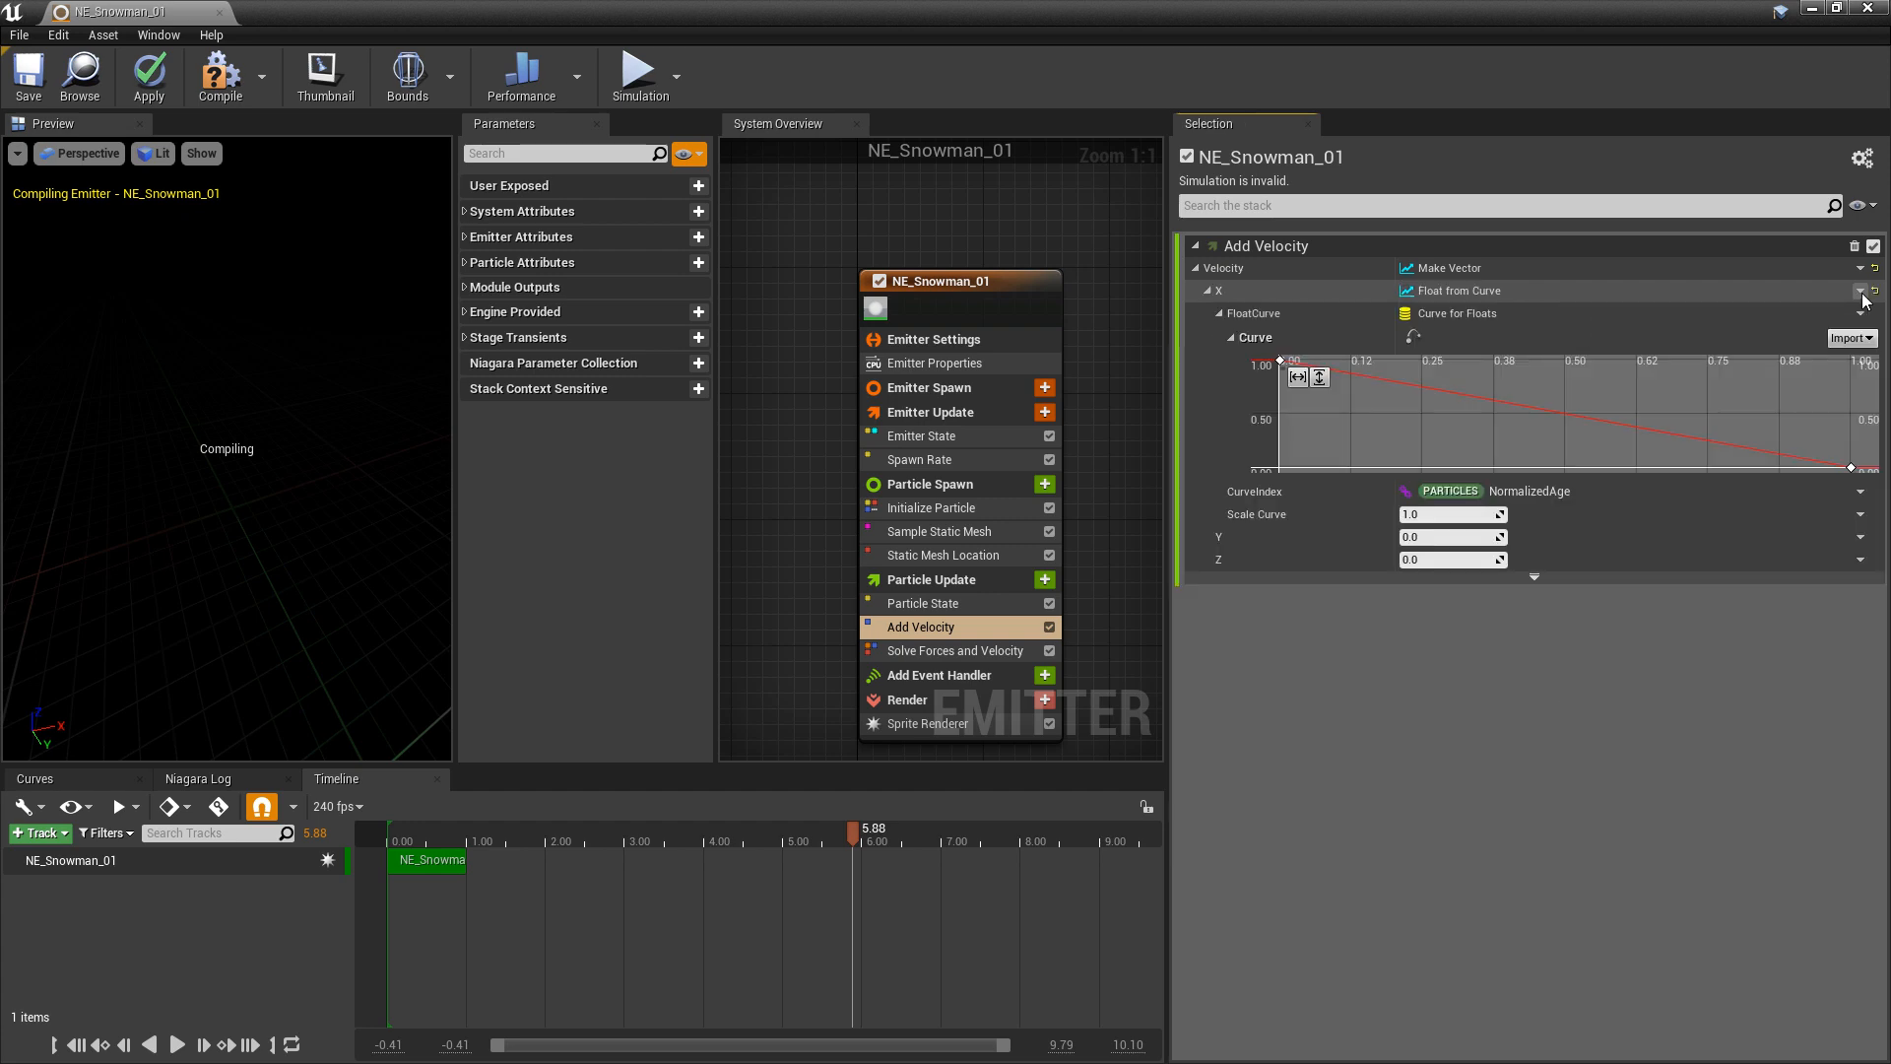
Key the X velocity curve down to -0.2, save, and preview around 4.2 seconds.
click(1289, 362)
text(0)
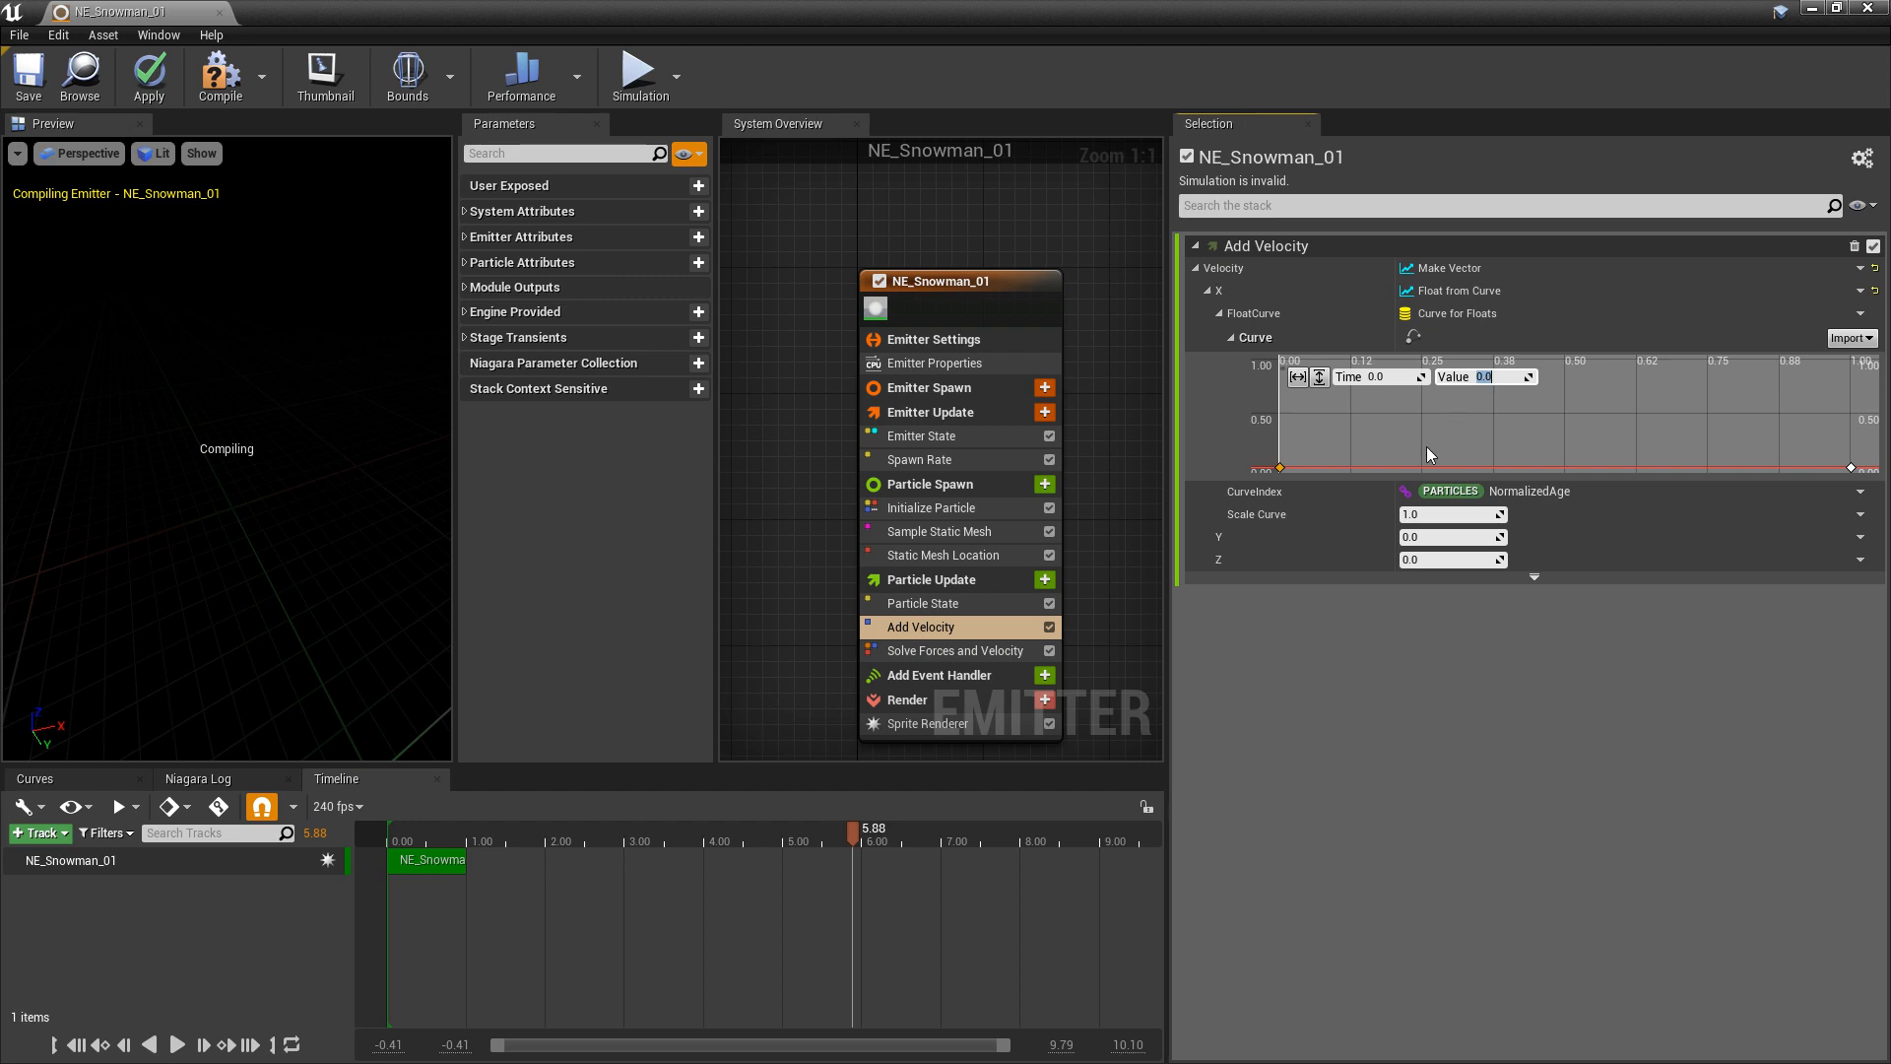
mouse_move(1389, 469)
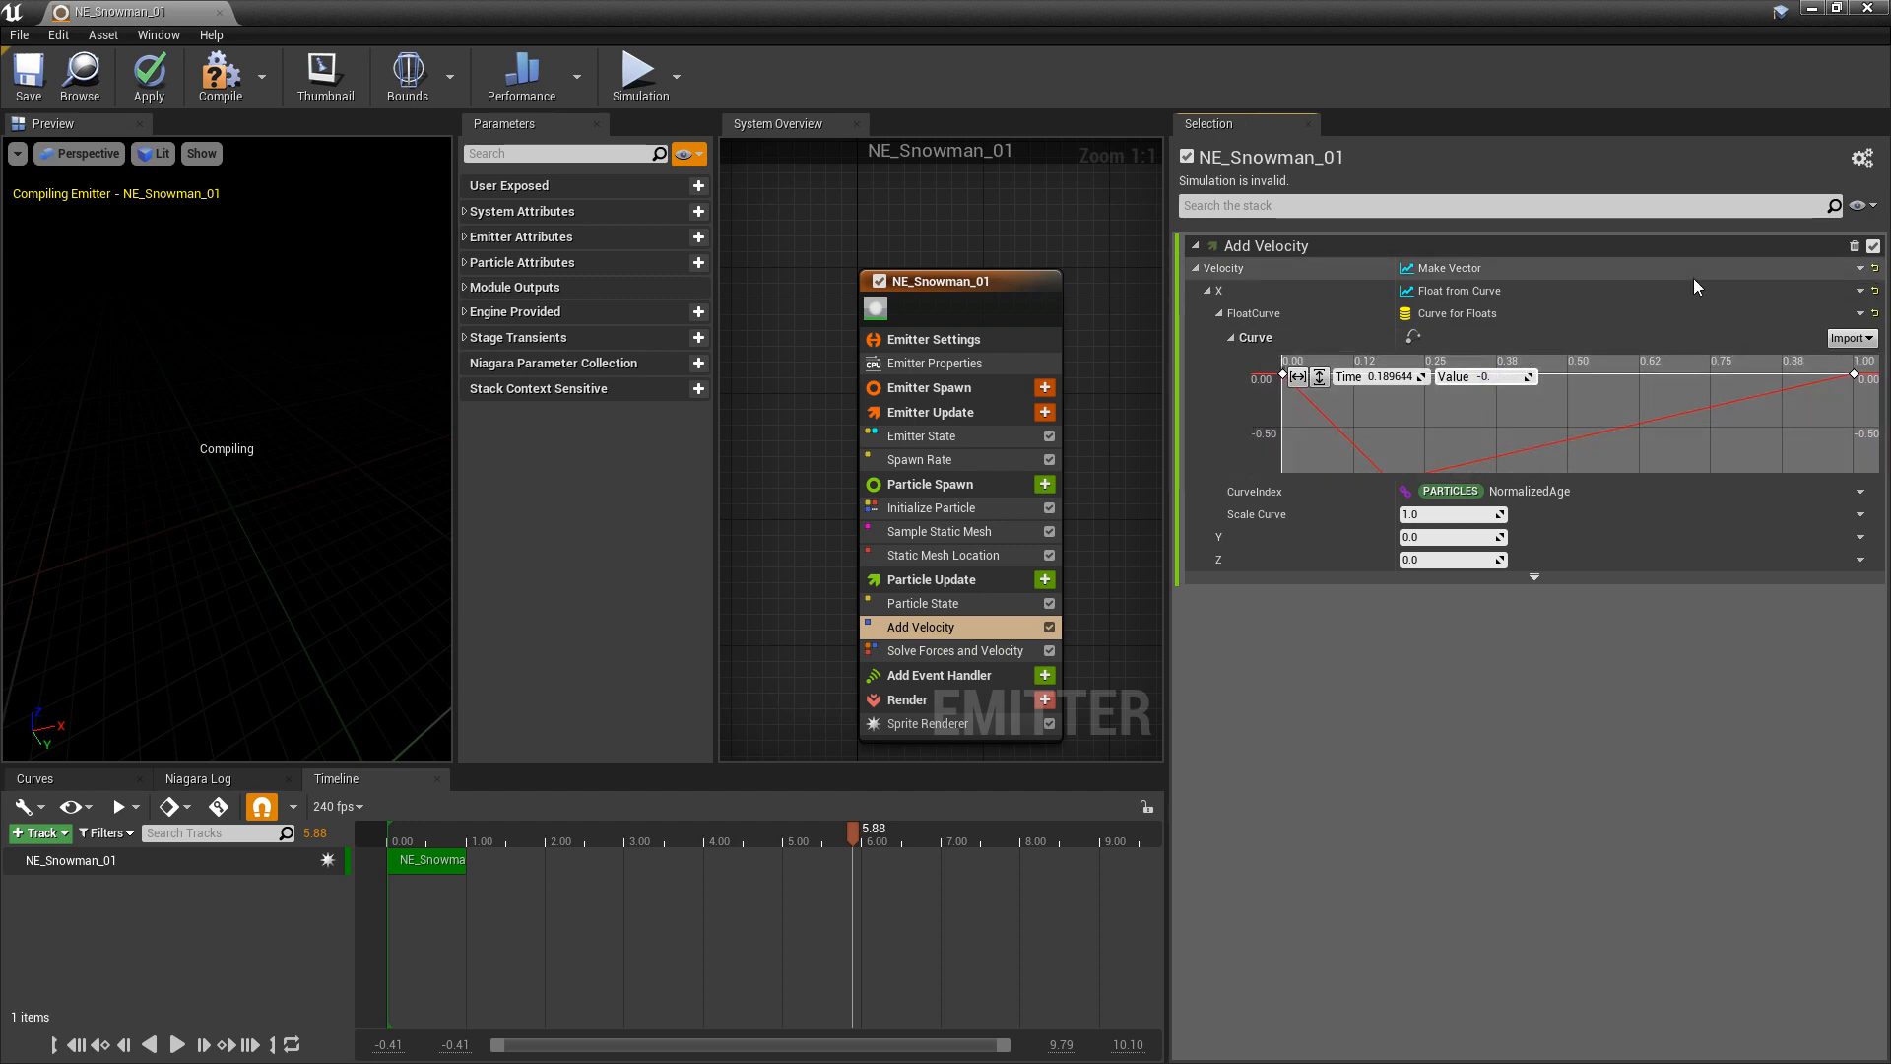
click(25, 75)
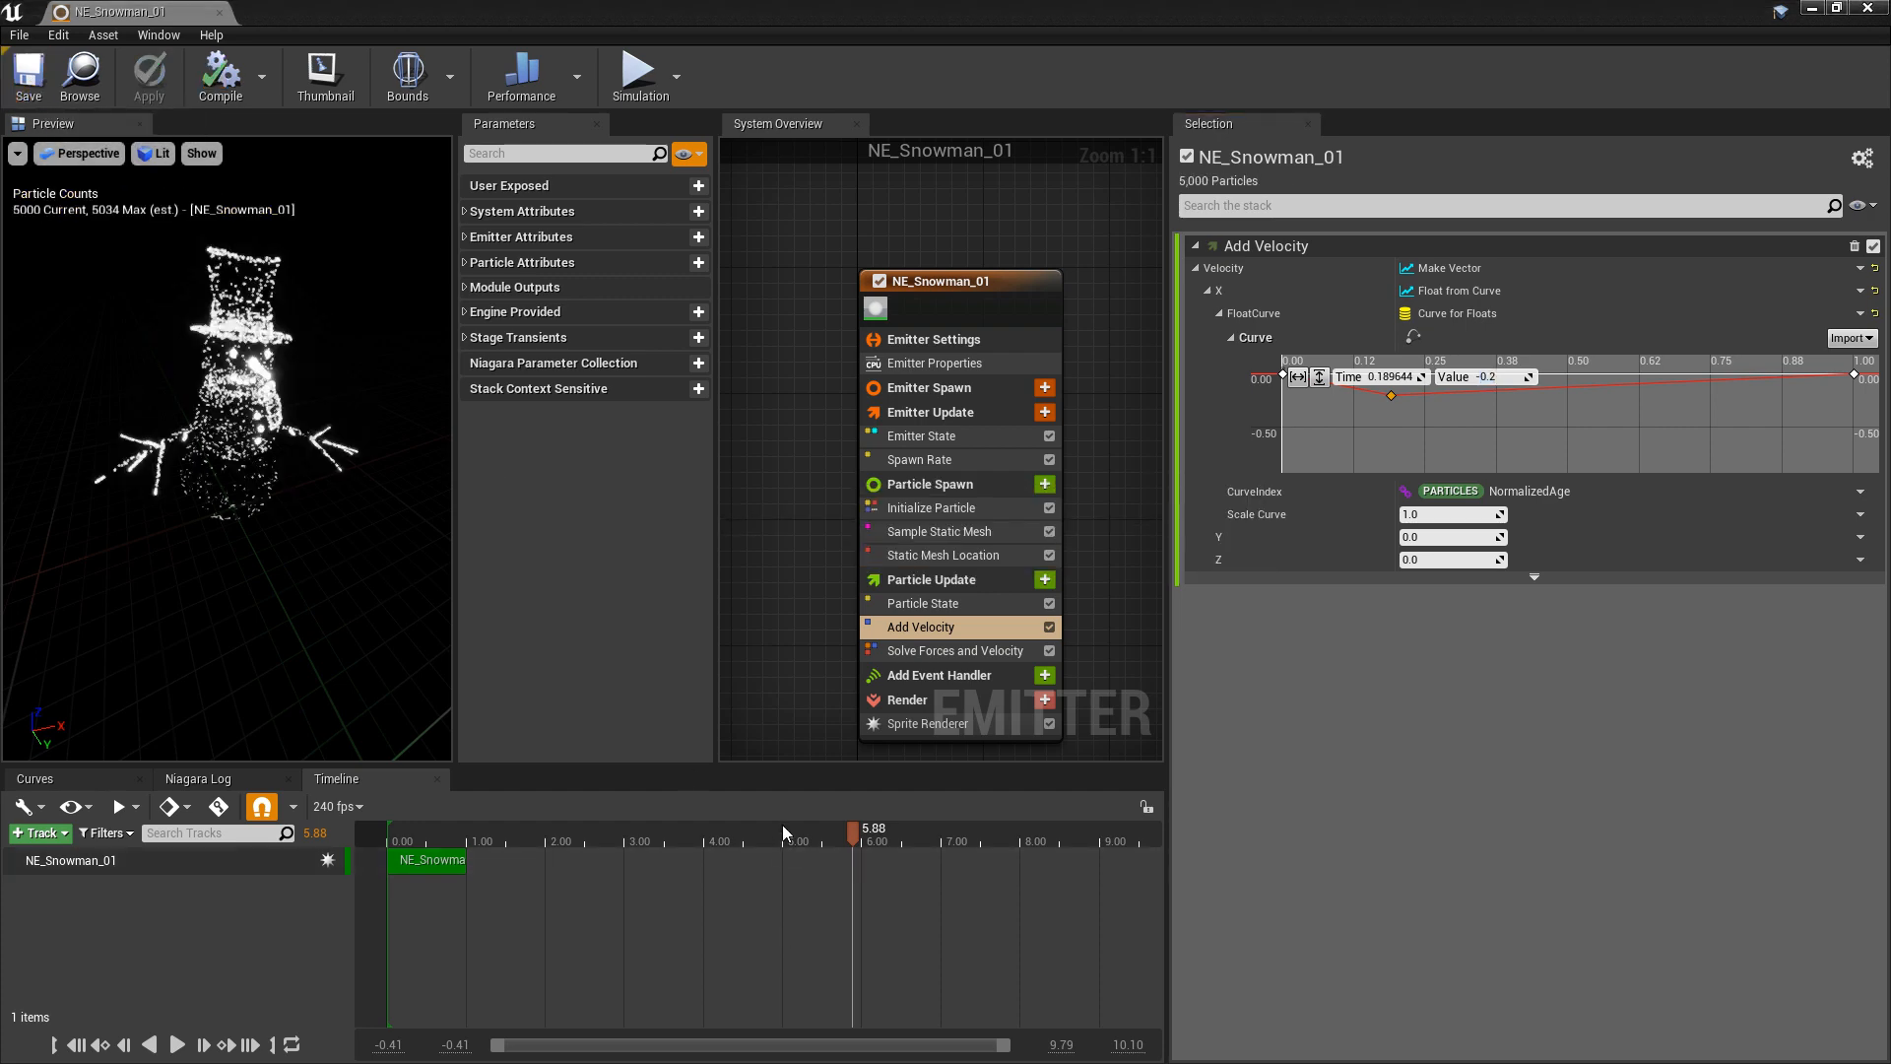
click(175, 1044)
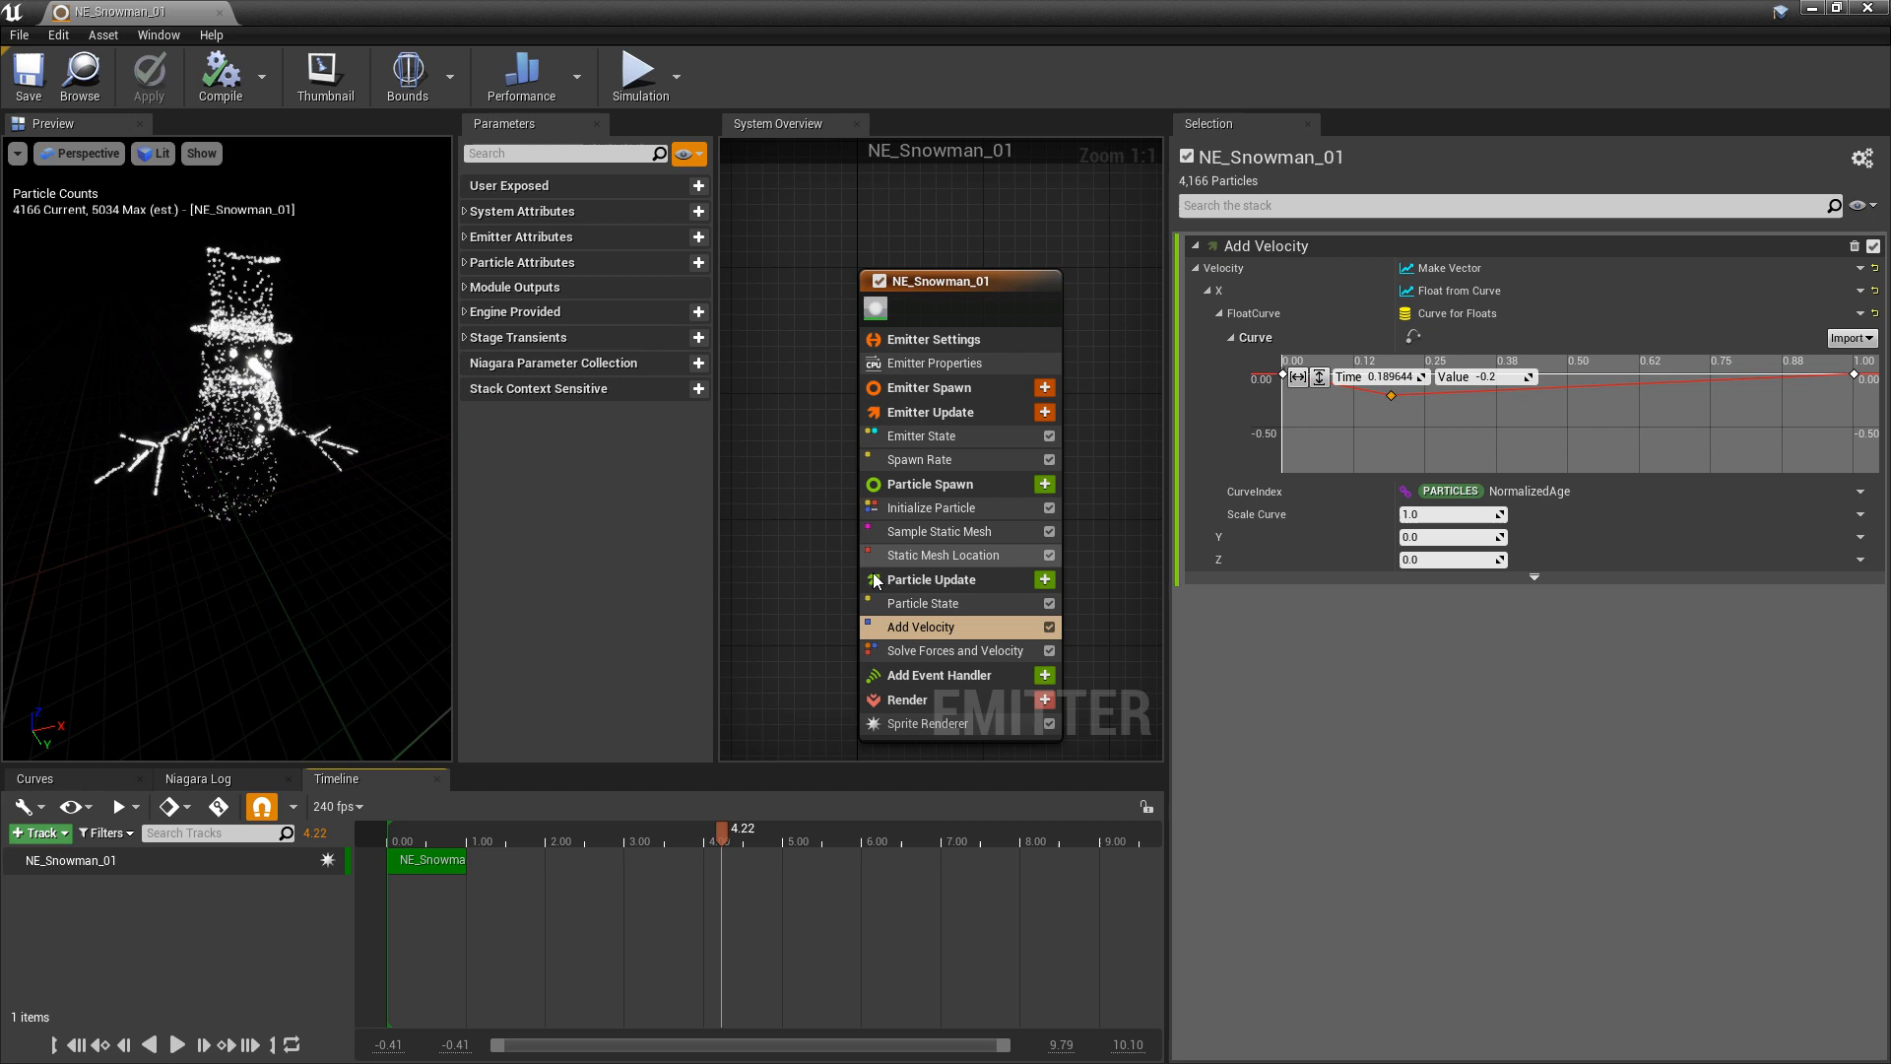
mouse_move(921, 435)
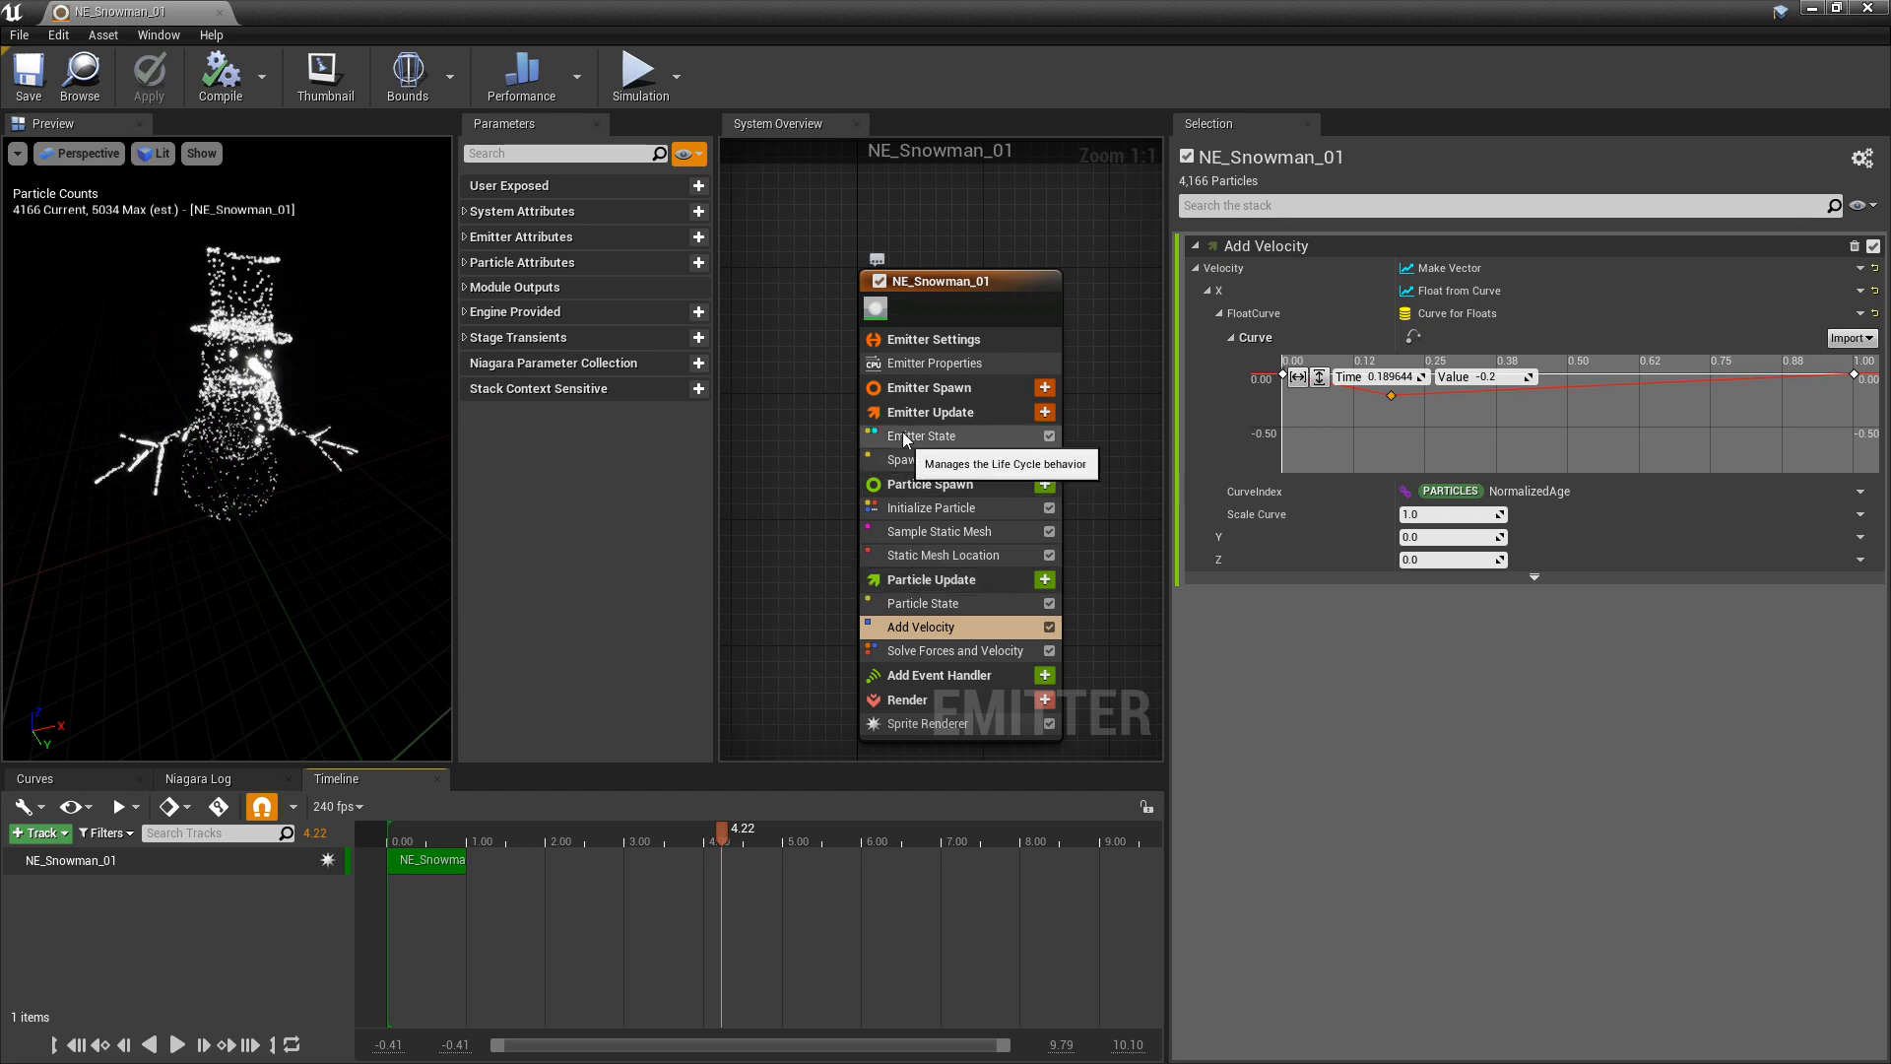
click(922, 435)
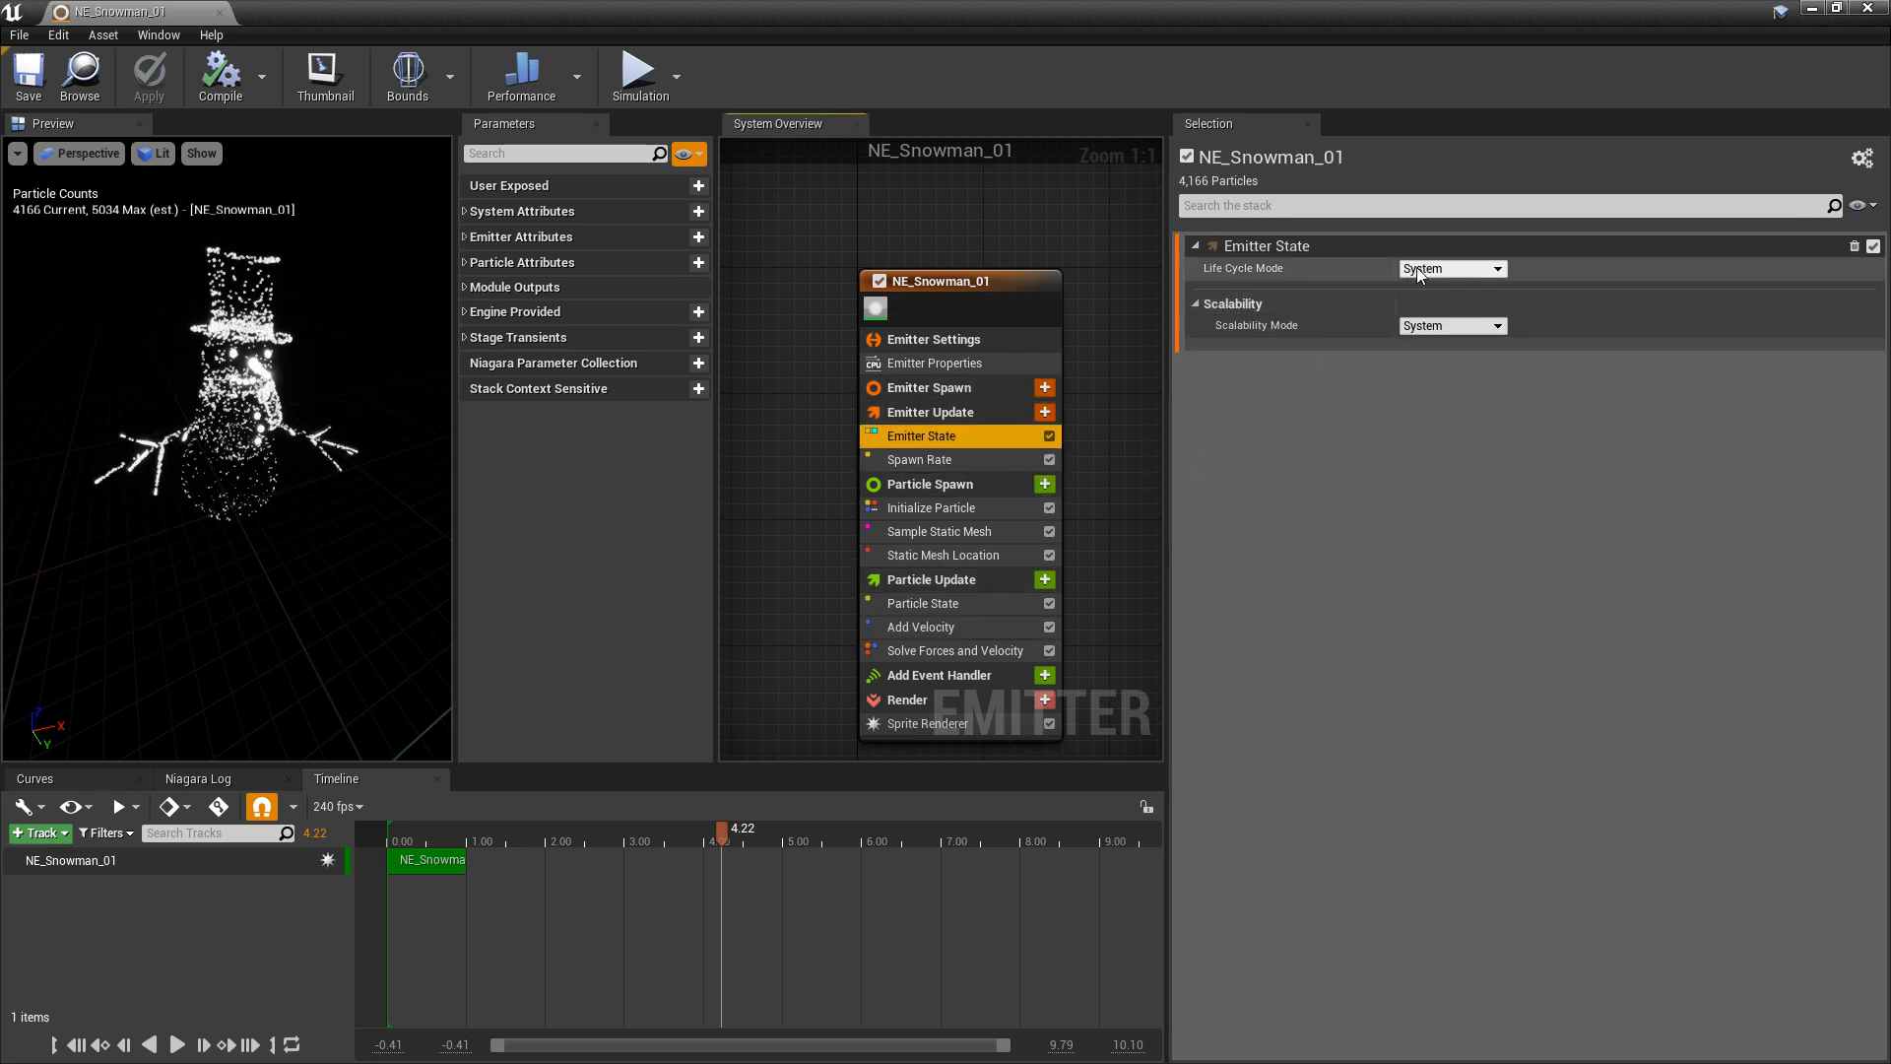
Set Emitter State to Self life cycle playing Once over 3.0 s, with particle Lifetime 2.0.
click(1451, 268)
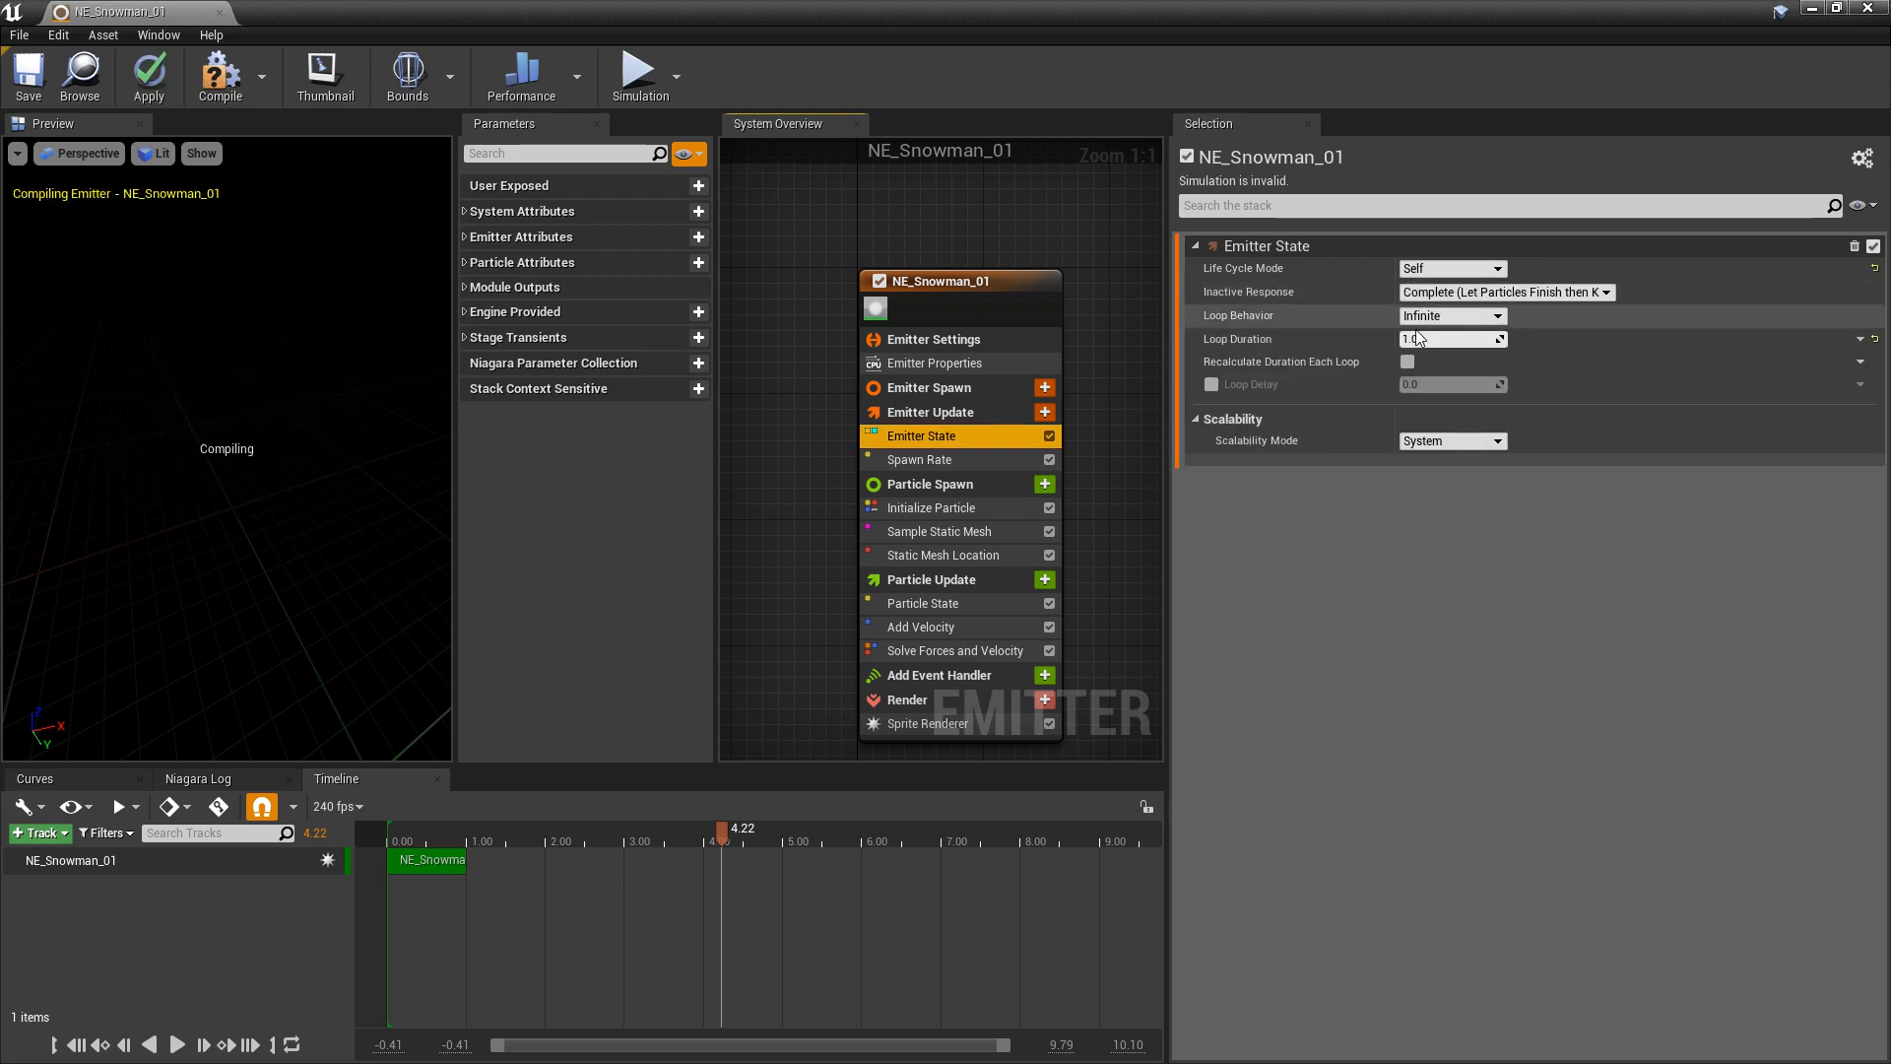
click(1451, 315)
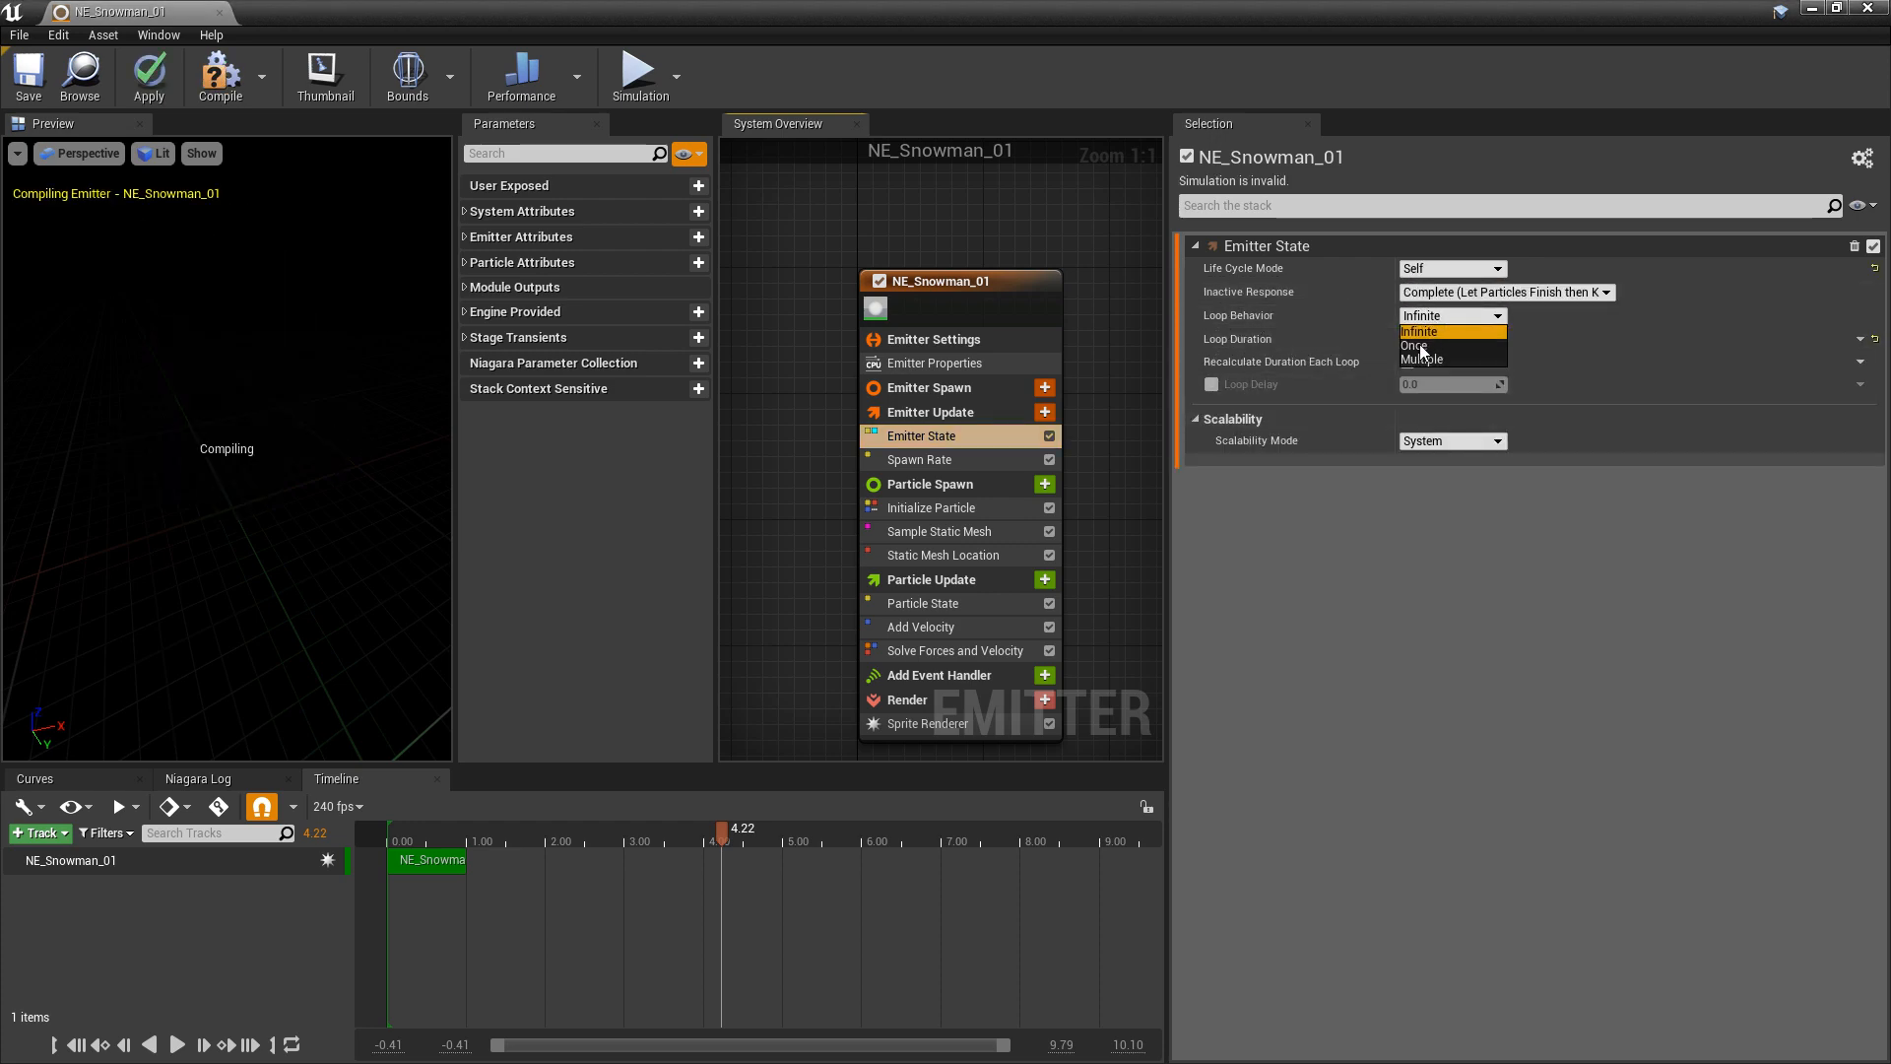
click(1414, 346)
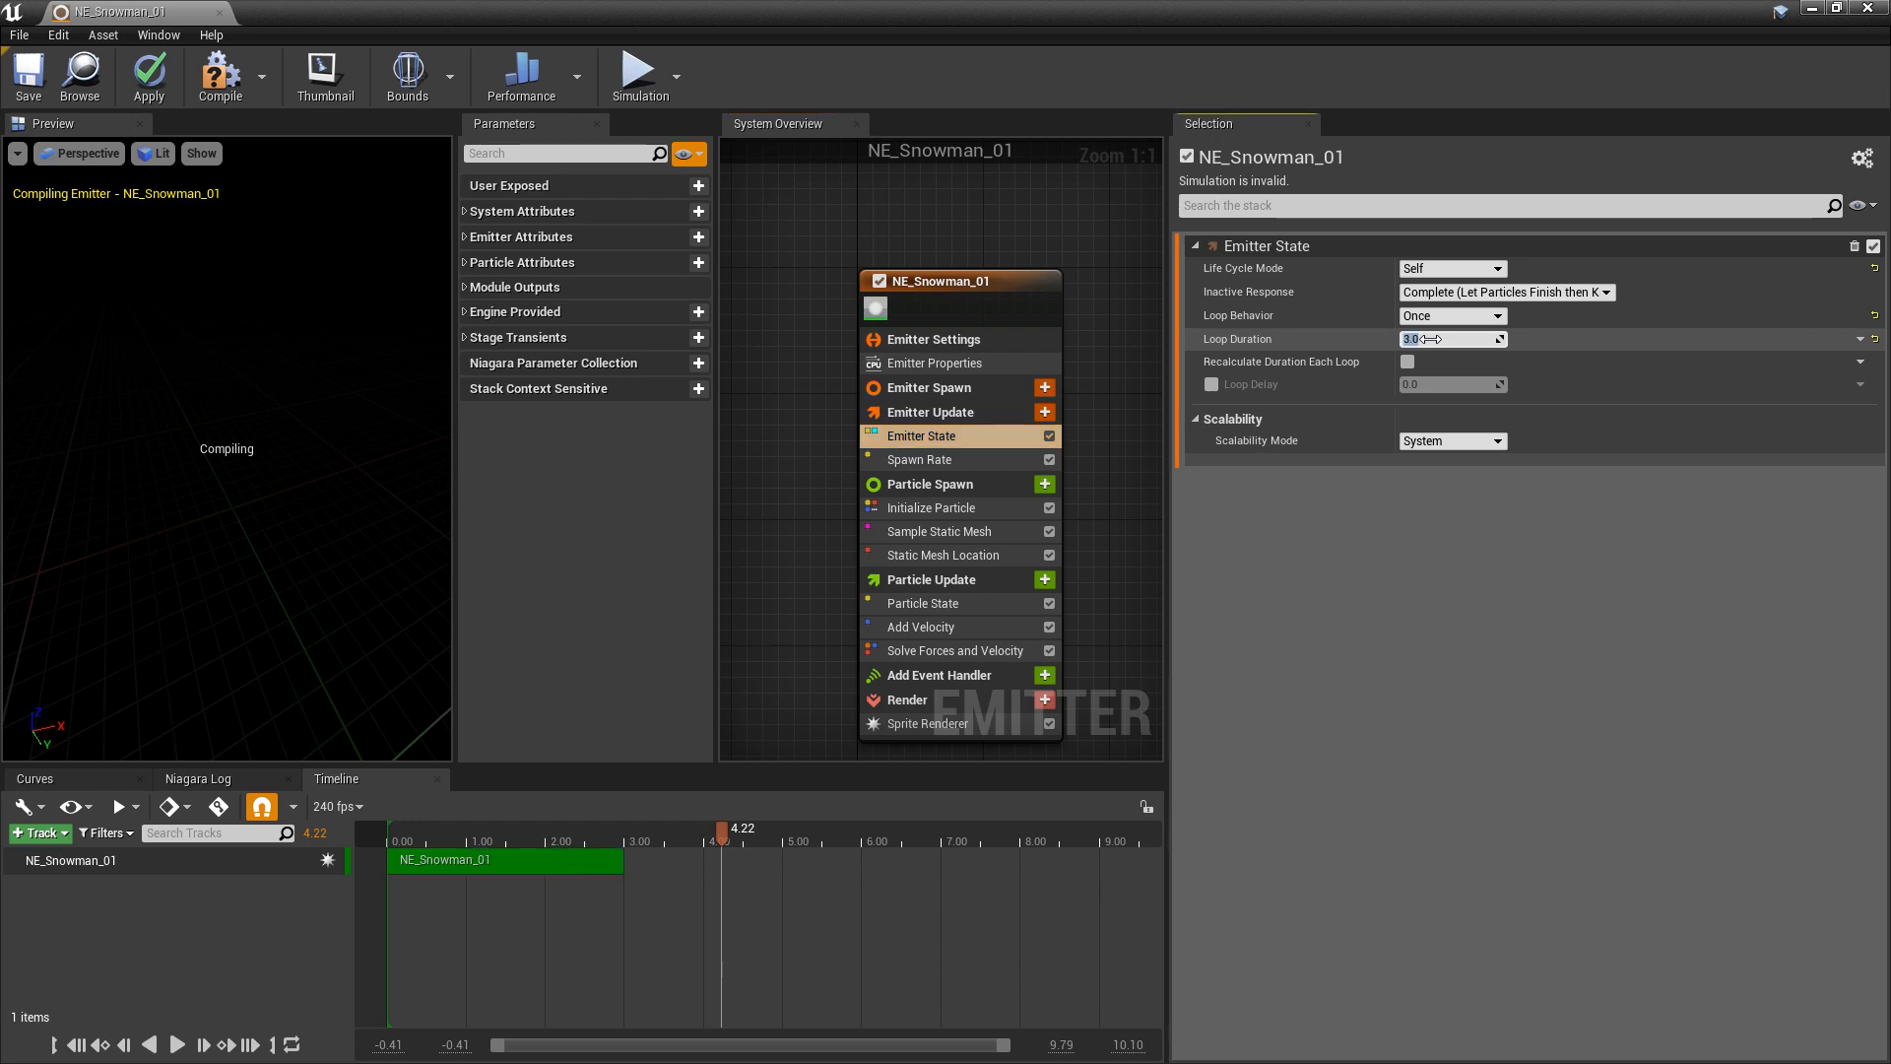
click(932, 506)
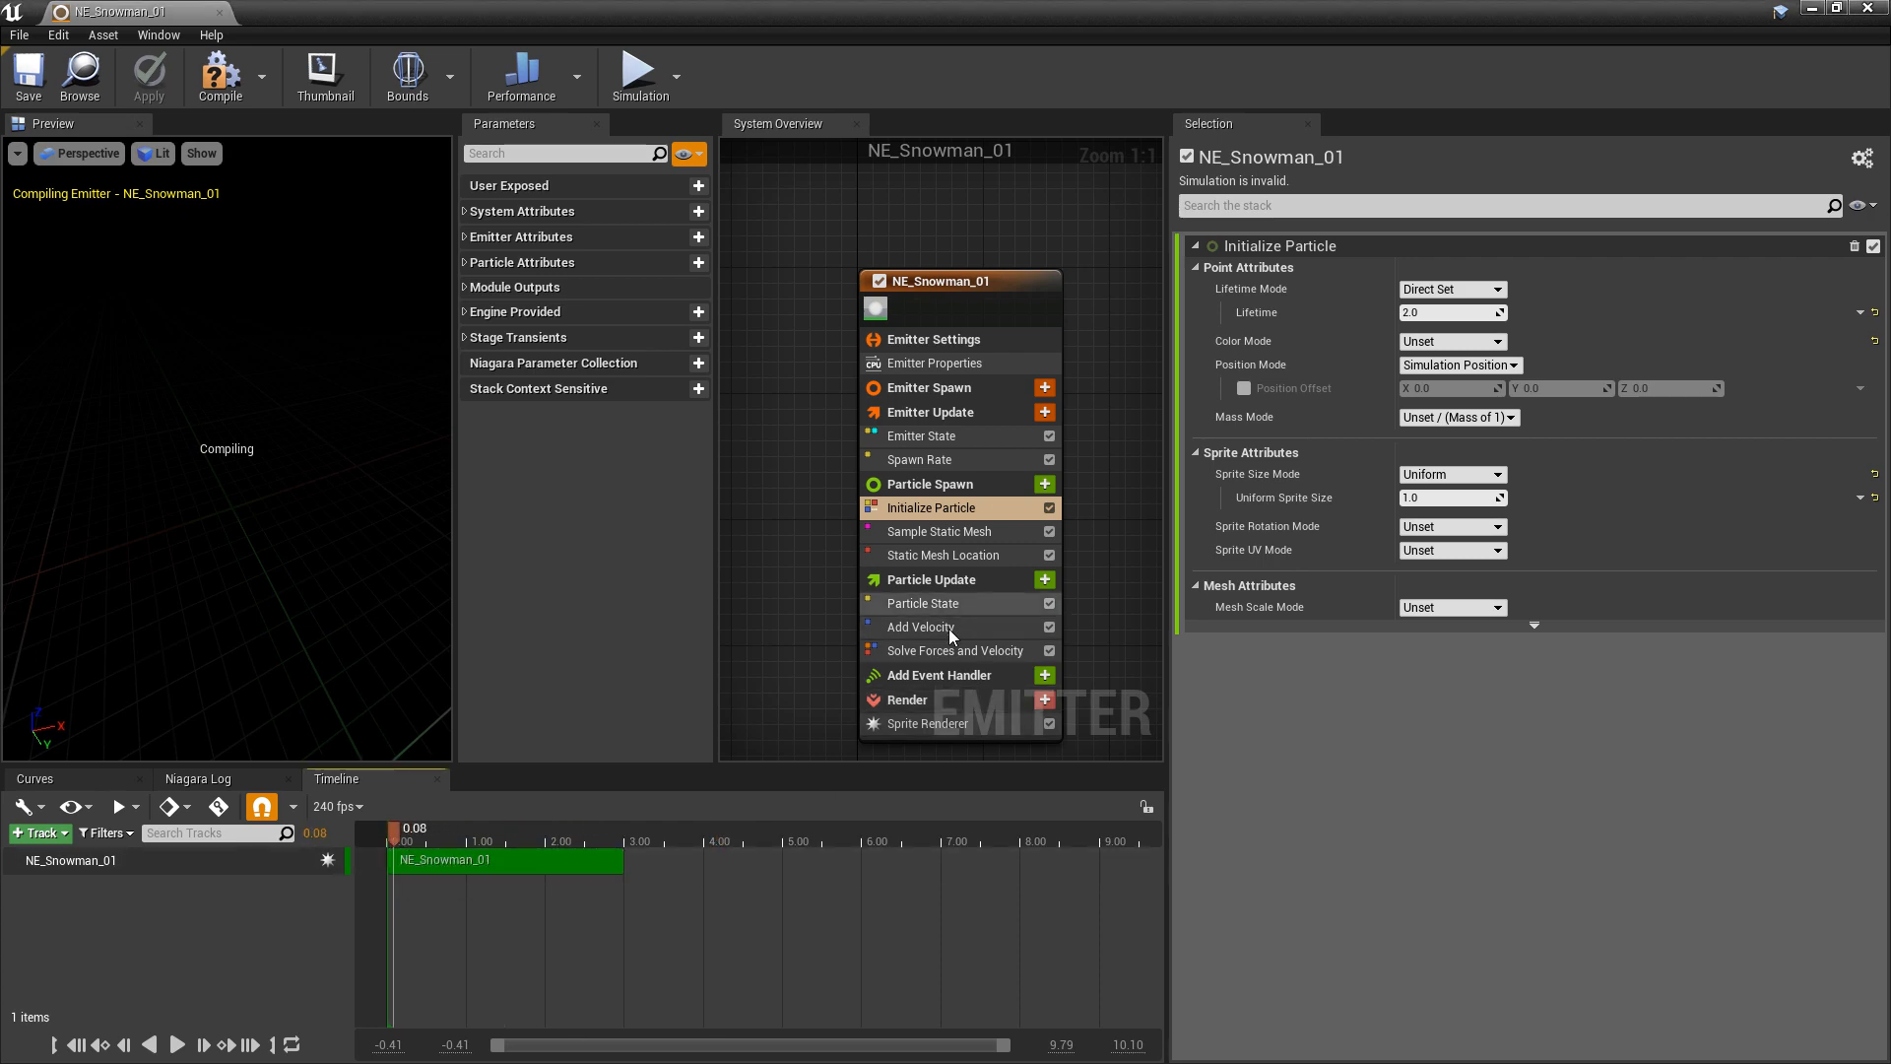
click(922, 627)
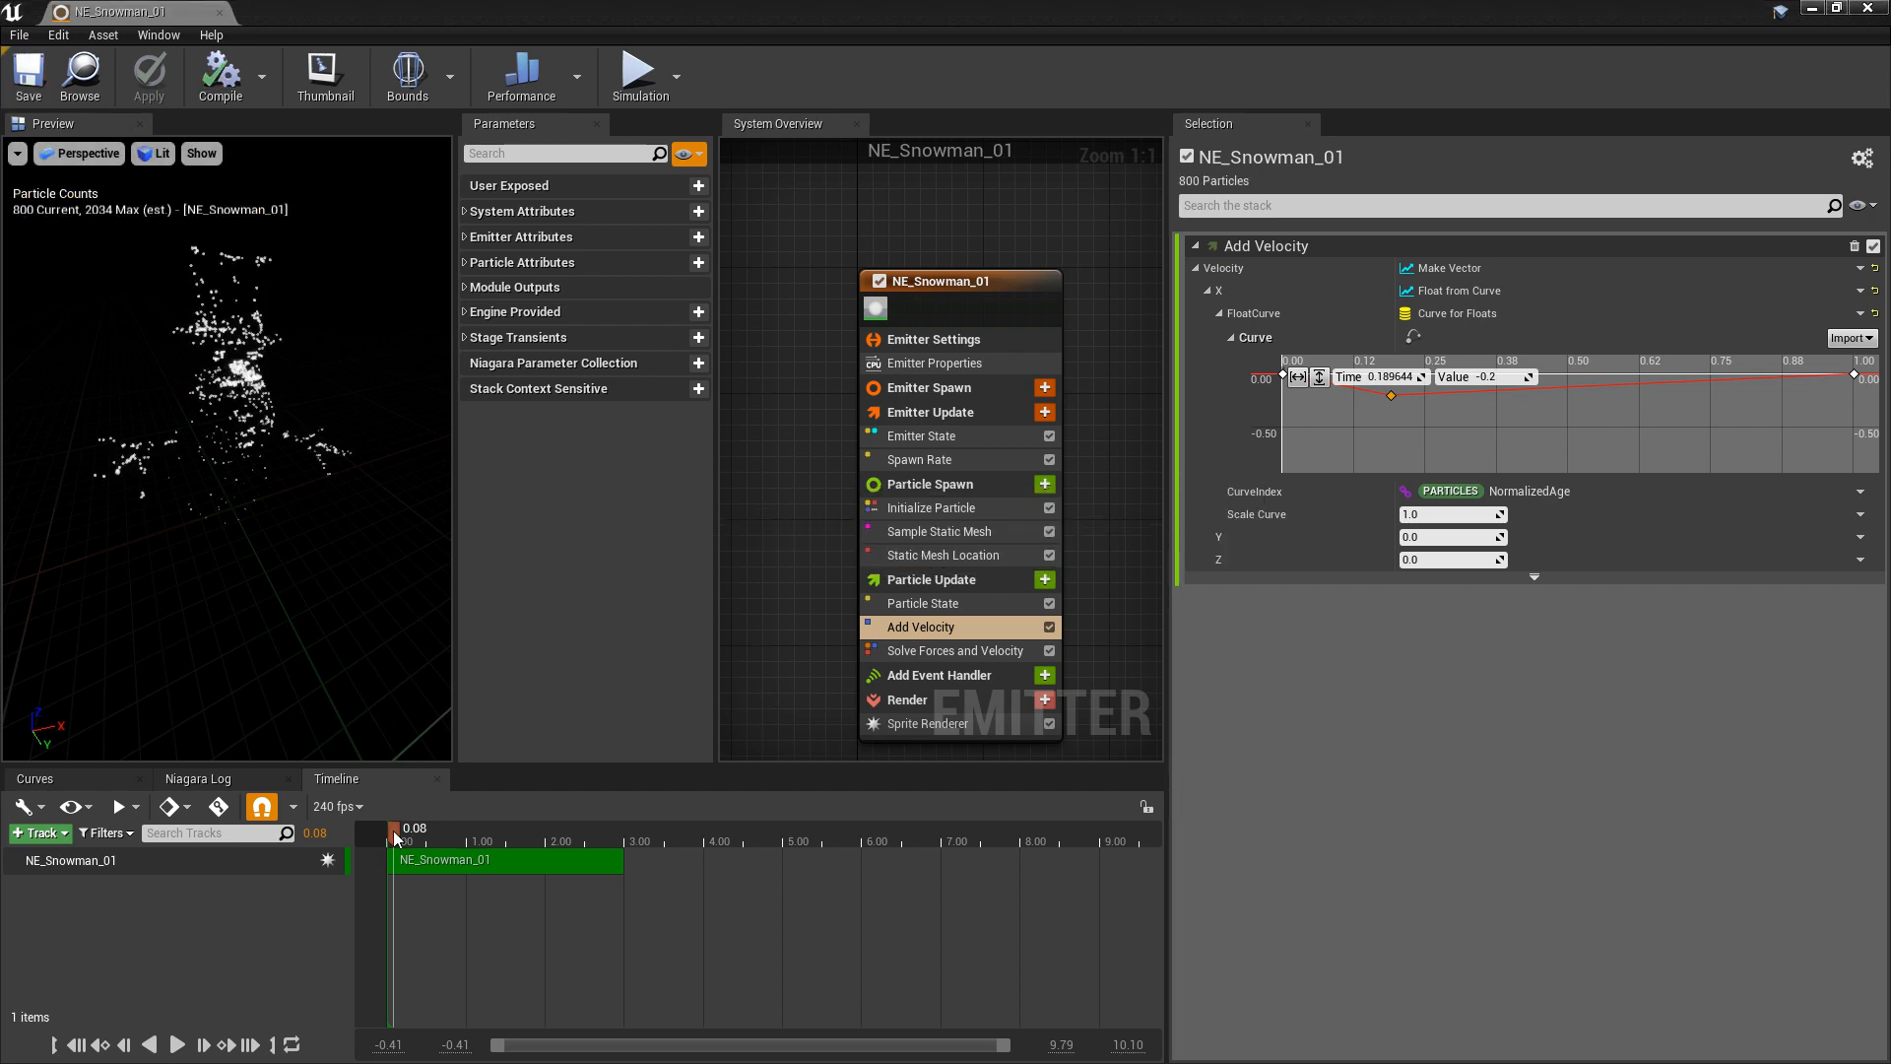
Drive Add Velocity's Z component from its own curve keyed up to 0.05, previewing from the start.
click(175, 1044)
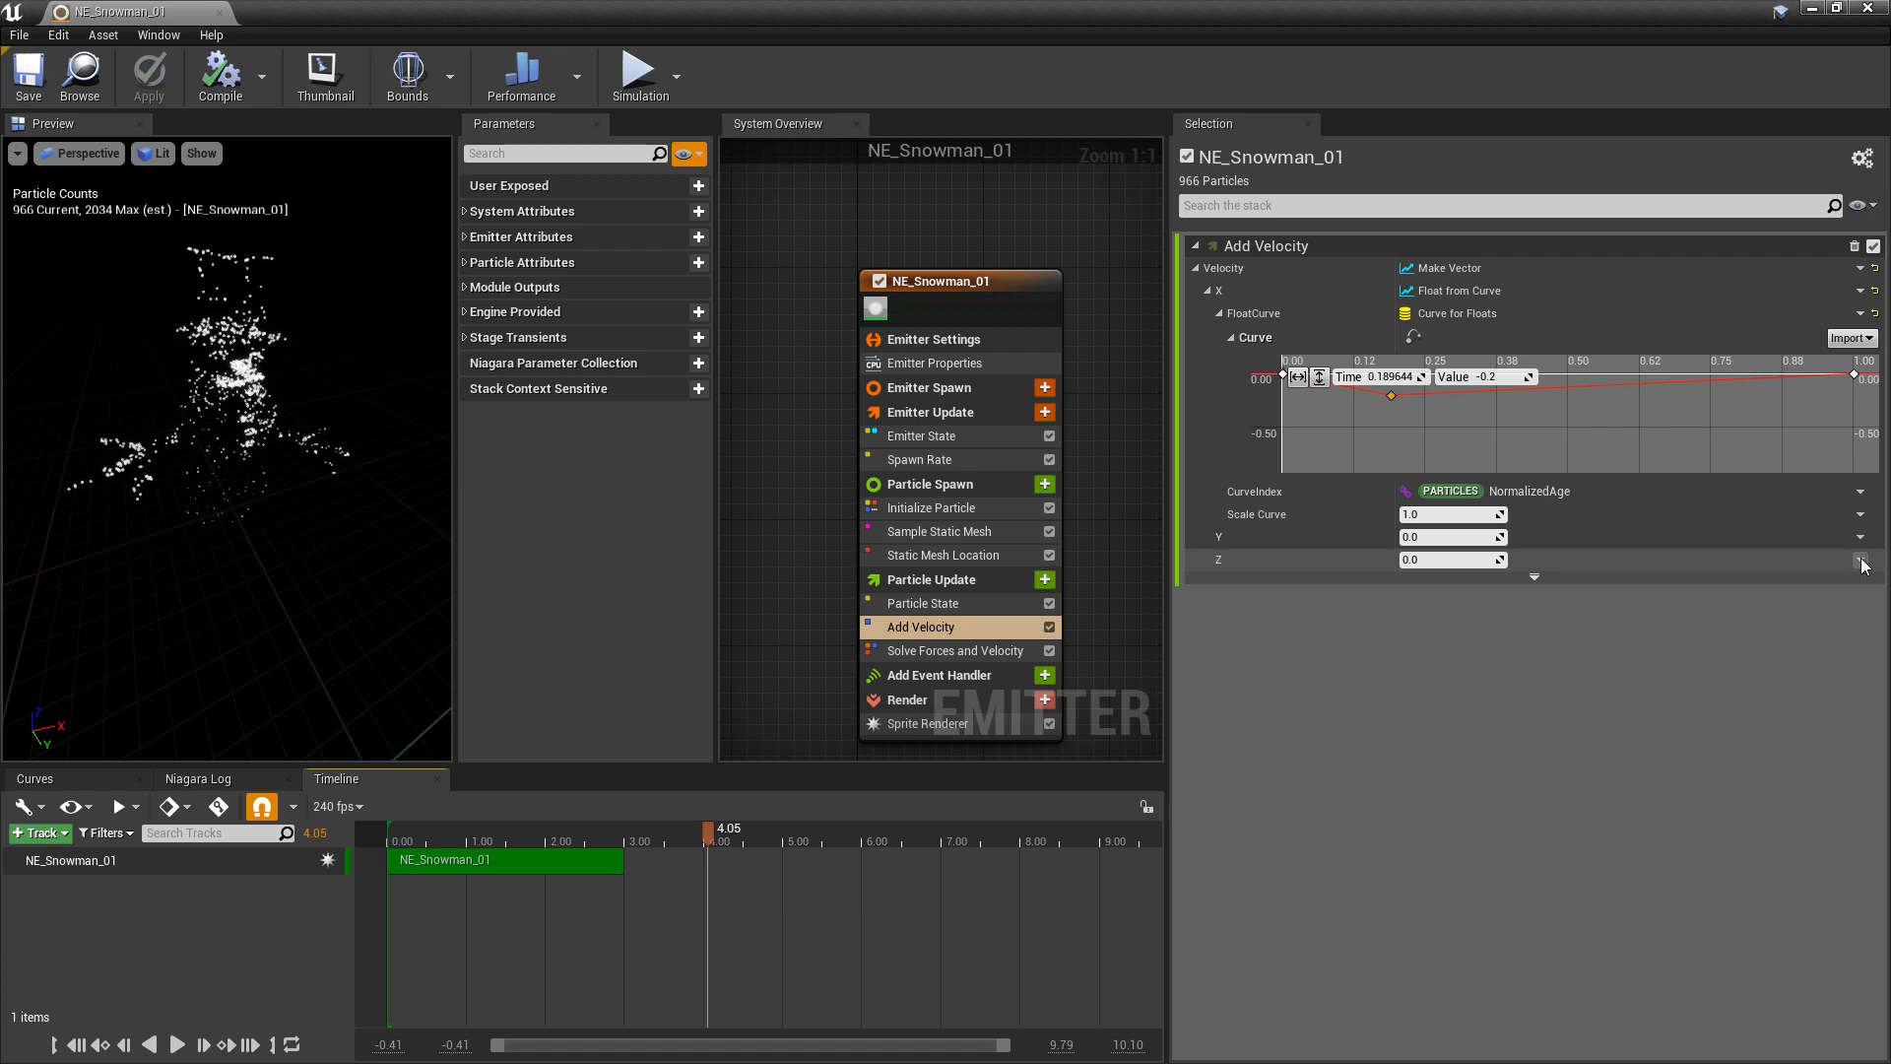
click(1865, 566)
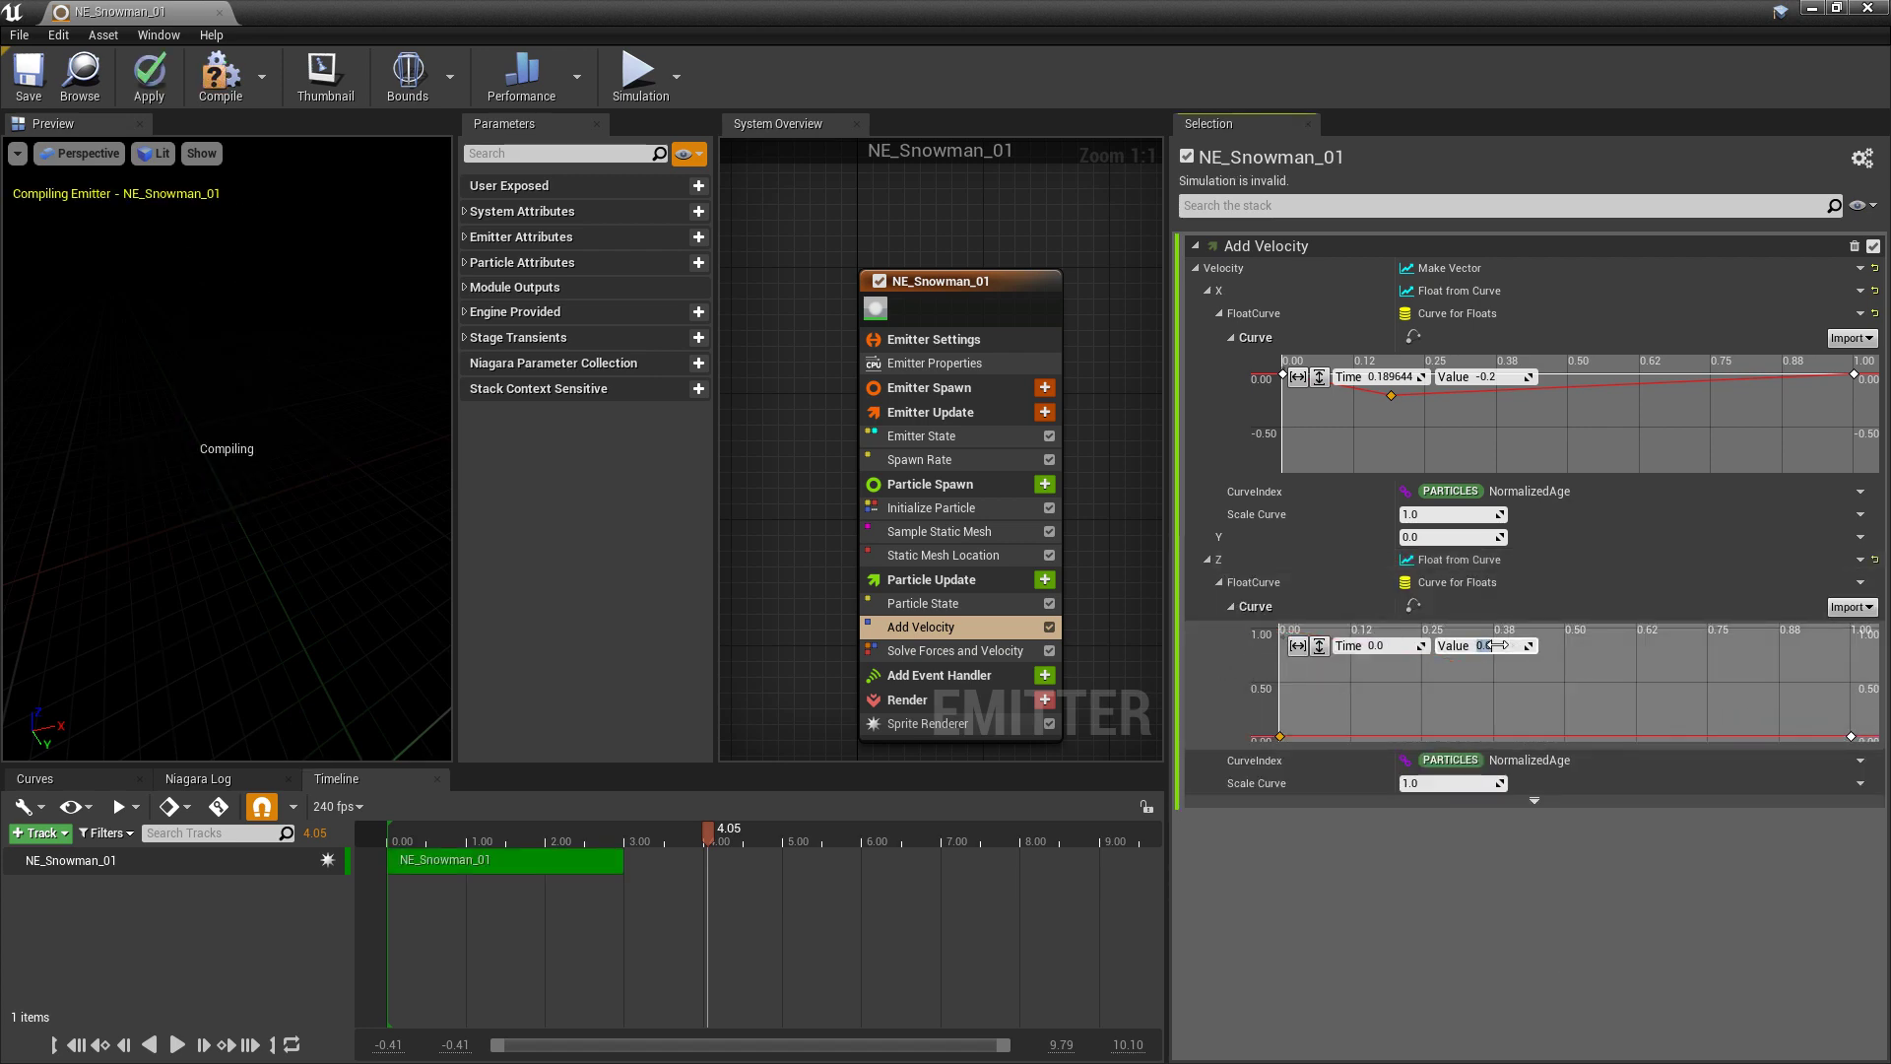
mouse_move(1383, 741)
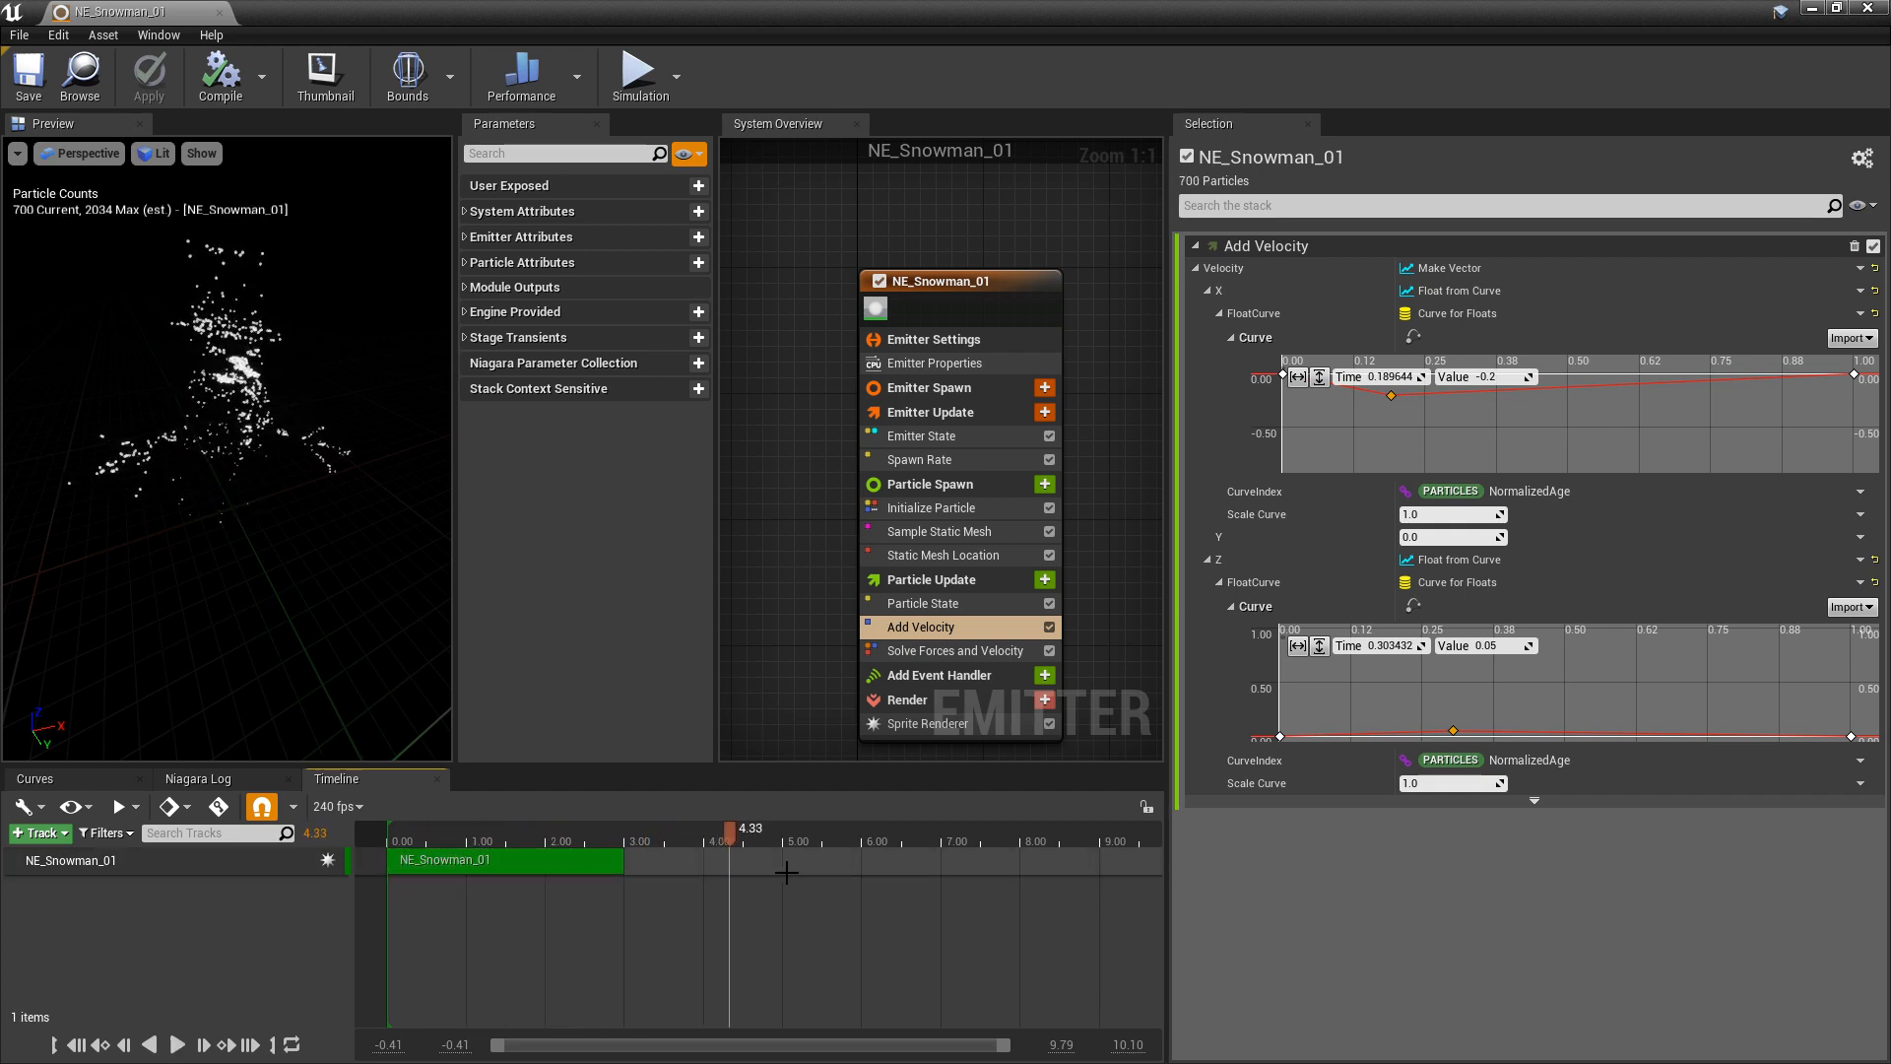
mouse_move(931, 507)
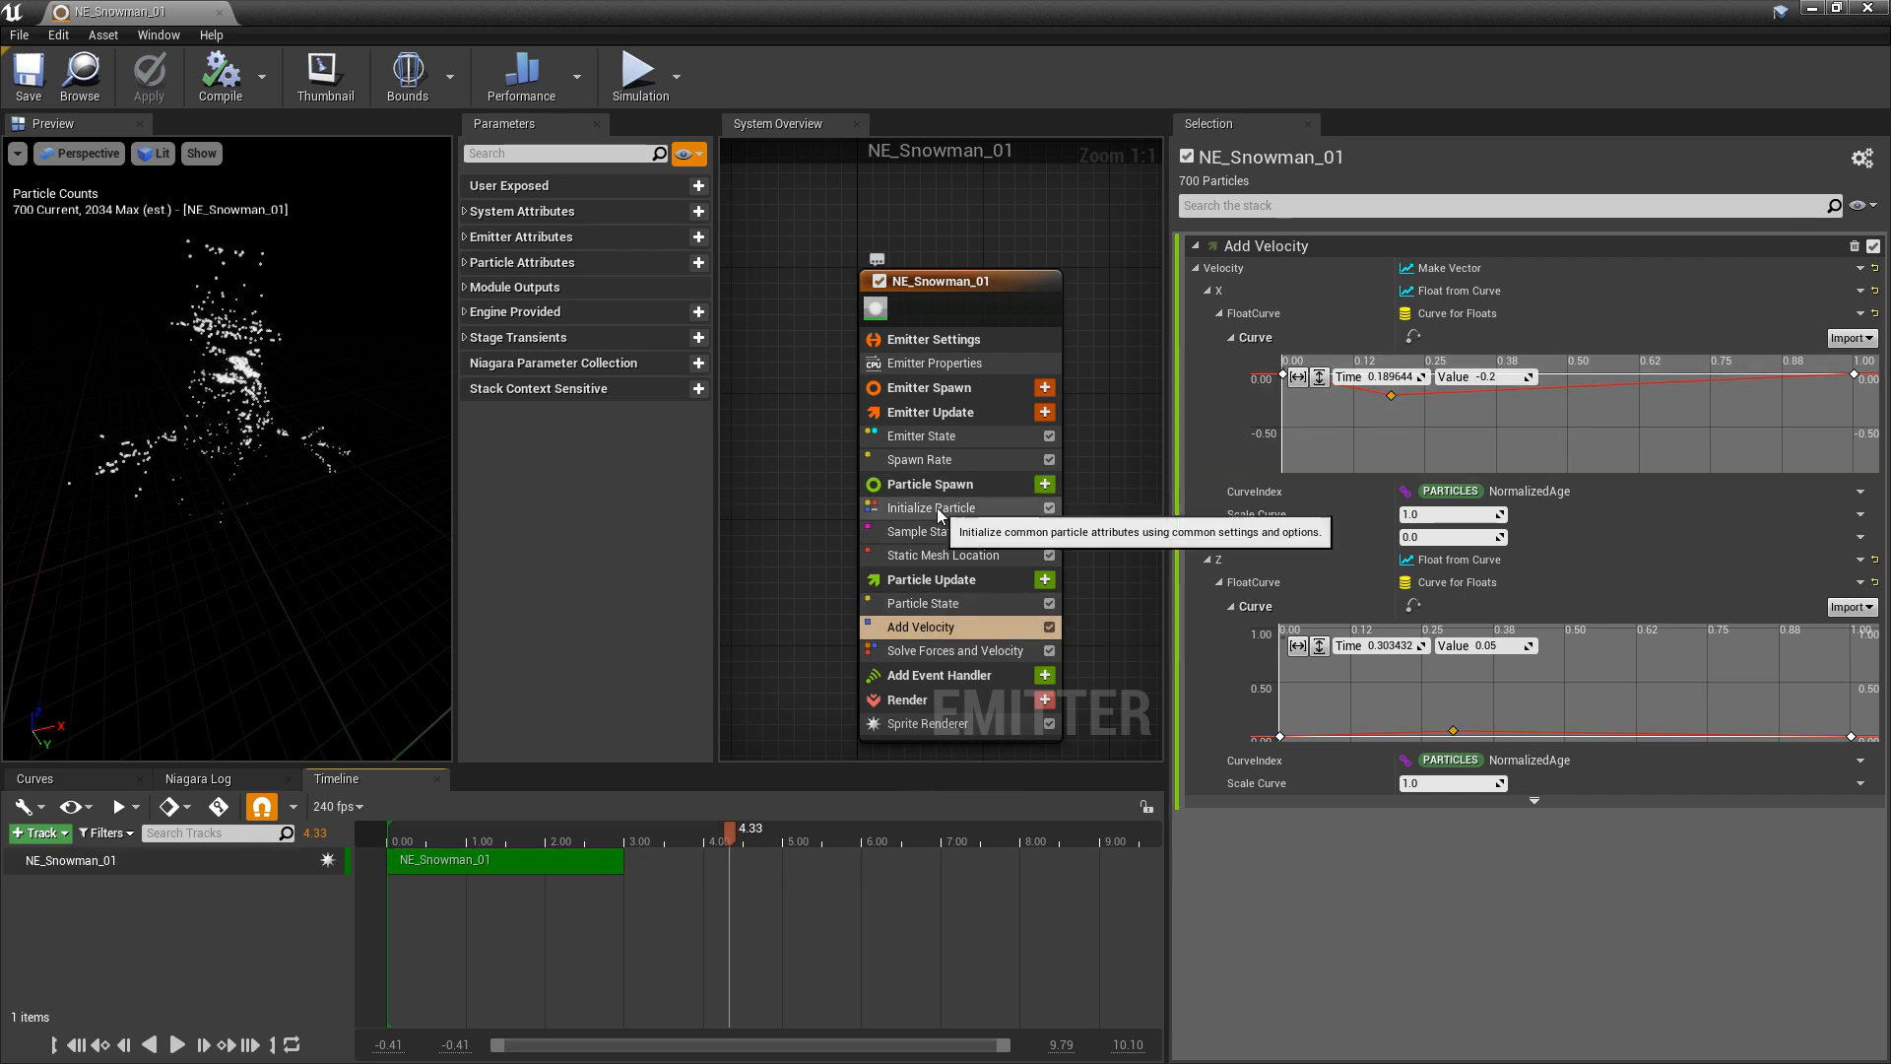
click(932, 506)
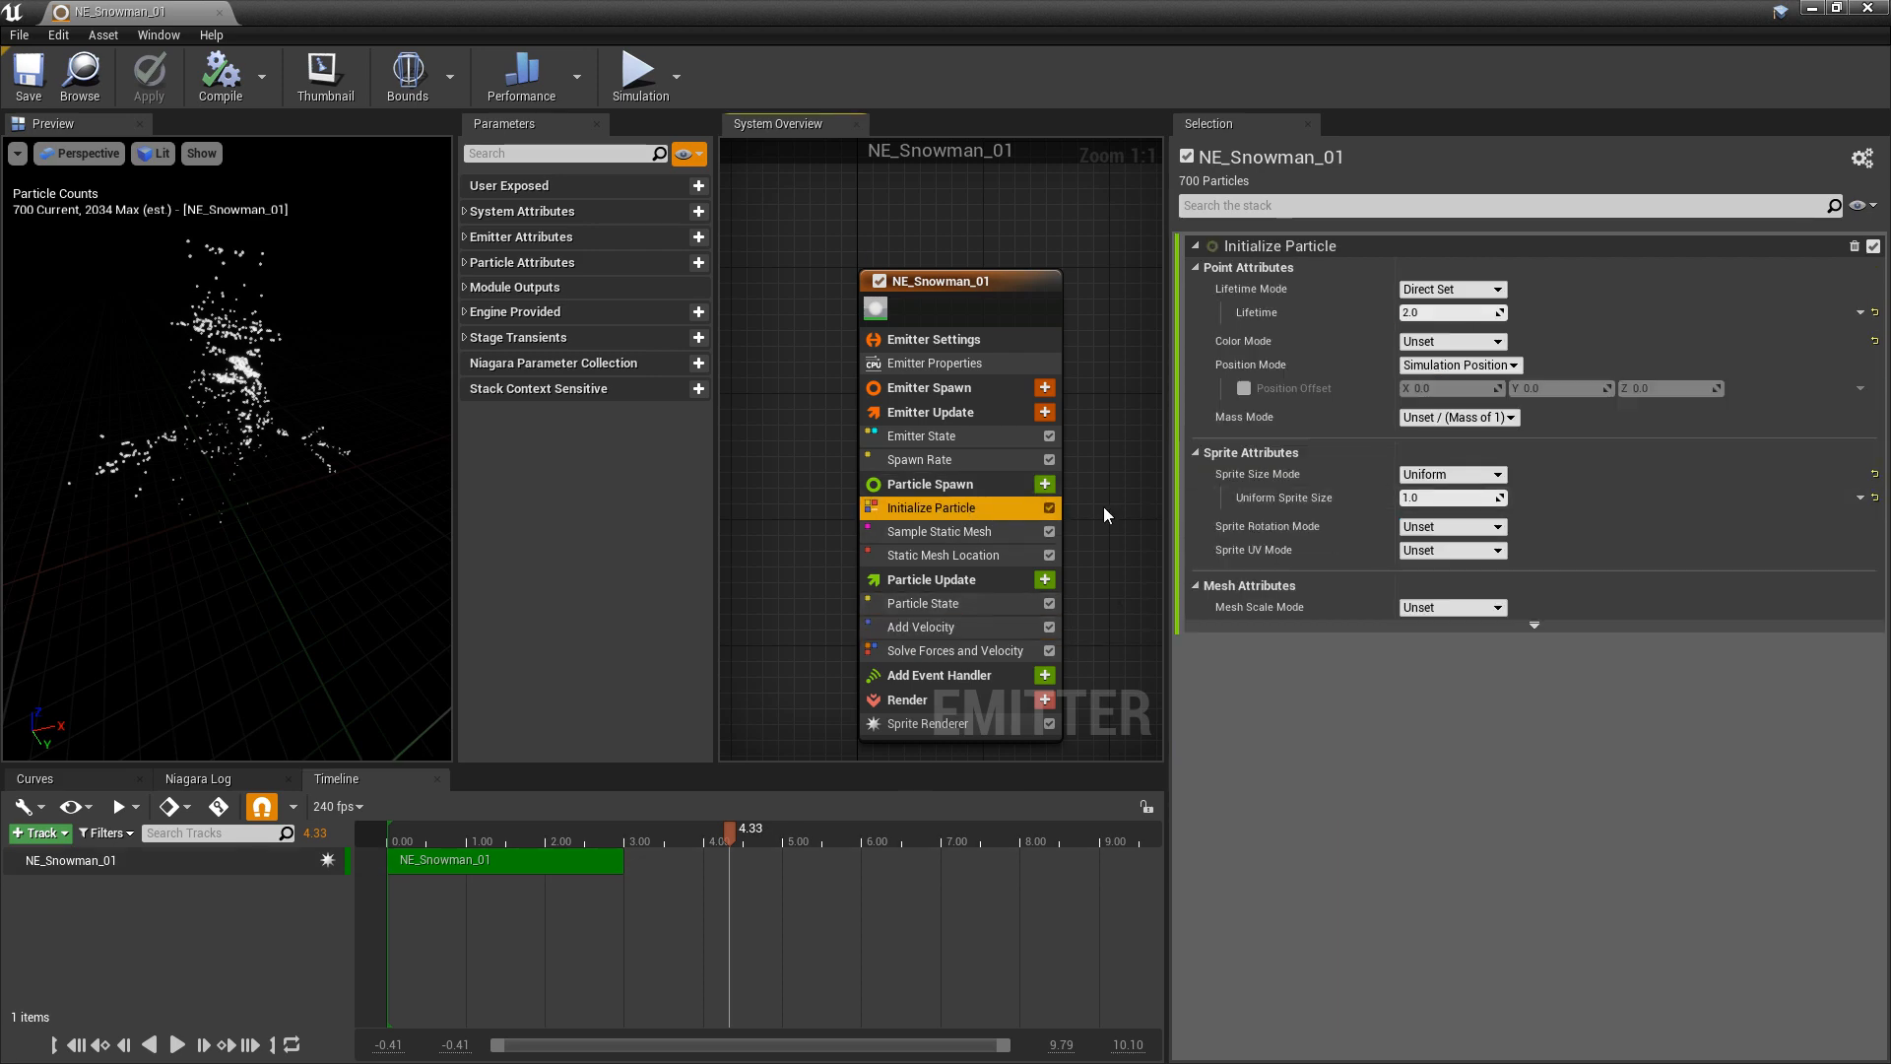
Set Initialize Particle's Color Mode to Direct Set with a warm yellow colour.
click(1452, 341)
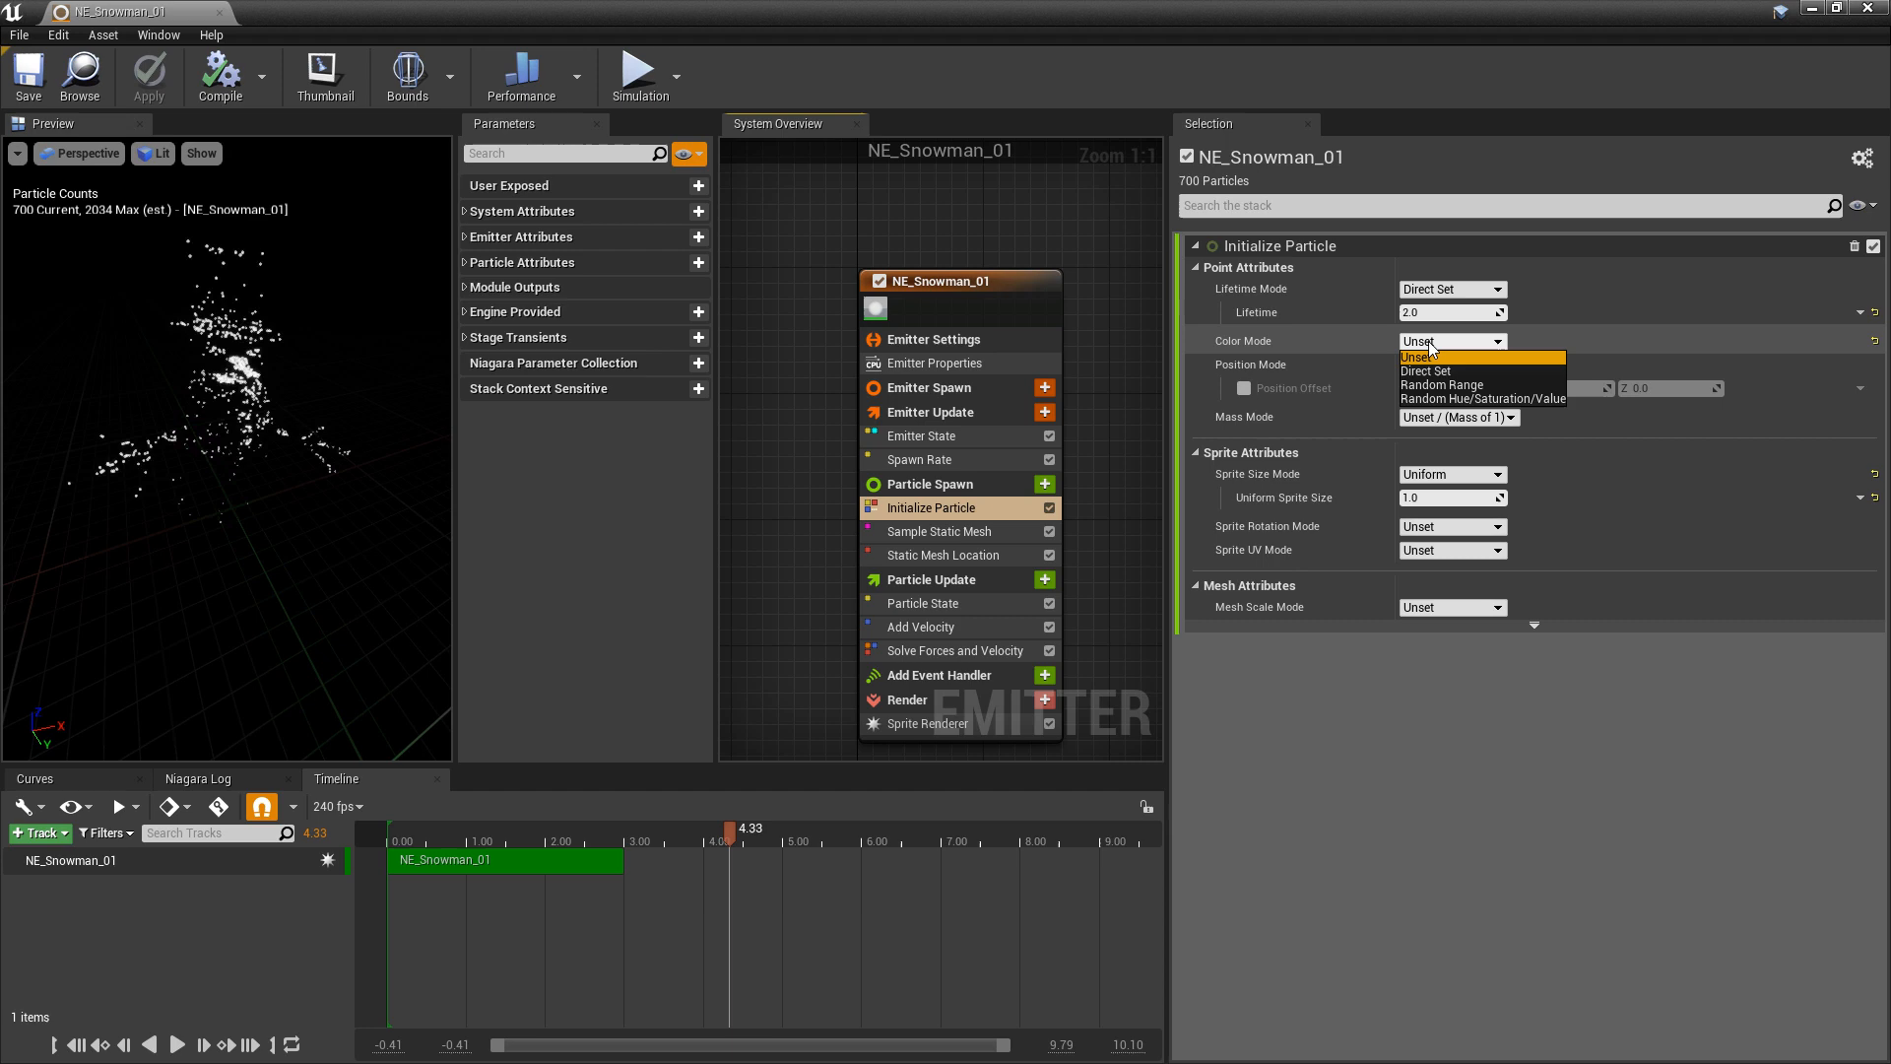
click(1424, 355)
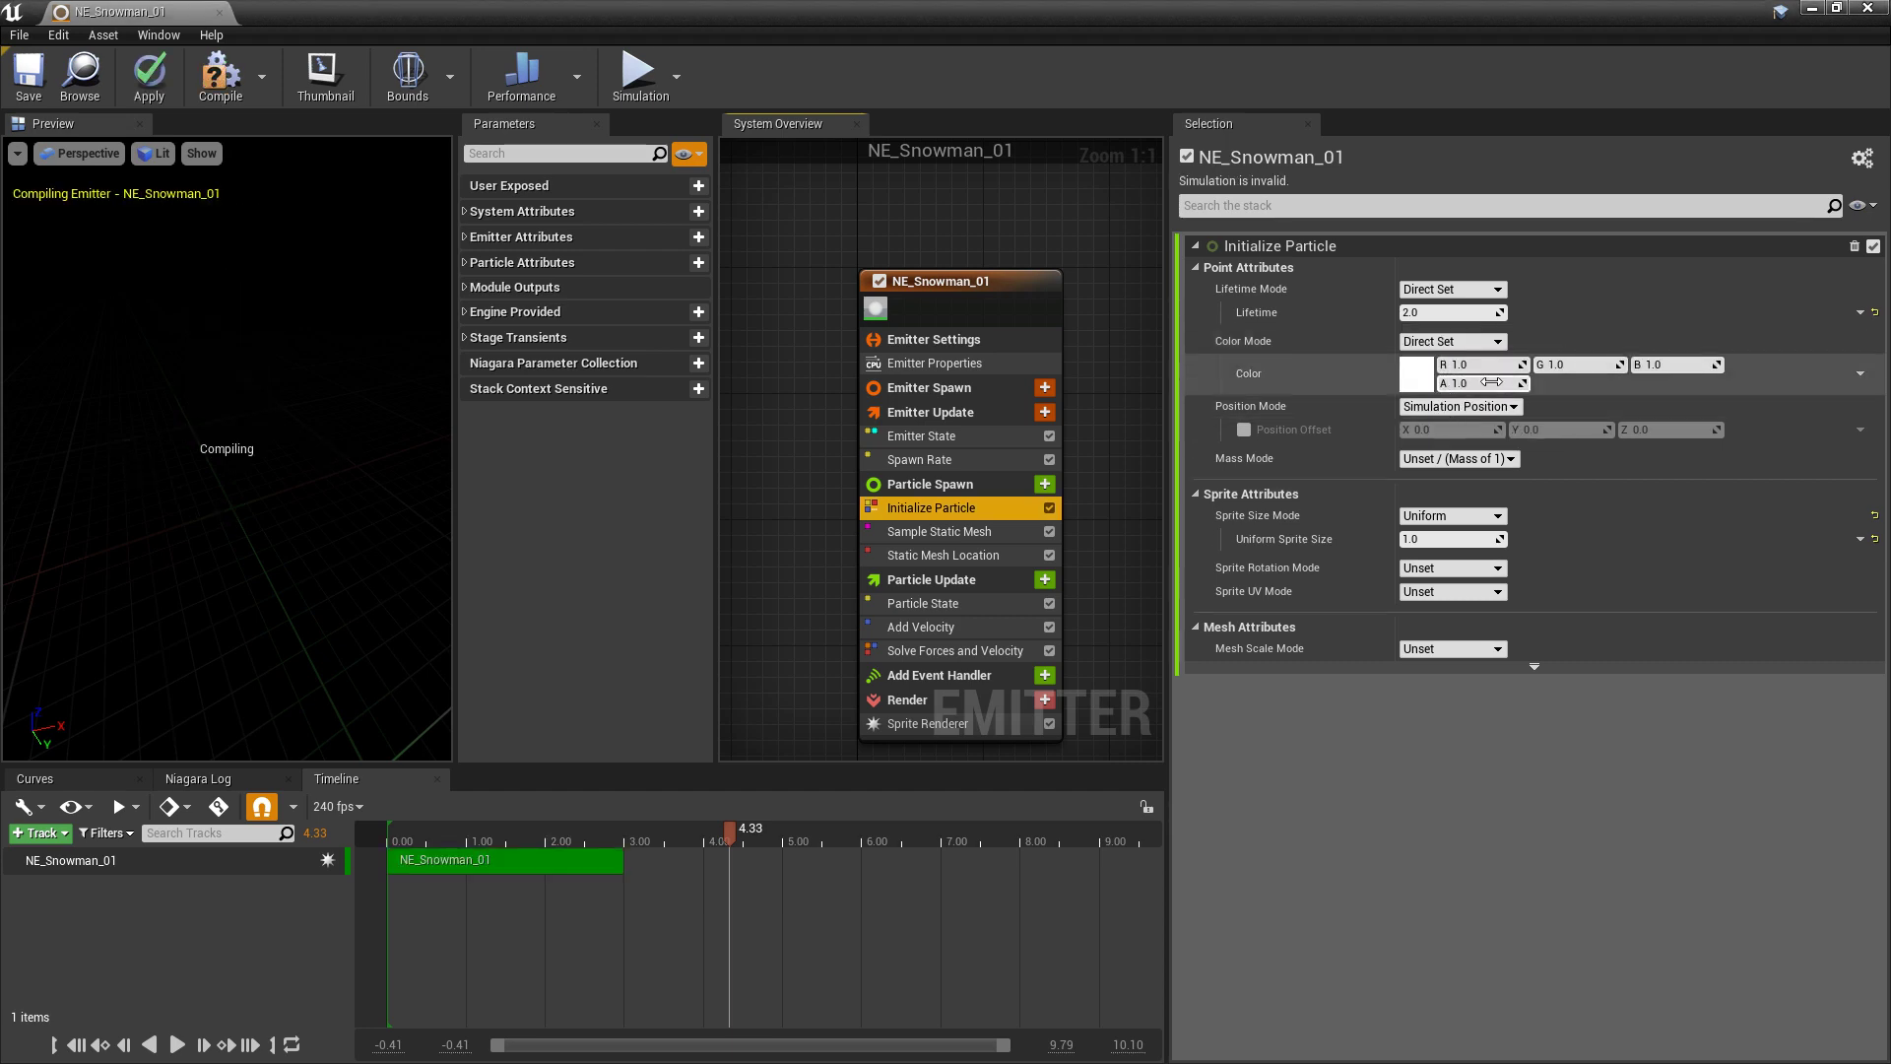
mouse_move(1414, 386)
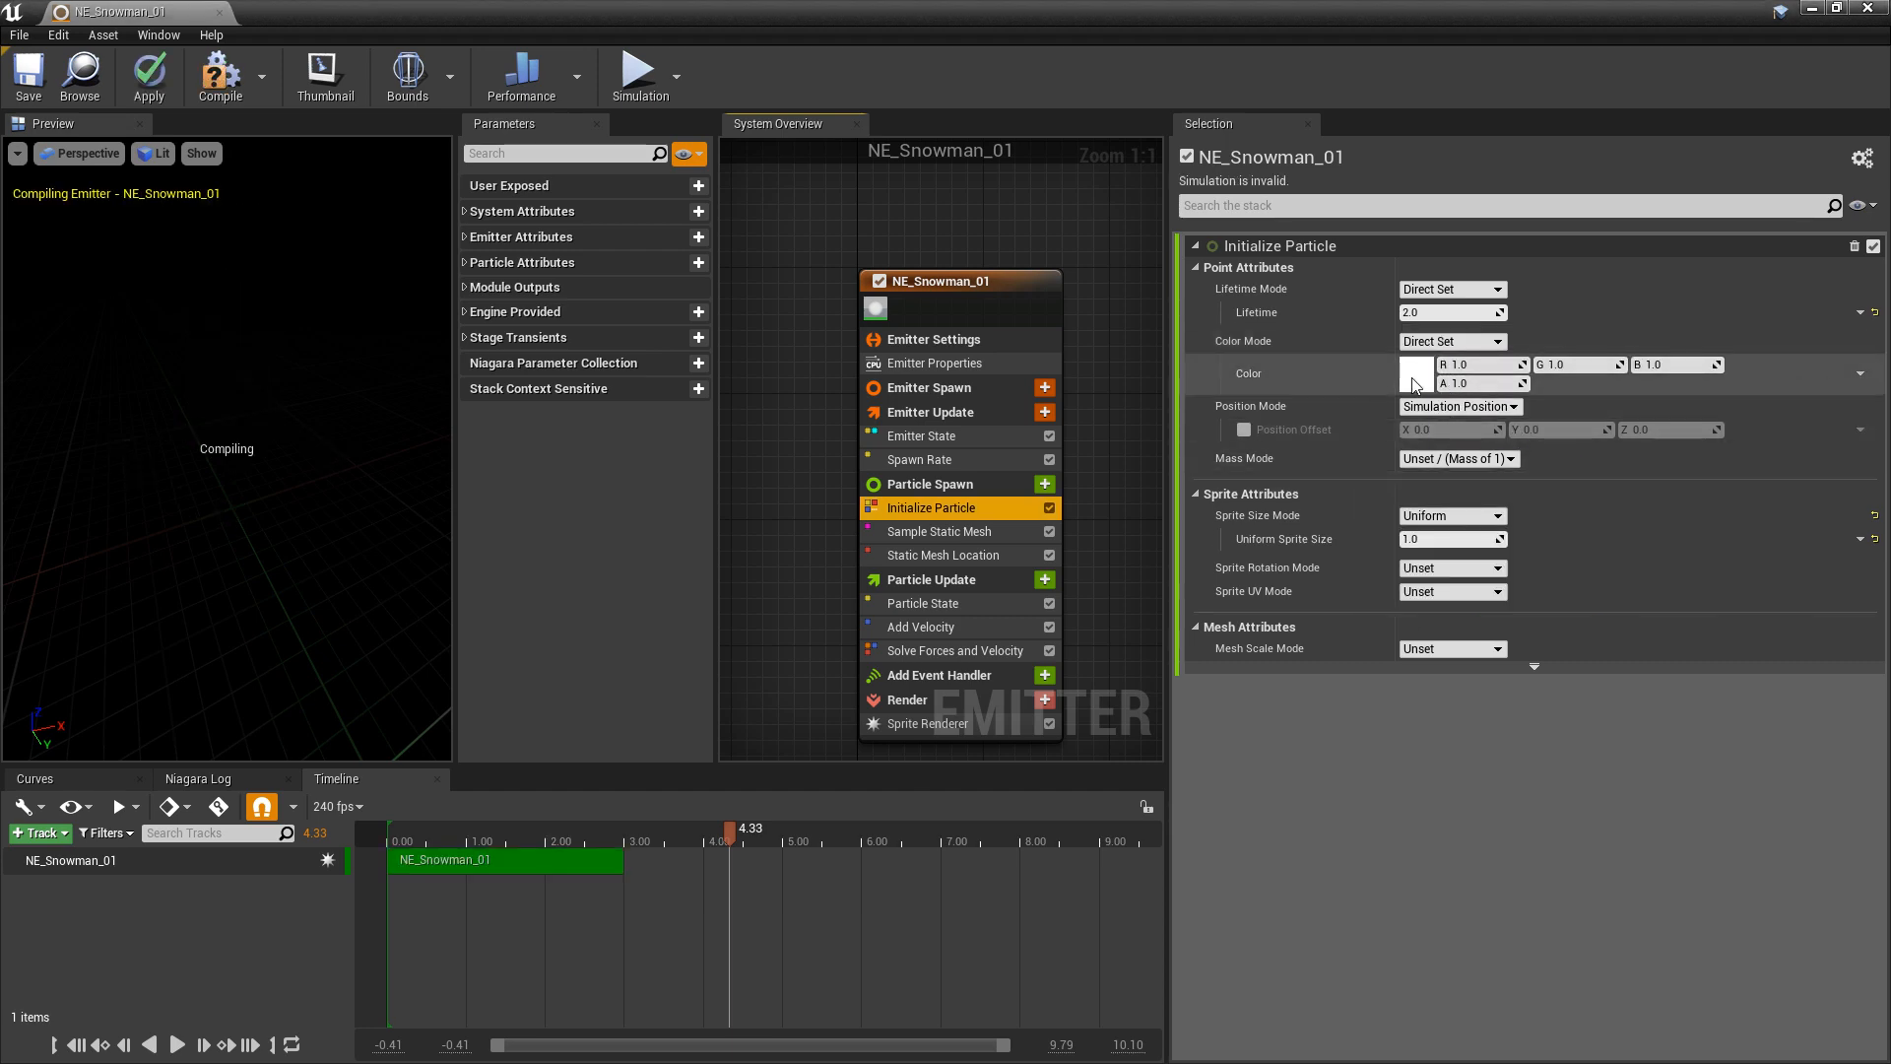
click(1415, 372)
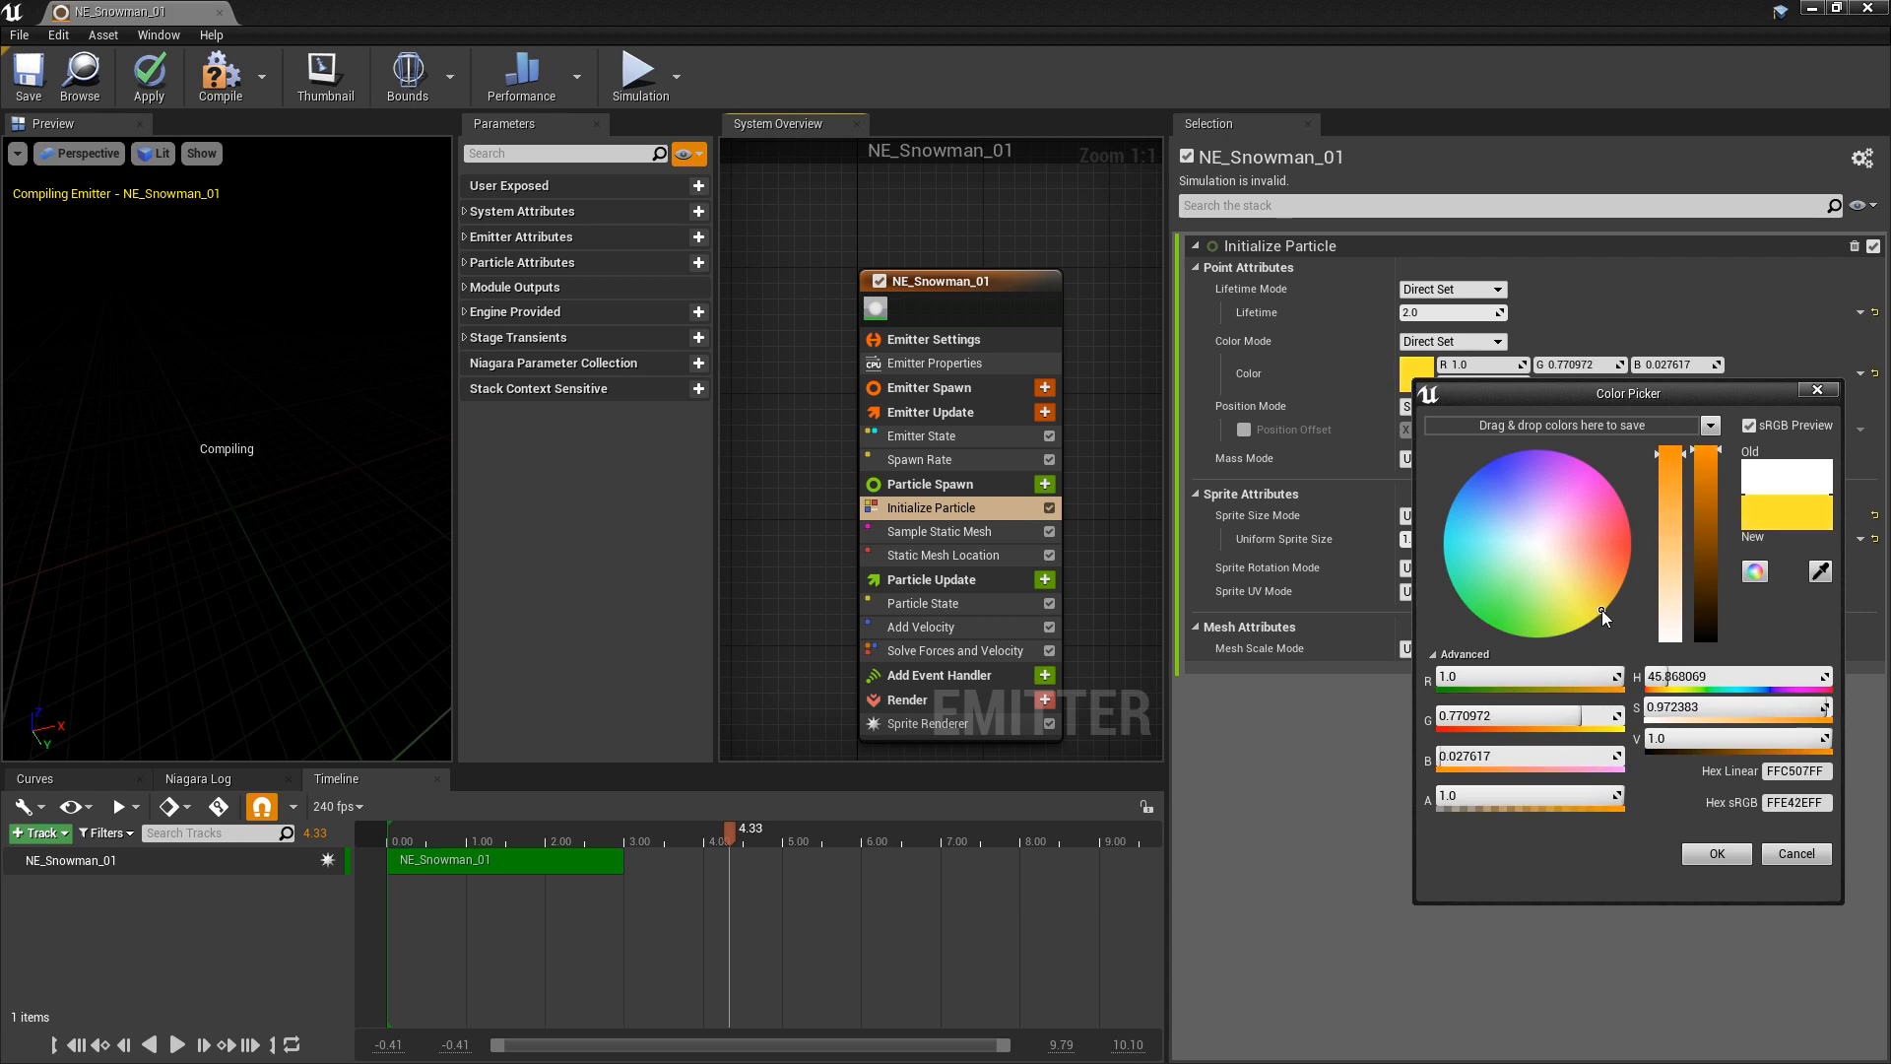
click(1713, 853)
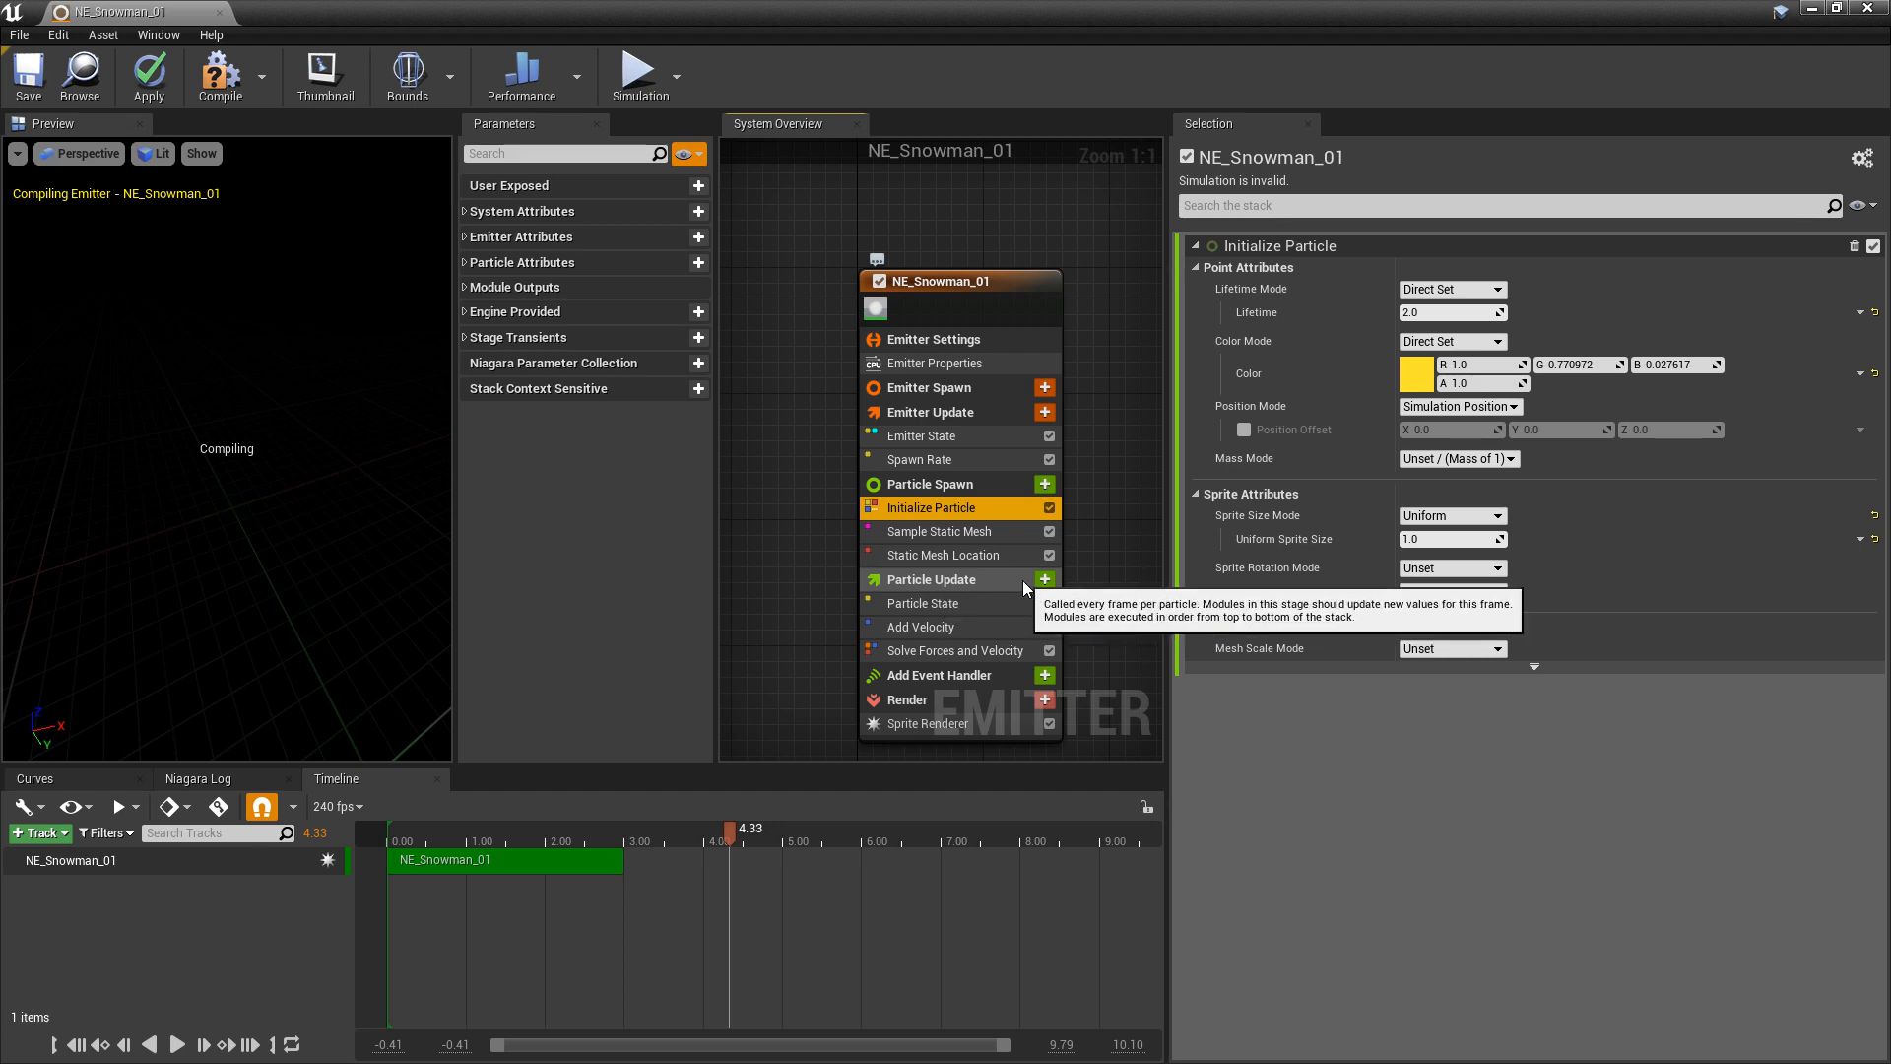
Add Scale Color to Particle Update with an alpha curve peaking early and fading to 0, then save.
click(1043, 579)
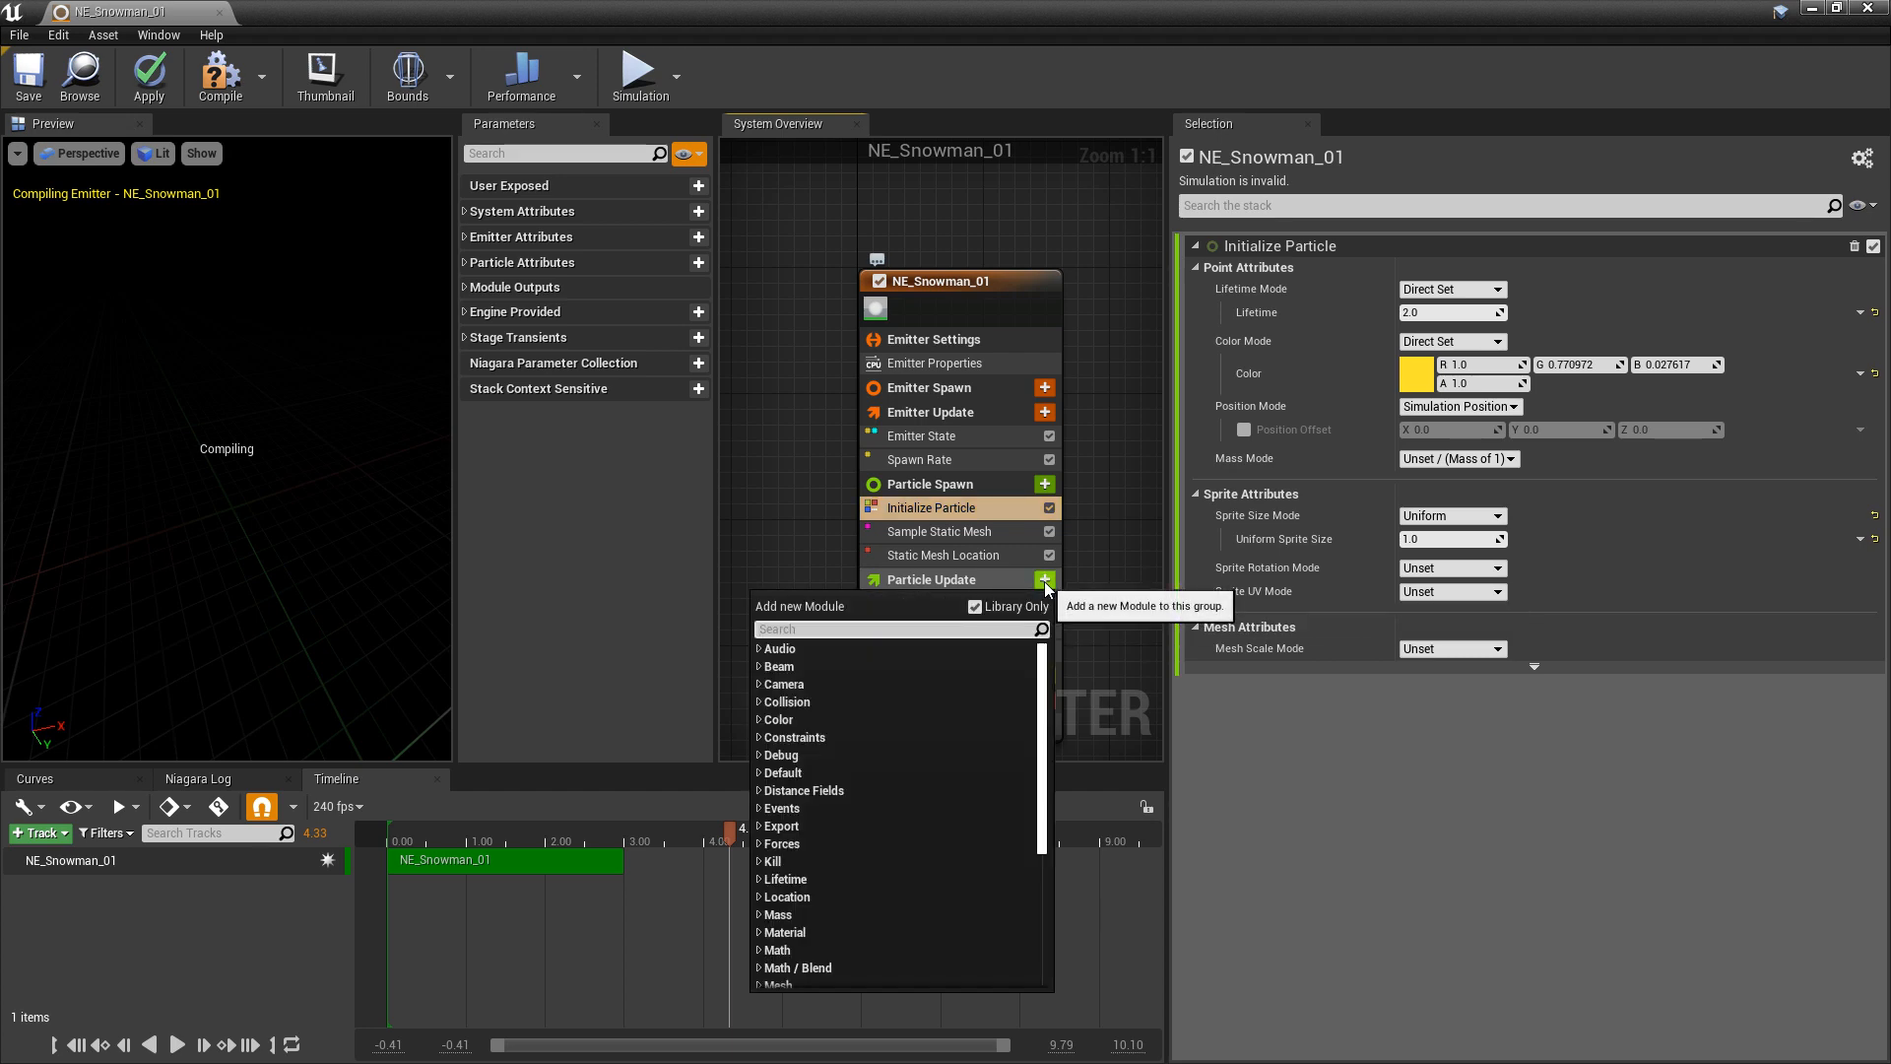
text(color)
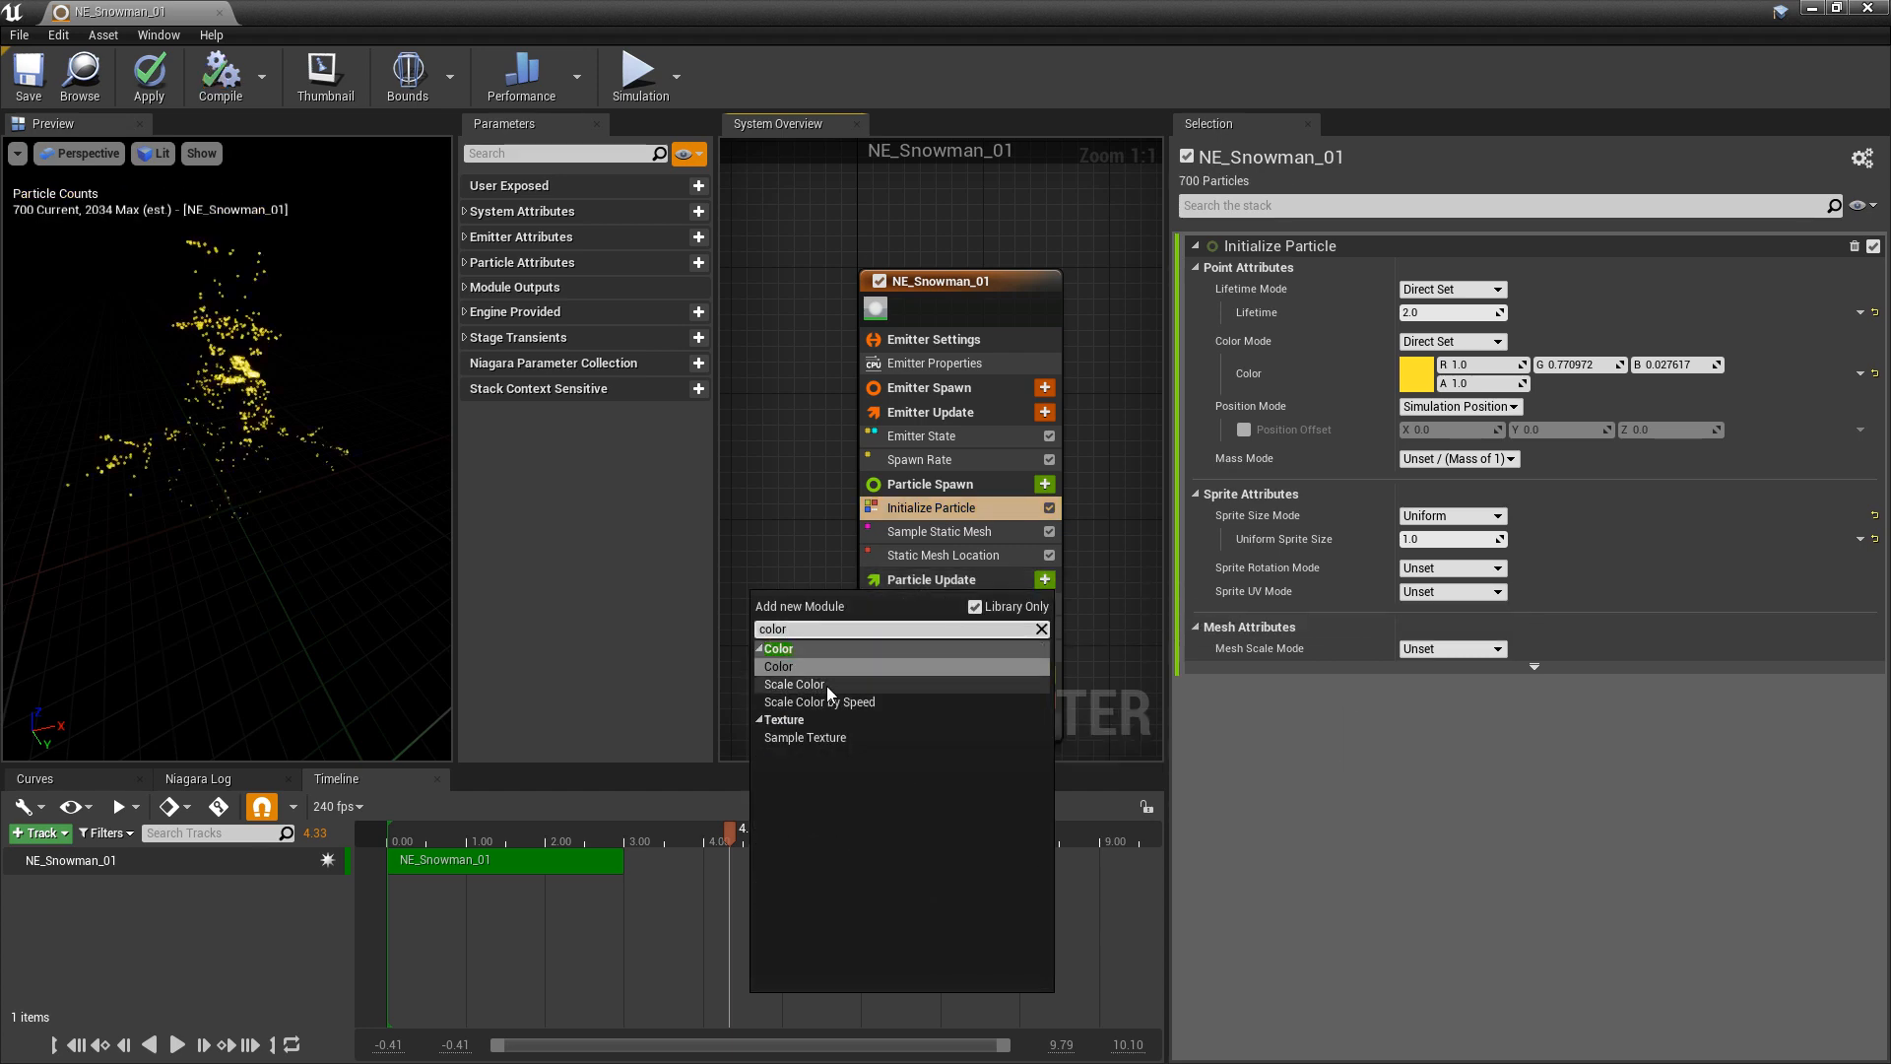
click(794, 683)
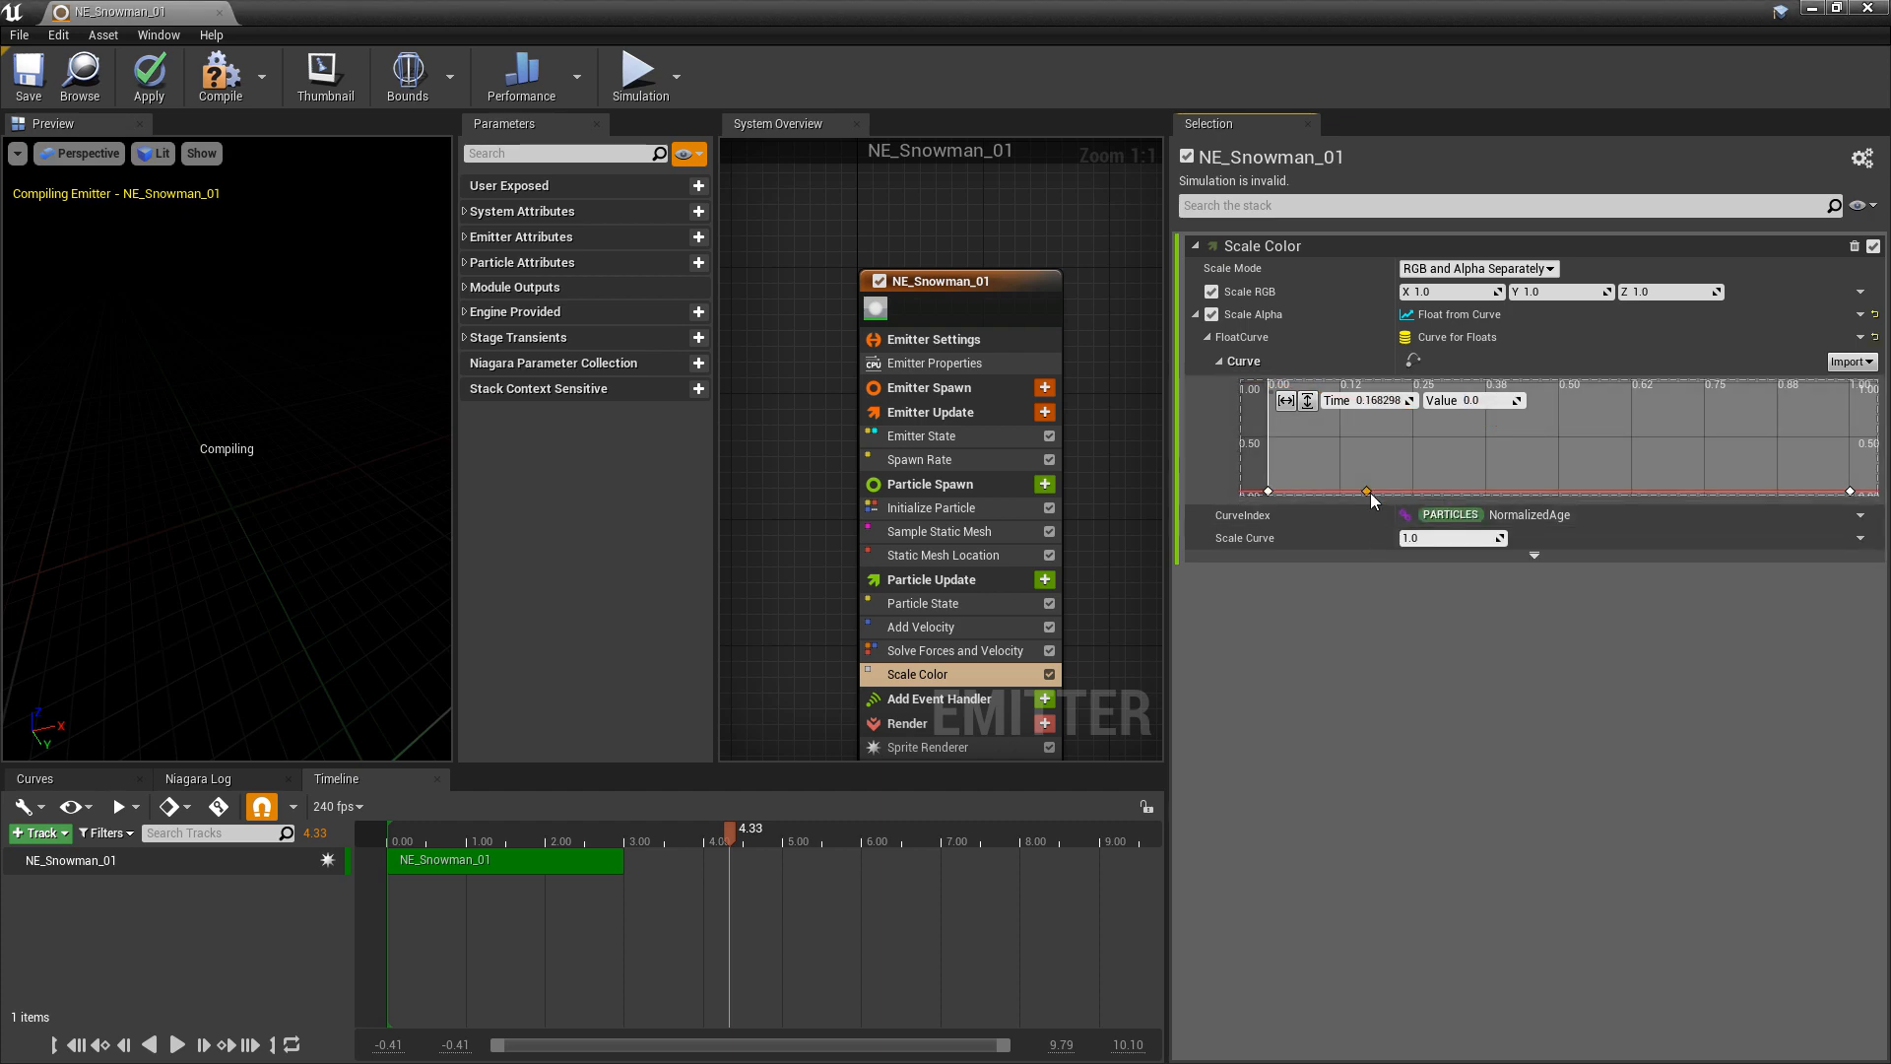
click(1468, 399)
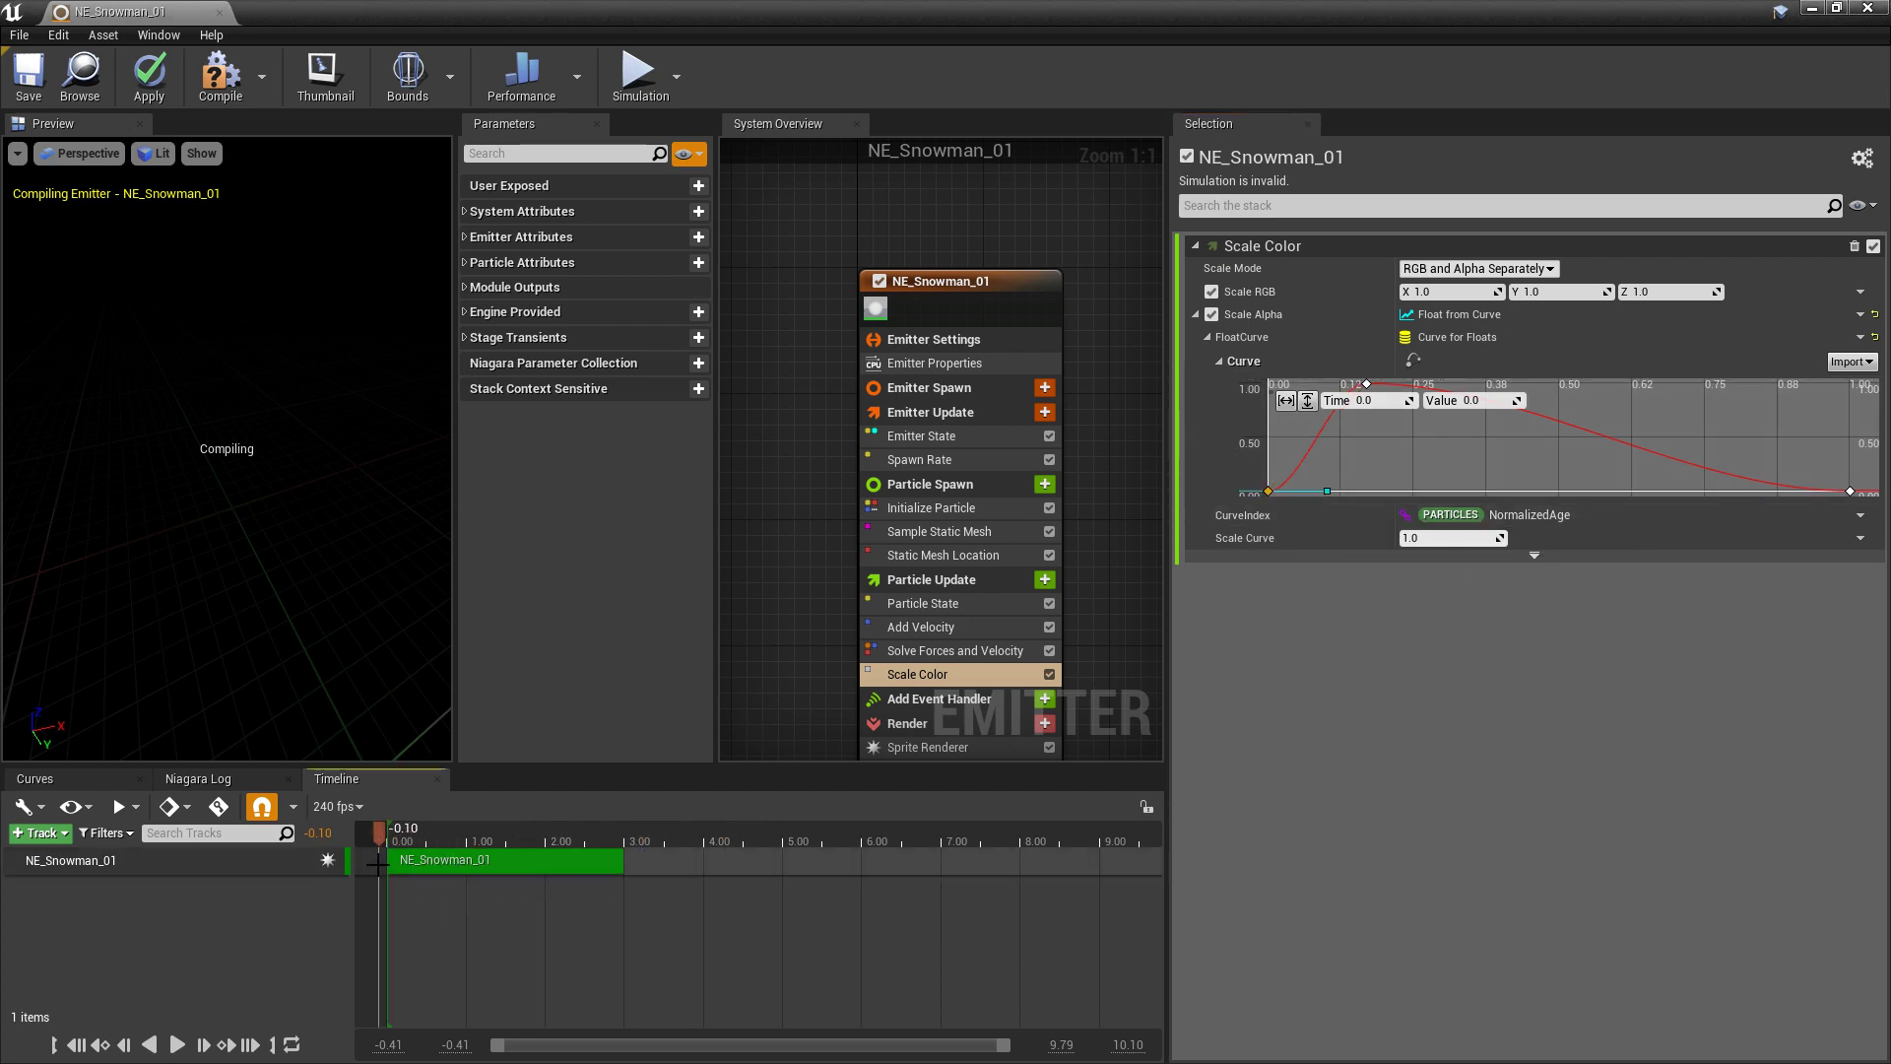
click(26, 75)
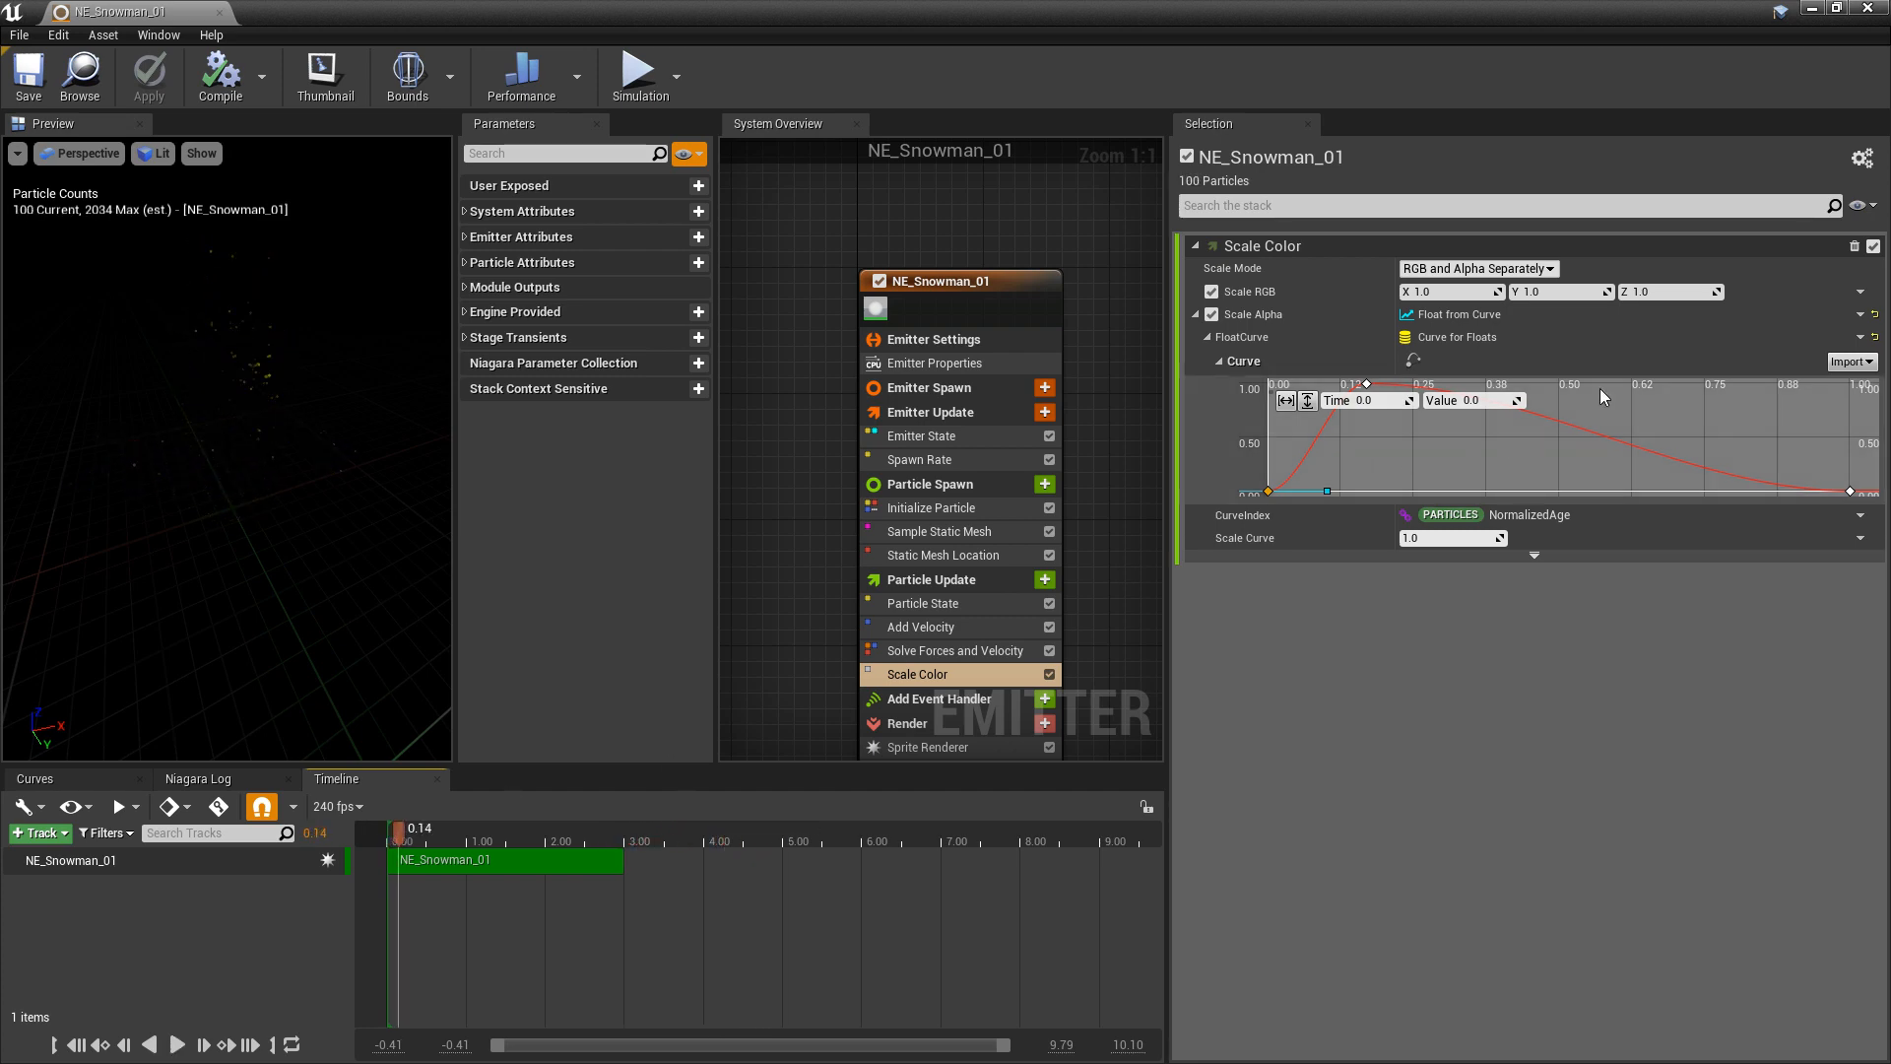
mouse_move(1243, 292)
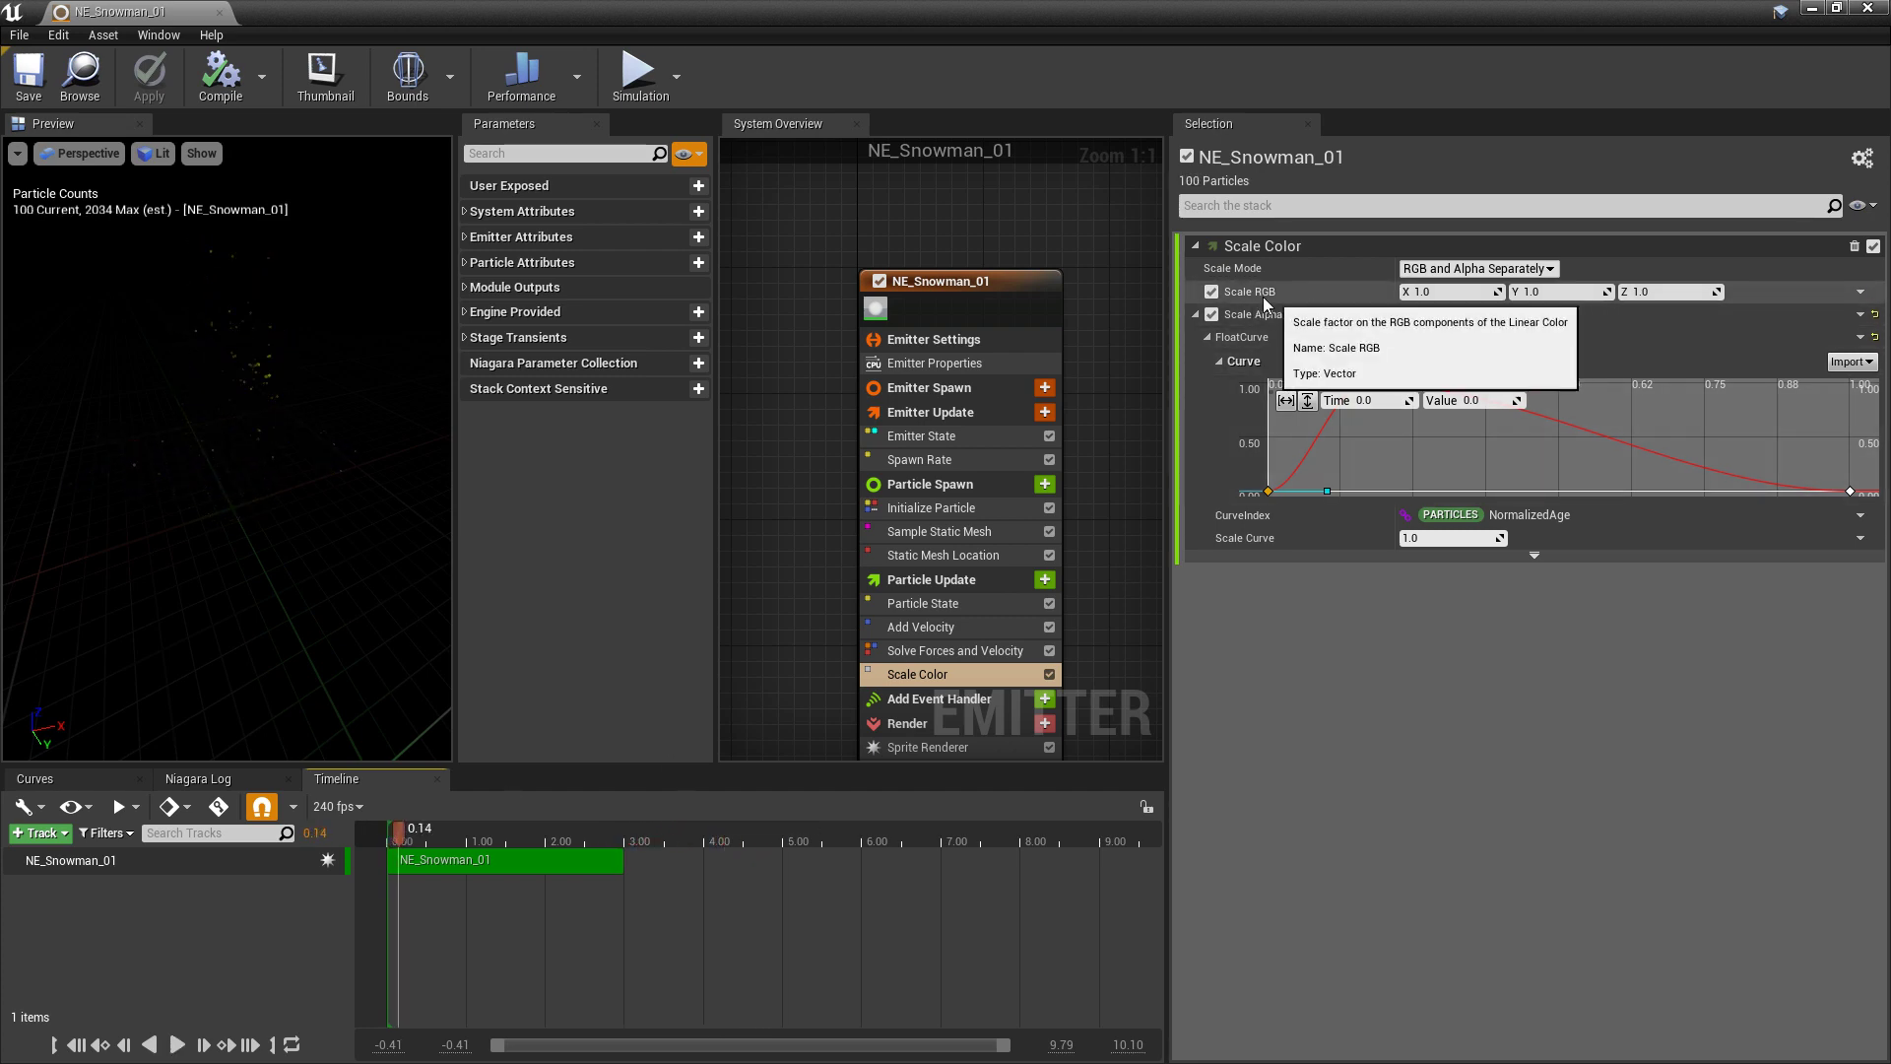
Drive Scale RGB from a Float from Curve keyed 0 to 30 over particle age, then return to the level.
click(1862, 291)
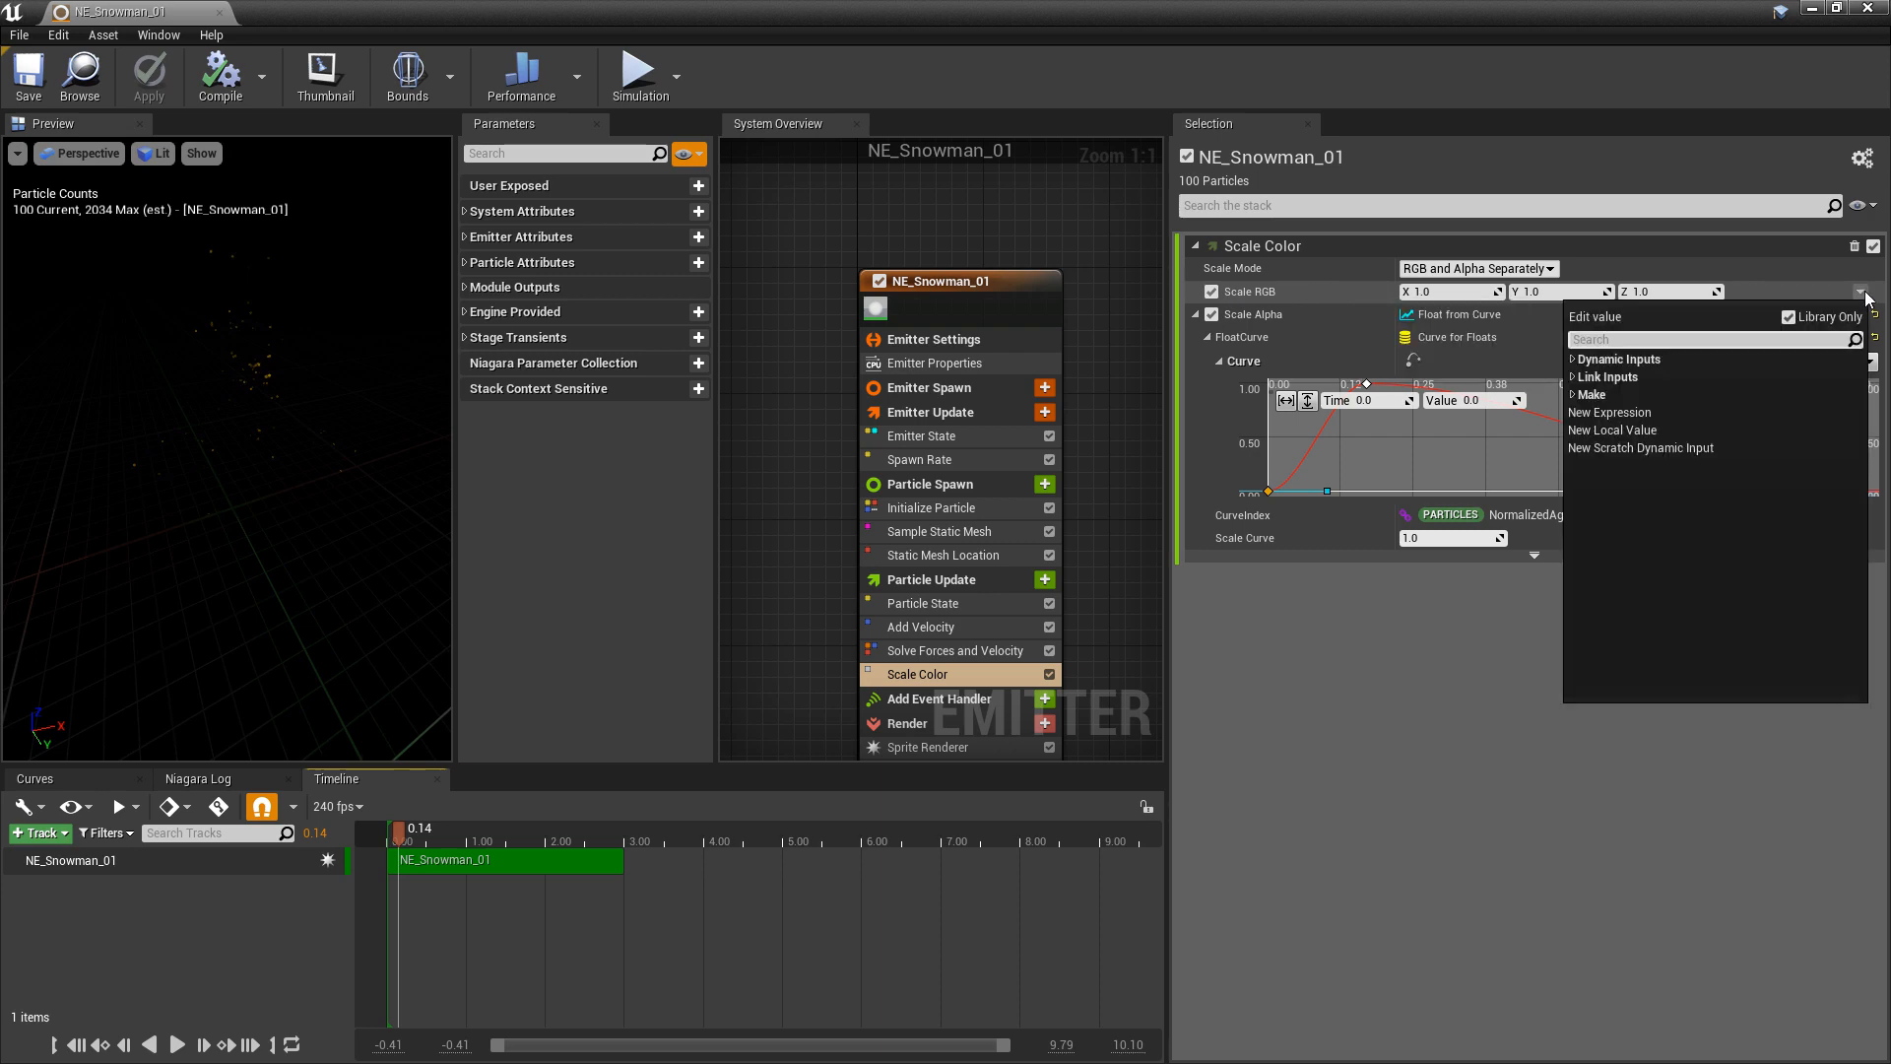
text(float)
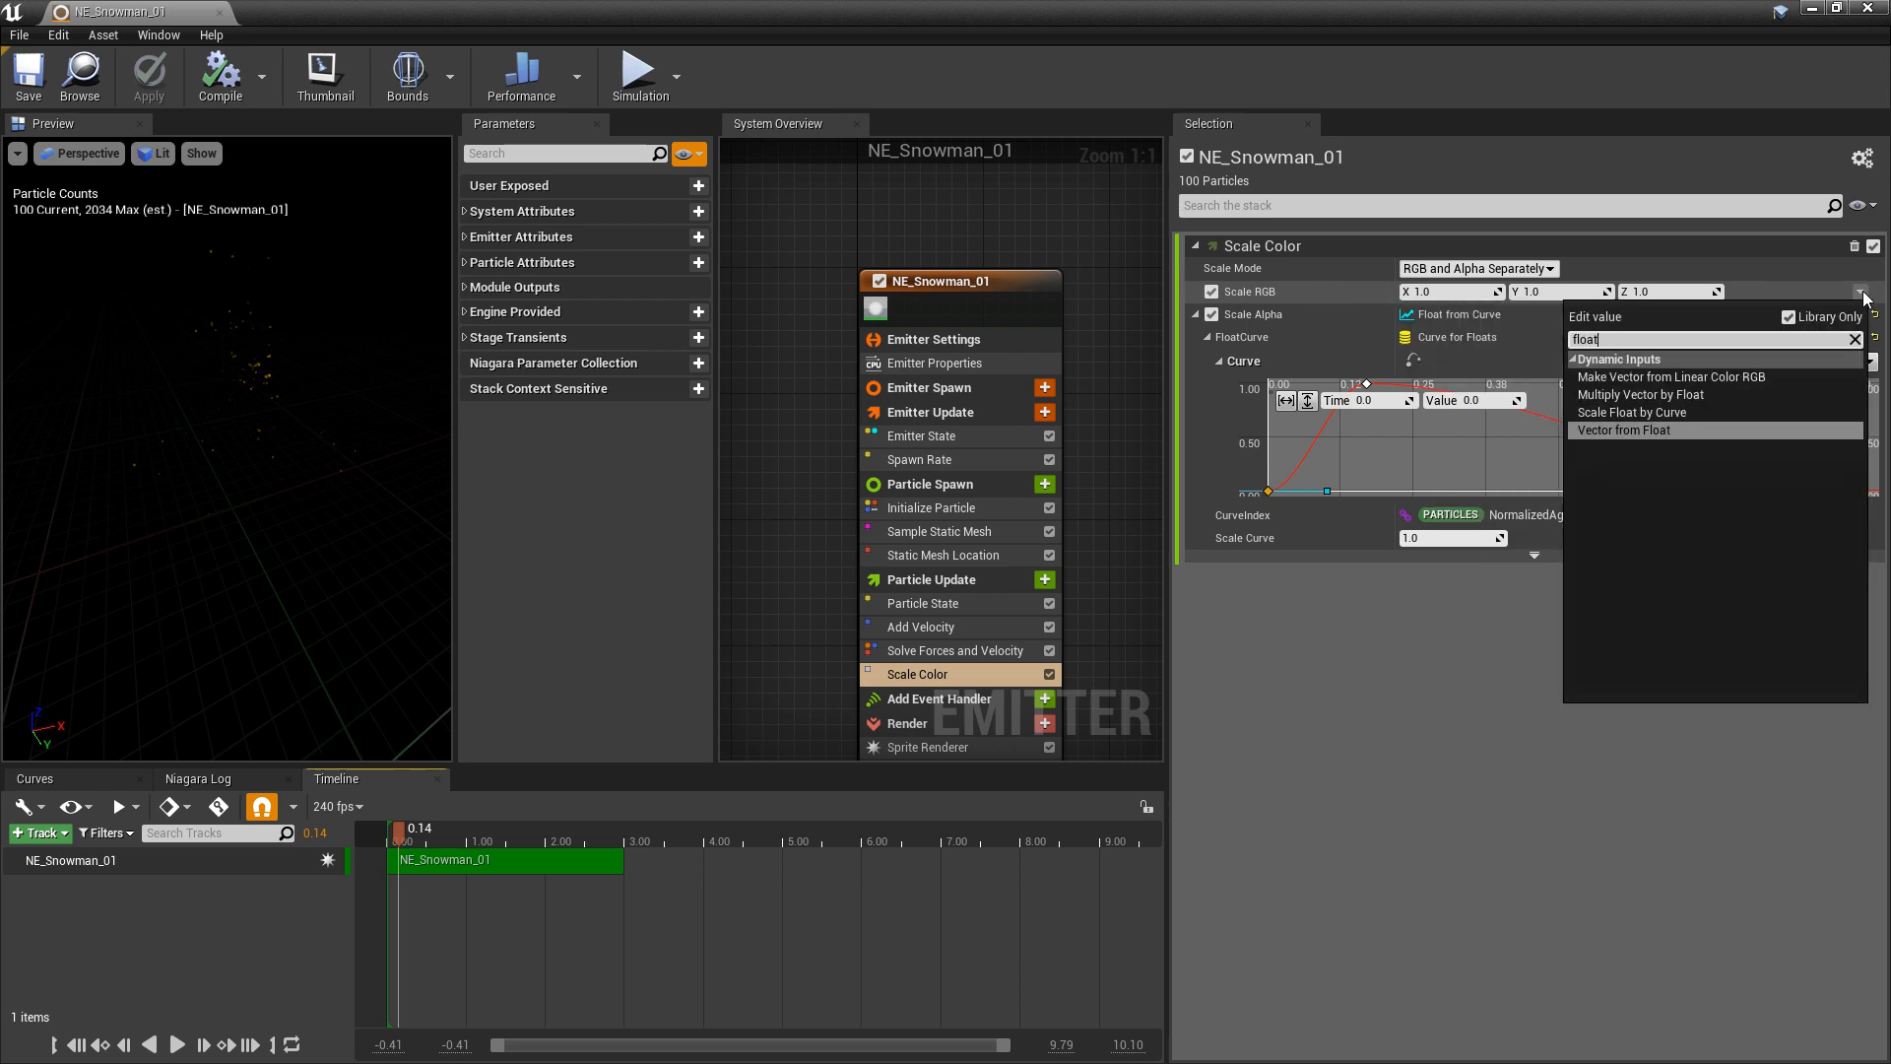
click(1623, 429)
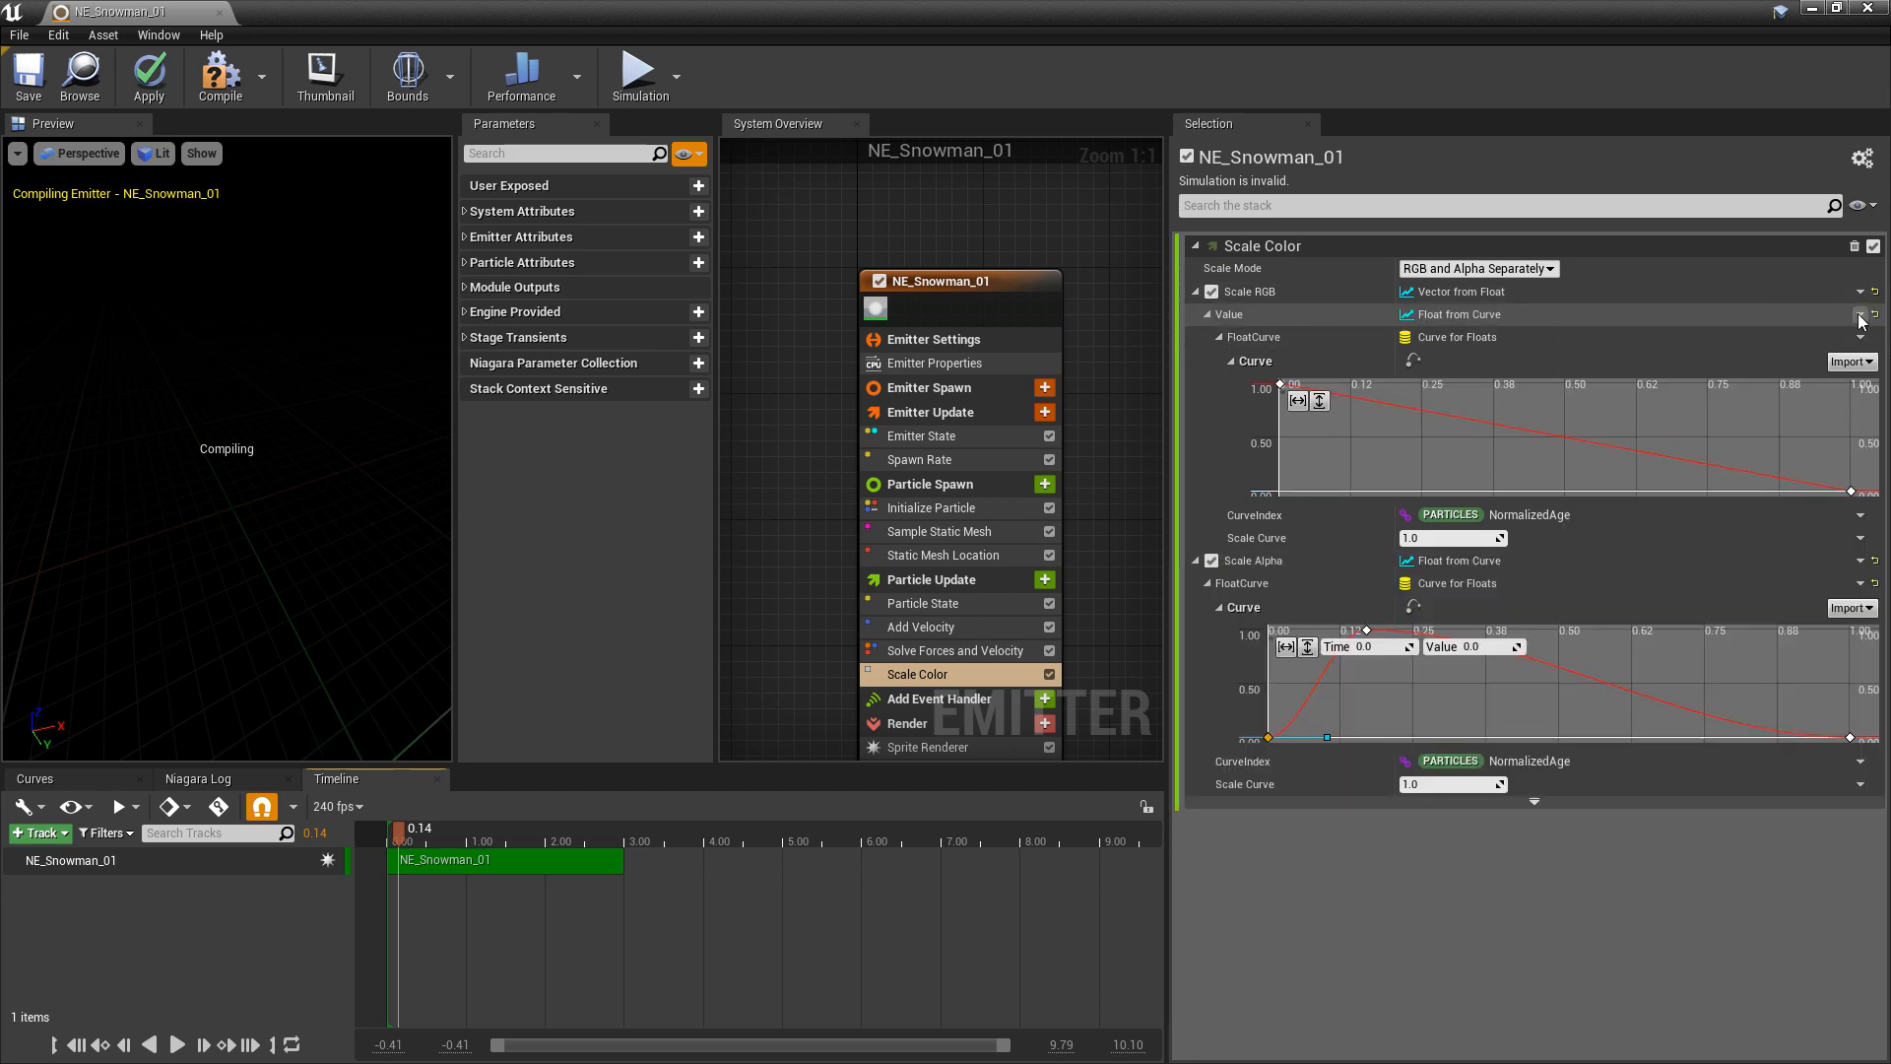
click(1281, 390)
text(30)
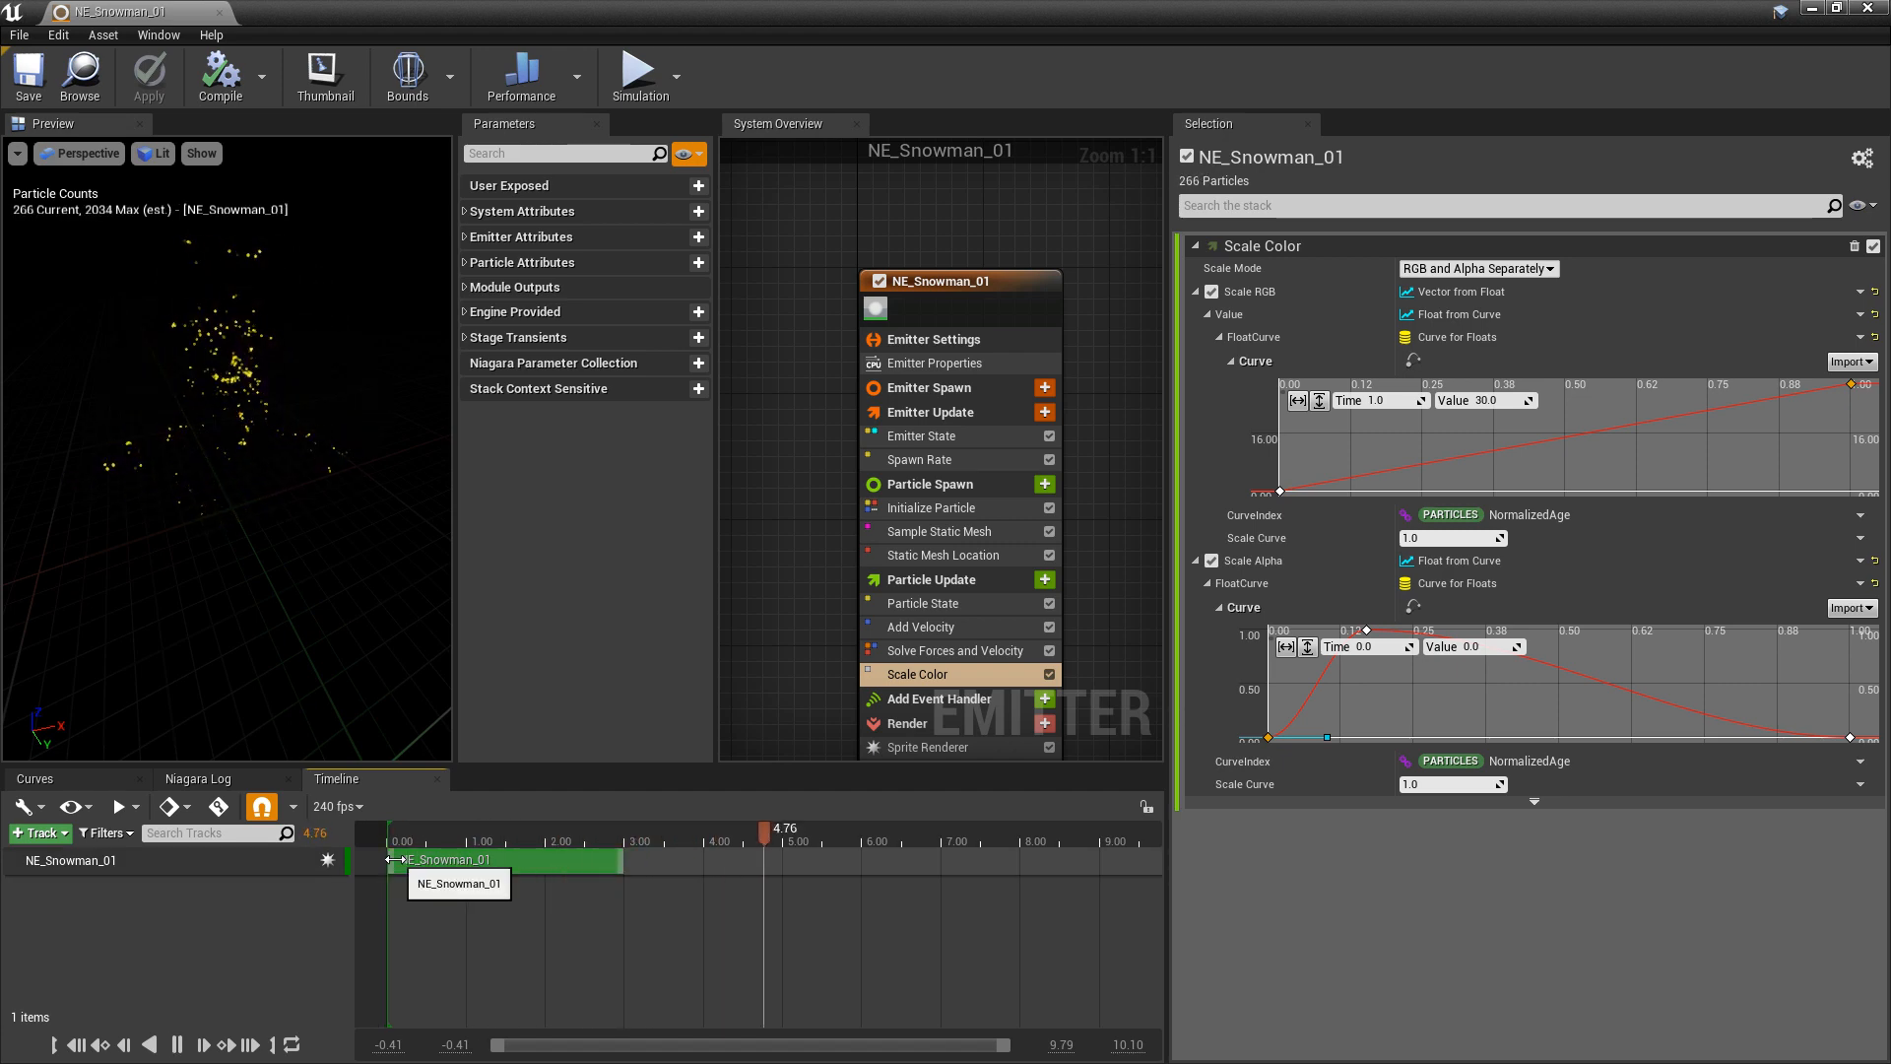
click(587, 848)
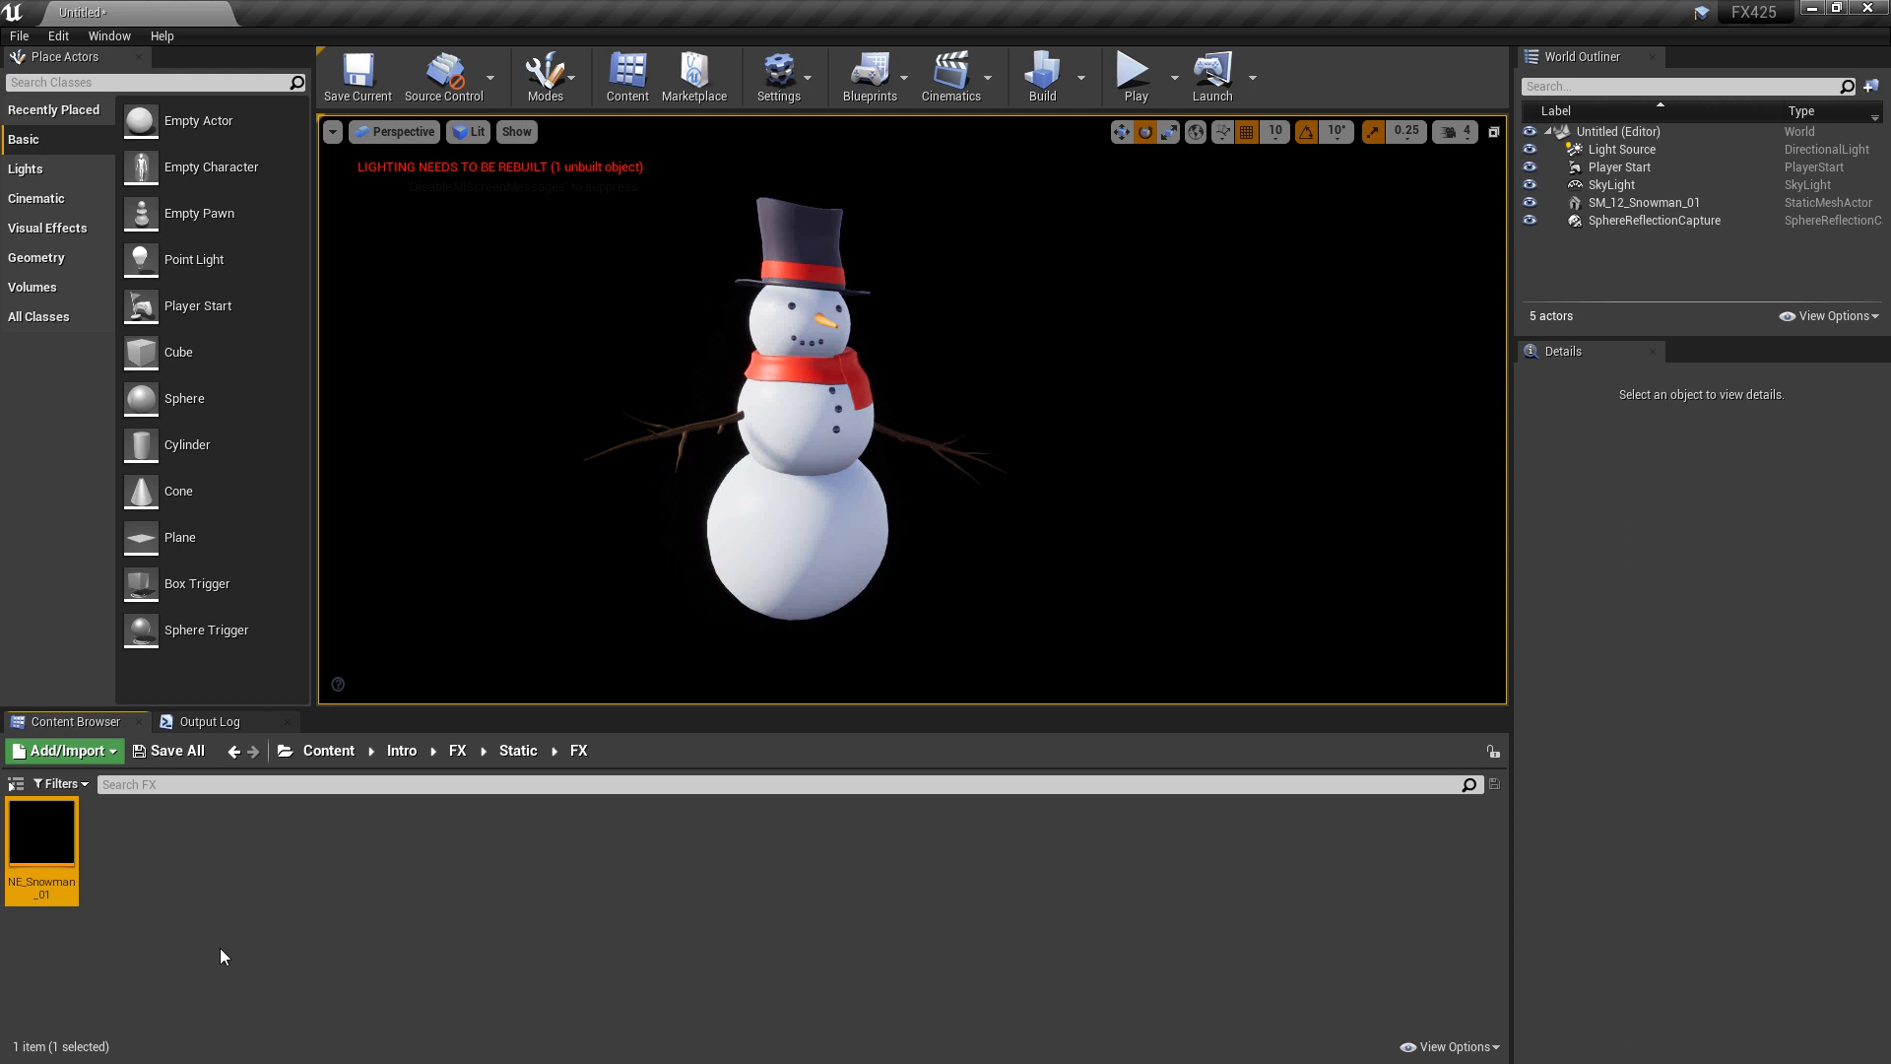
Create Niagara system NS_Snowman_01 from NE_Snowman_01, place it in the level and edit its Location.
right_click(41, 835)
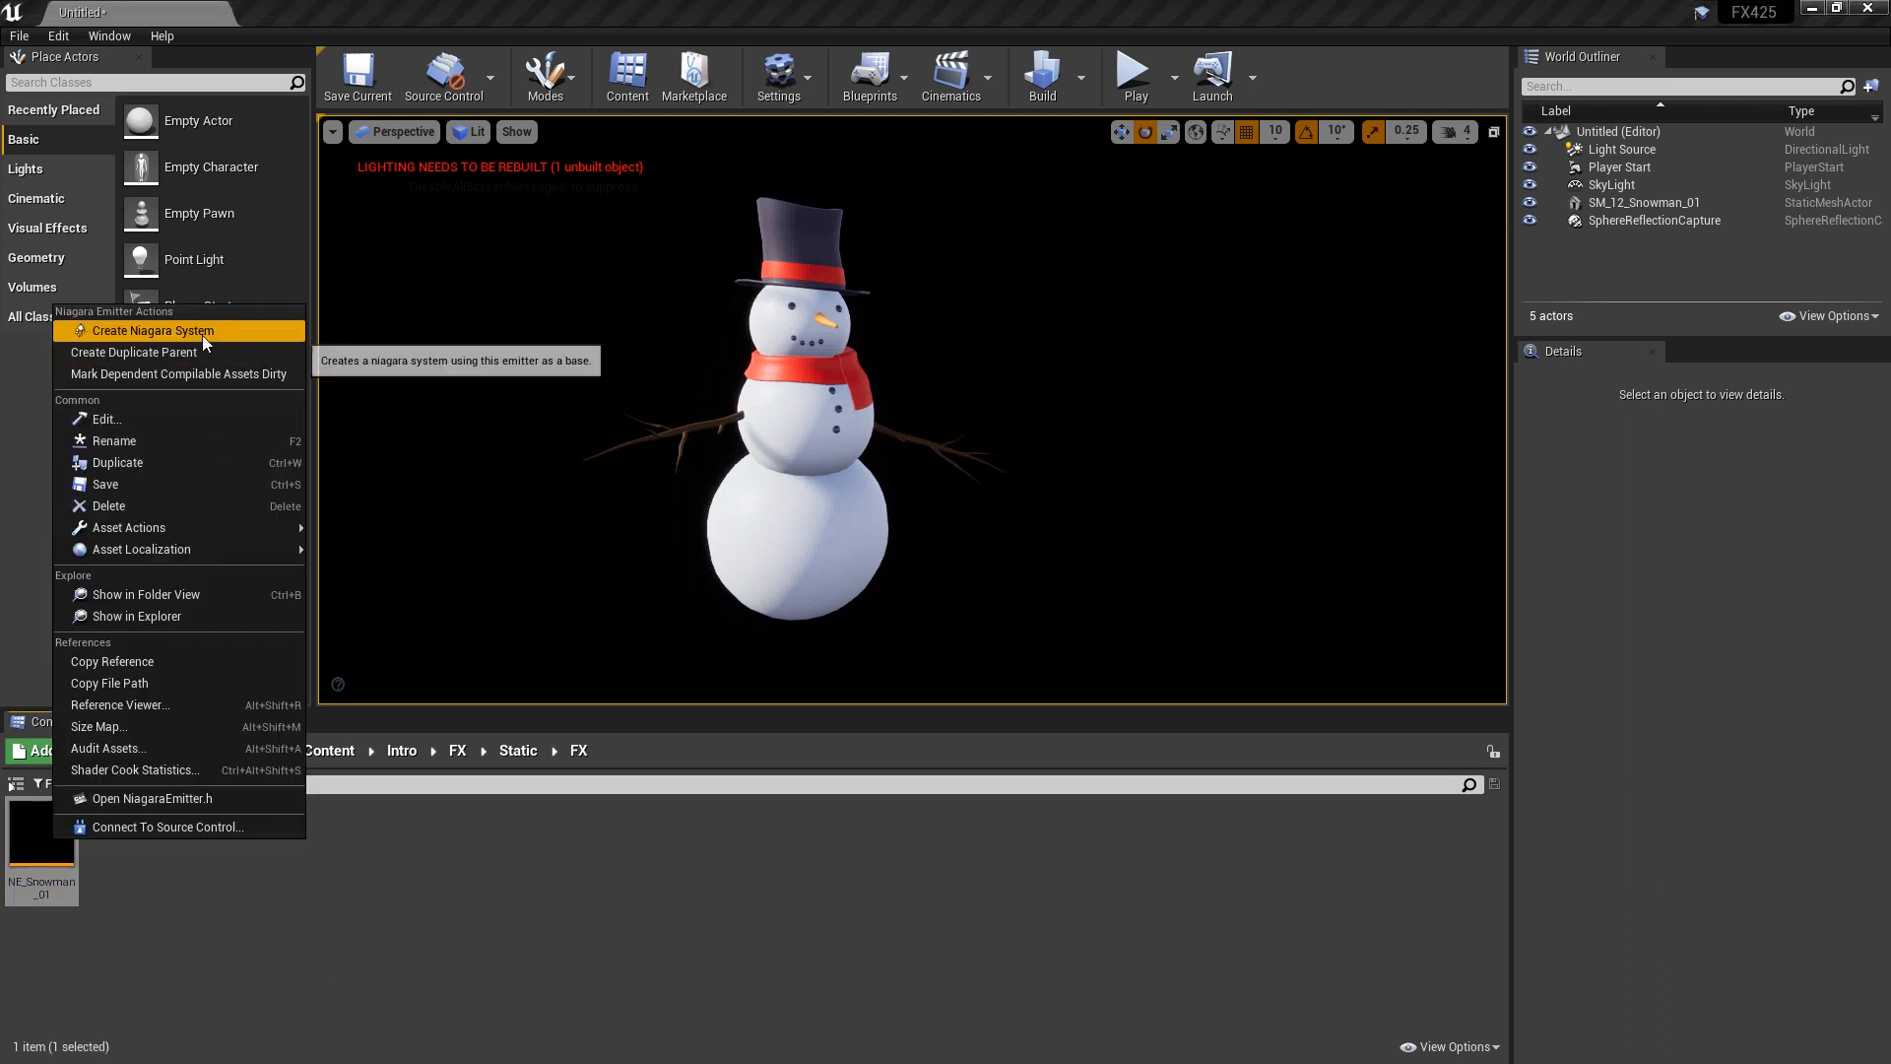
click(154, 331)
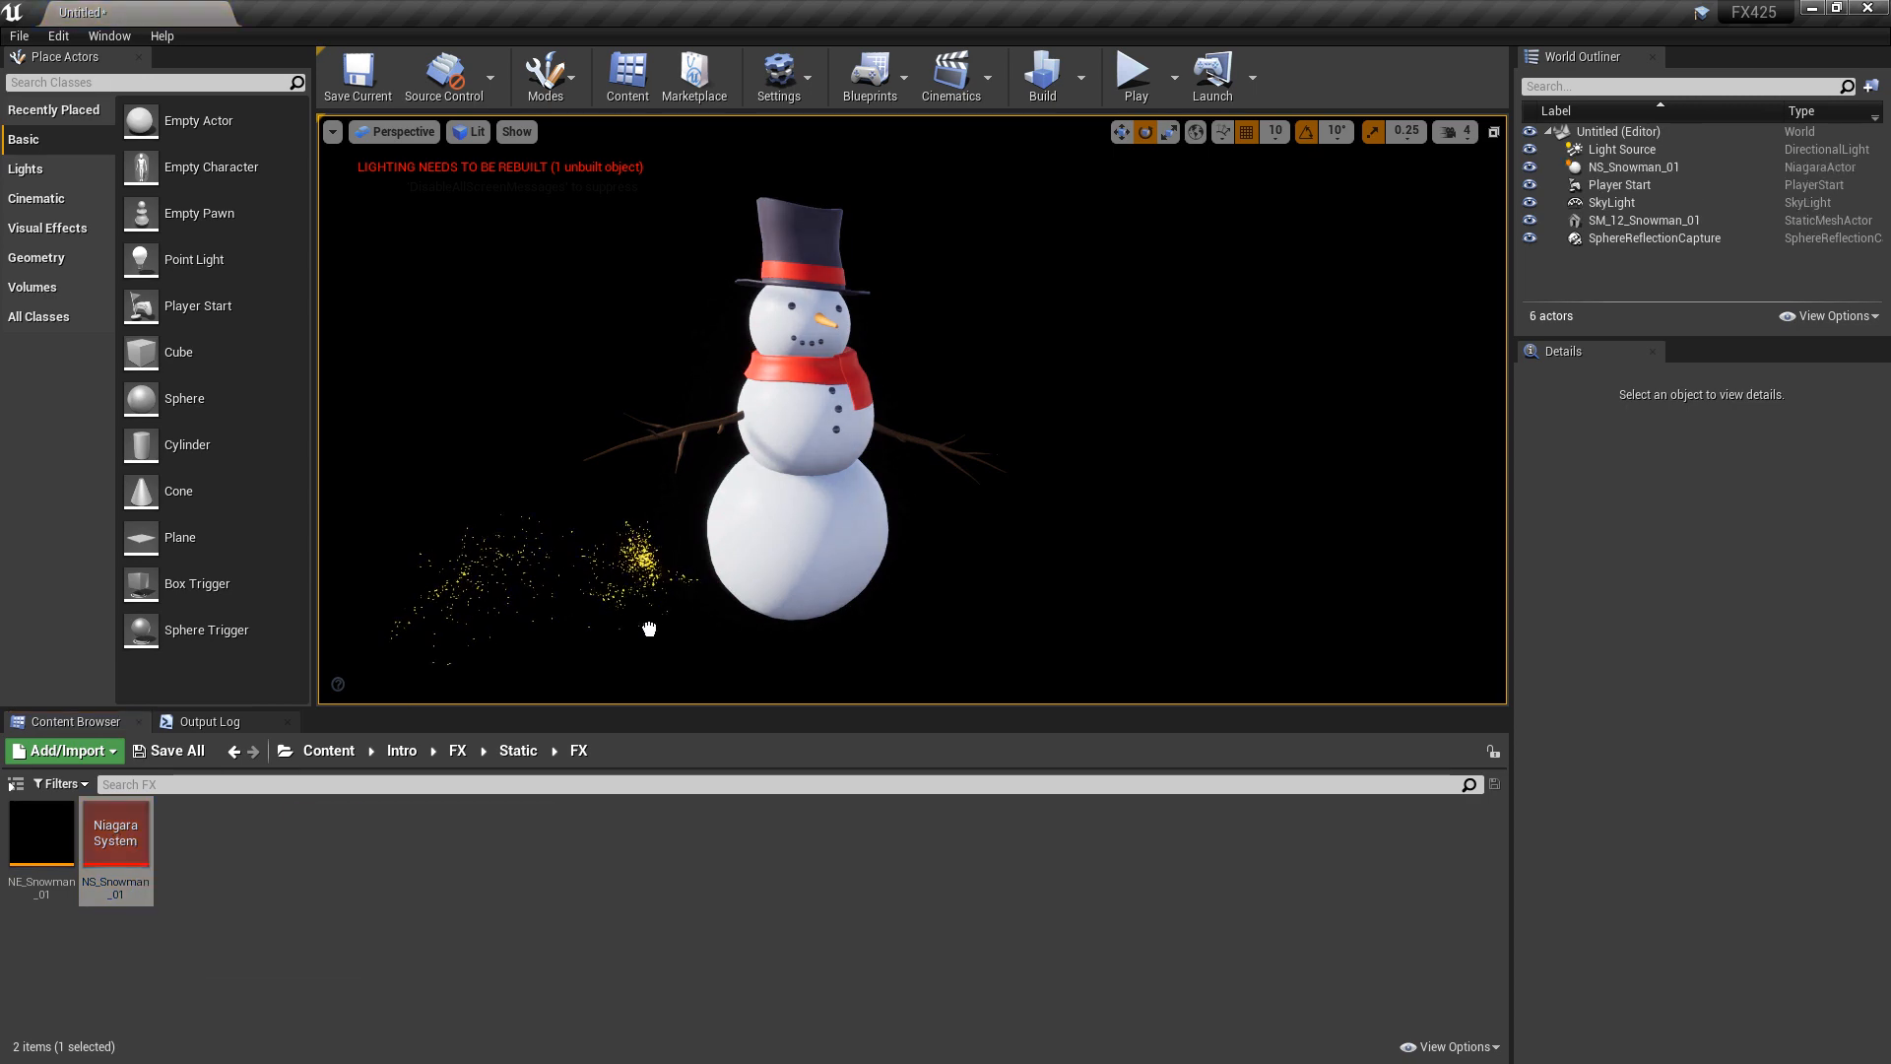
click(646, 585)
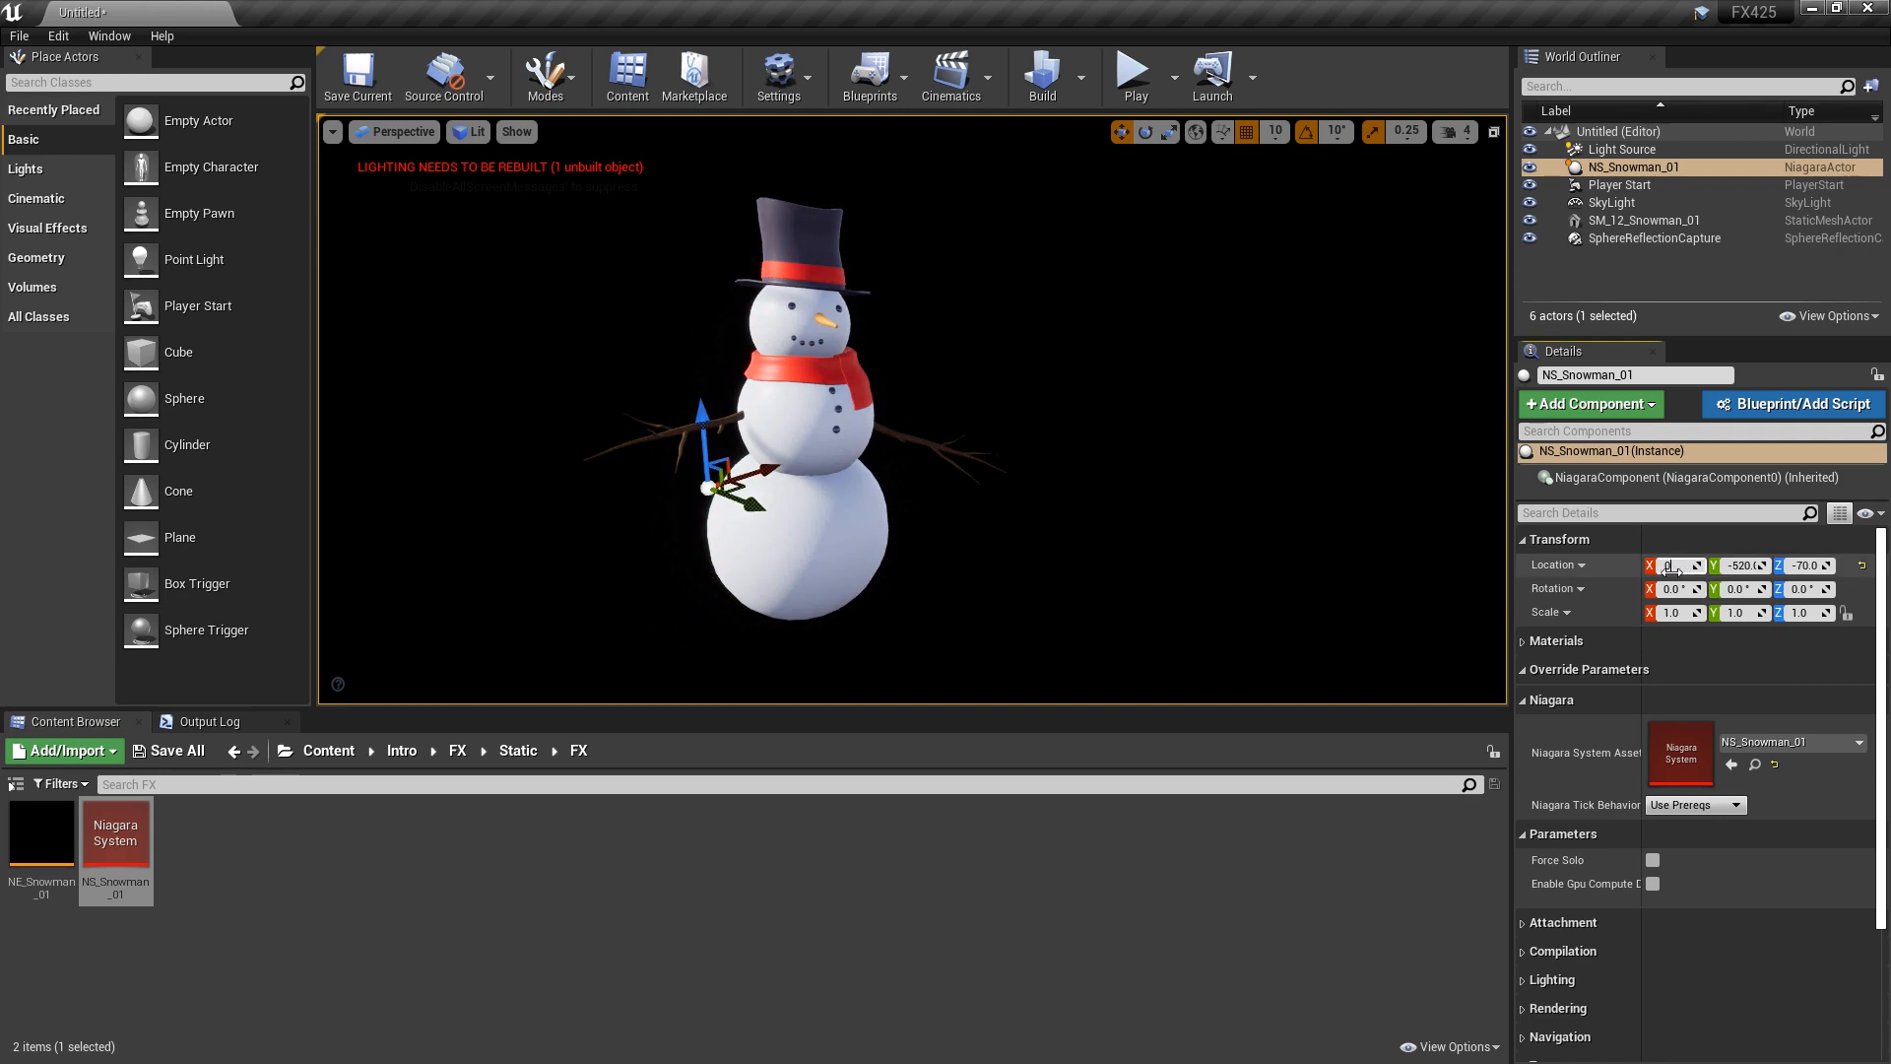
click(1643, 219)
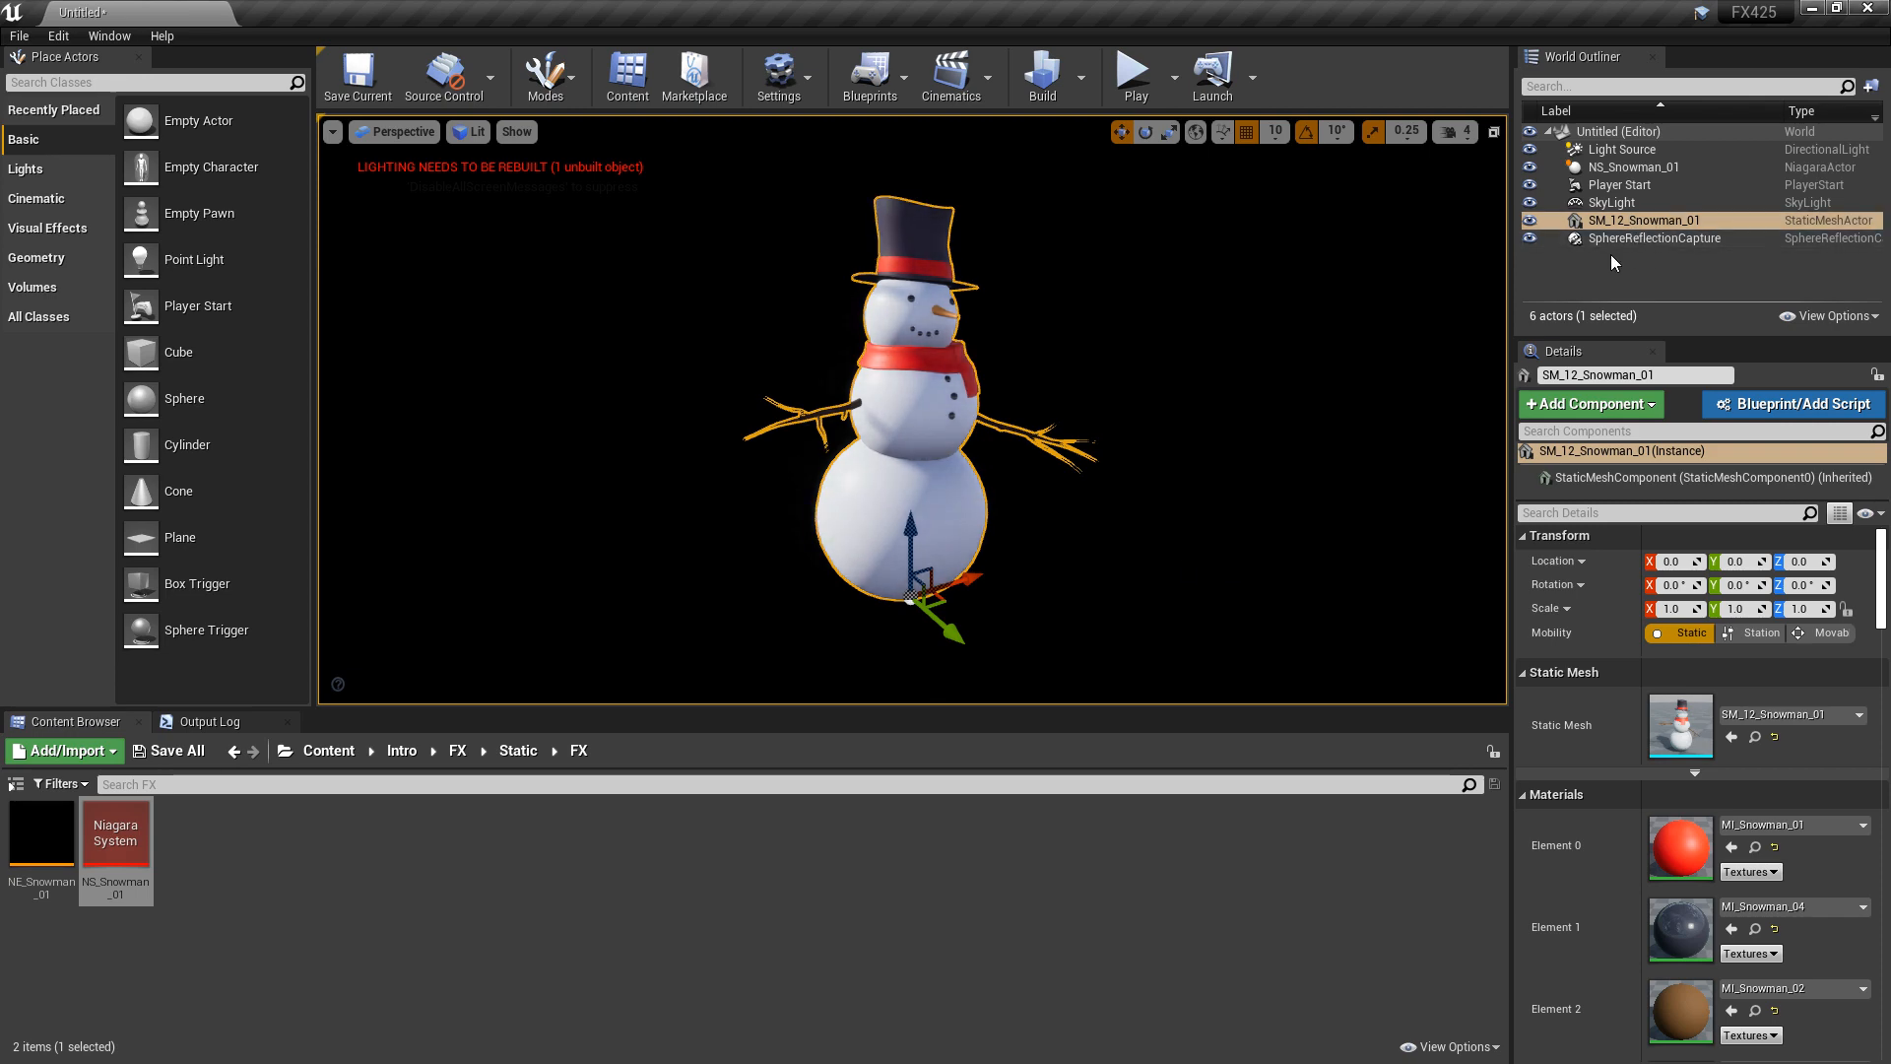
Select the NS_Snowman_01 actor and enable Force Solo under Parameters in Details.
click(1635, 166)
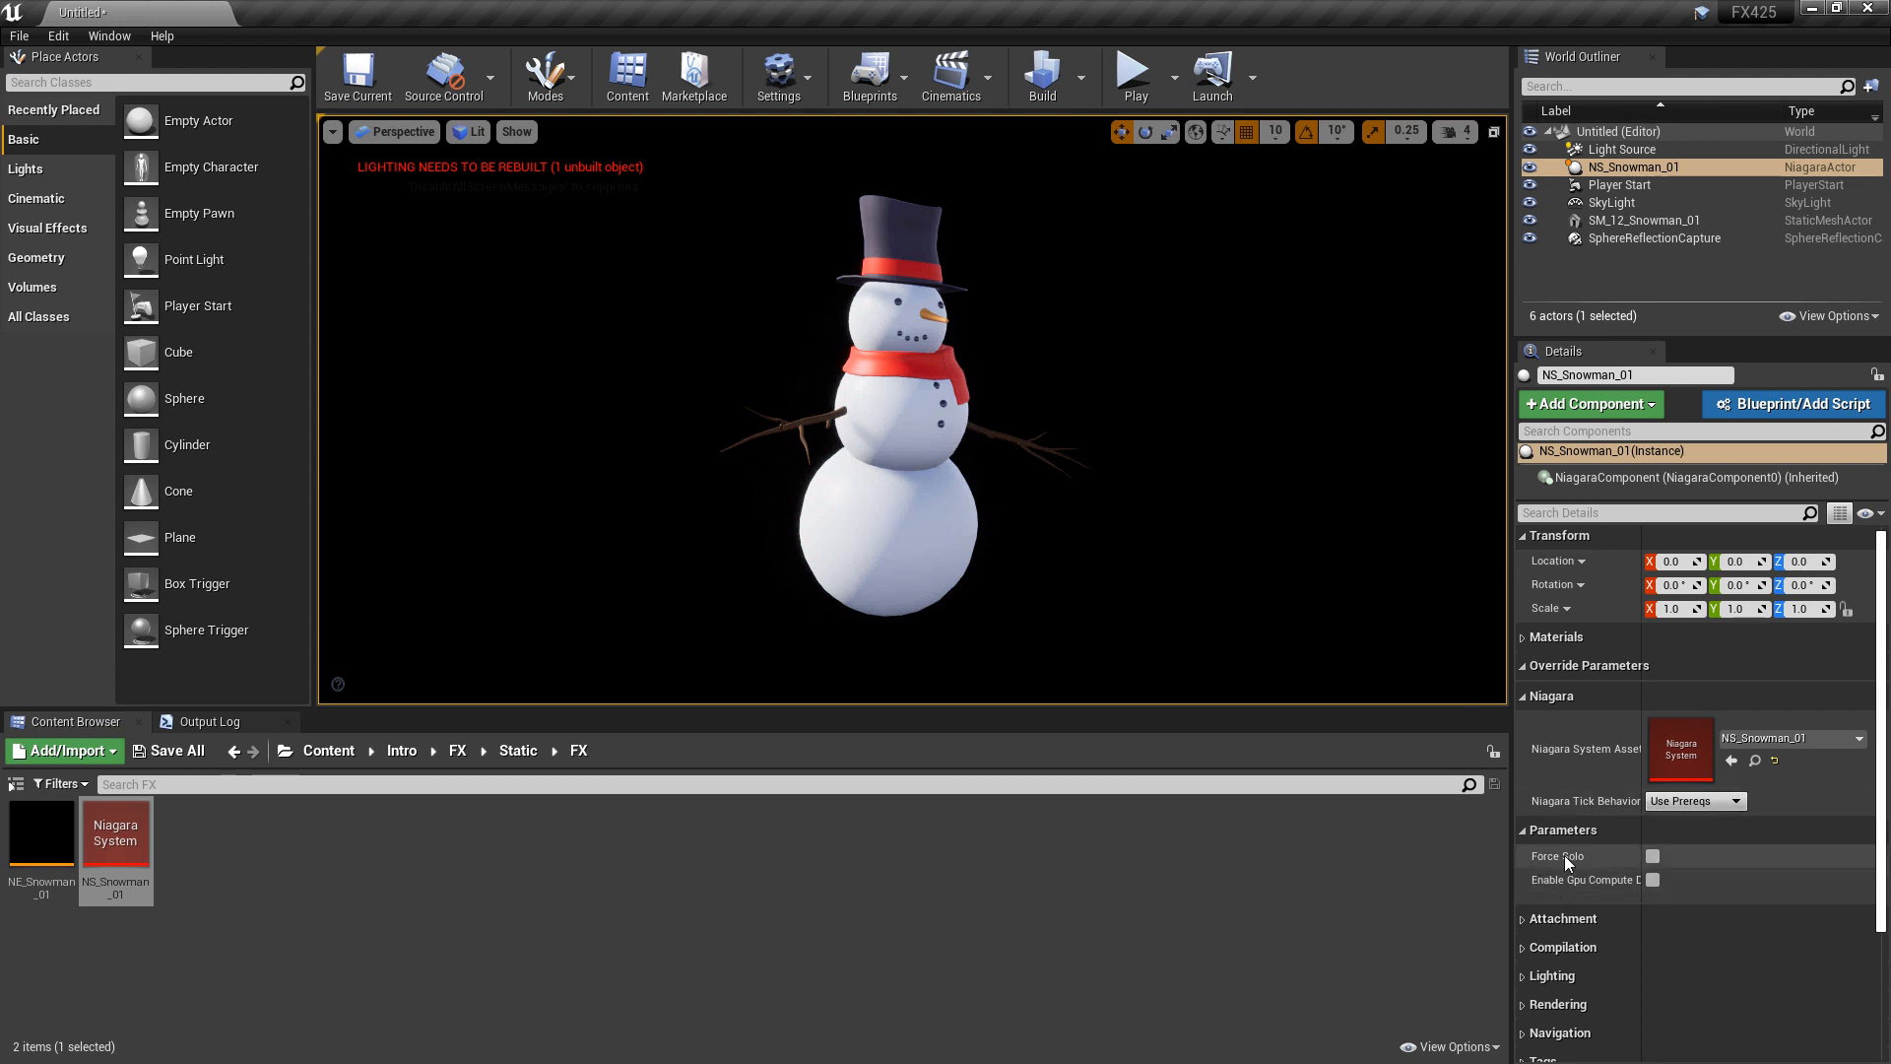
click(1653, 855)
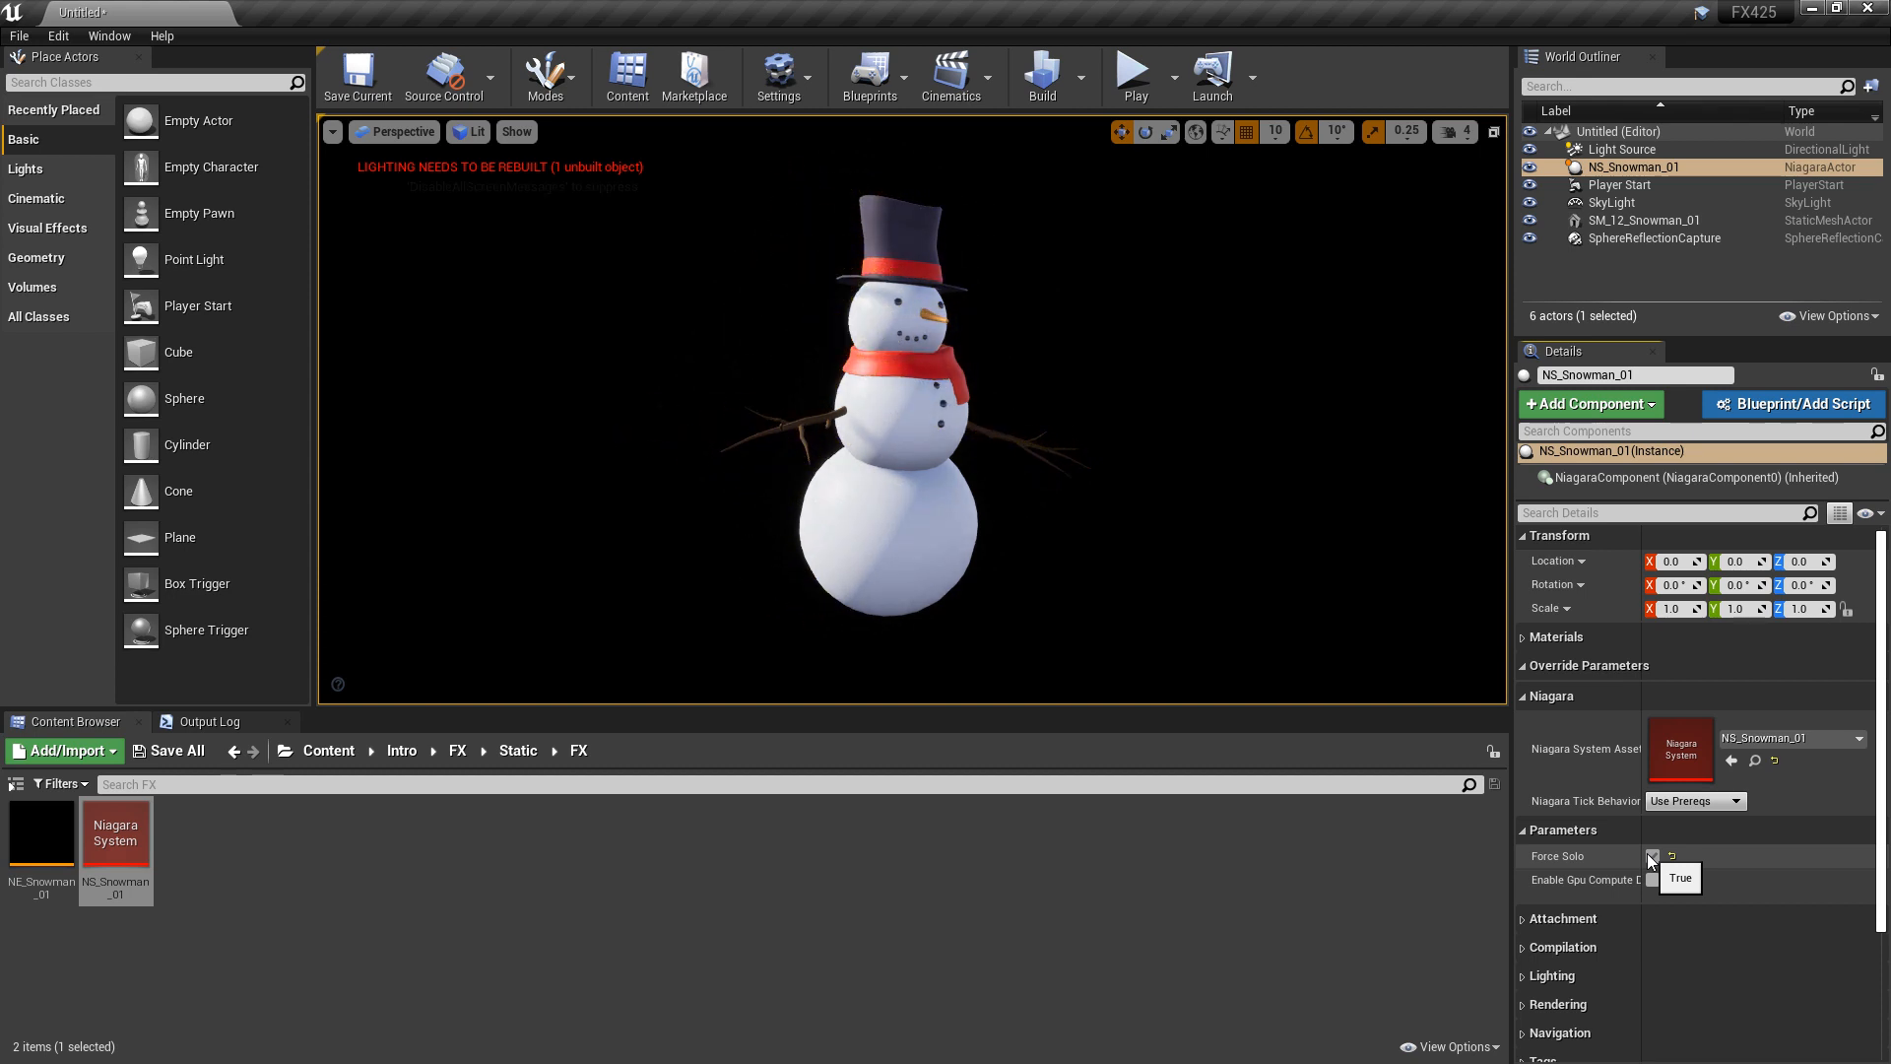
click(1653, 855)
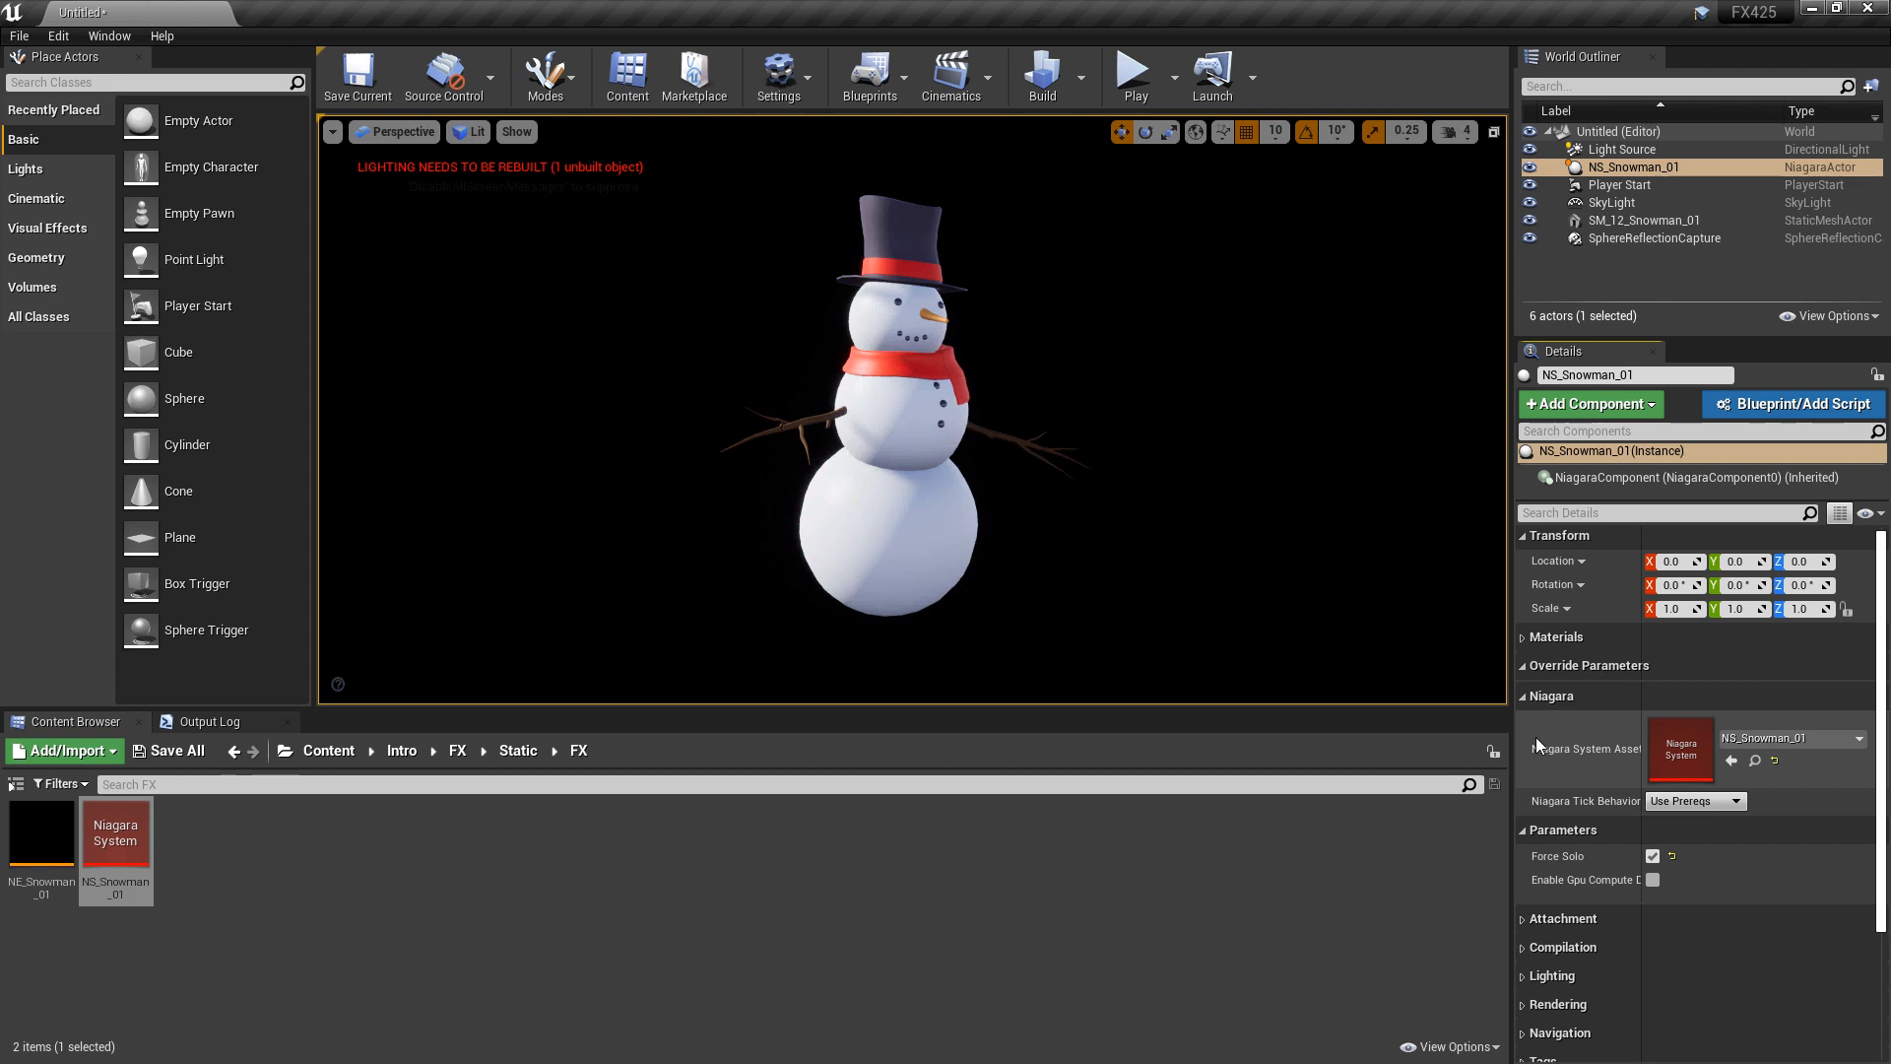
mouse_move(1652, 855)
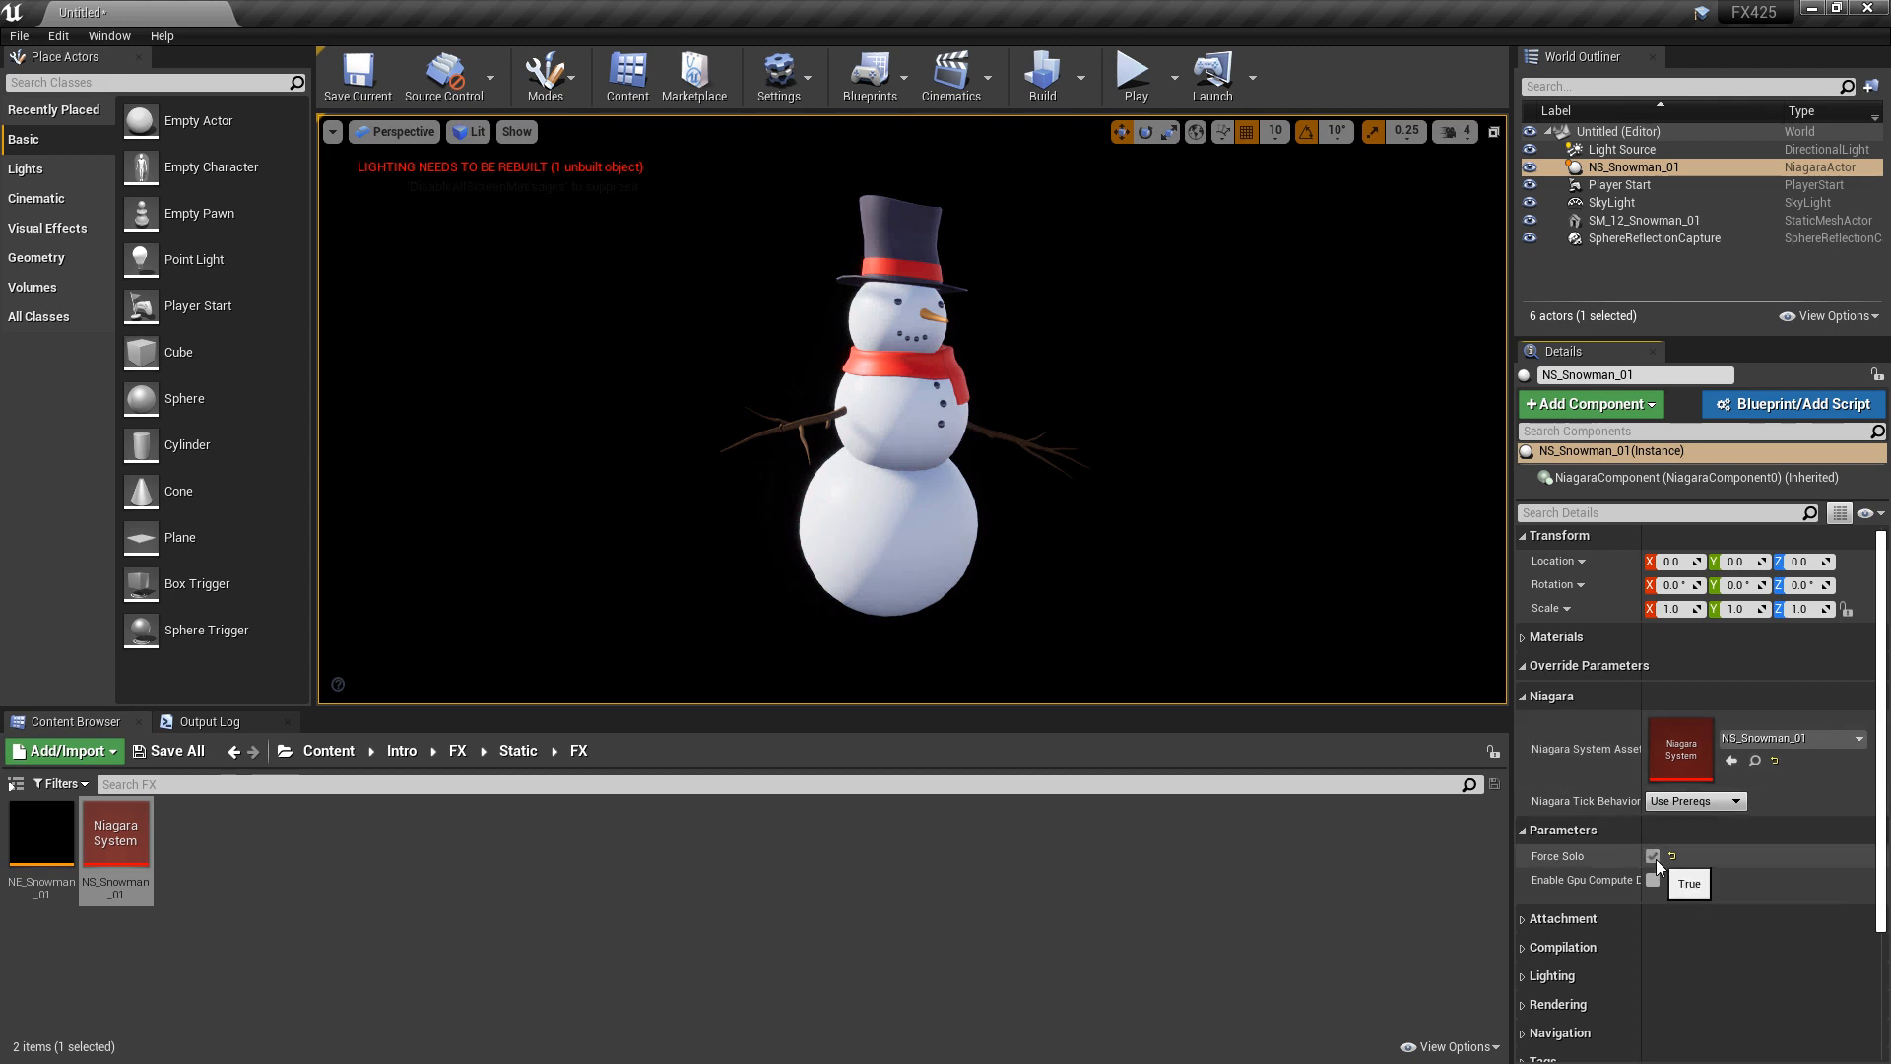